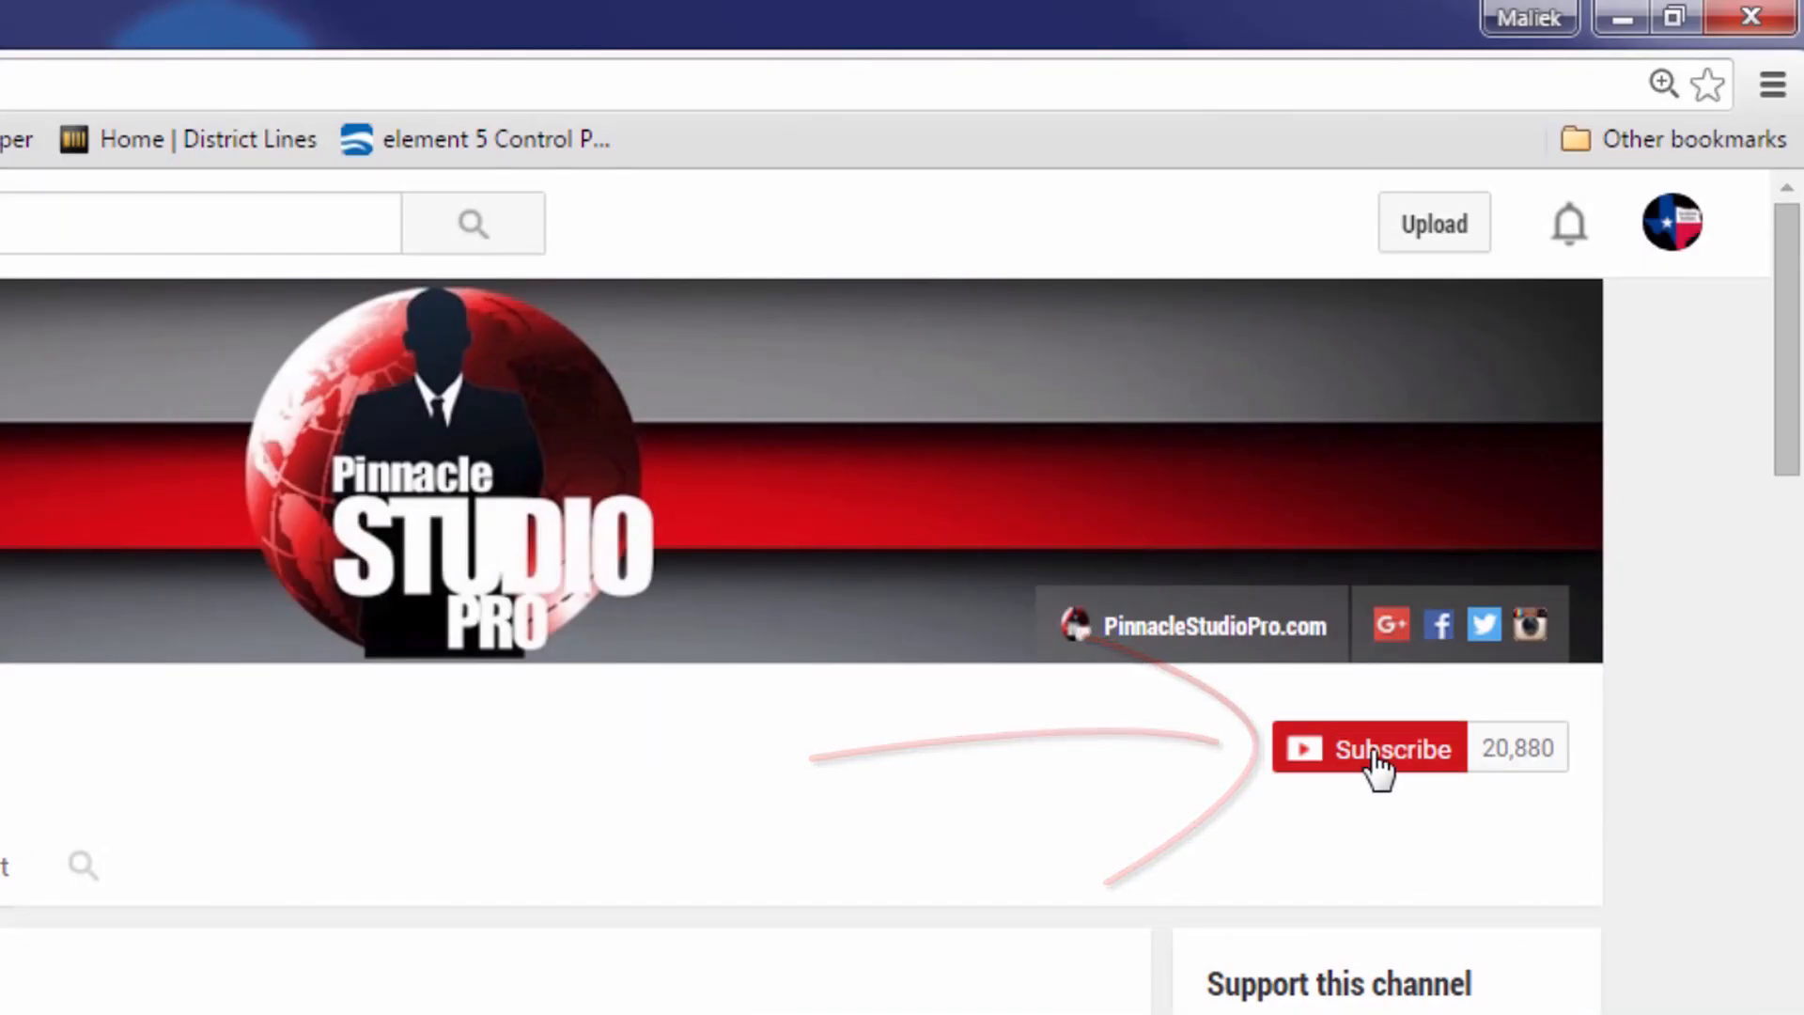
# Subscribe to PinnacleStudioPro and save 'Send me all notifications for this channel'
pyautogui.click(1369, 748)
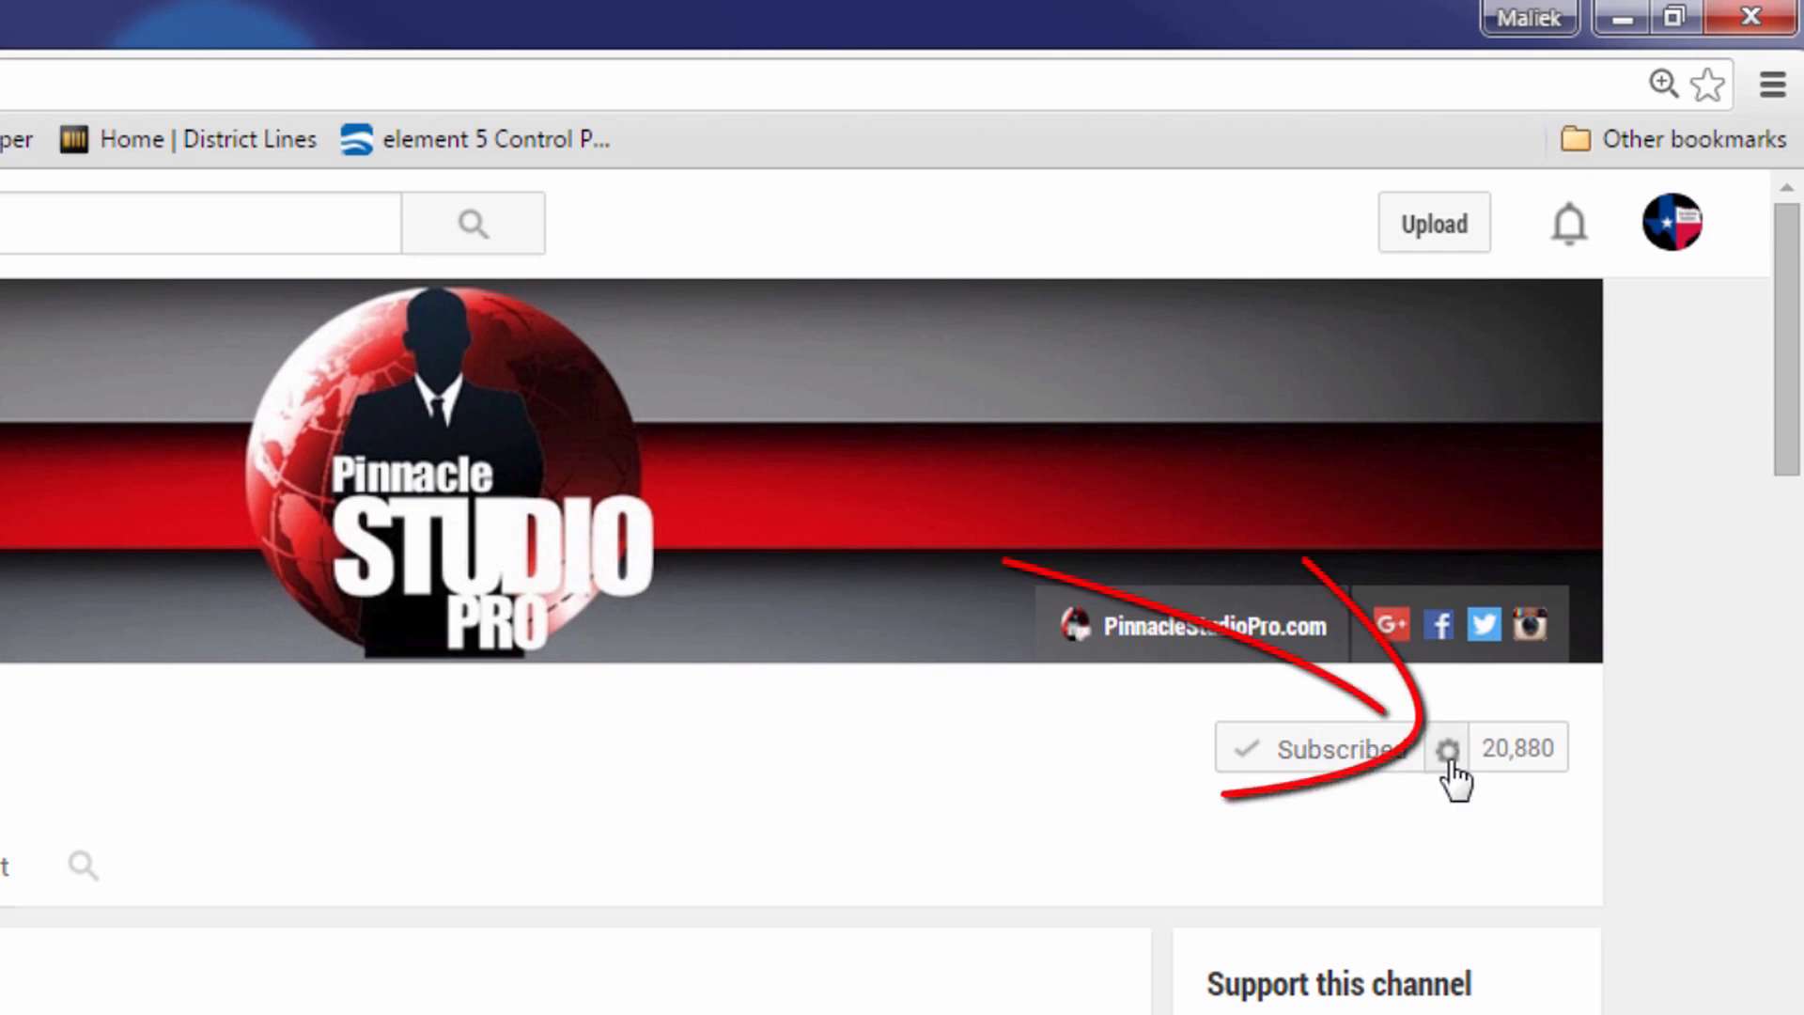
pyautogui.click(1451, 747)
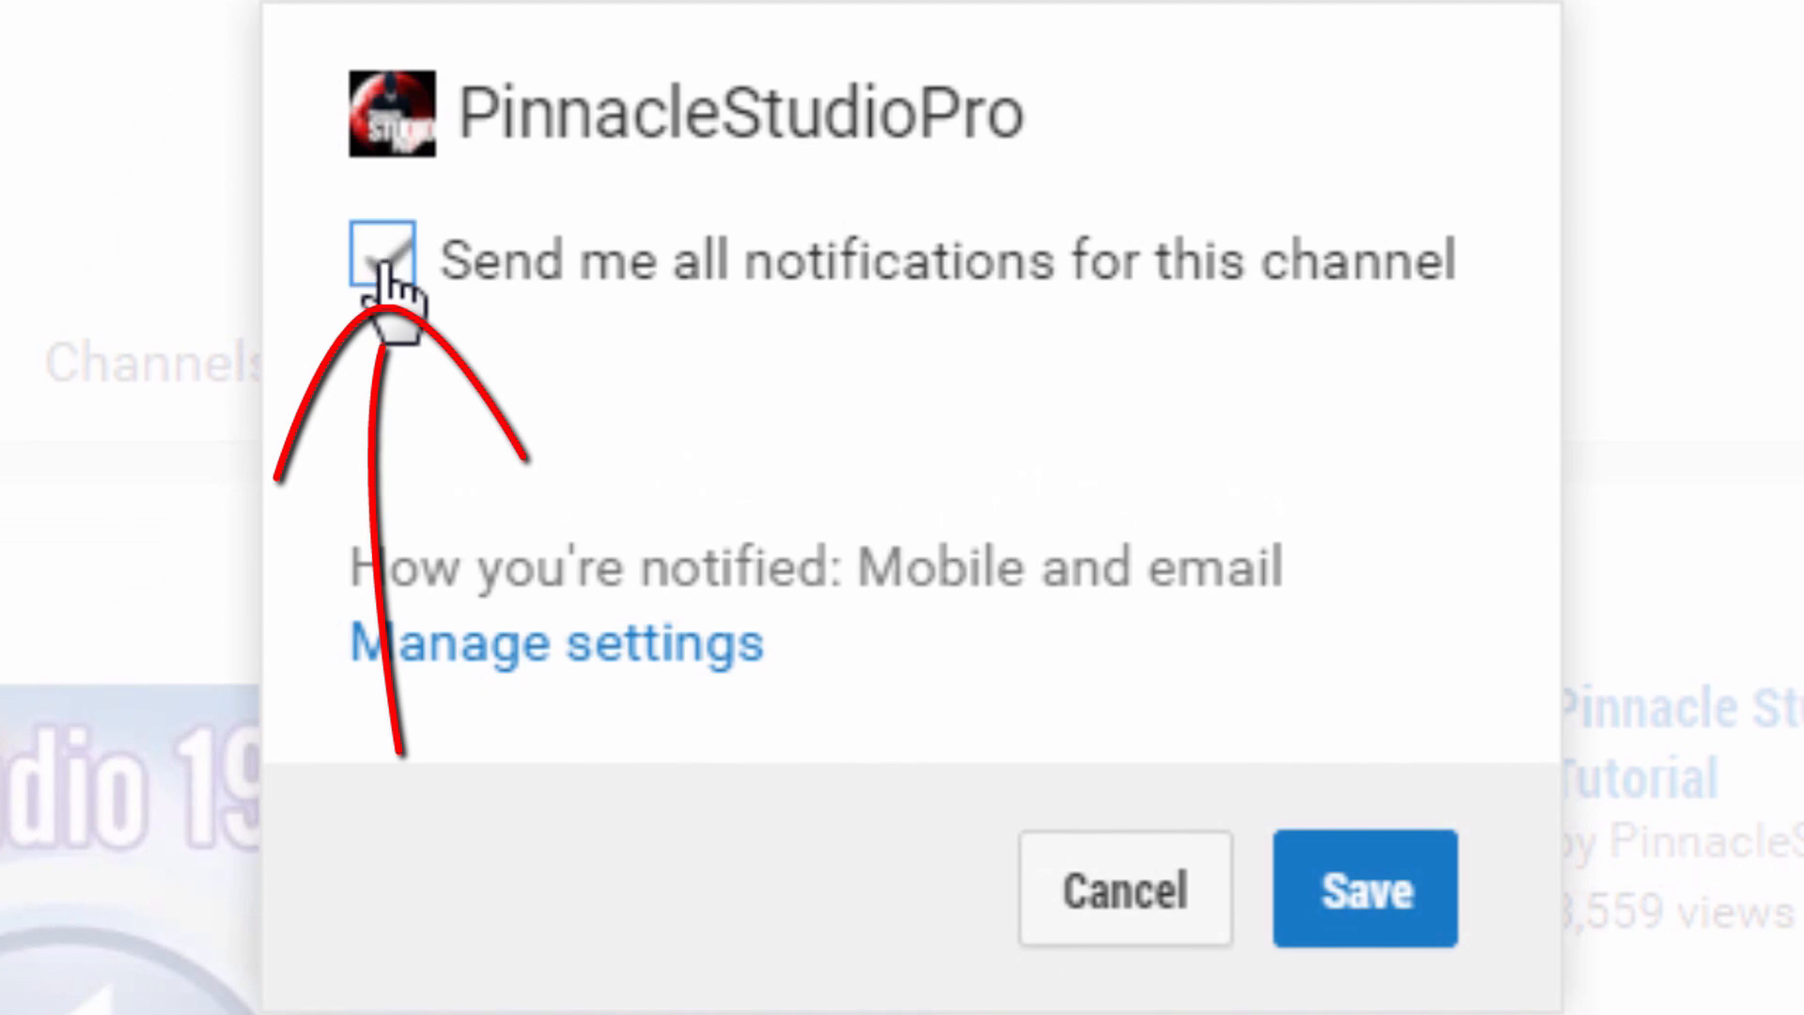
pyautogui.click(383, 257)
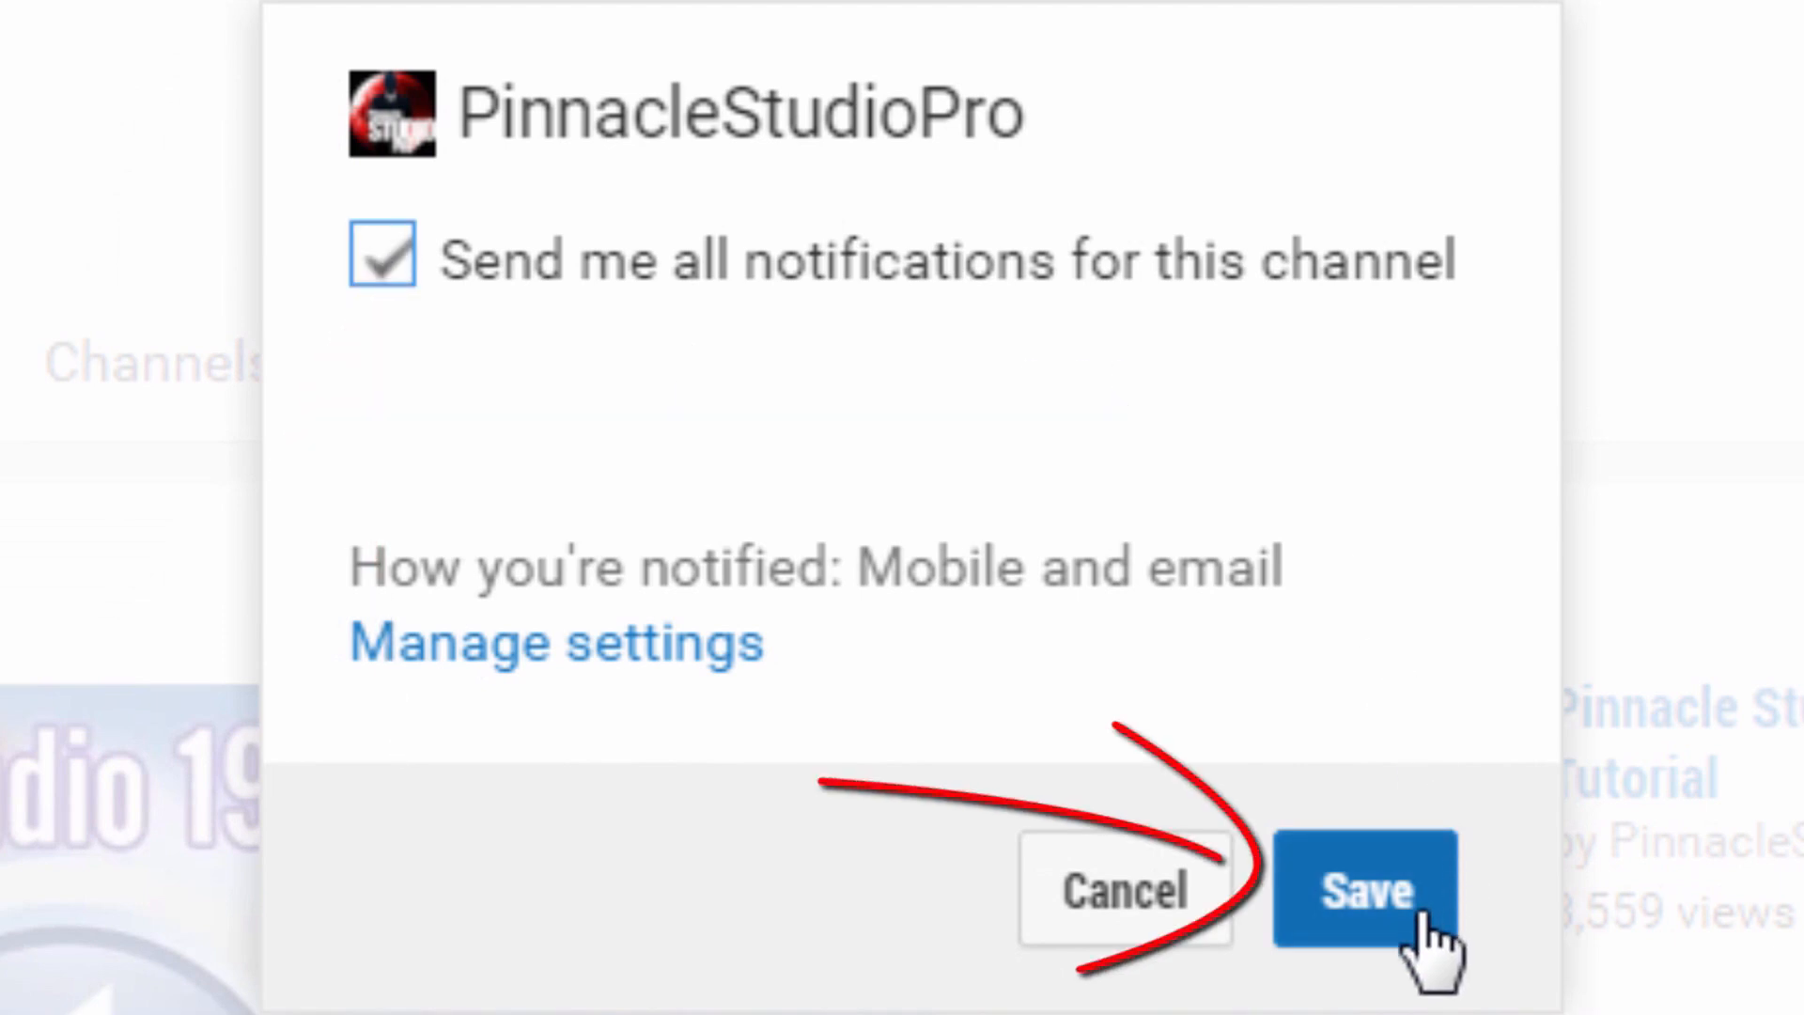
pyautogui.click(1358, 892)
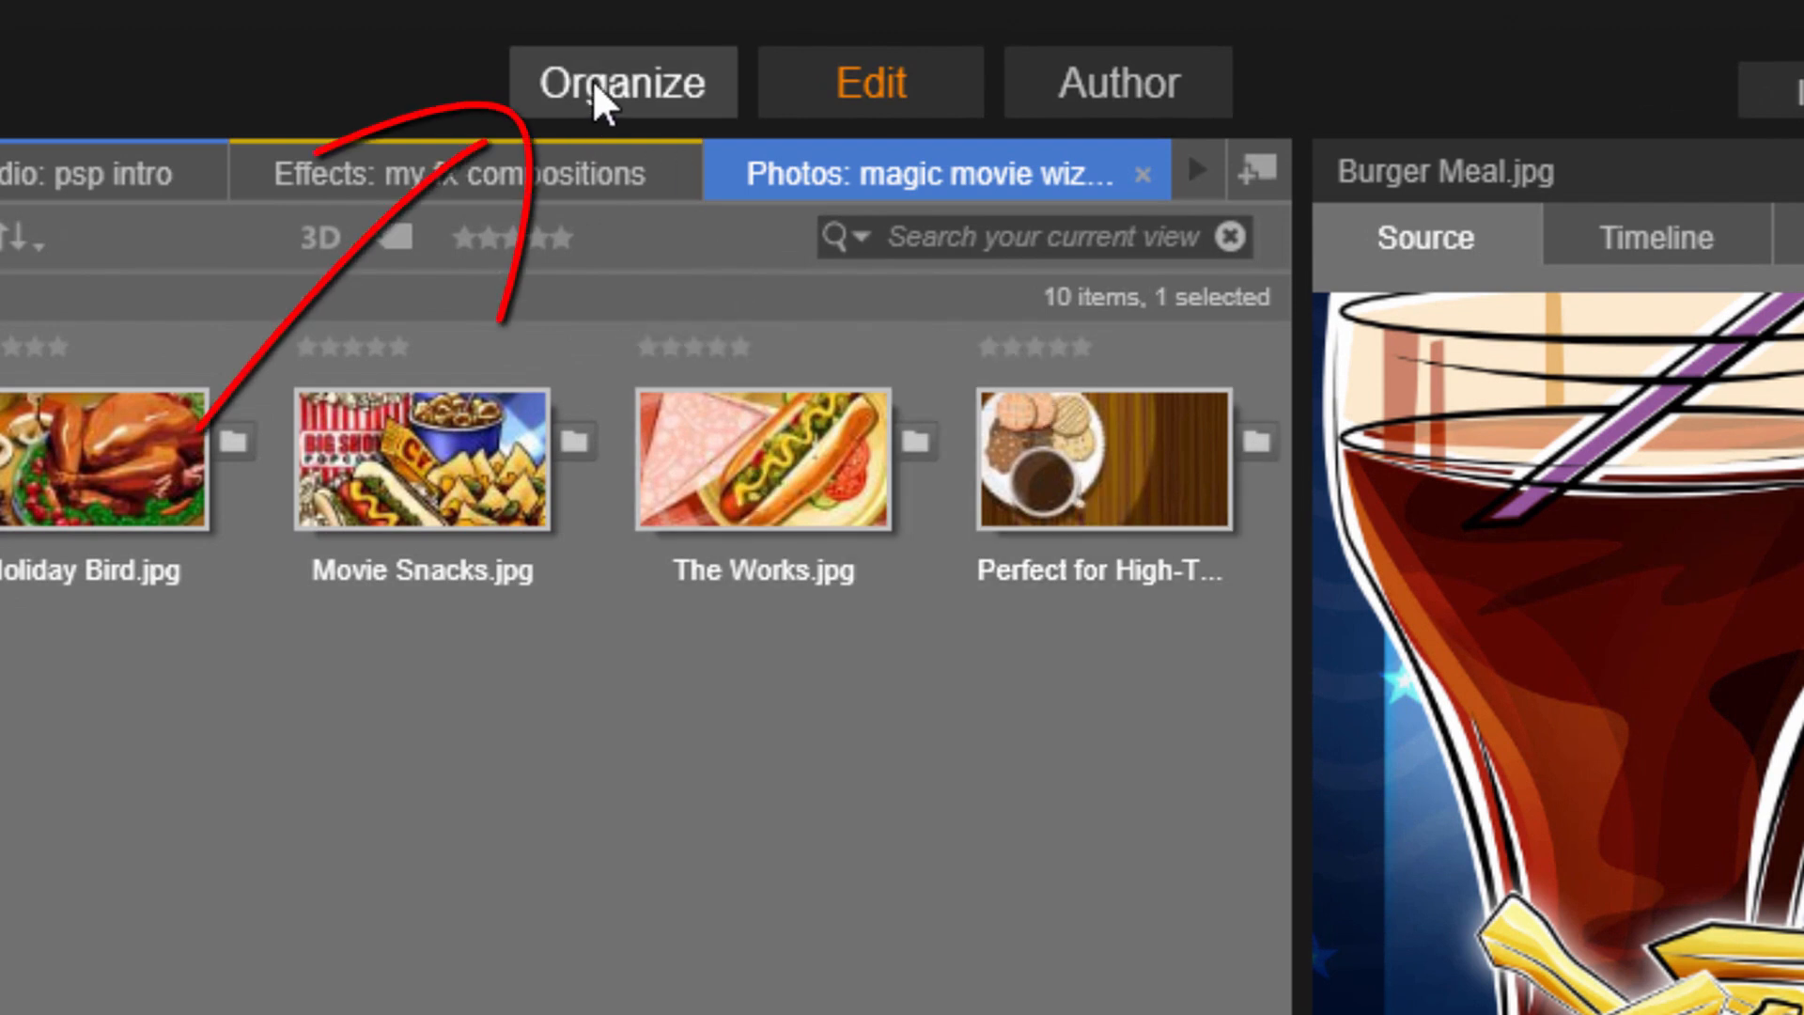
# Open the magic movie wizard collection's ten food photos in Organize, with nothing selected
pyautogui.click(620, 83)
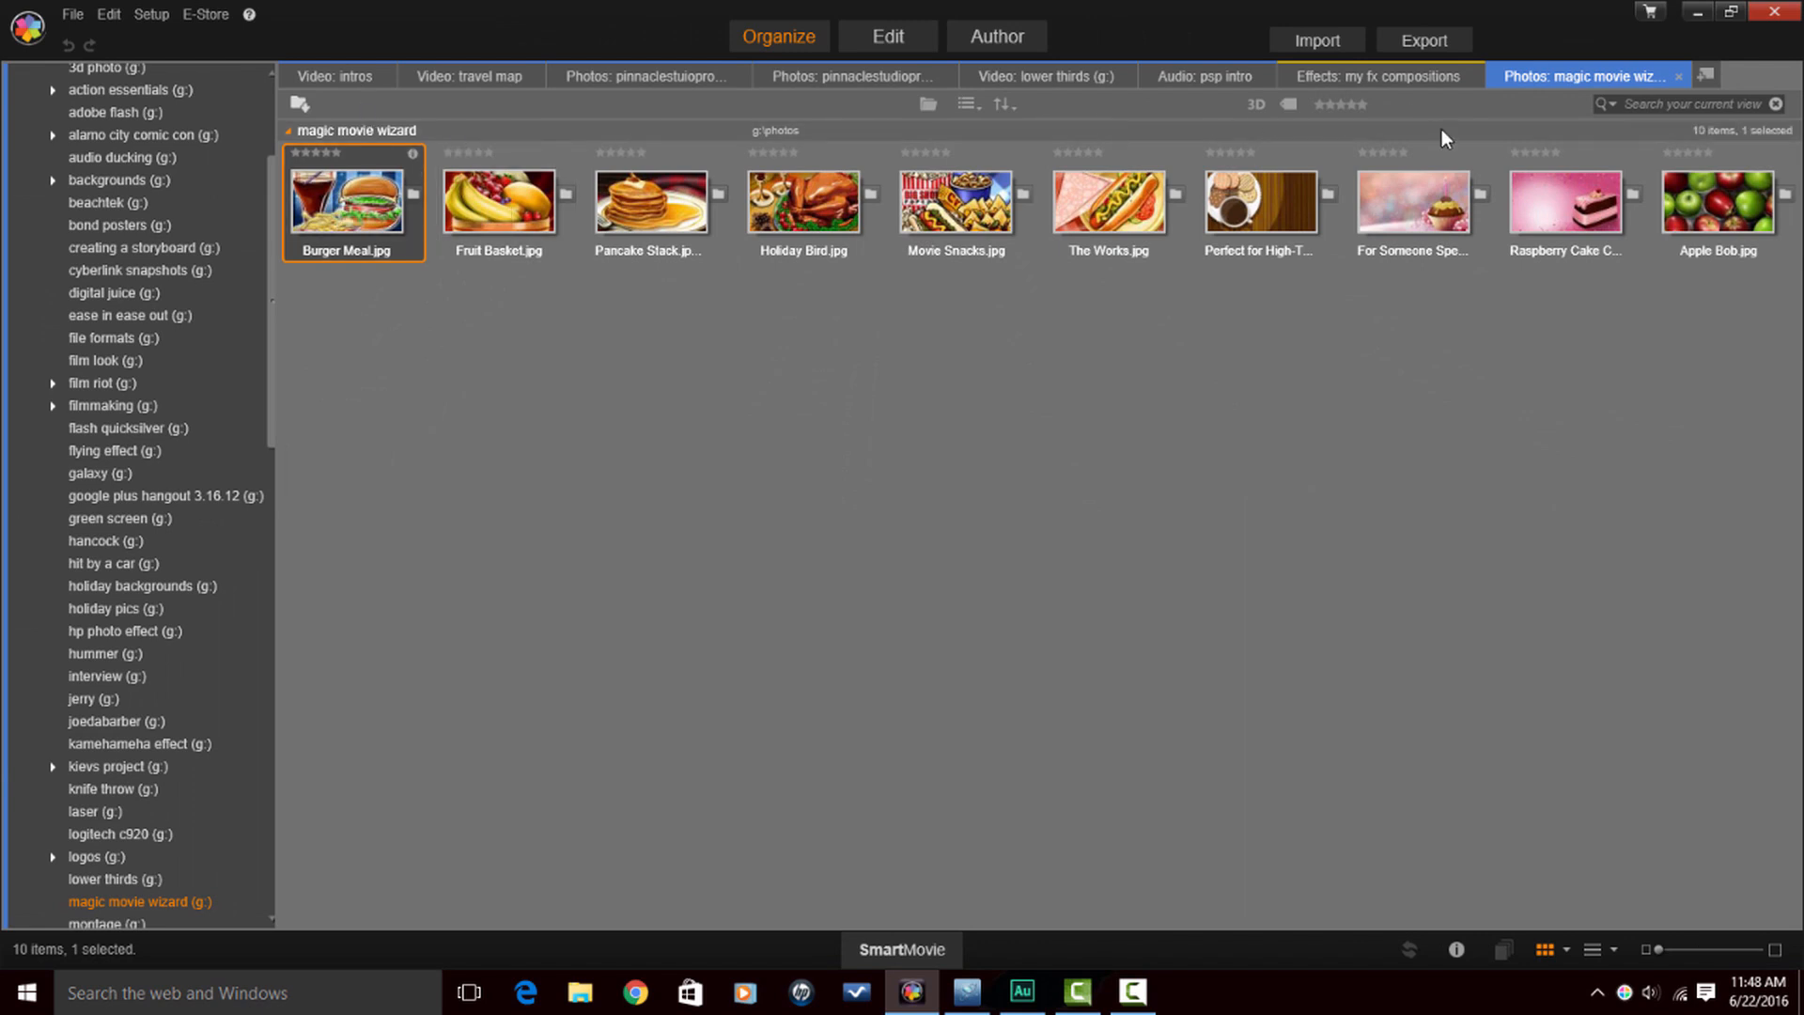
pyautogui.moveTo(1260, 399)
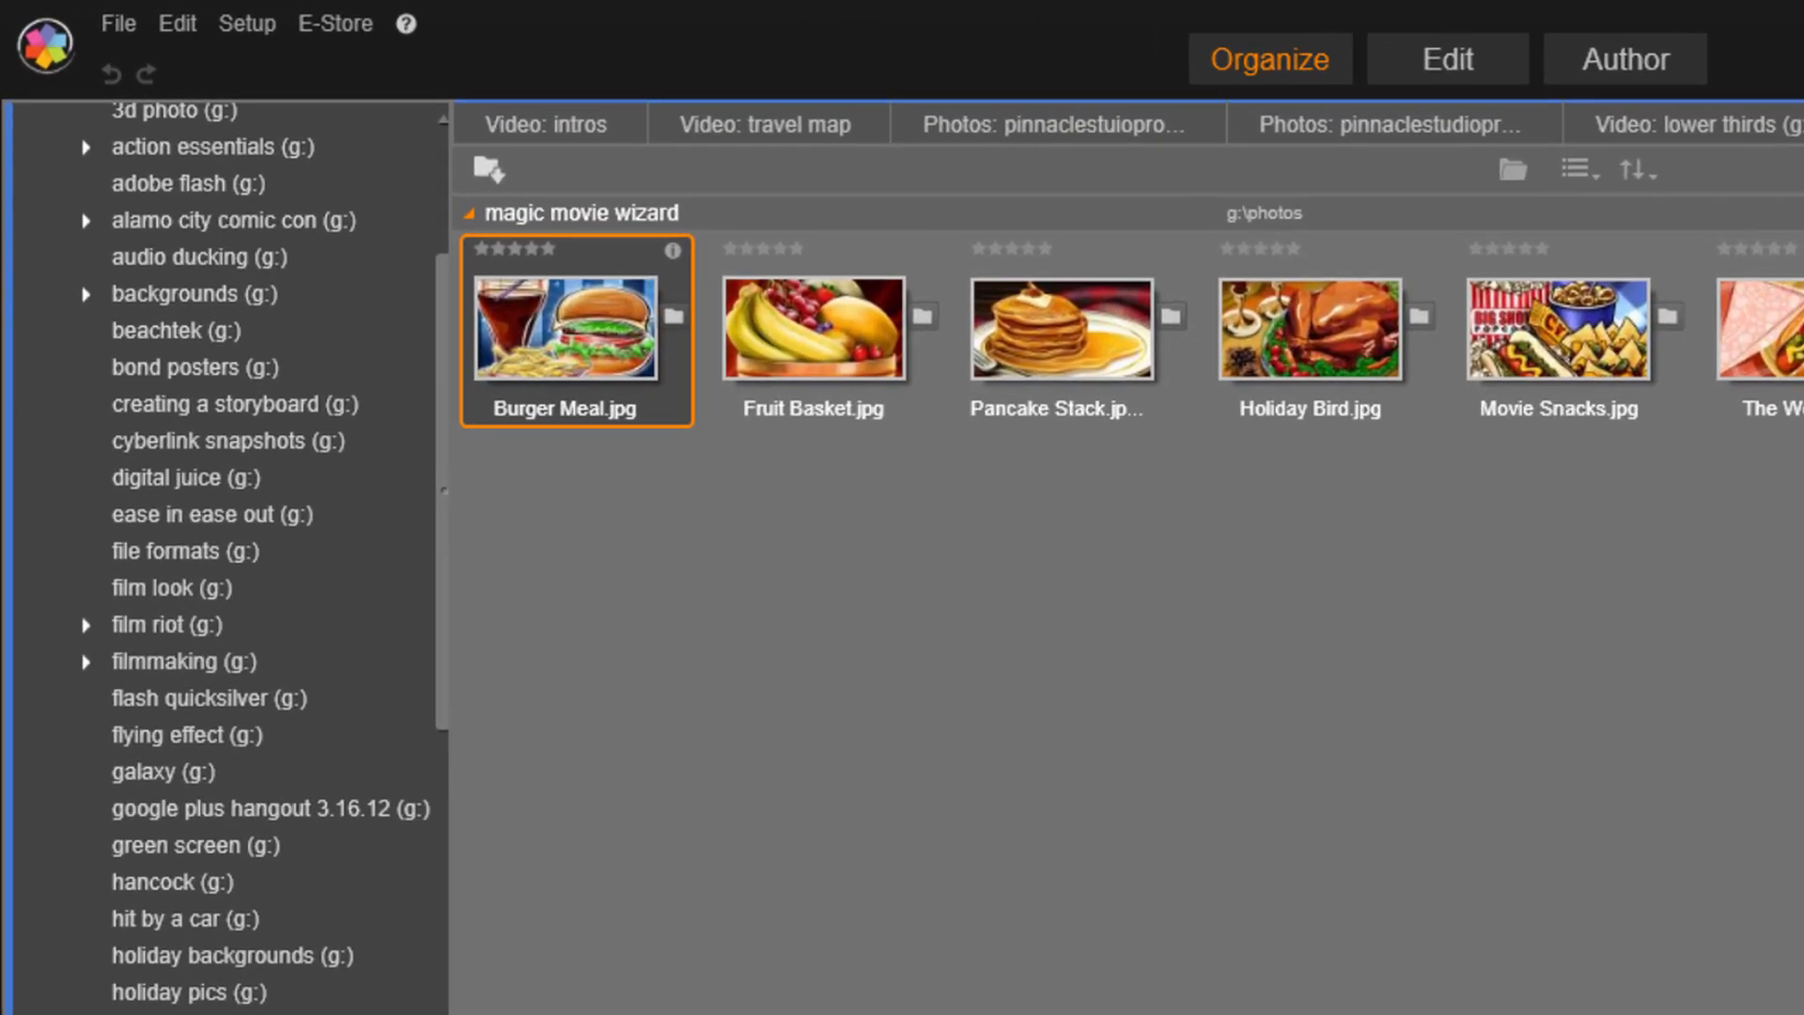
pyautogui.rightClick(1306, 625)
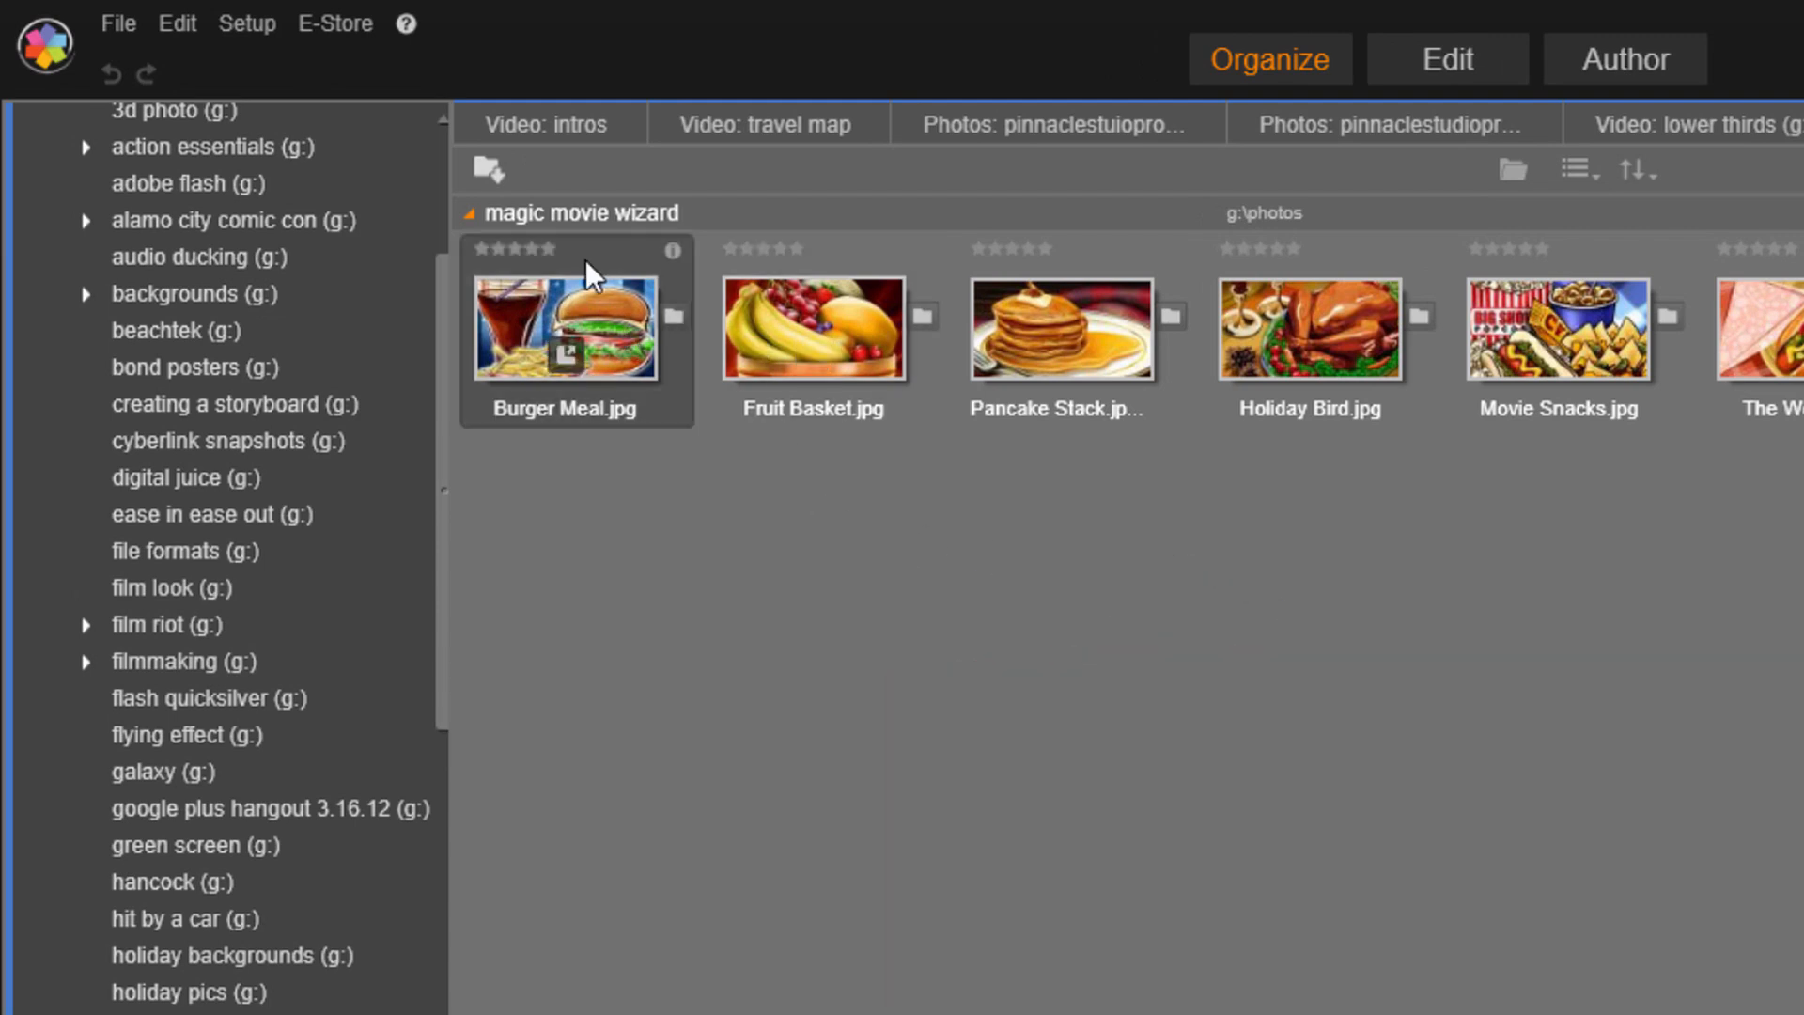
pyautogui.moveTo(488, 173)
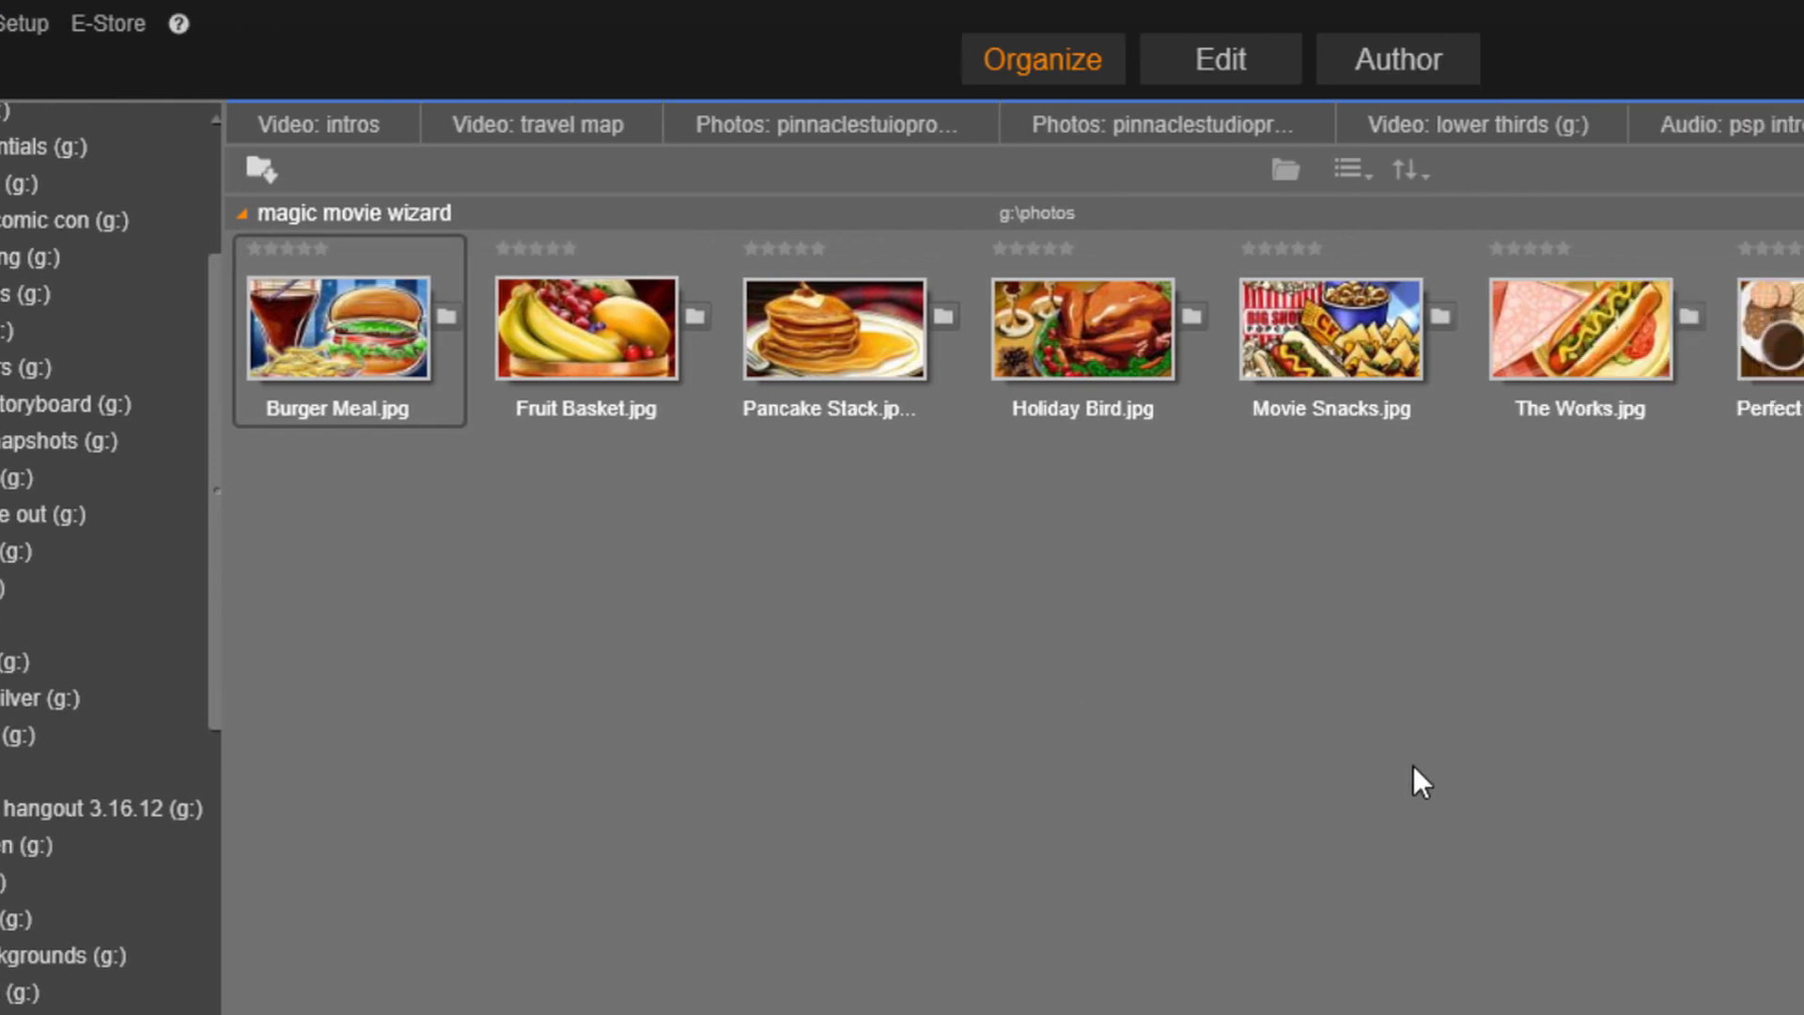
pyautogui.click(1645, 123)
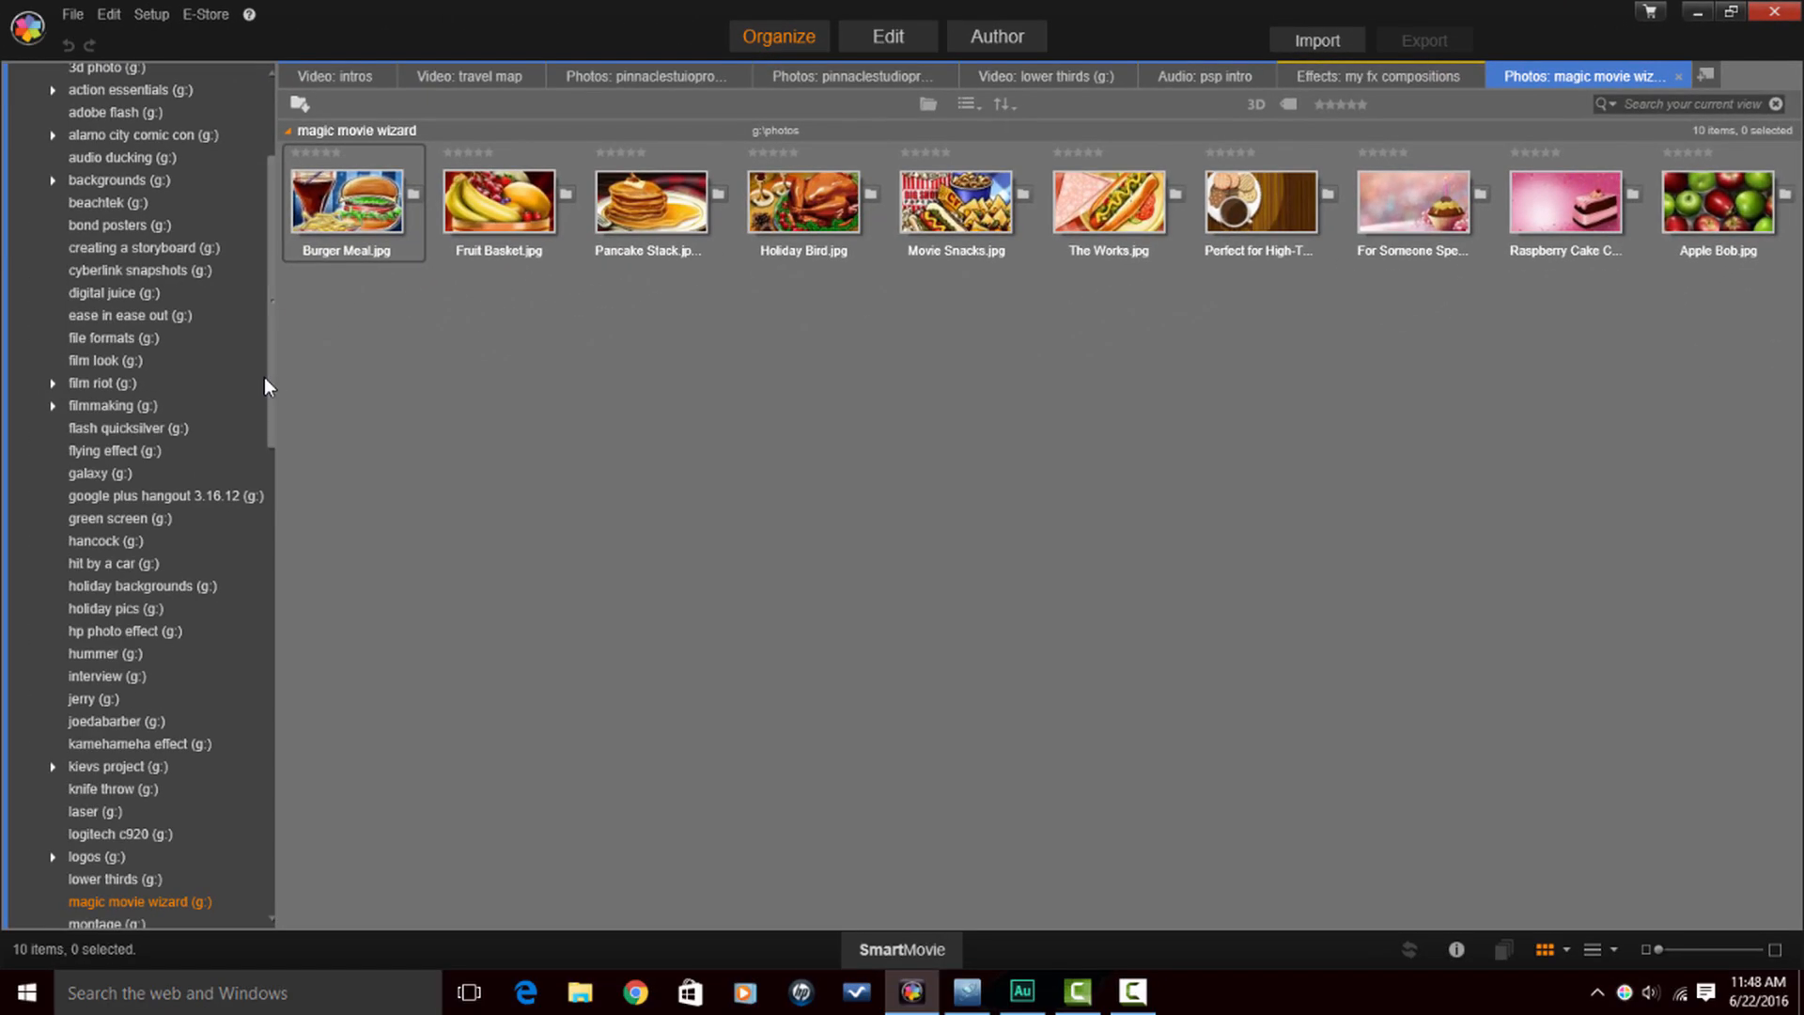
# Show the eight clips of the 'Video: lower thirds' collection in the library
pyautogui.scroll(3)
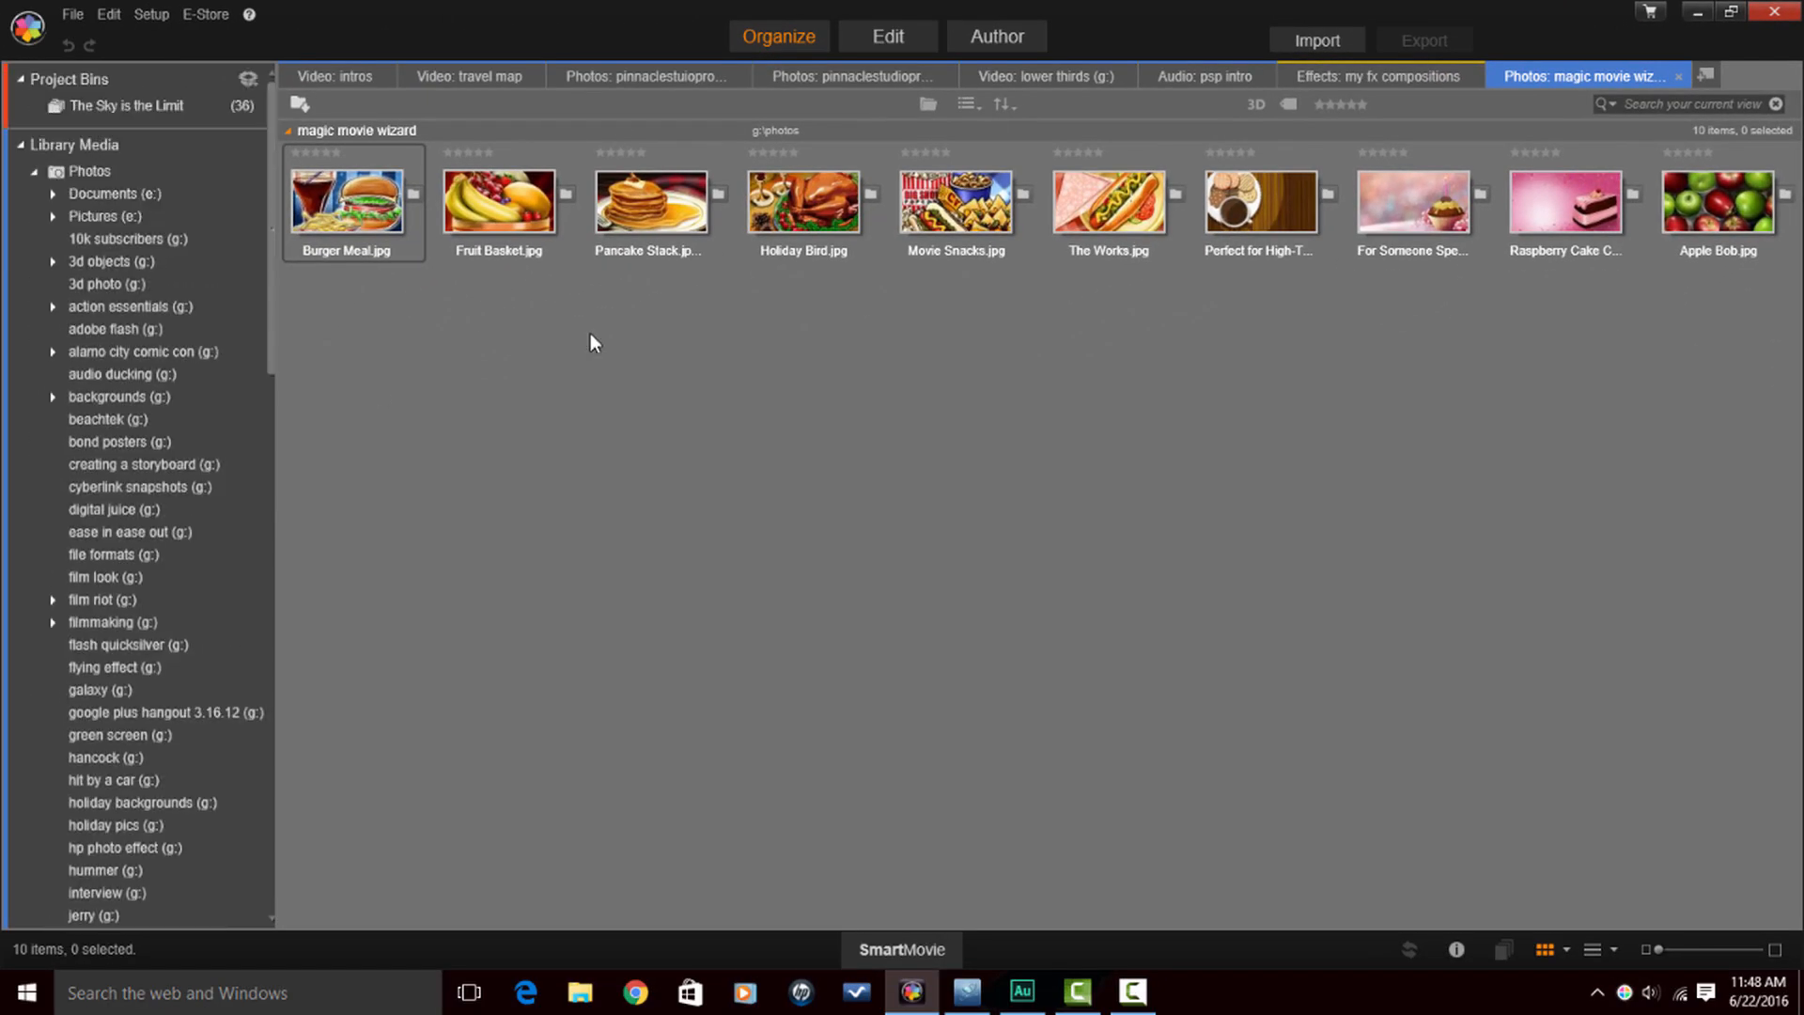
pyautogui.moveTo(115, 554)
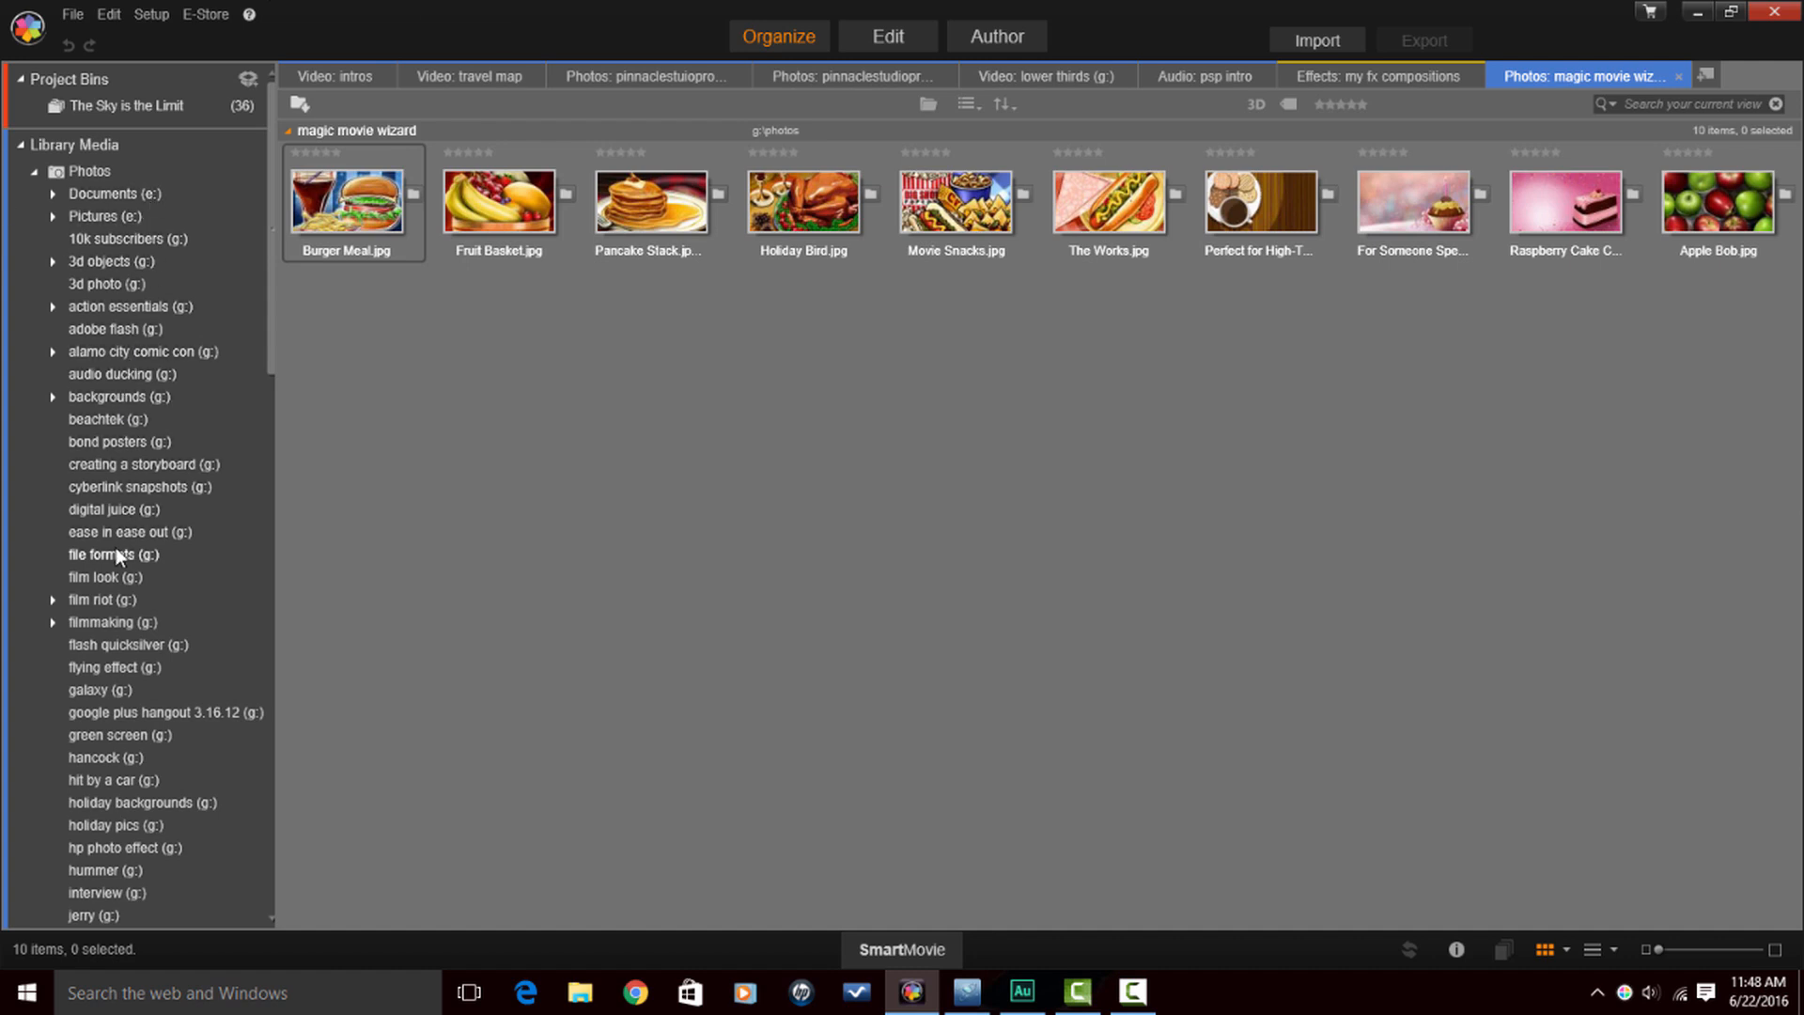
pyautogui.moveTo(112, 558)
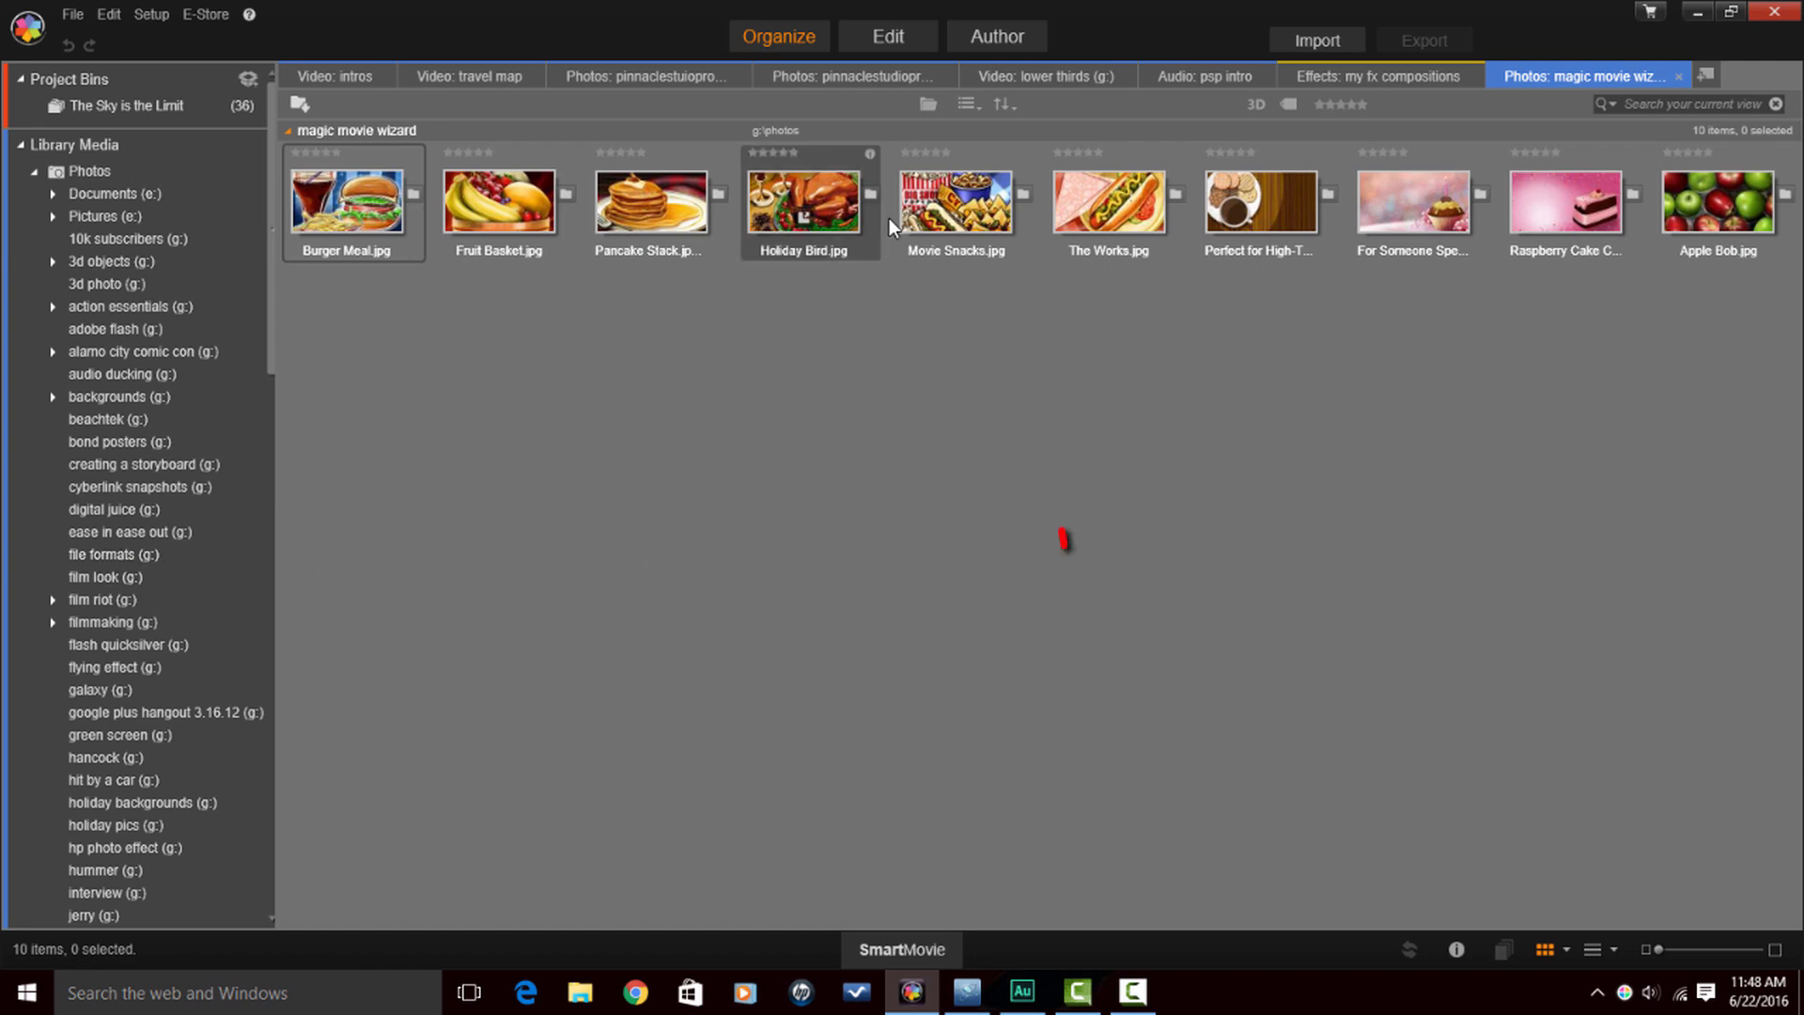
pyautogui.click(1042, 76)
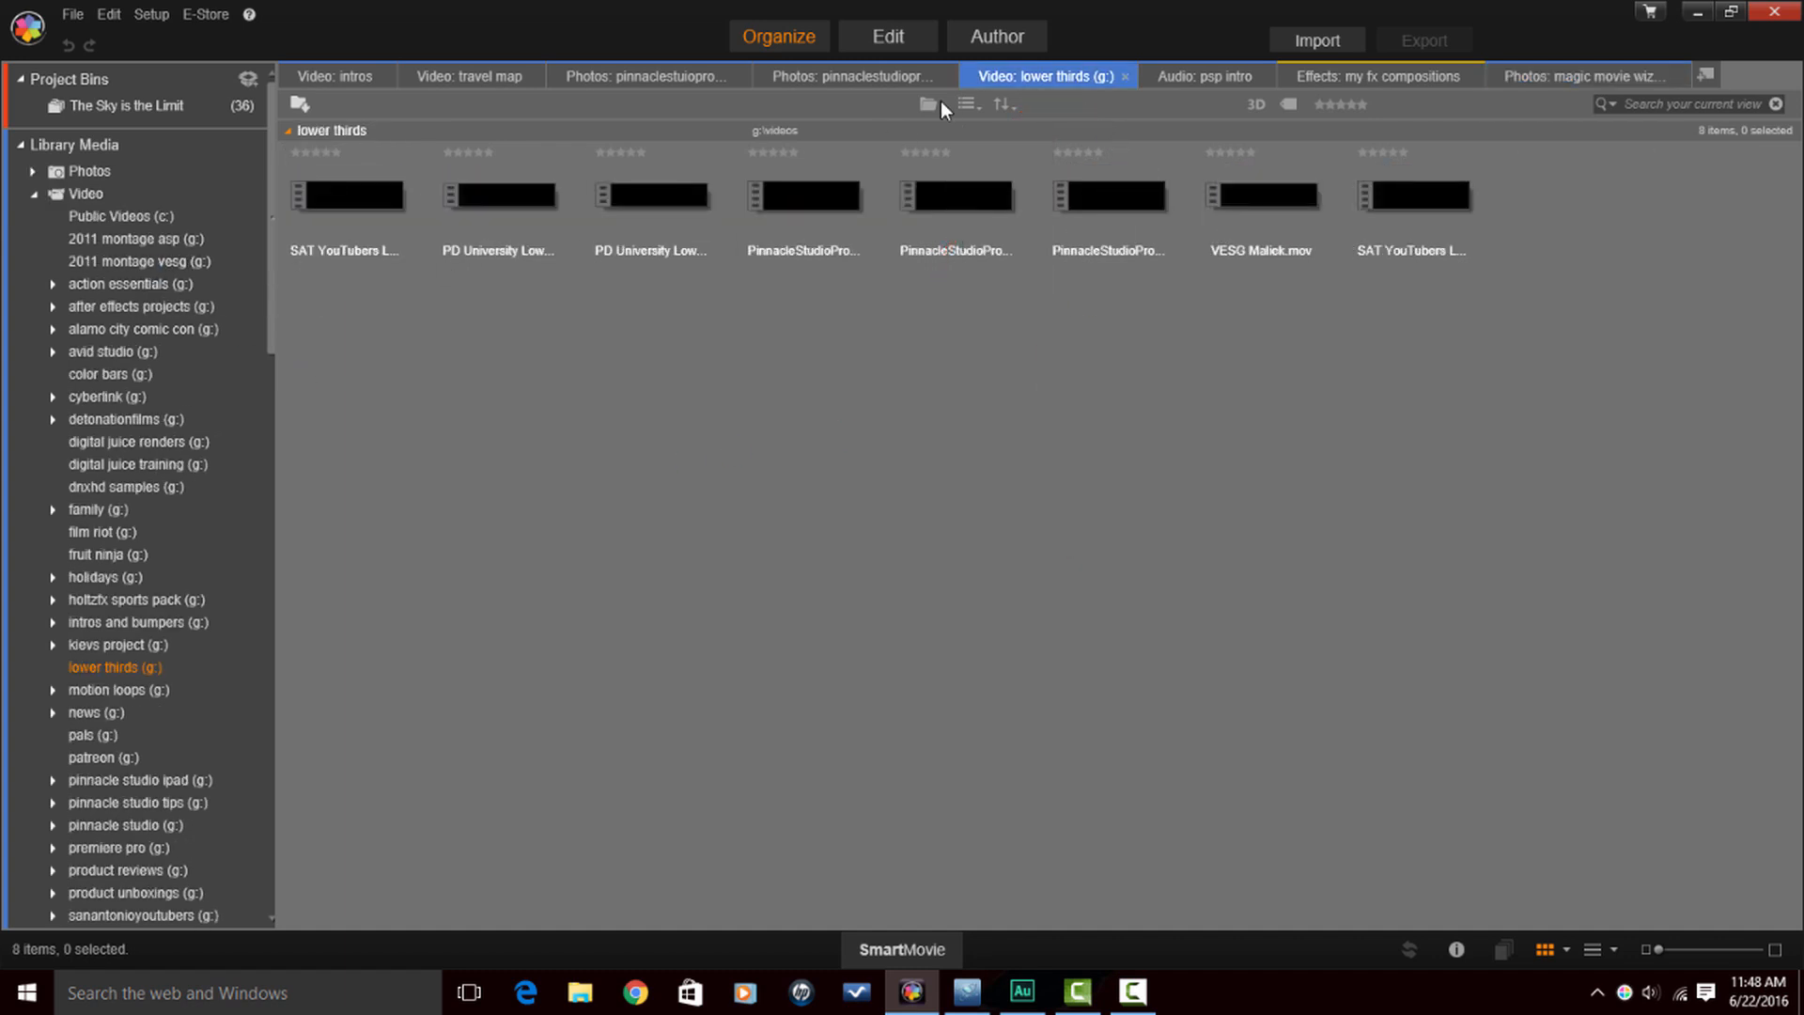
pyautogui.moveTo(127, 660)
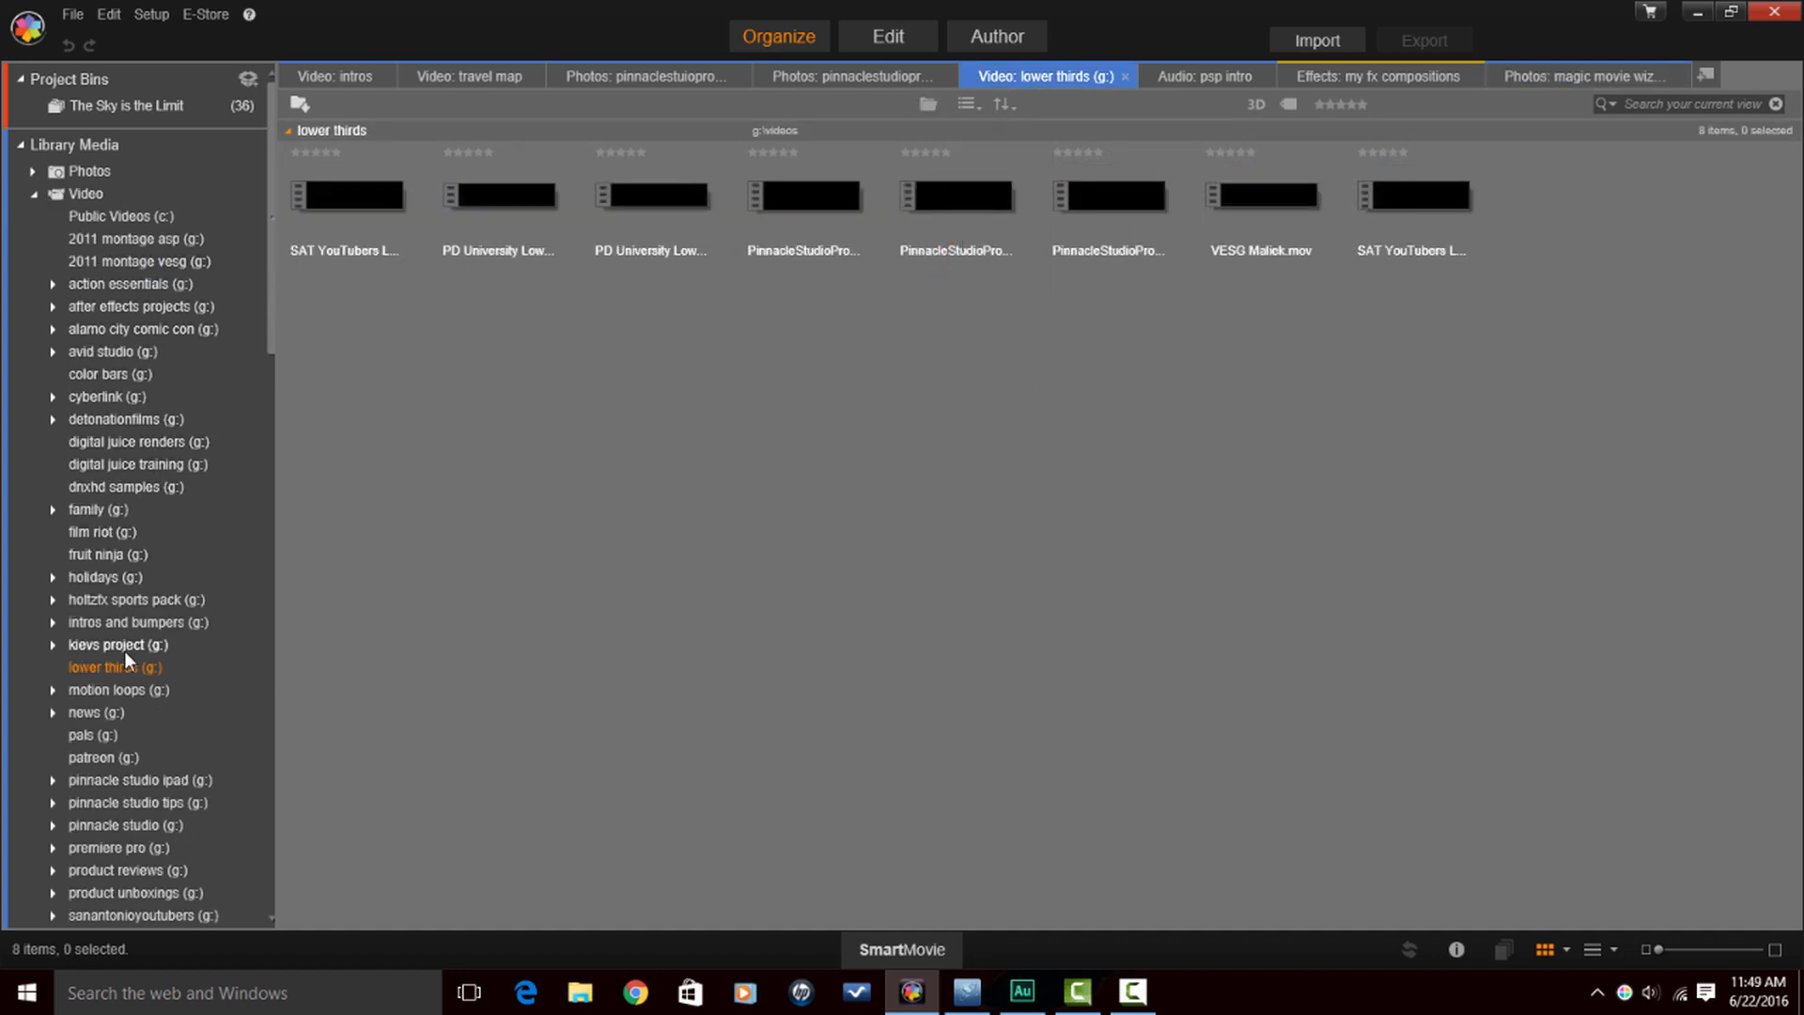
pyautogui.moveTo(125, 666)
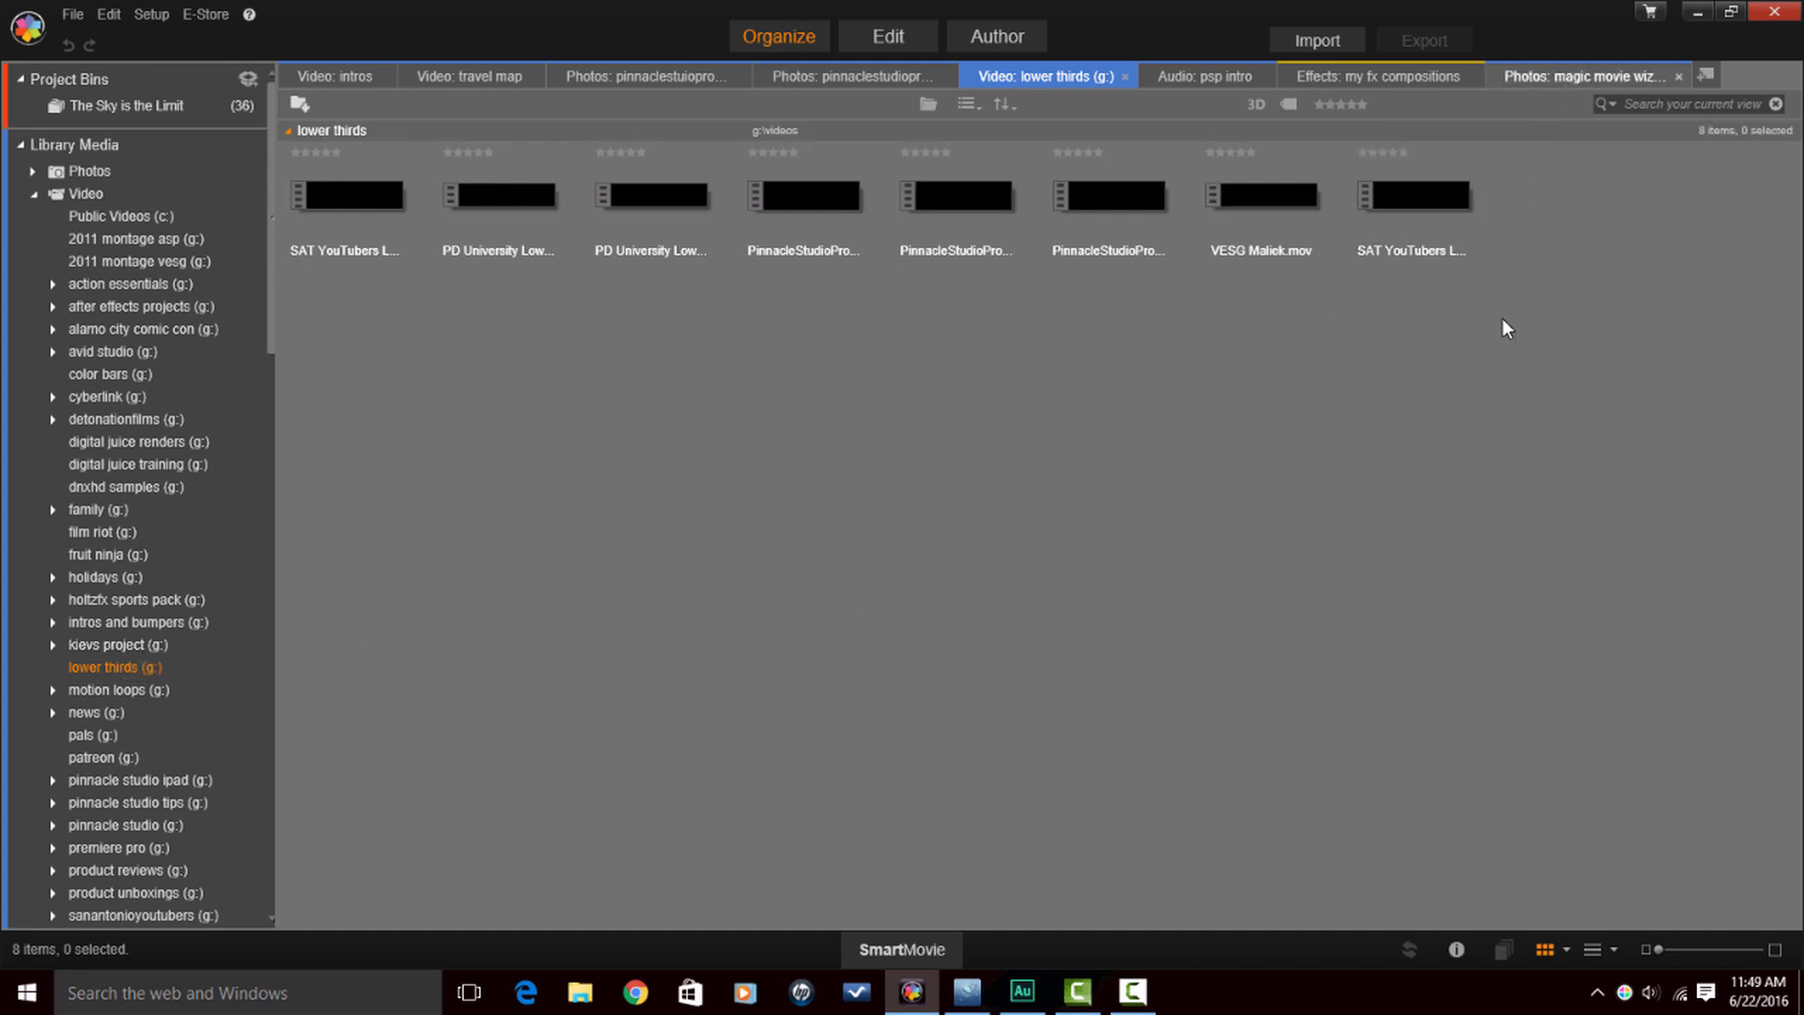
pyautogui.click(1589, 76)
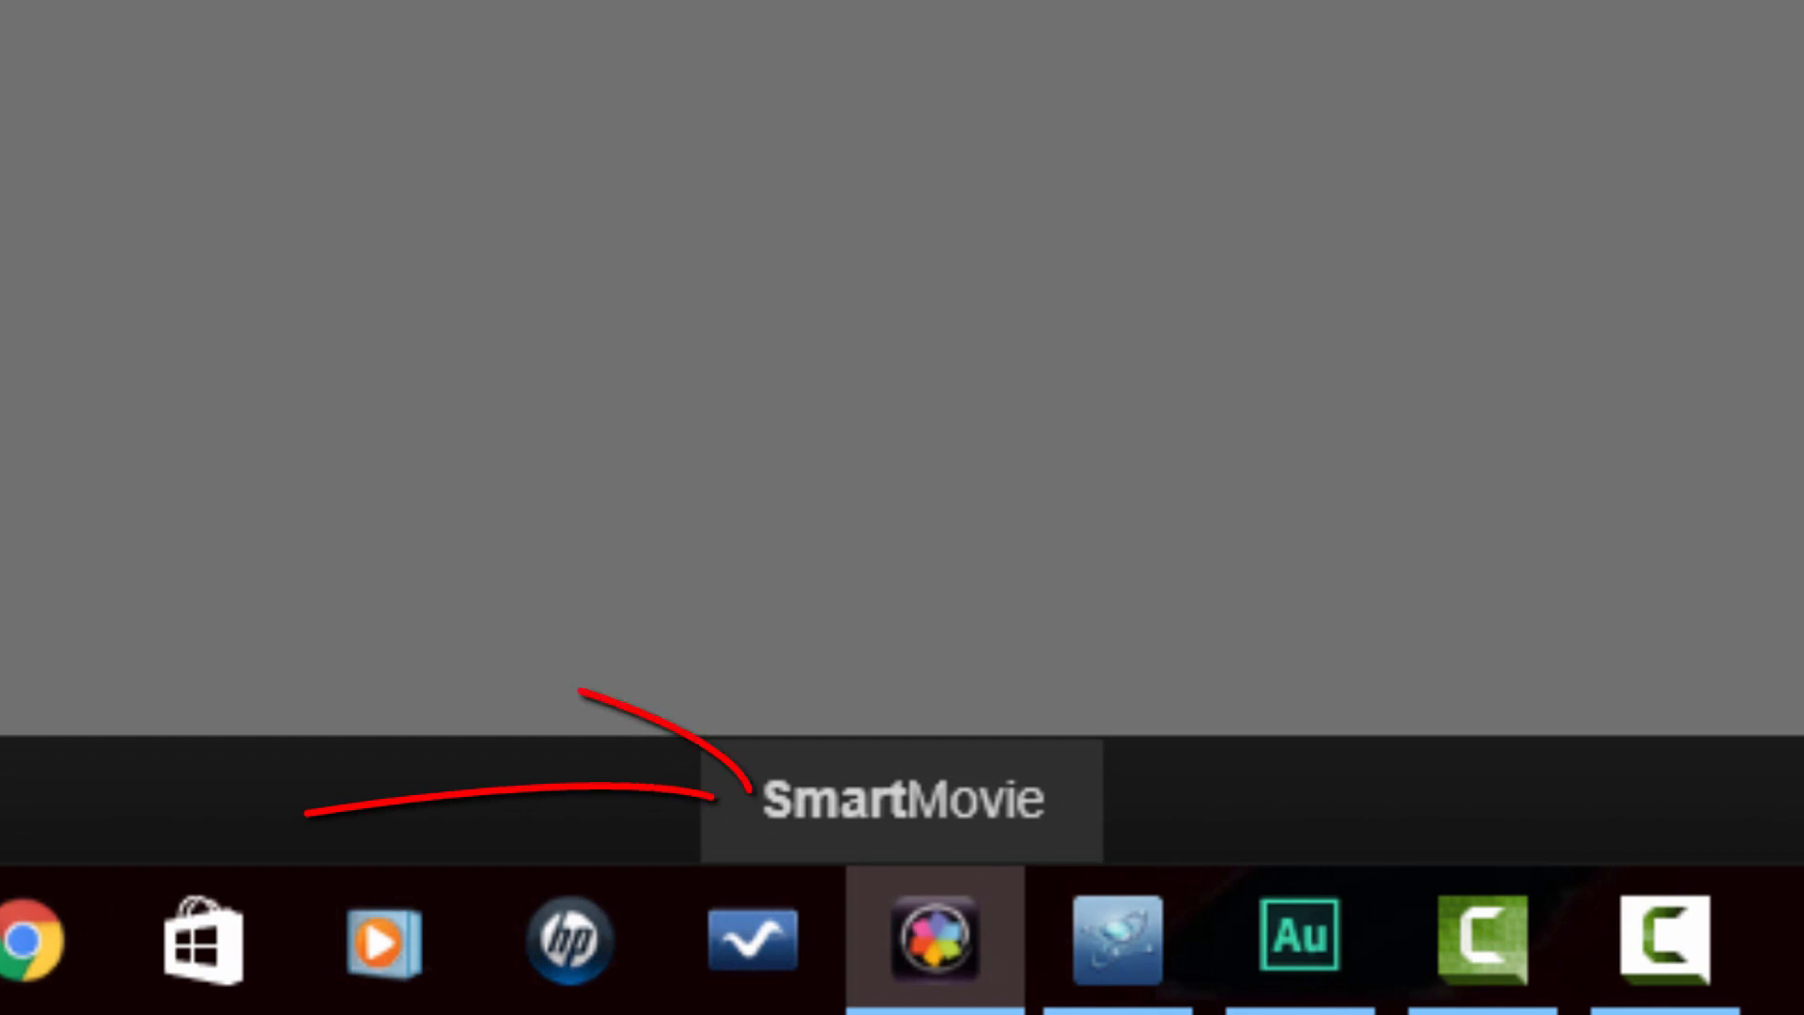
pyautogui.moveTo(1056, 425)
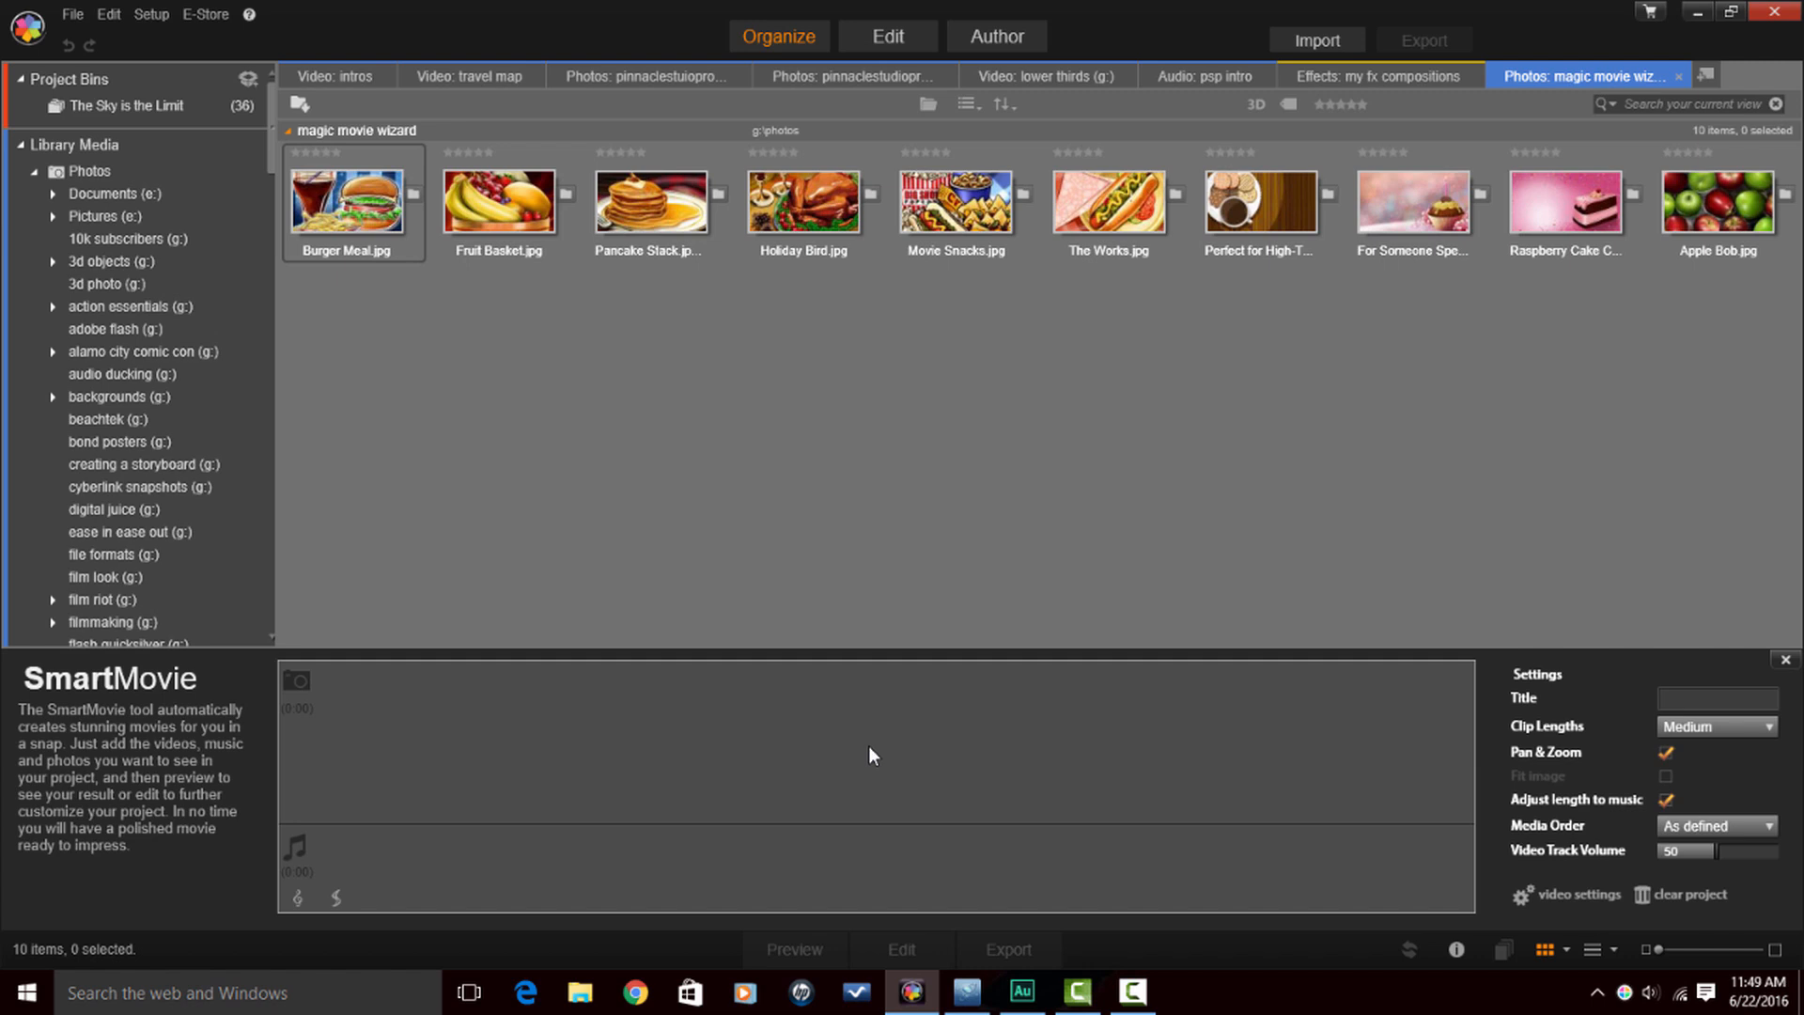
pyautogui.moveTo(1030, 518)
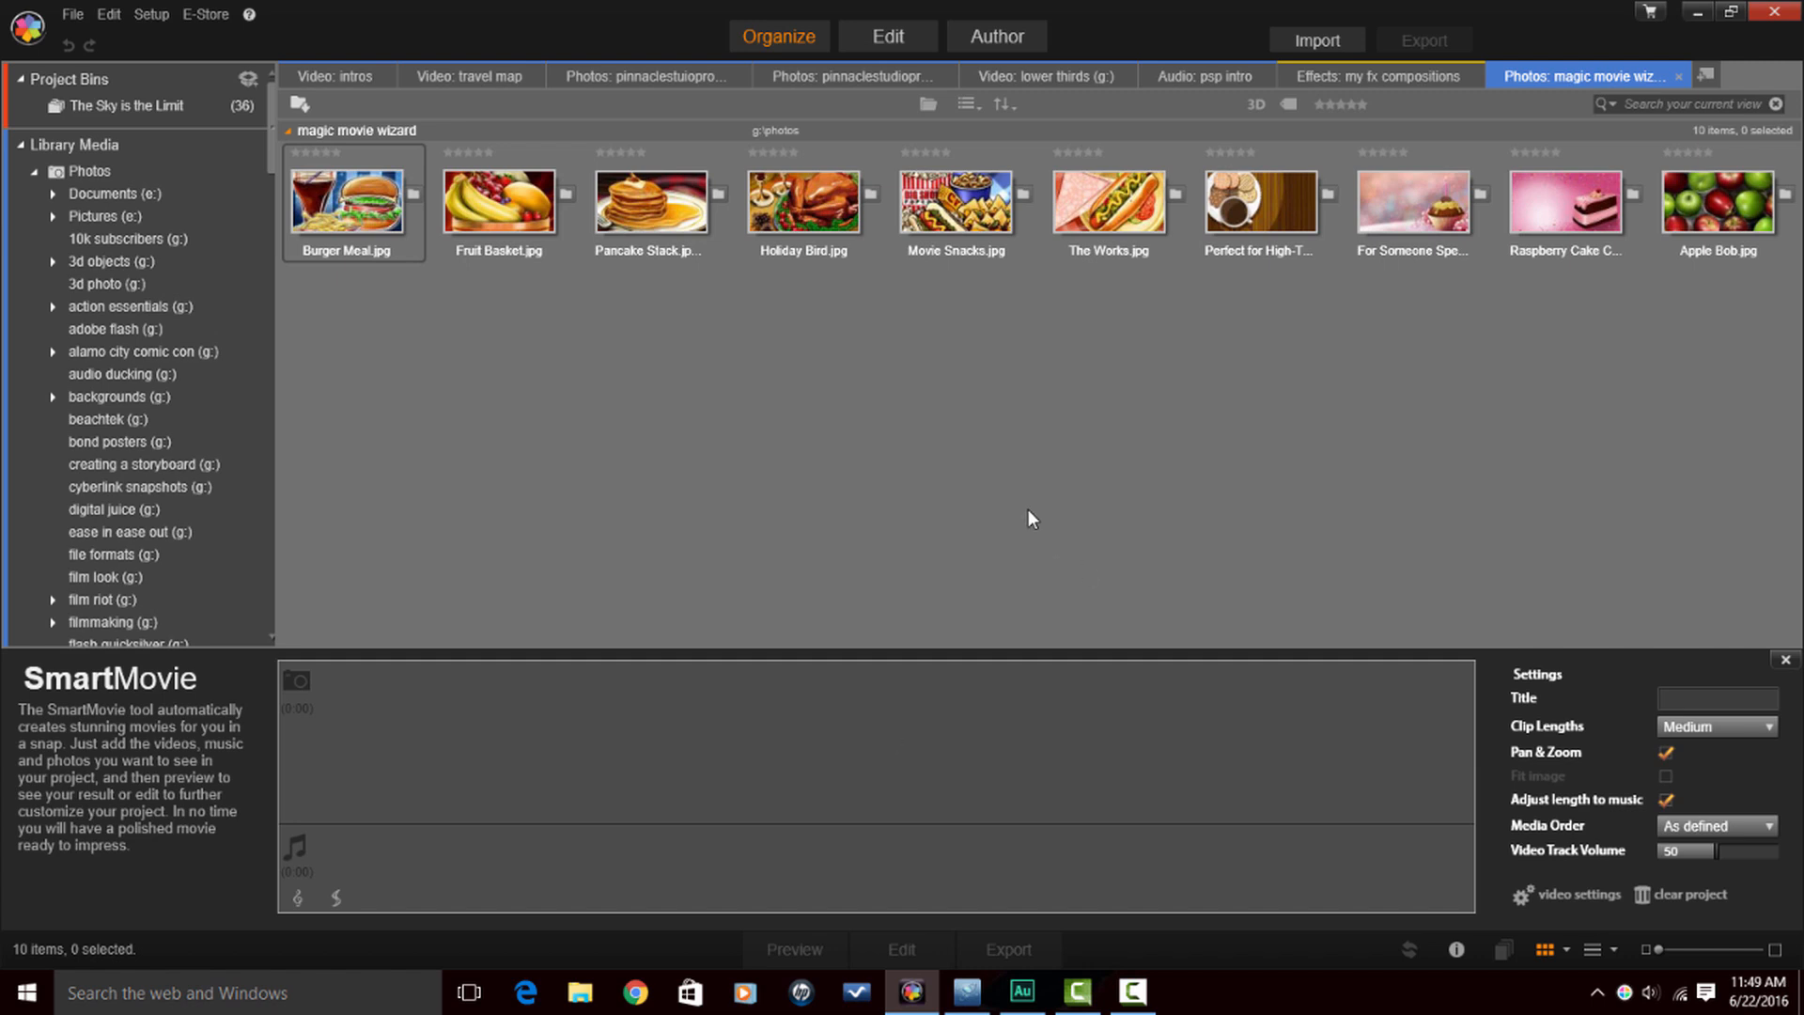
pyautogui.moveTo(1048, 503)
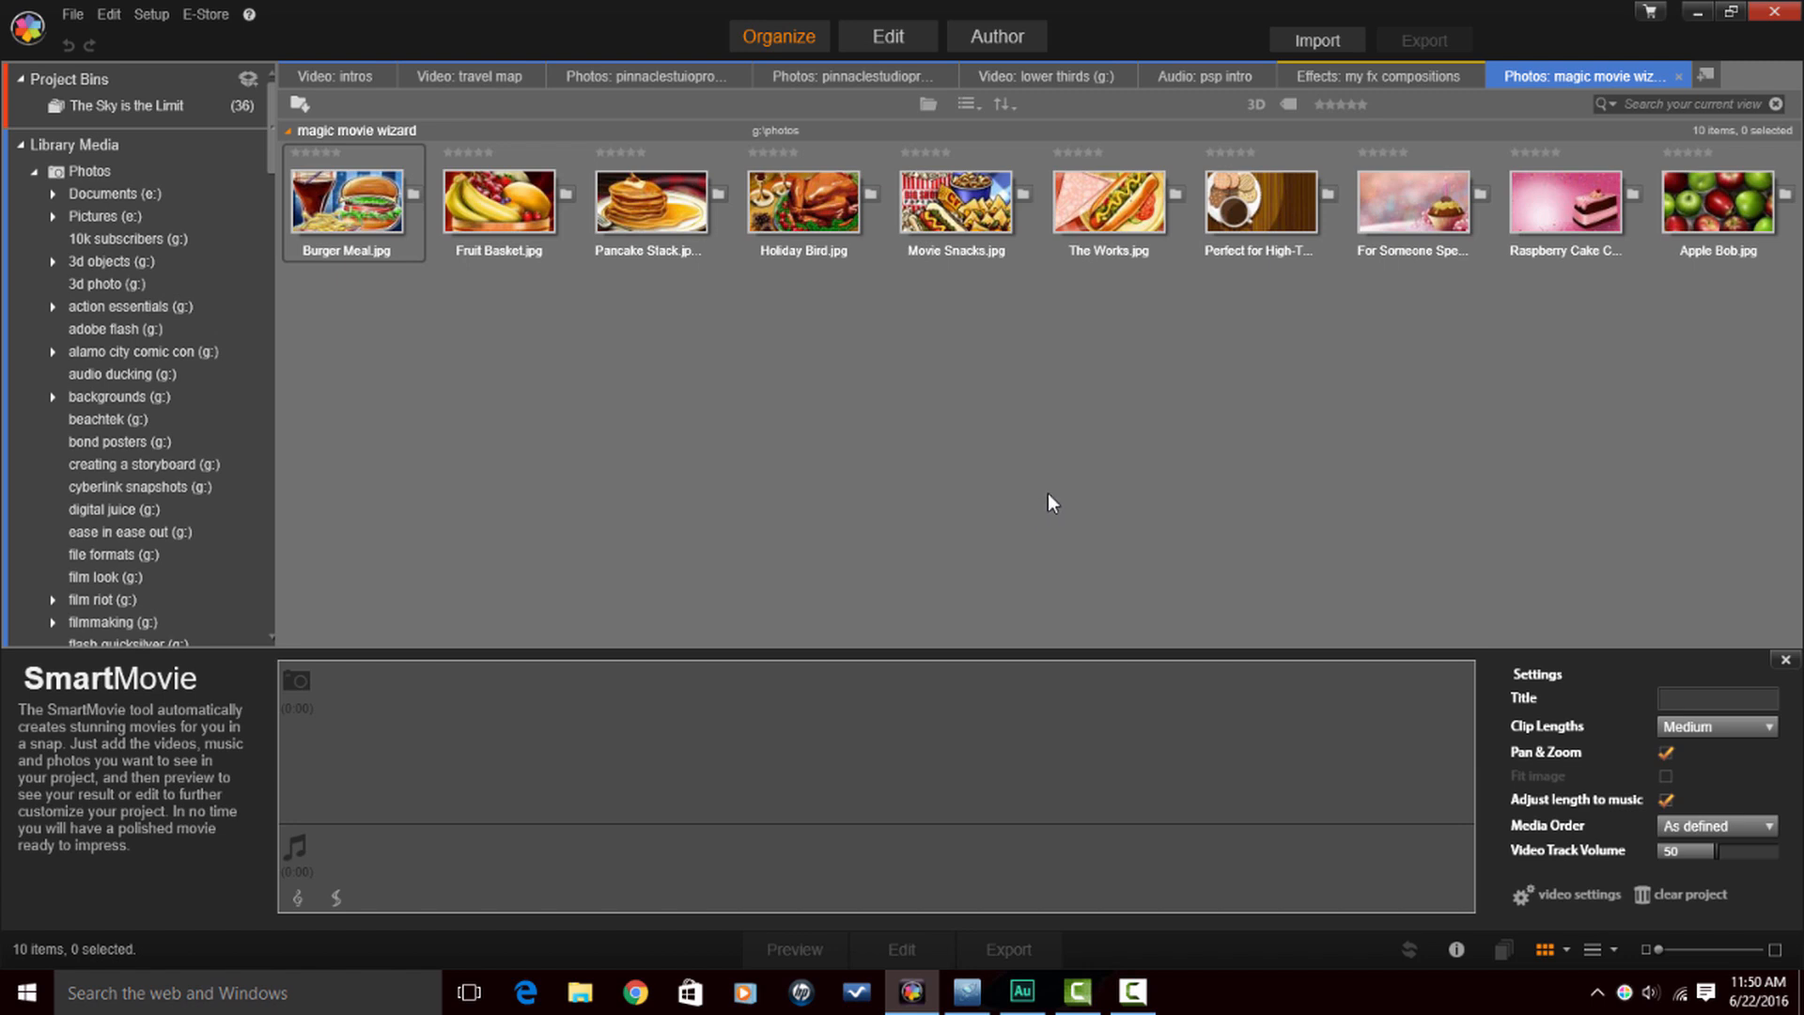
pyautogui.moveTo(640, 742)
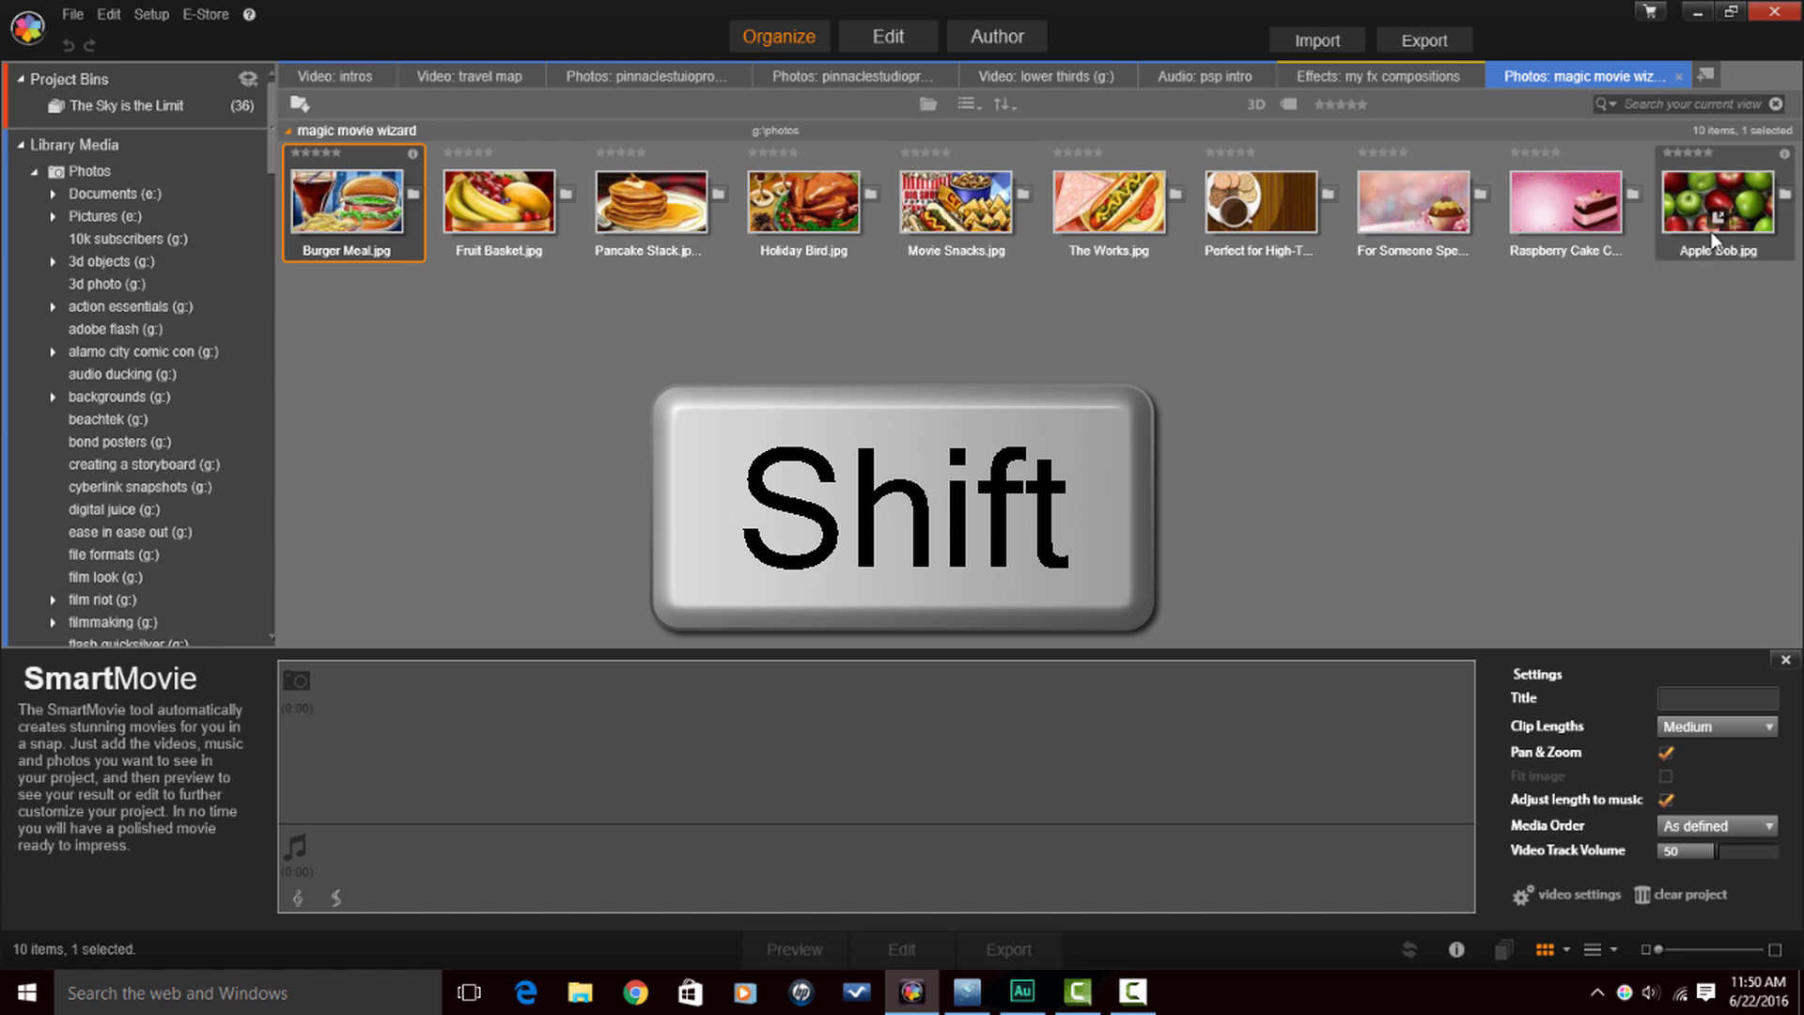
pyautogui.moveTo(1713, 238)
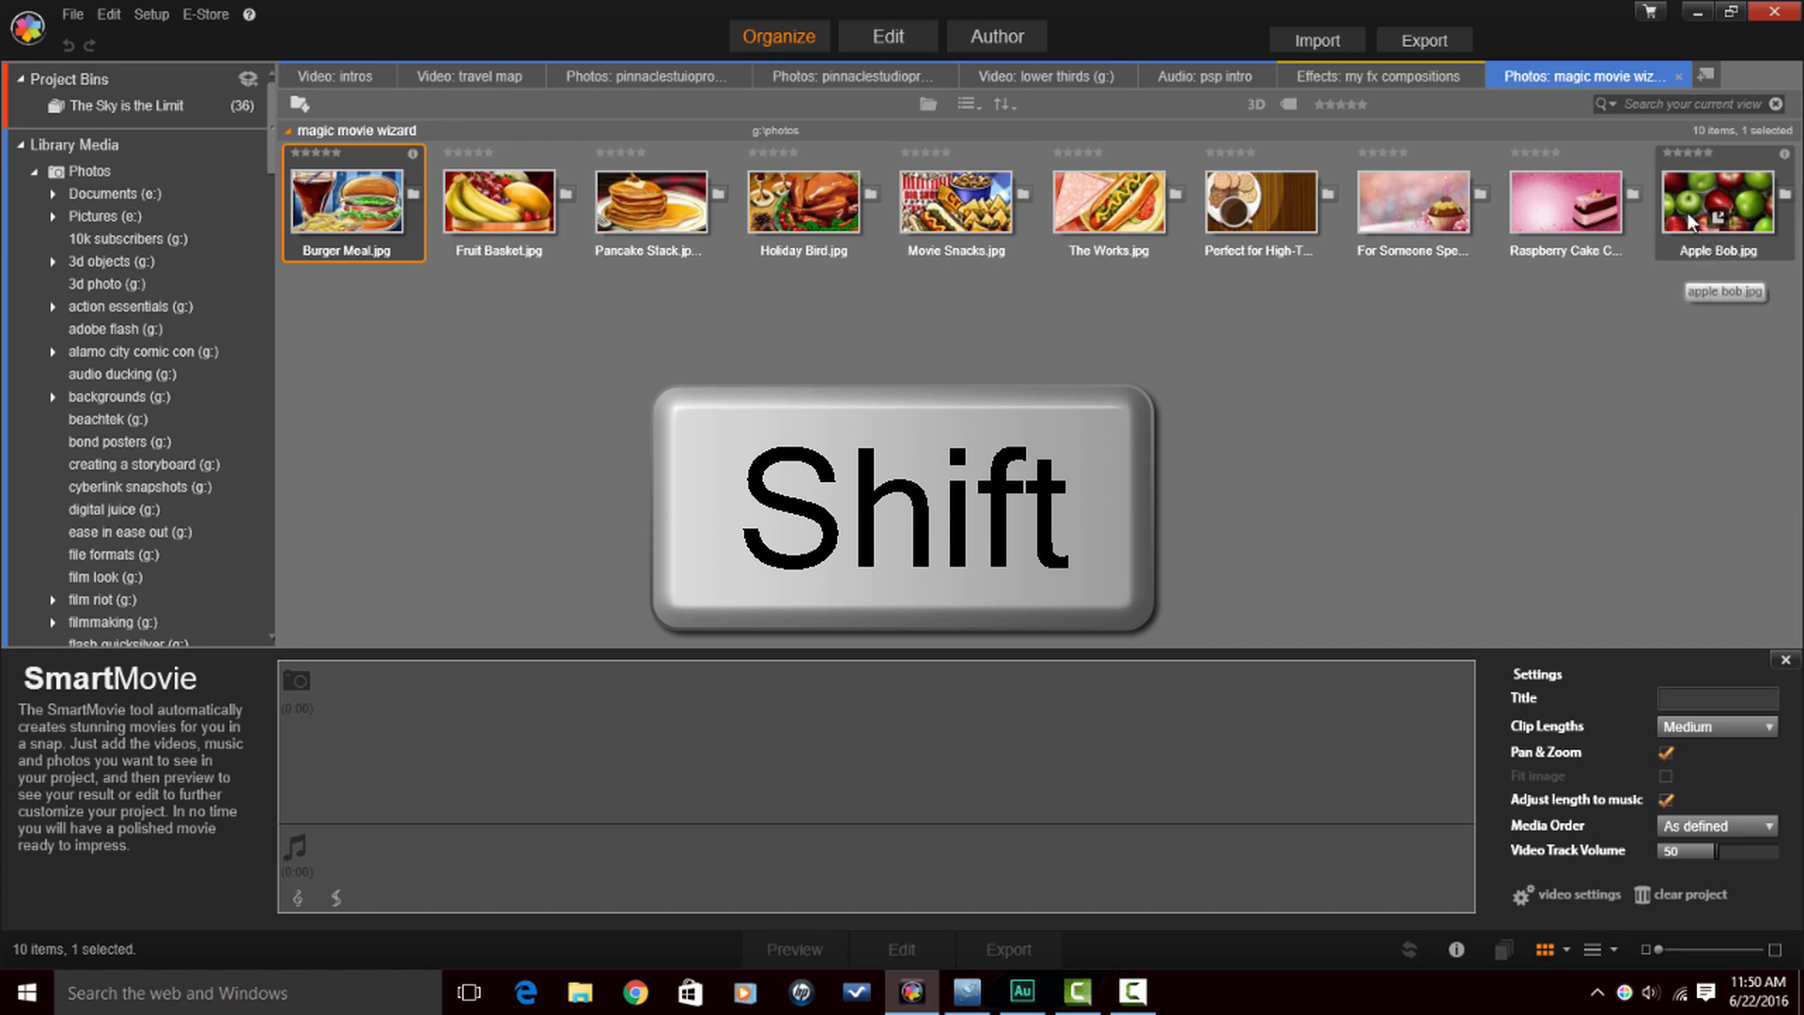
# Select all ten food photos, Burger Meal.jpg through Apple Bob.jpg, for the SmartMovie
pyautogui.click(804, 203)
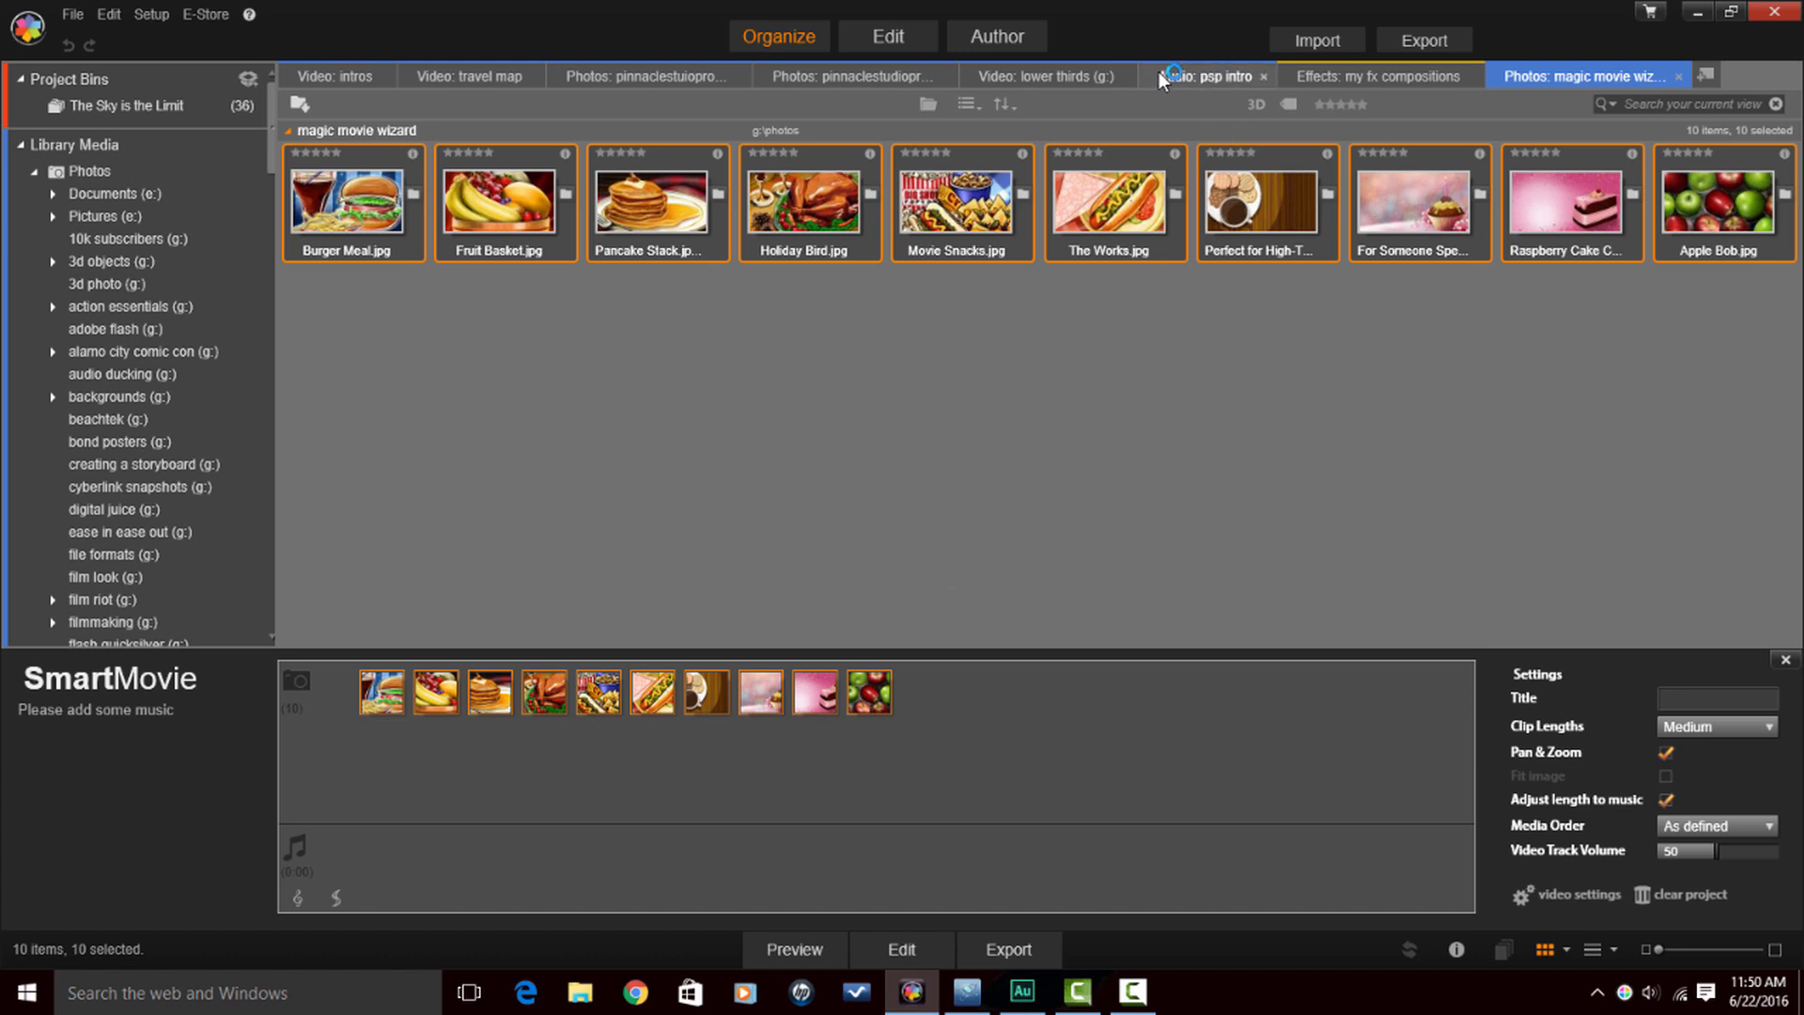
pyautogui.moveTo(1226, 79)
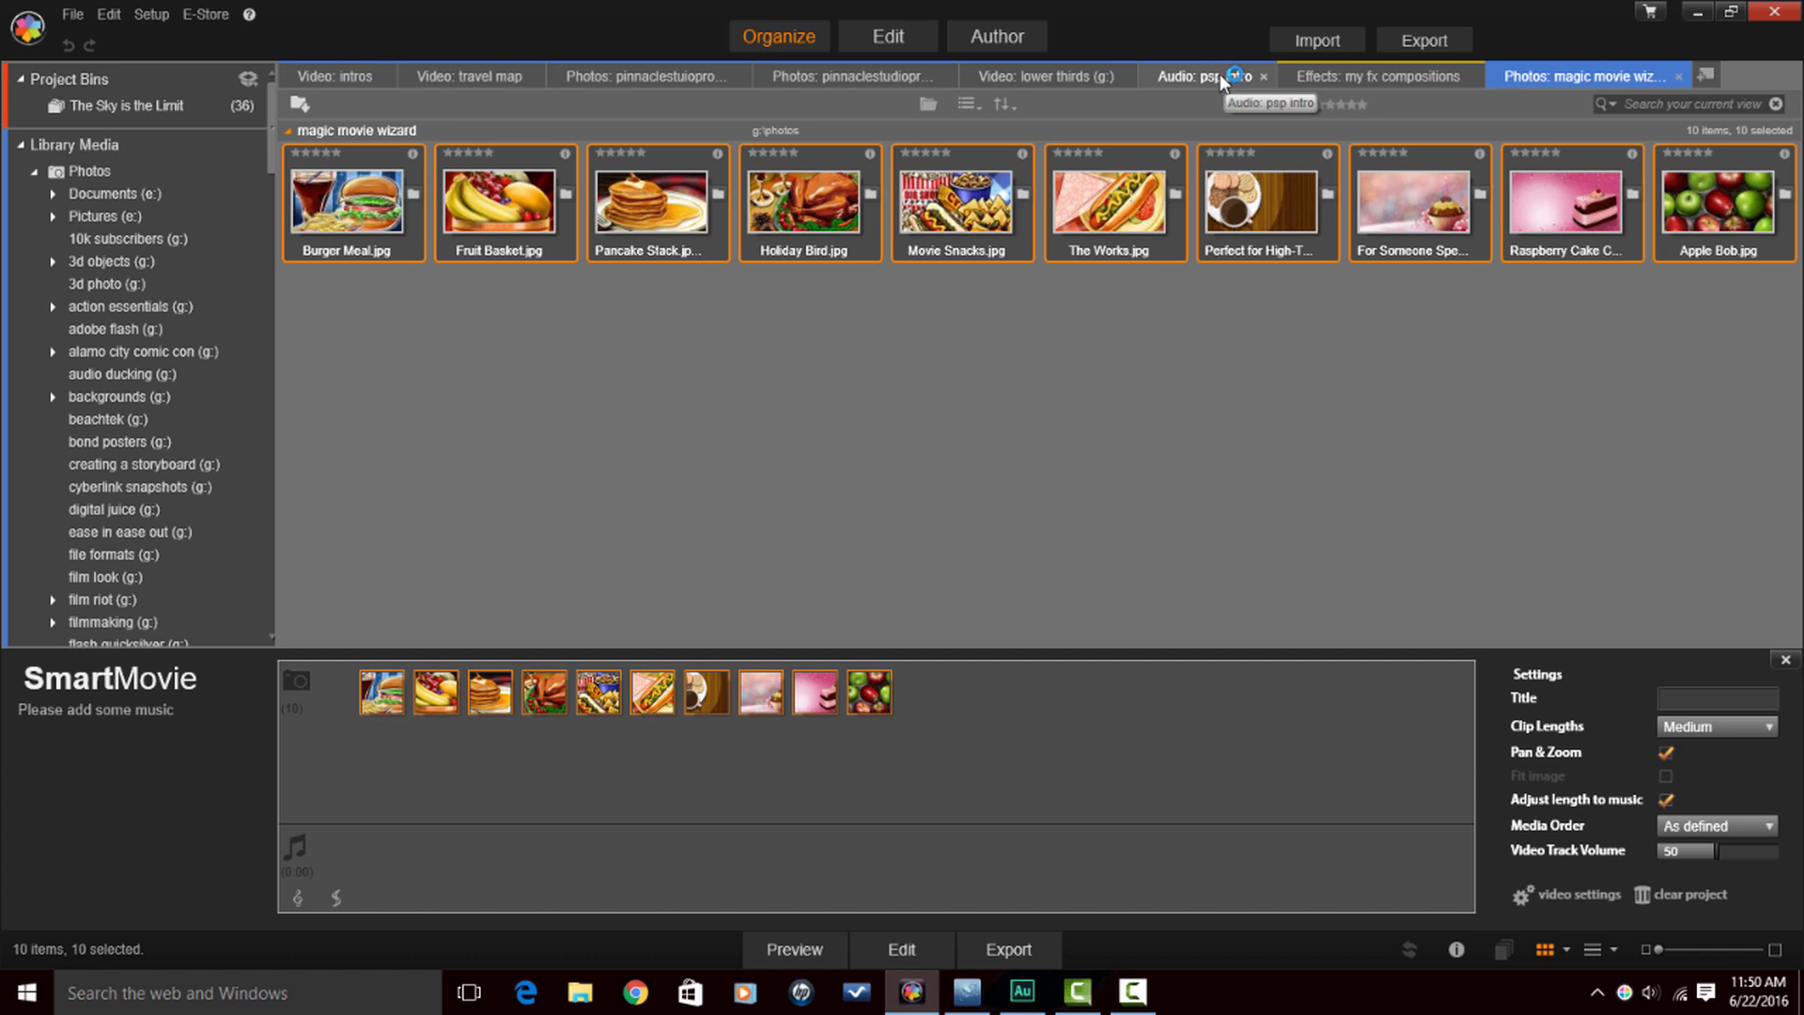
# Pick Game Plan_Full from the 'Audio: psp intro' collection as the SmartMovie music
pyautogui.click(1203, 76)
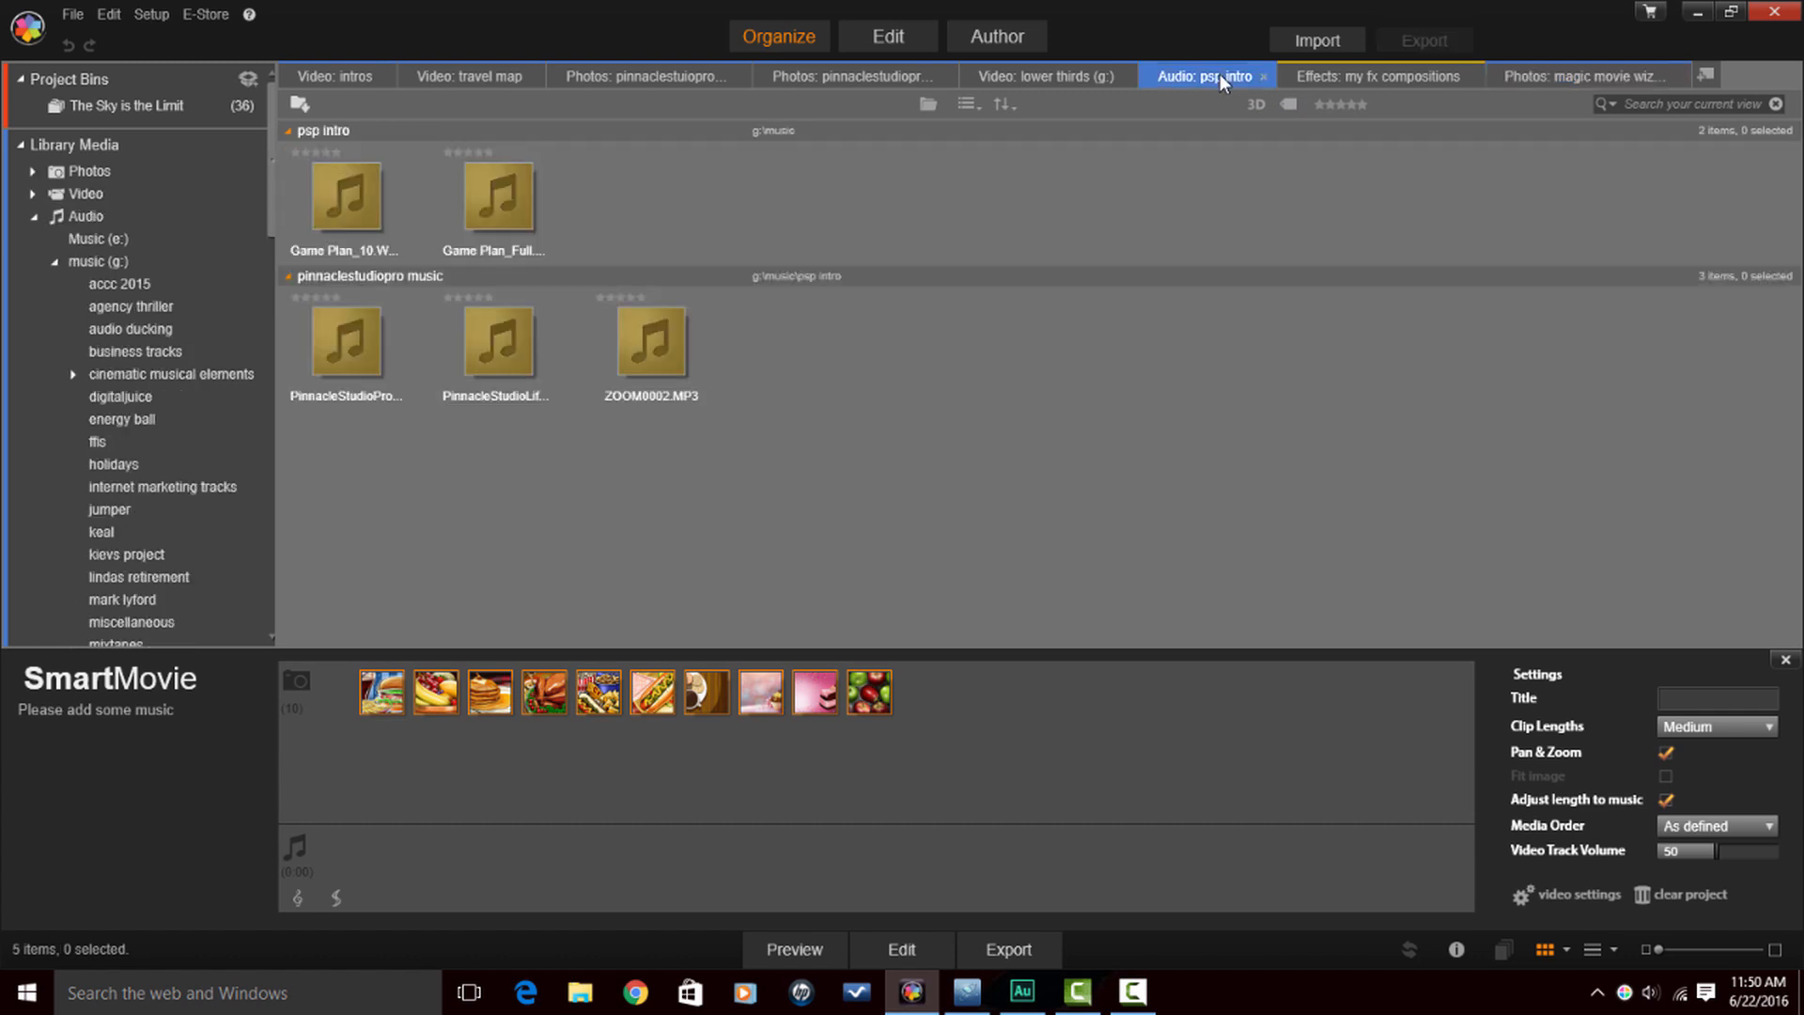
pyautogui.moveTo(497, 196)
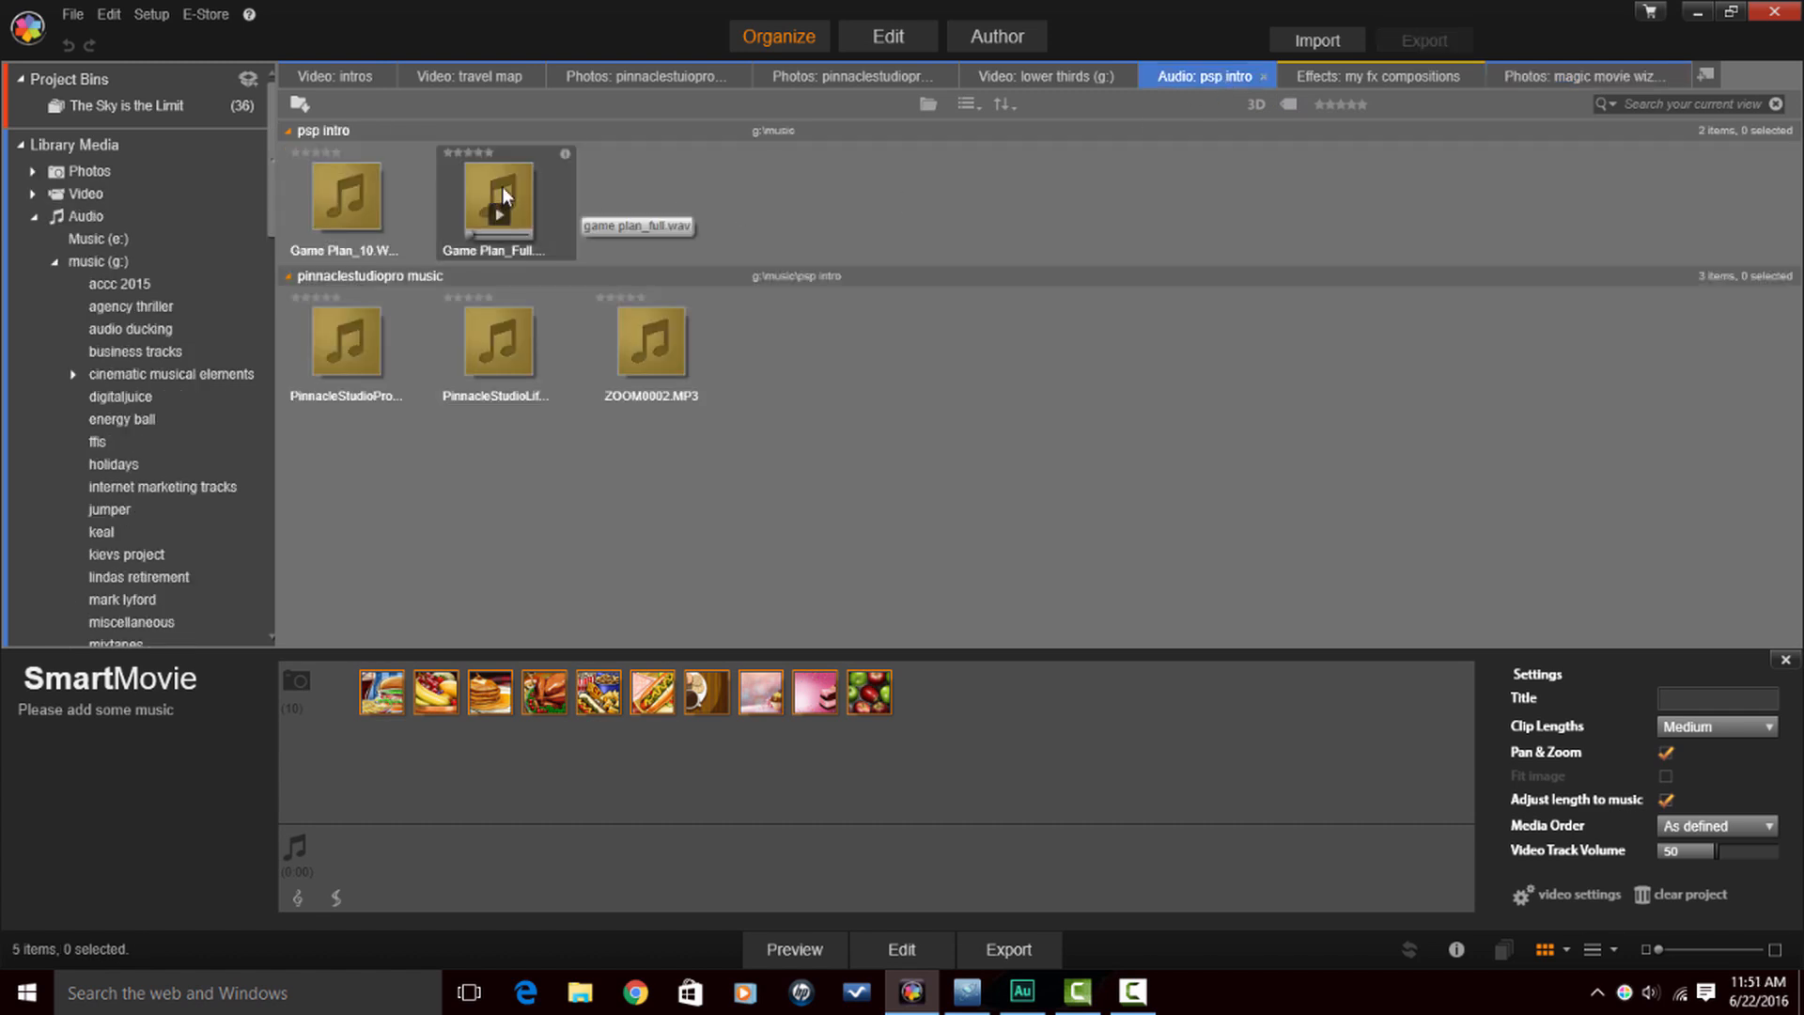
pyautogui.click(496, 198)
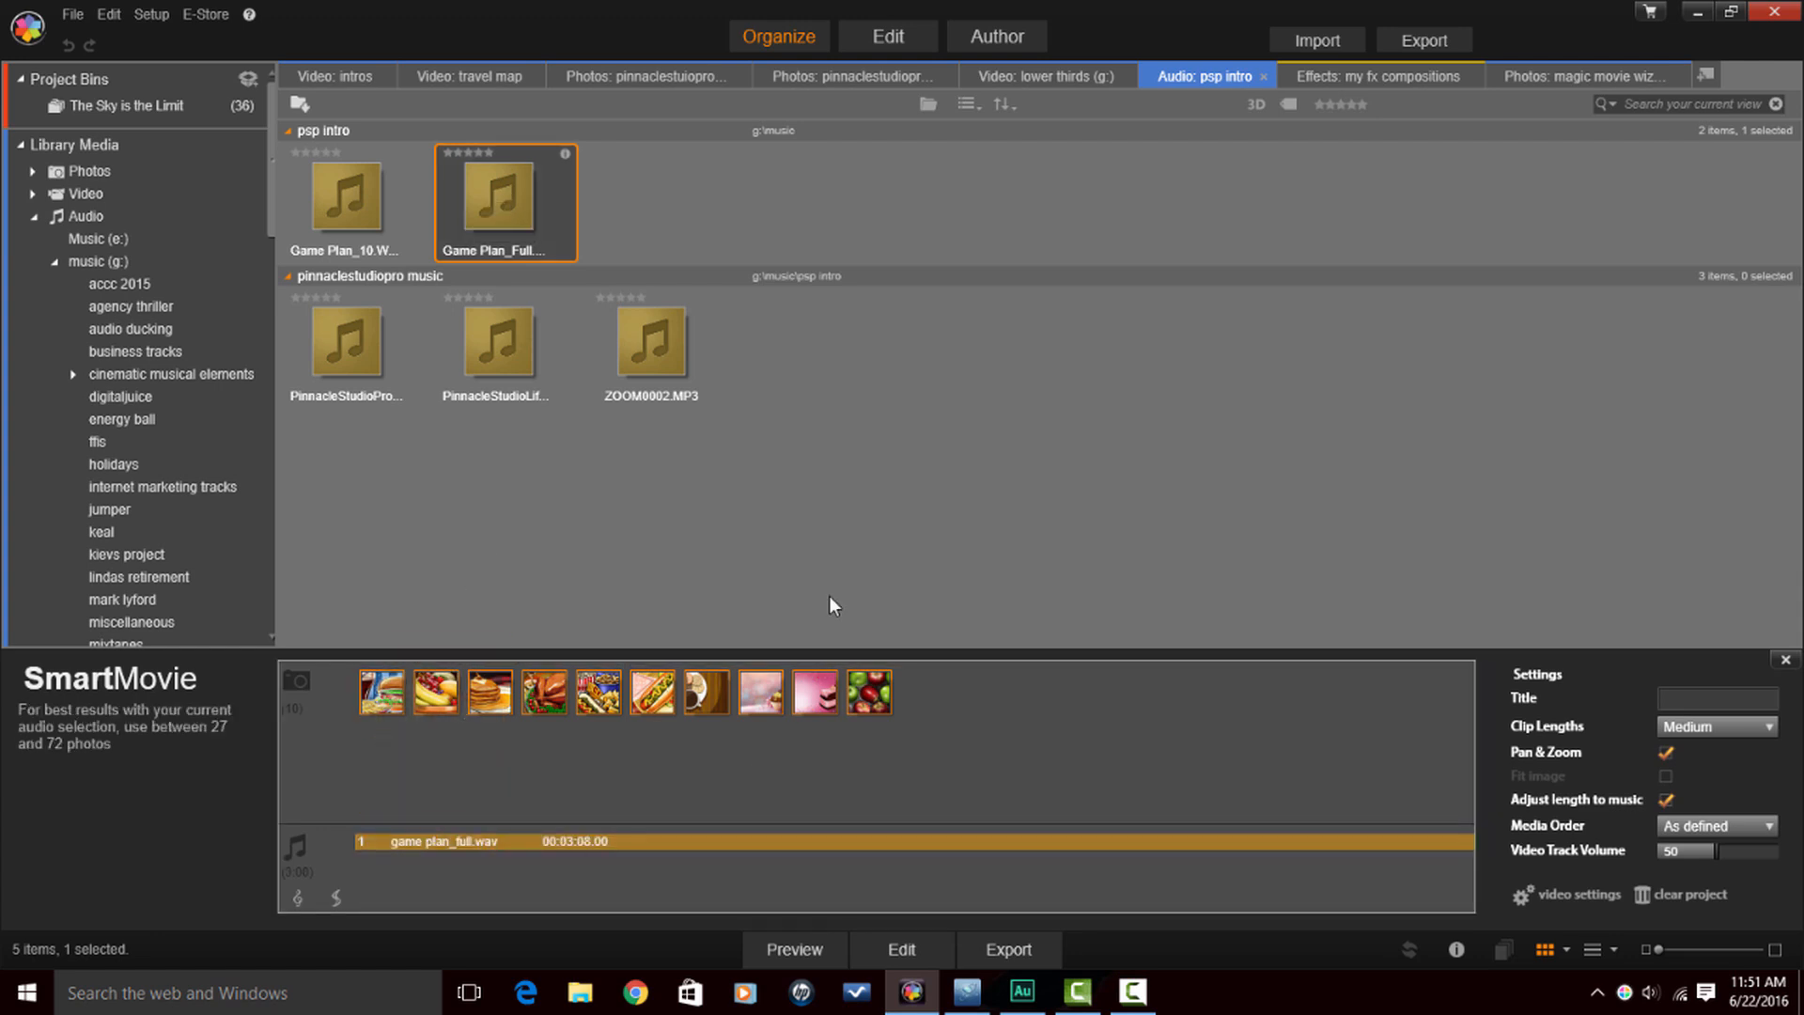
pyautogui.moveTo(886, 512)
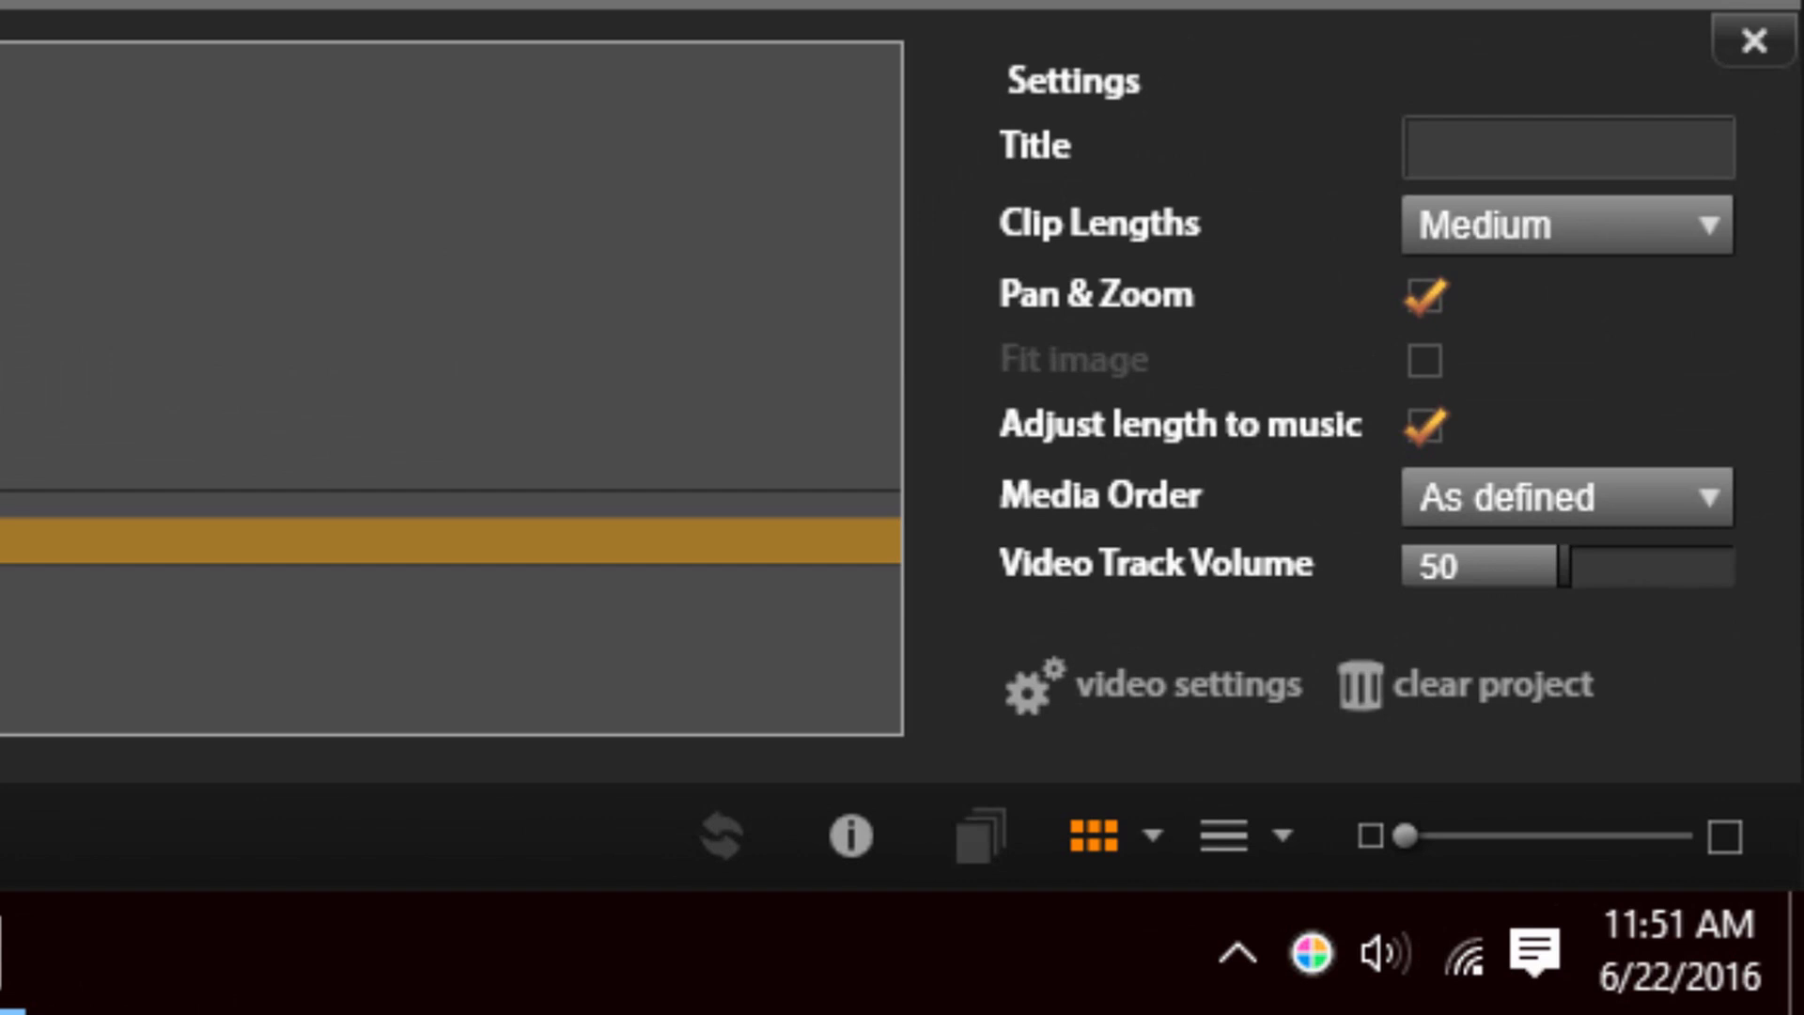
pyautogui.moveTo(1318, 122)
pyautogui.write('Food Fr')
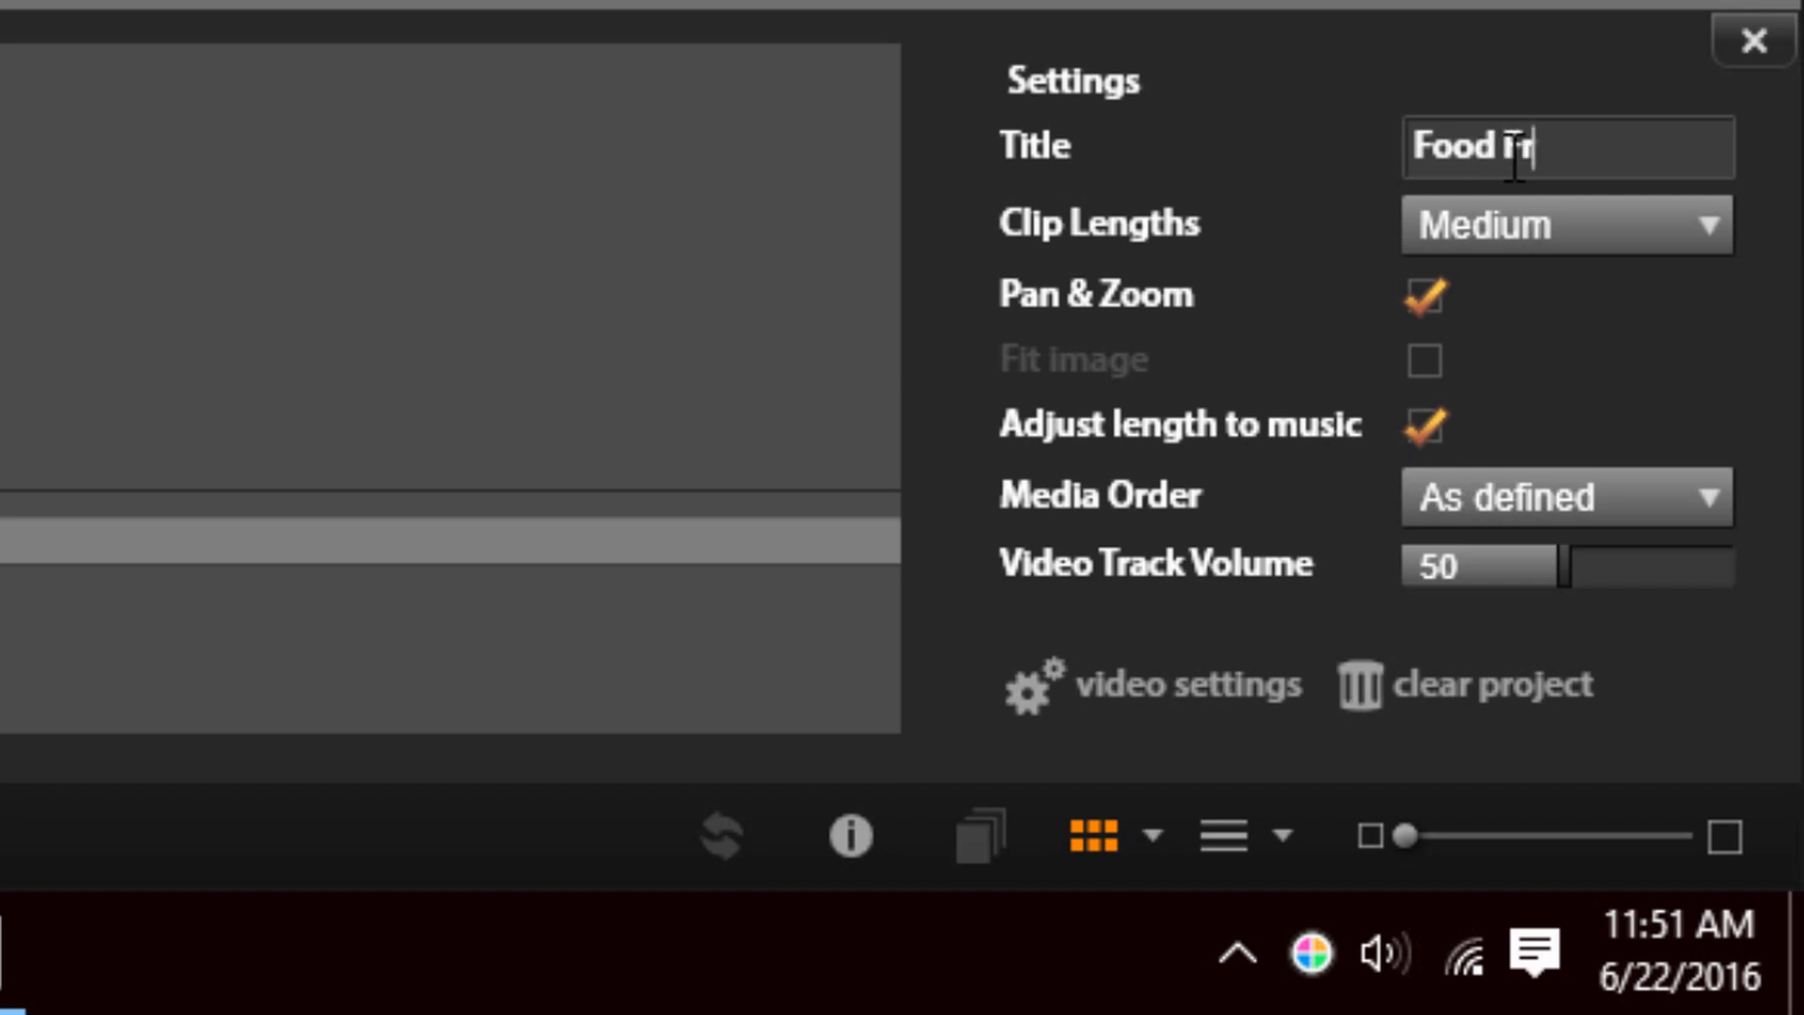
pyautogui.write('enzy')
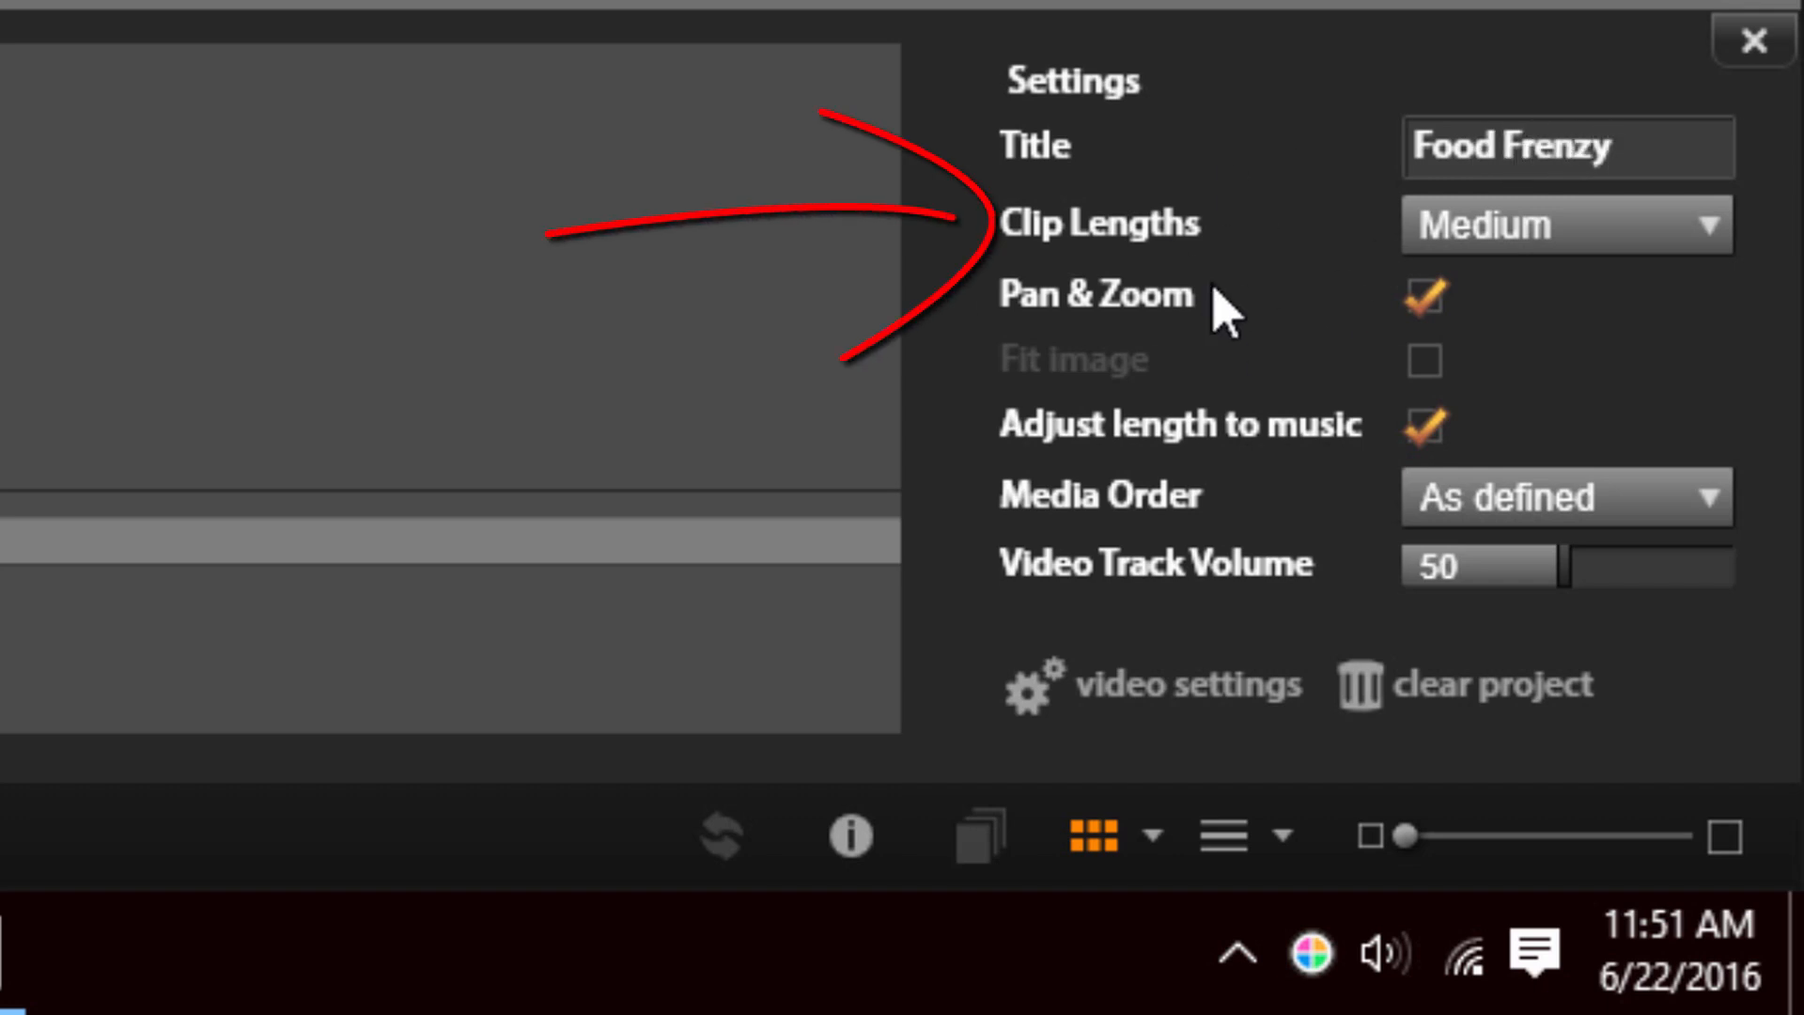
pyautogui.moveTo(1701, 265)
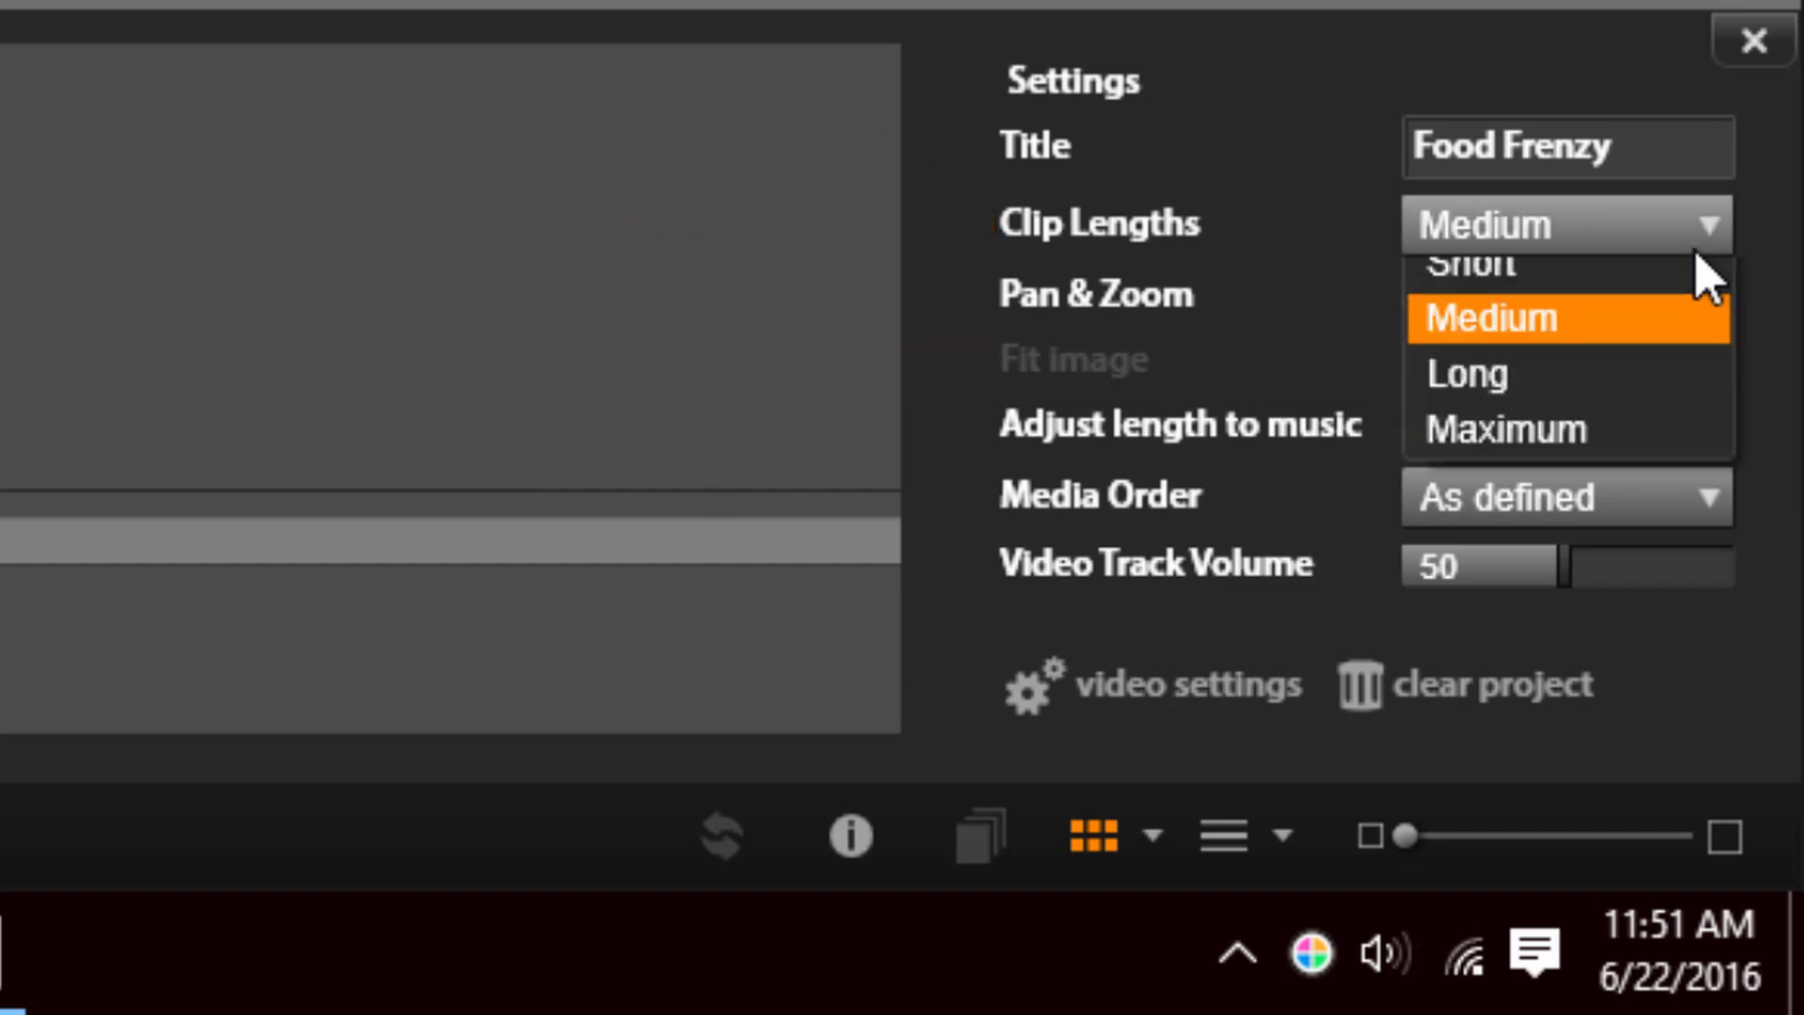
pyautogui.moveTo(1646, 320)
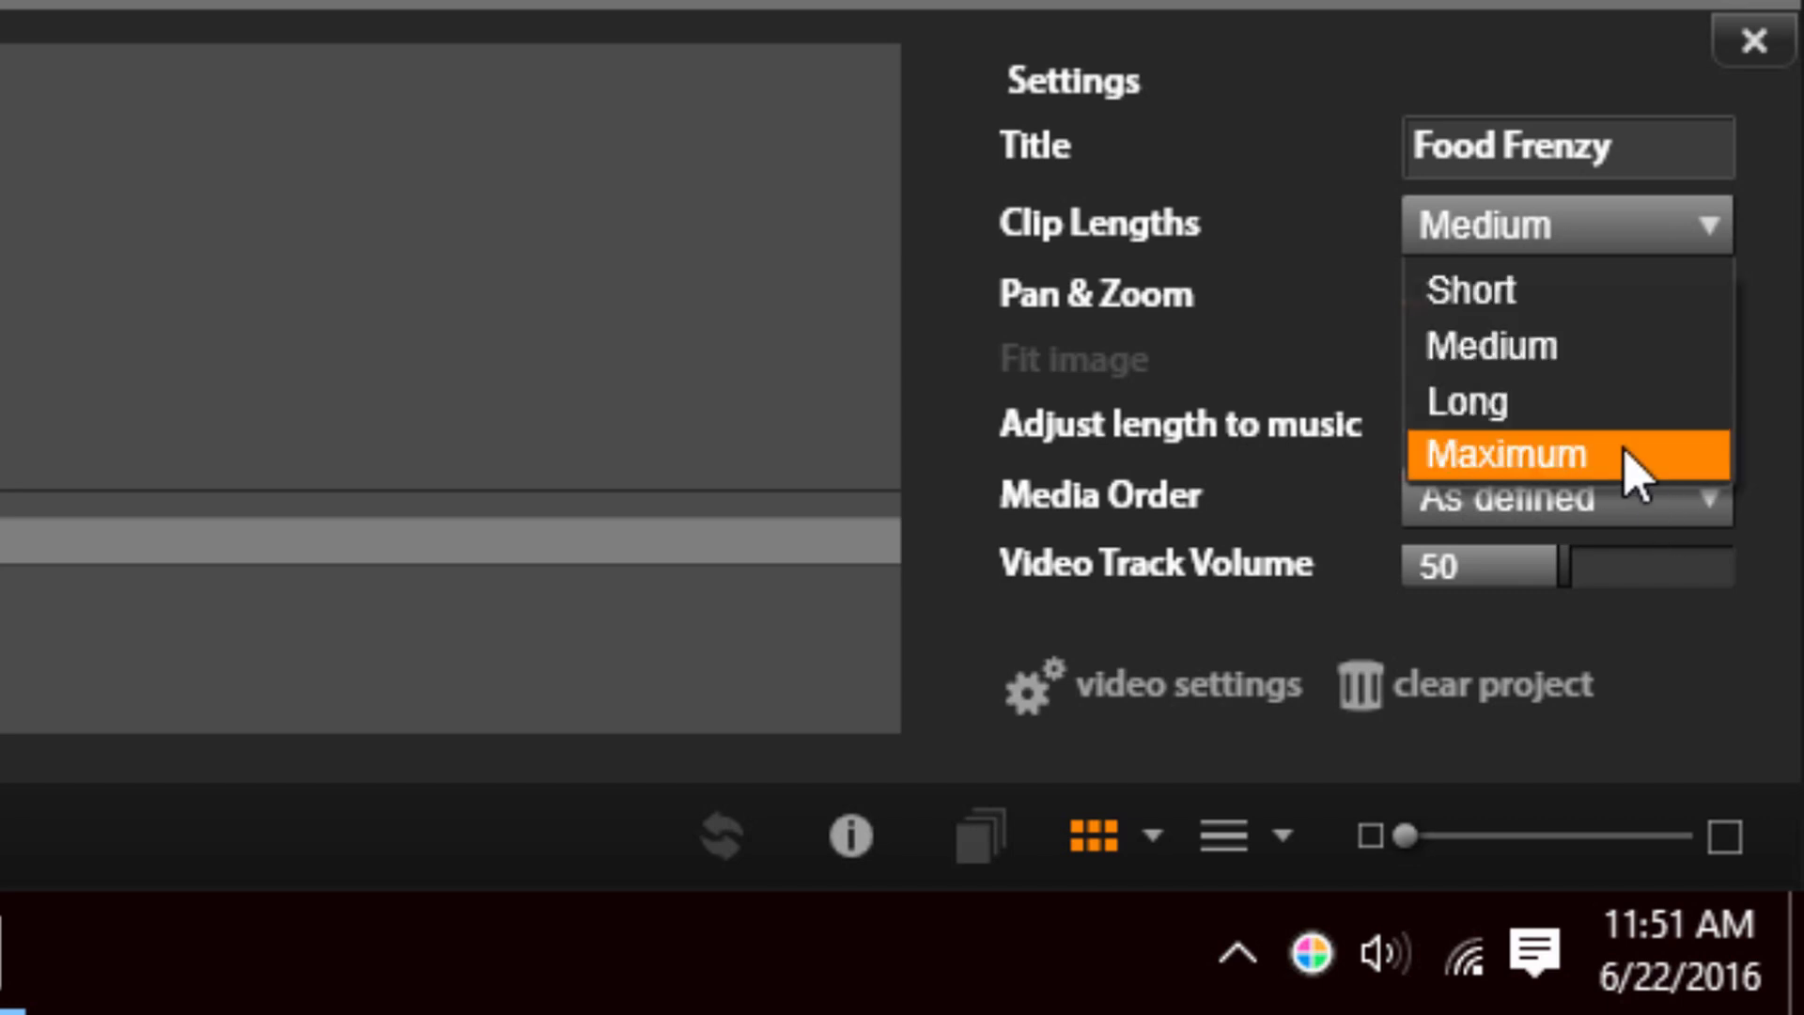
pyautogui.moveTo(1353, 262)
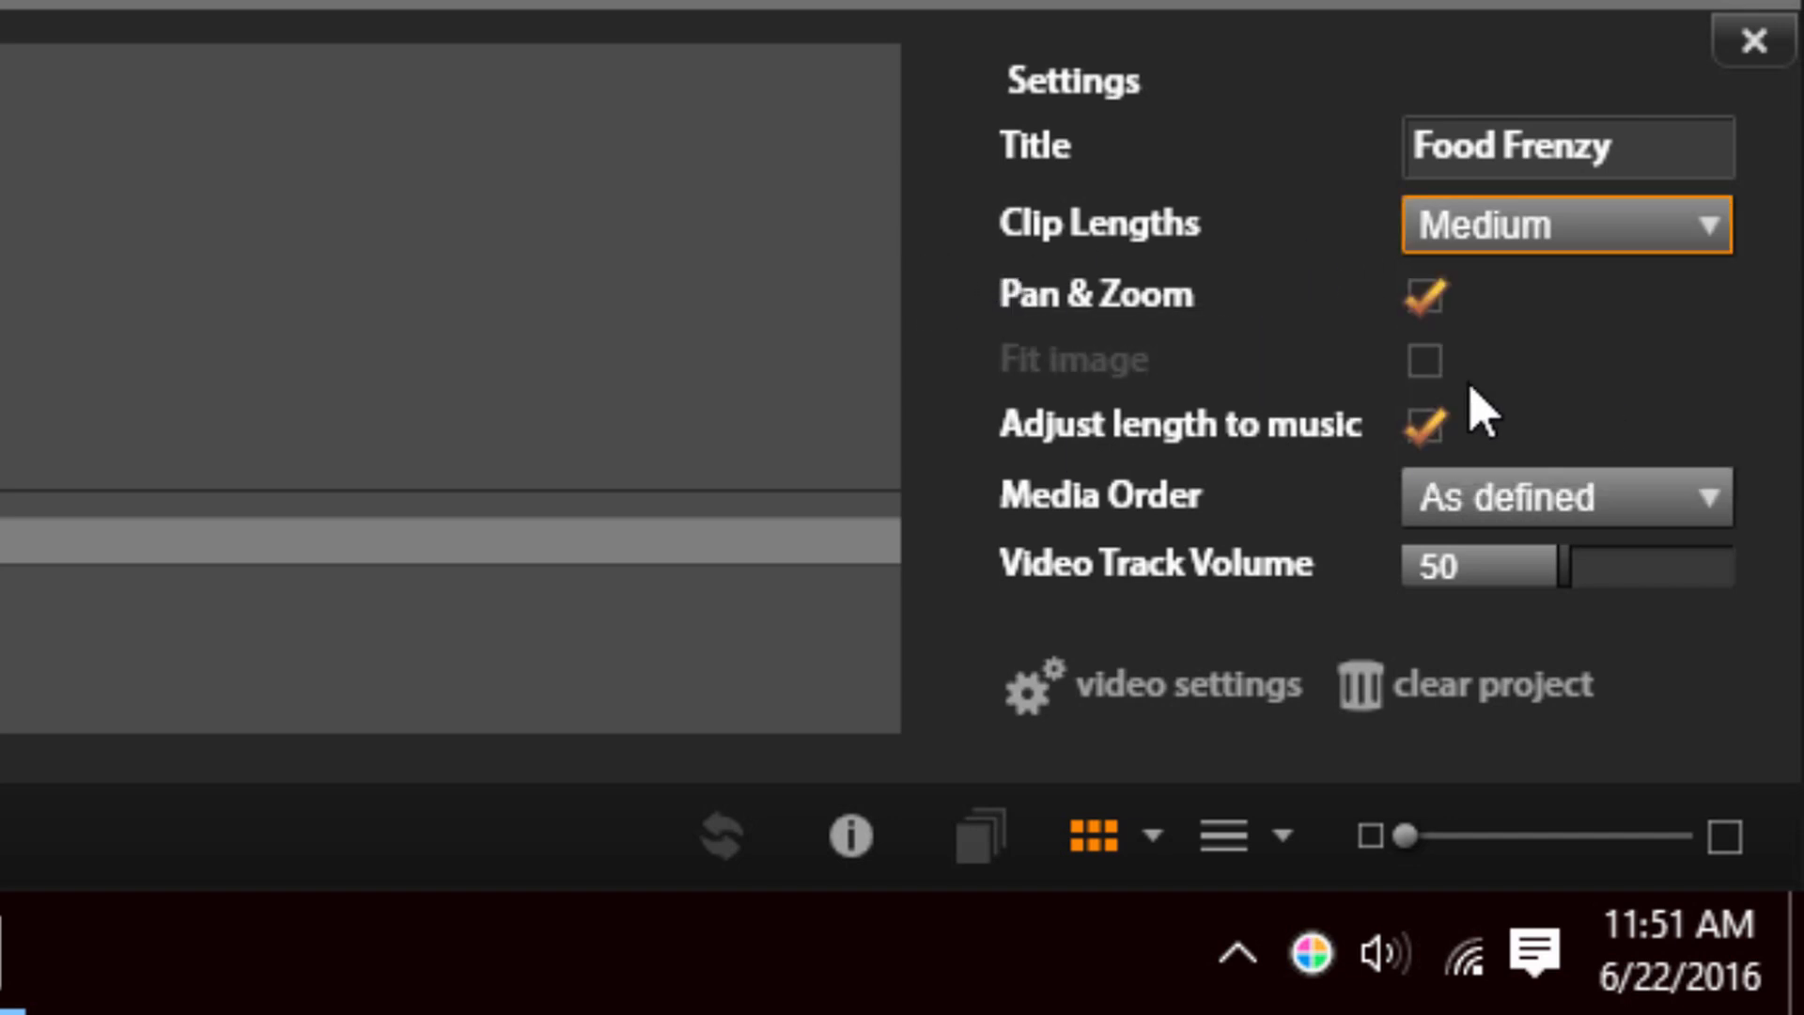
pyautogui.moveTo(1265, 374)
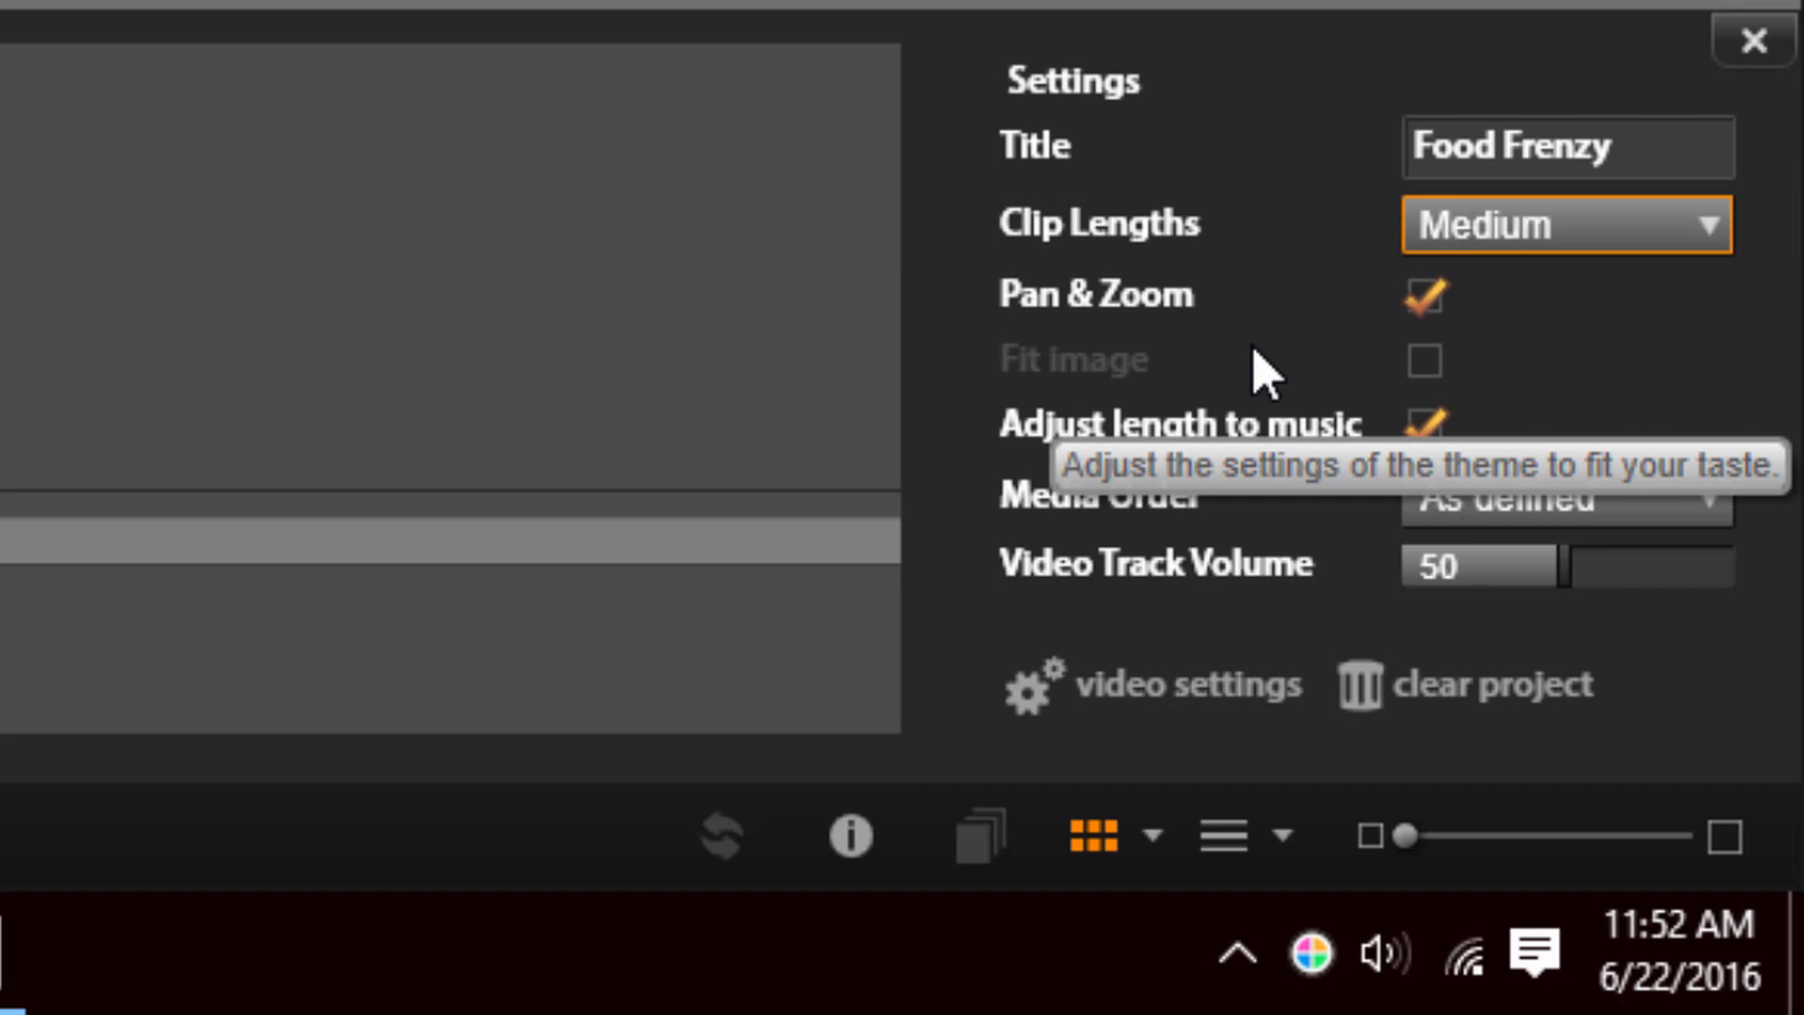
pyautogui.moveTo(1485, 379)
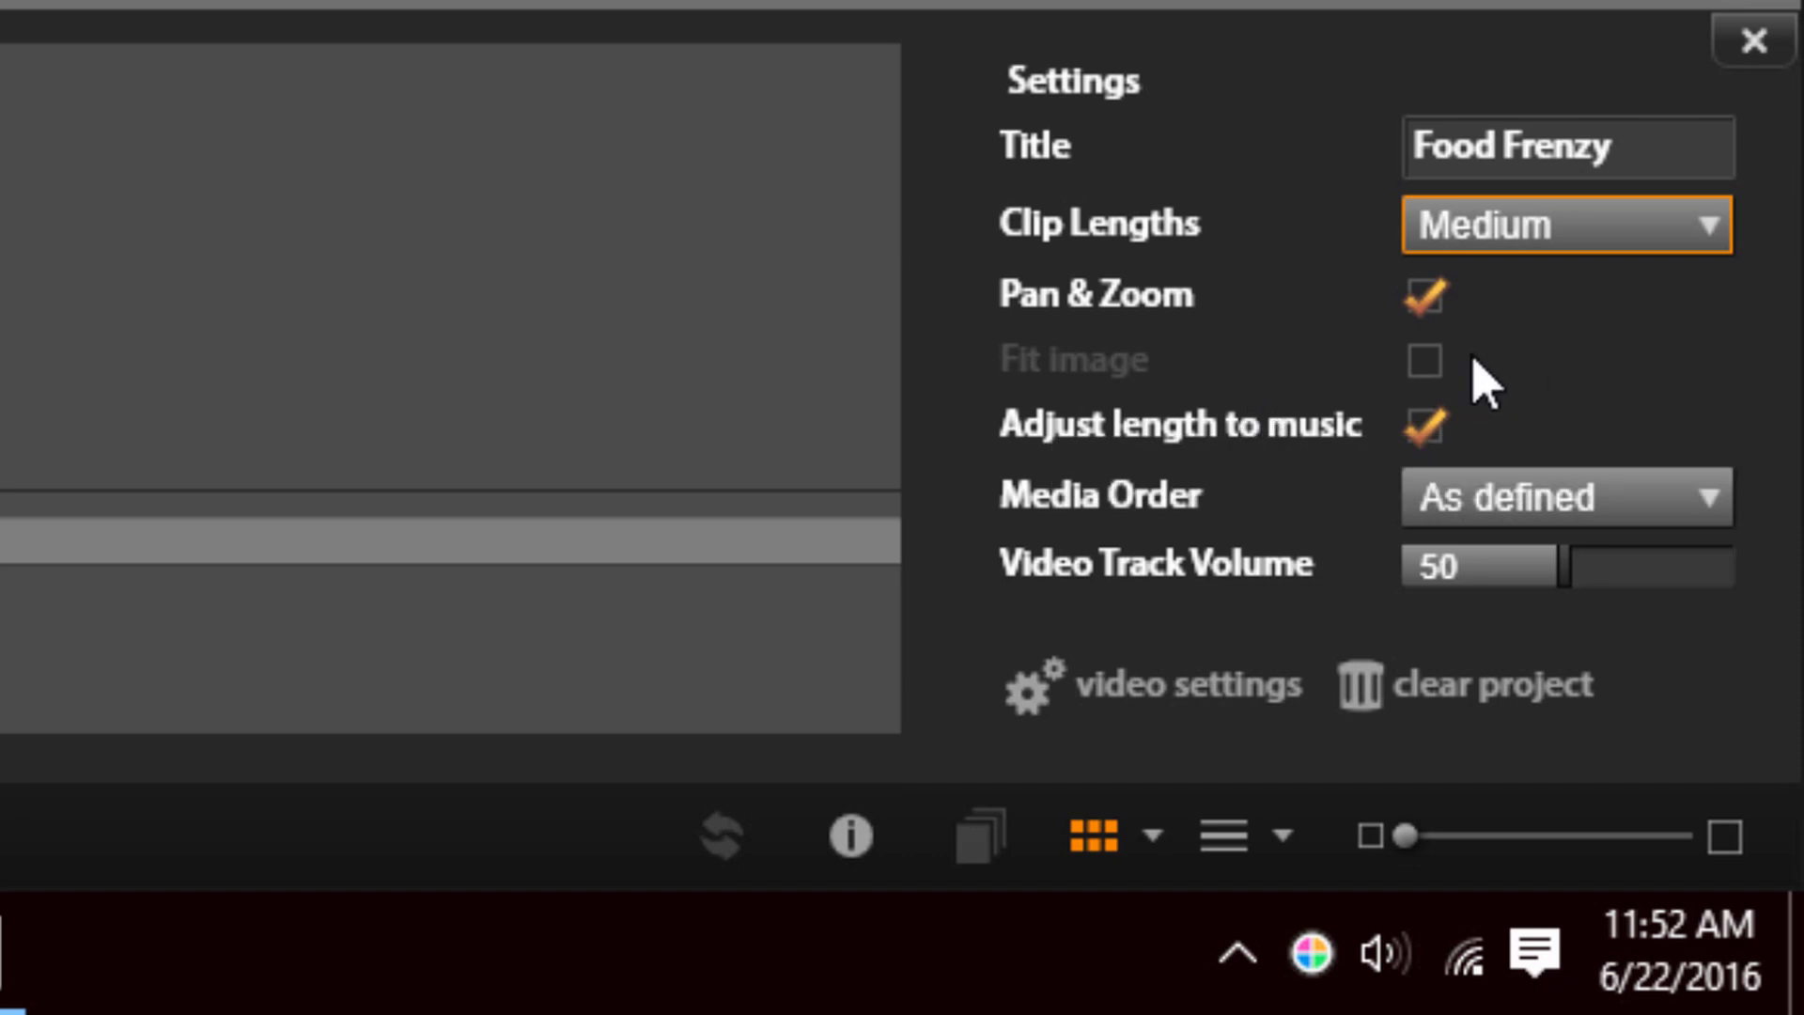
pyautogui.moveTo(1404, 403)
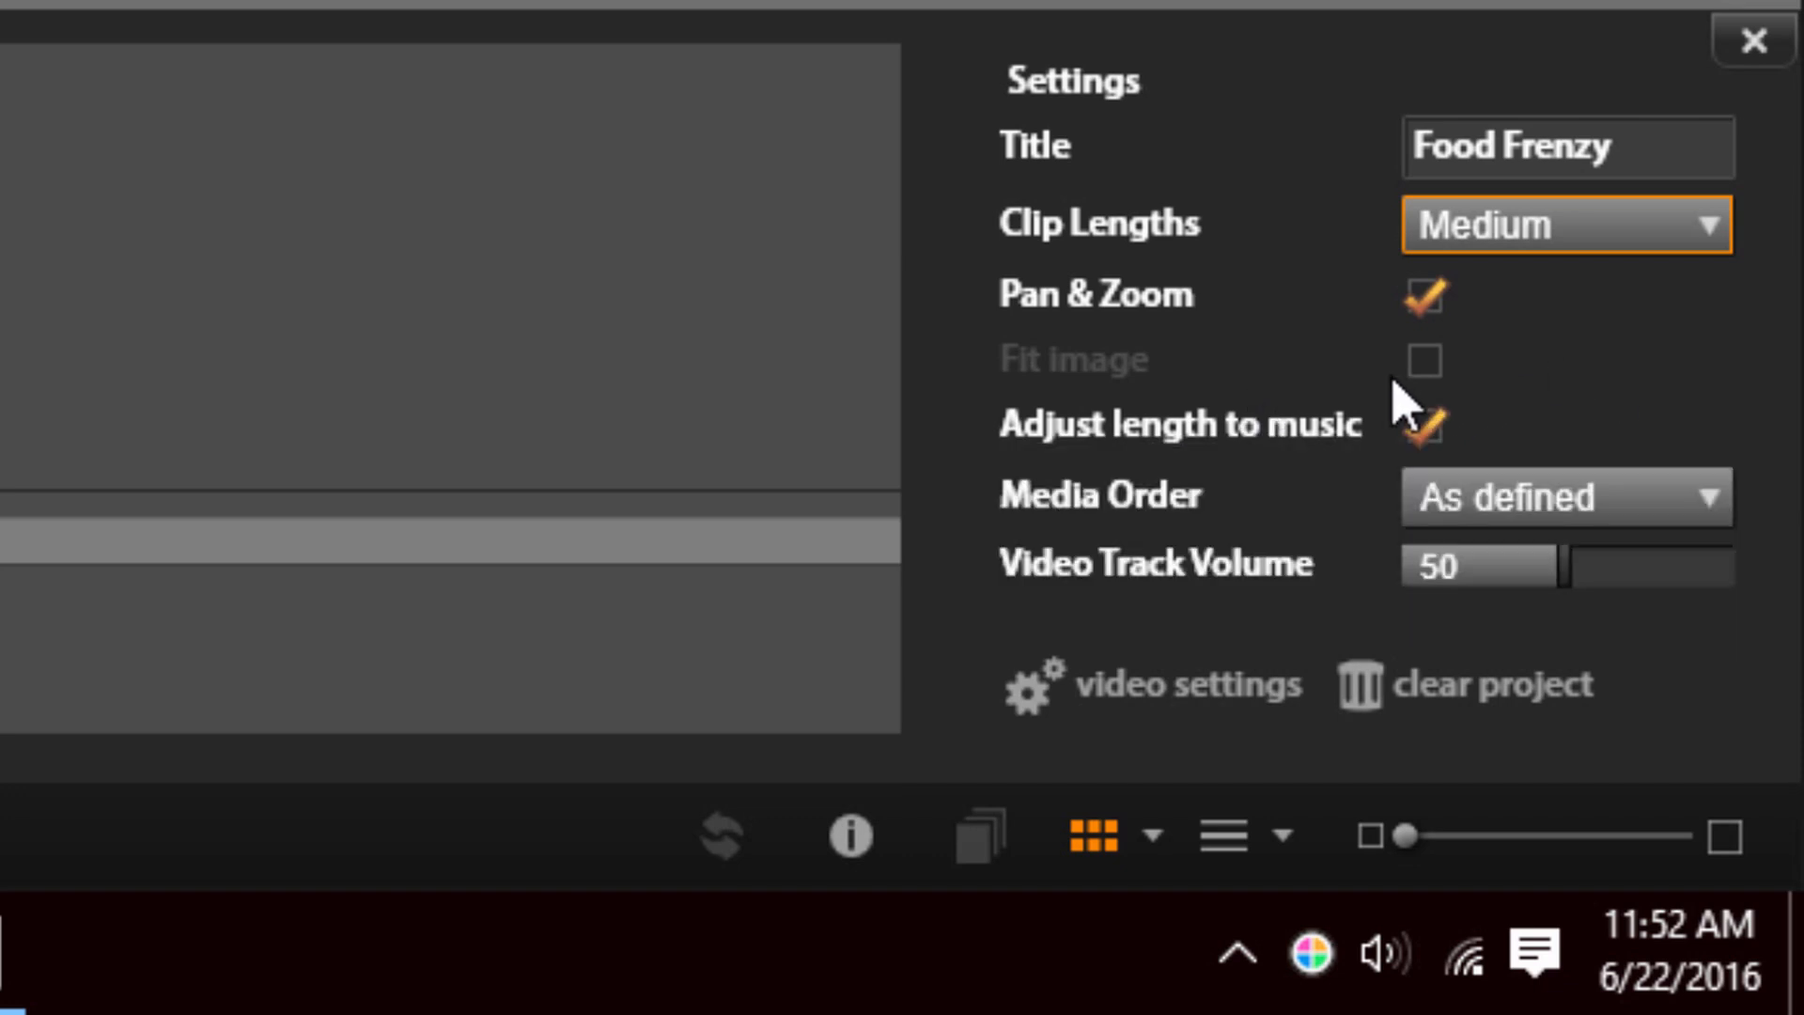
pyautogui.moveTo(1173, 396)
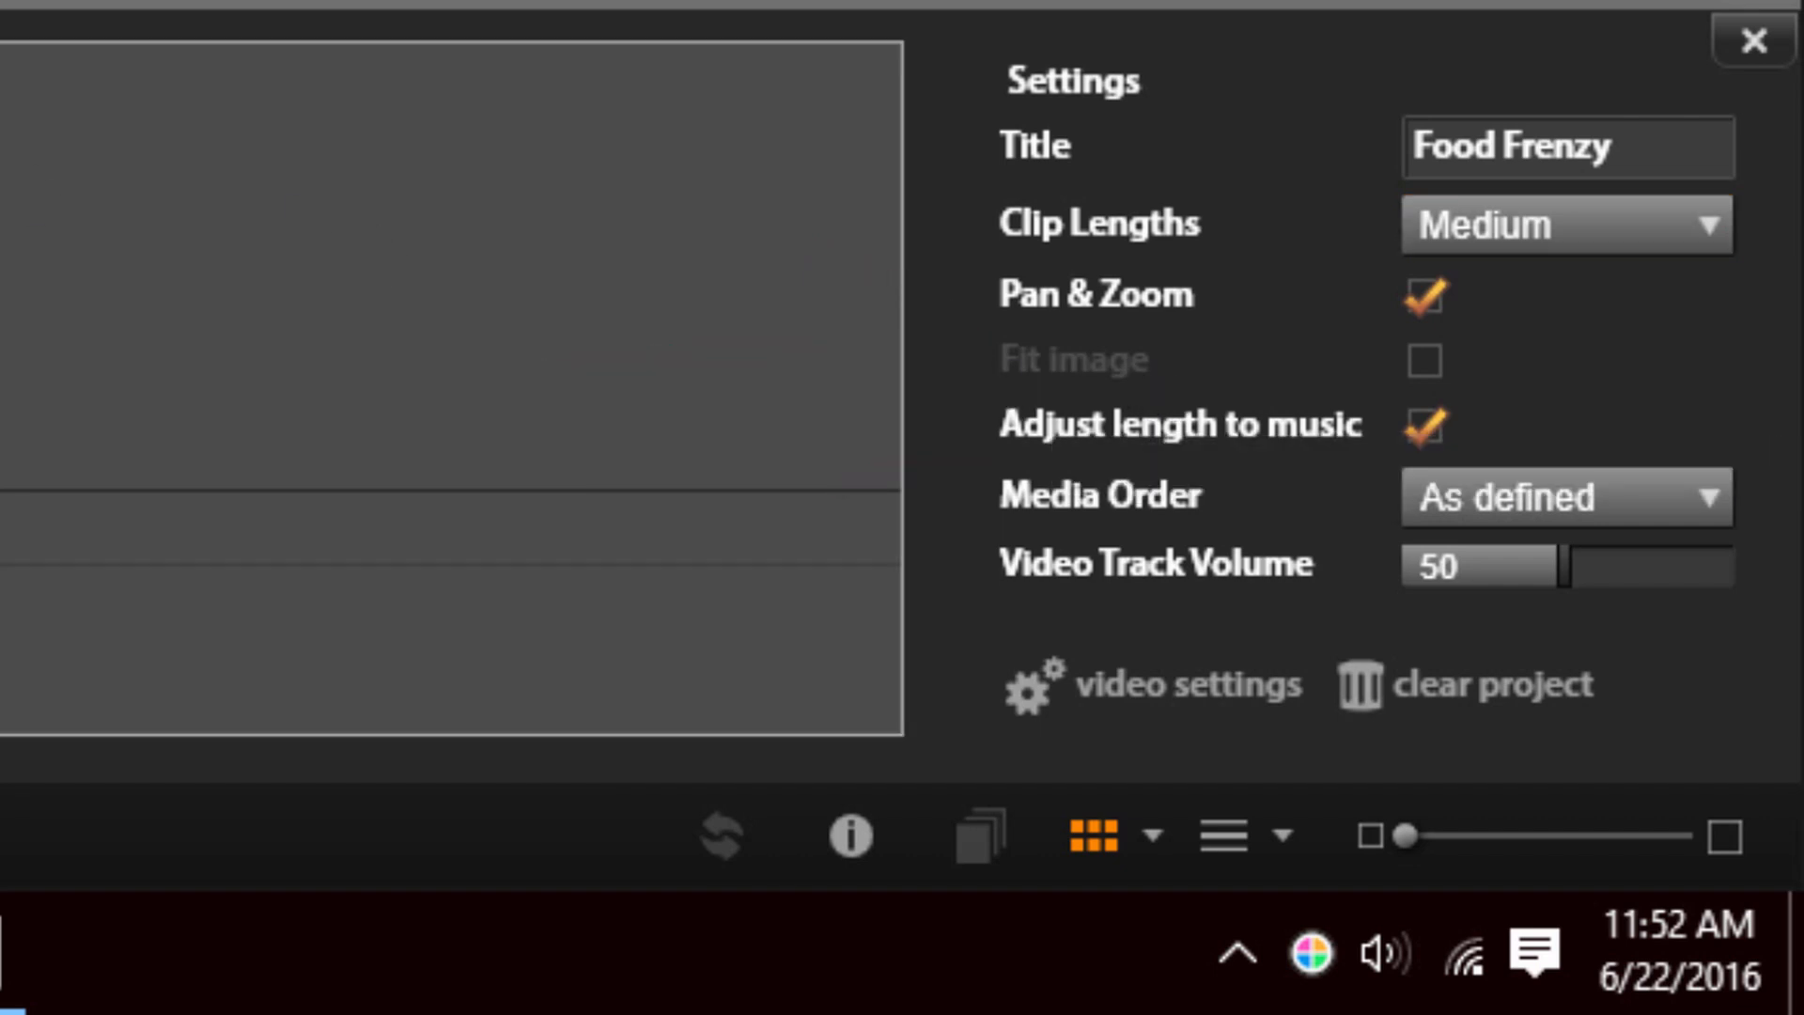
pyautogui.moveTo(1159, 397)
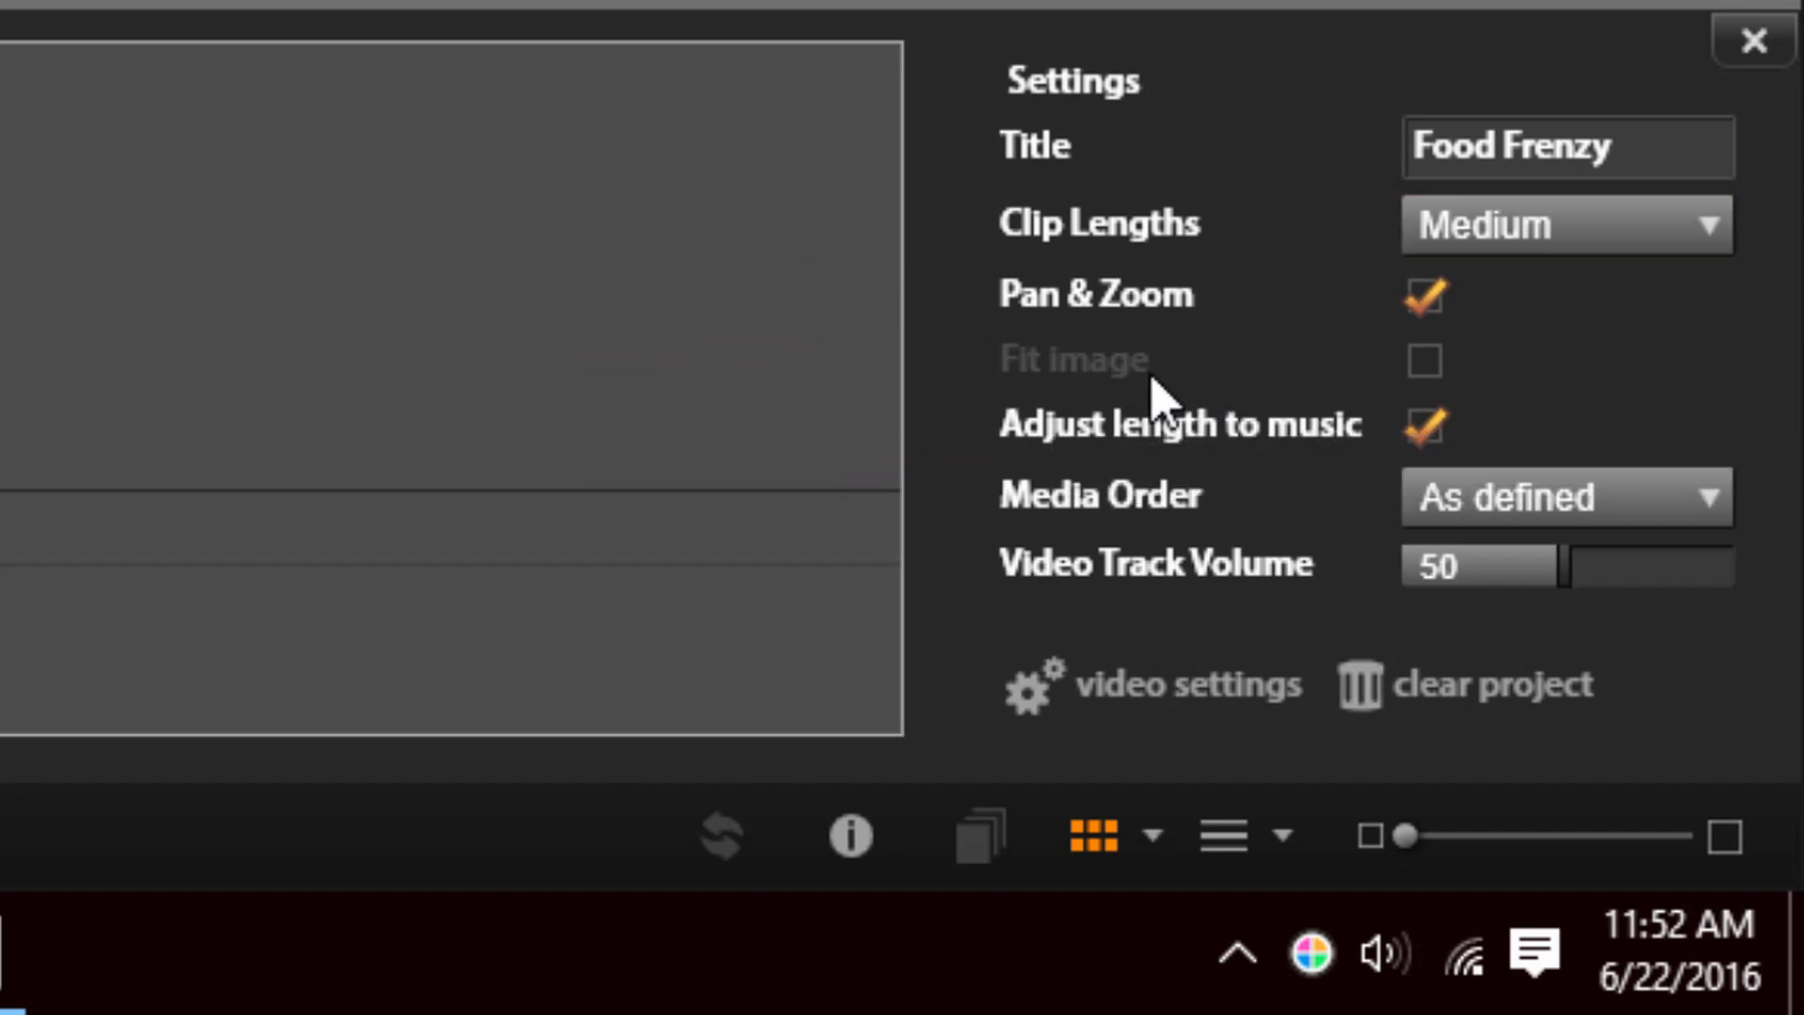
pyautogui.moveTo(1168, 396)
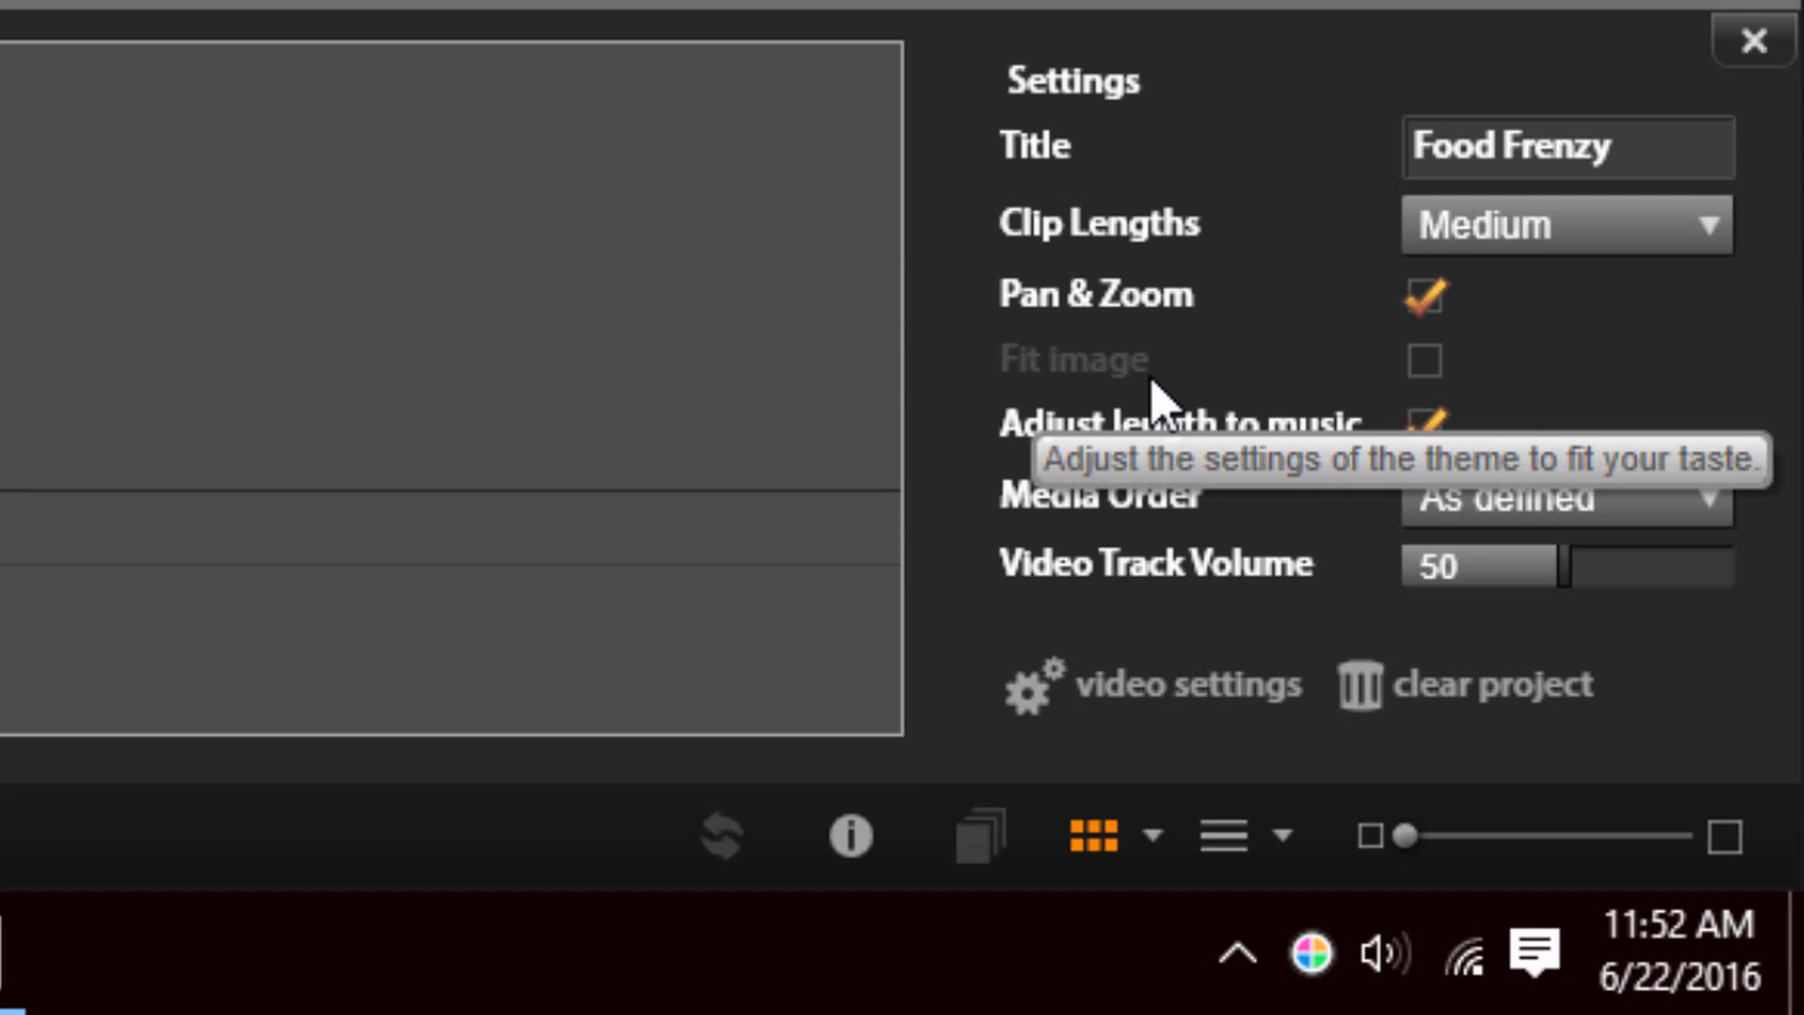
pyautogui.moveTo(1444, 403)
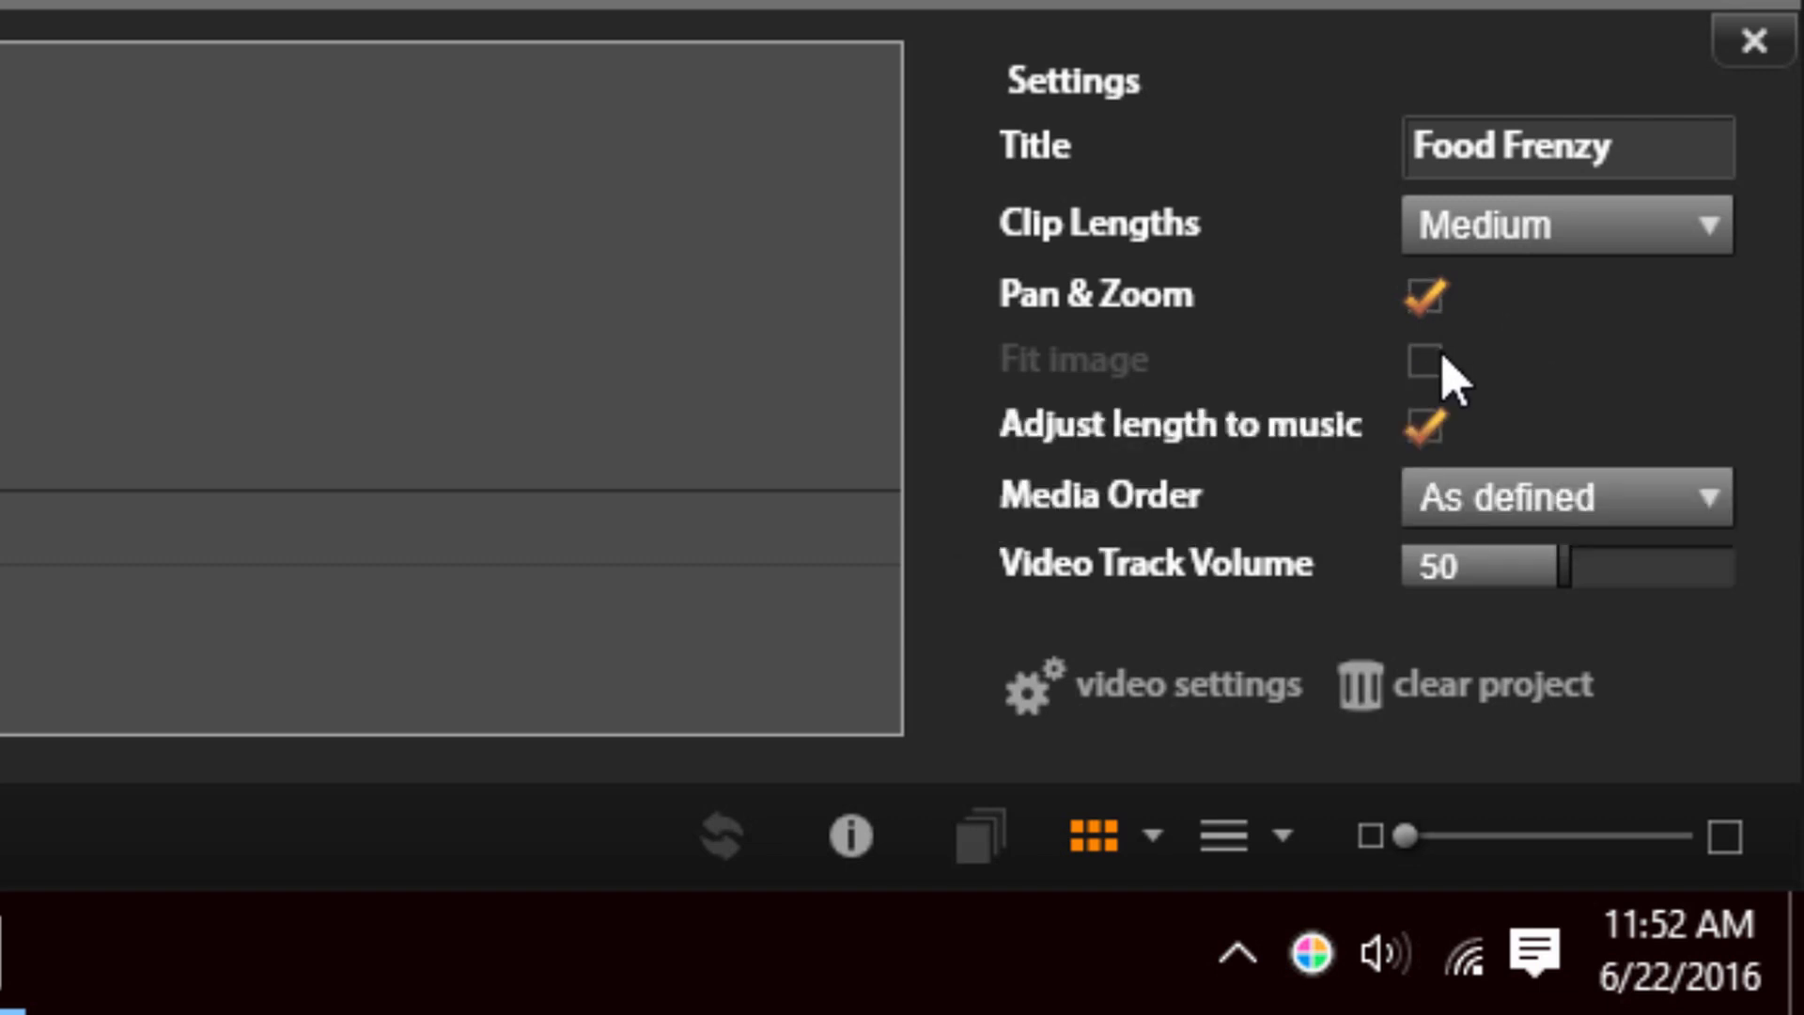
pyautogui.moveTo(1662, 388)
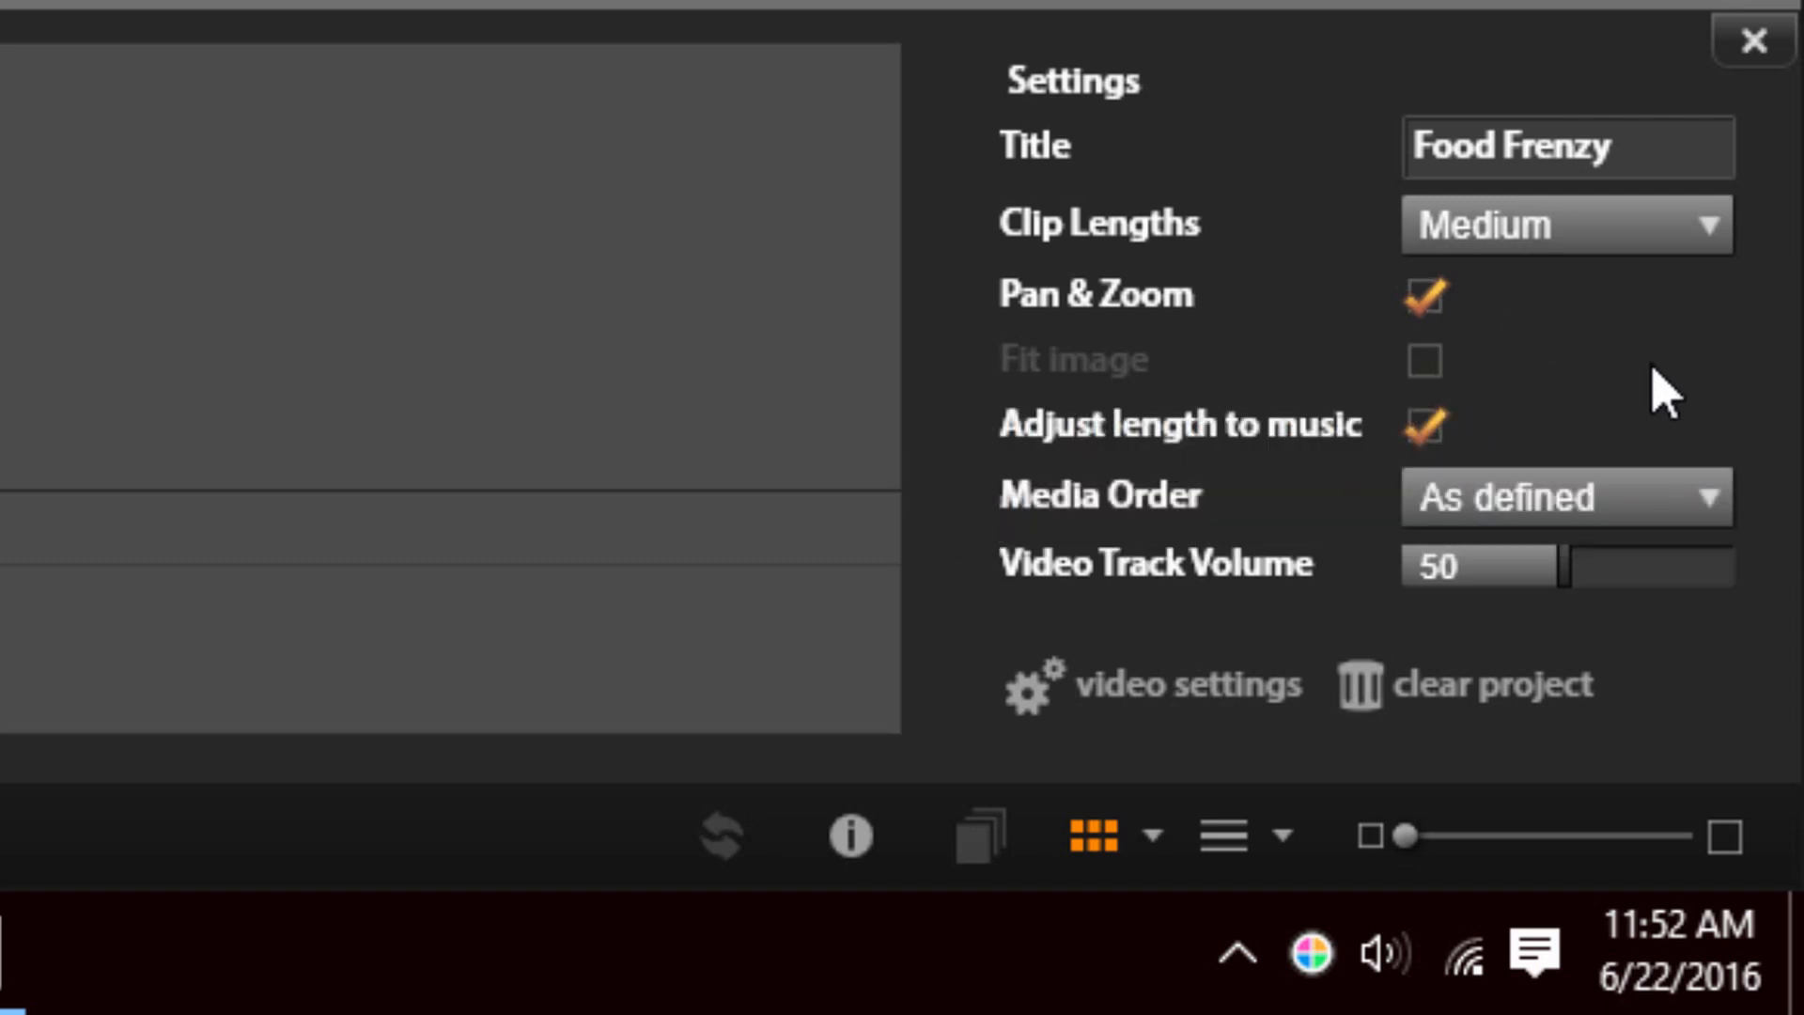
pyautogui.moveTo(1271, 483)
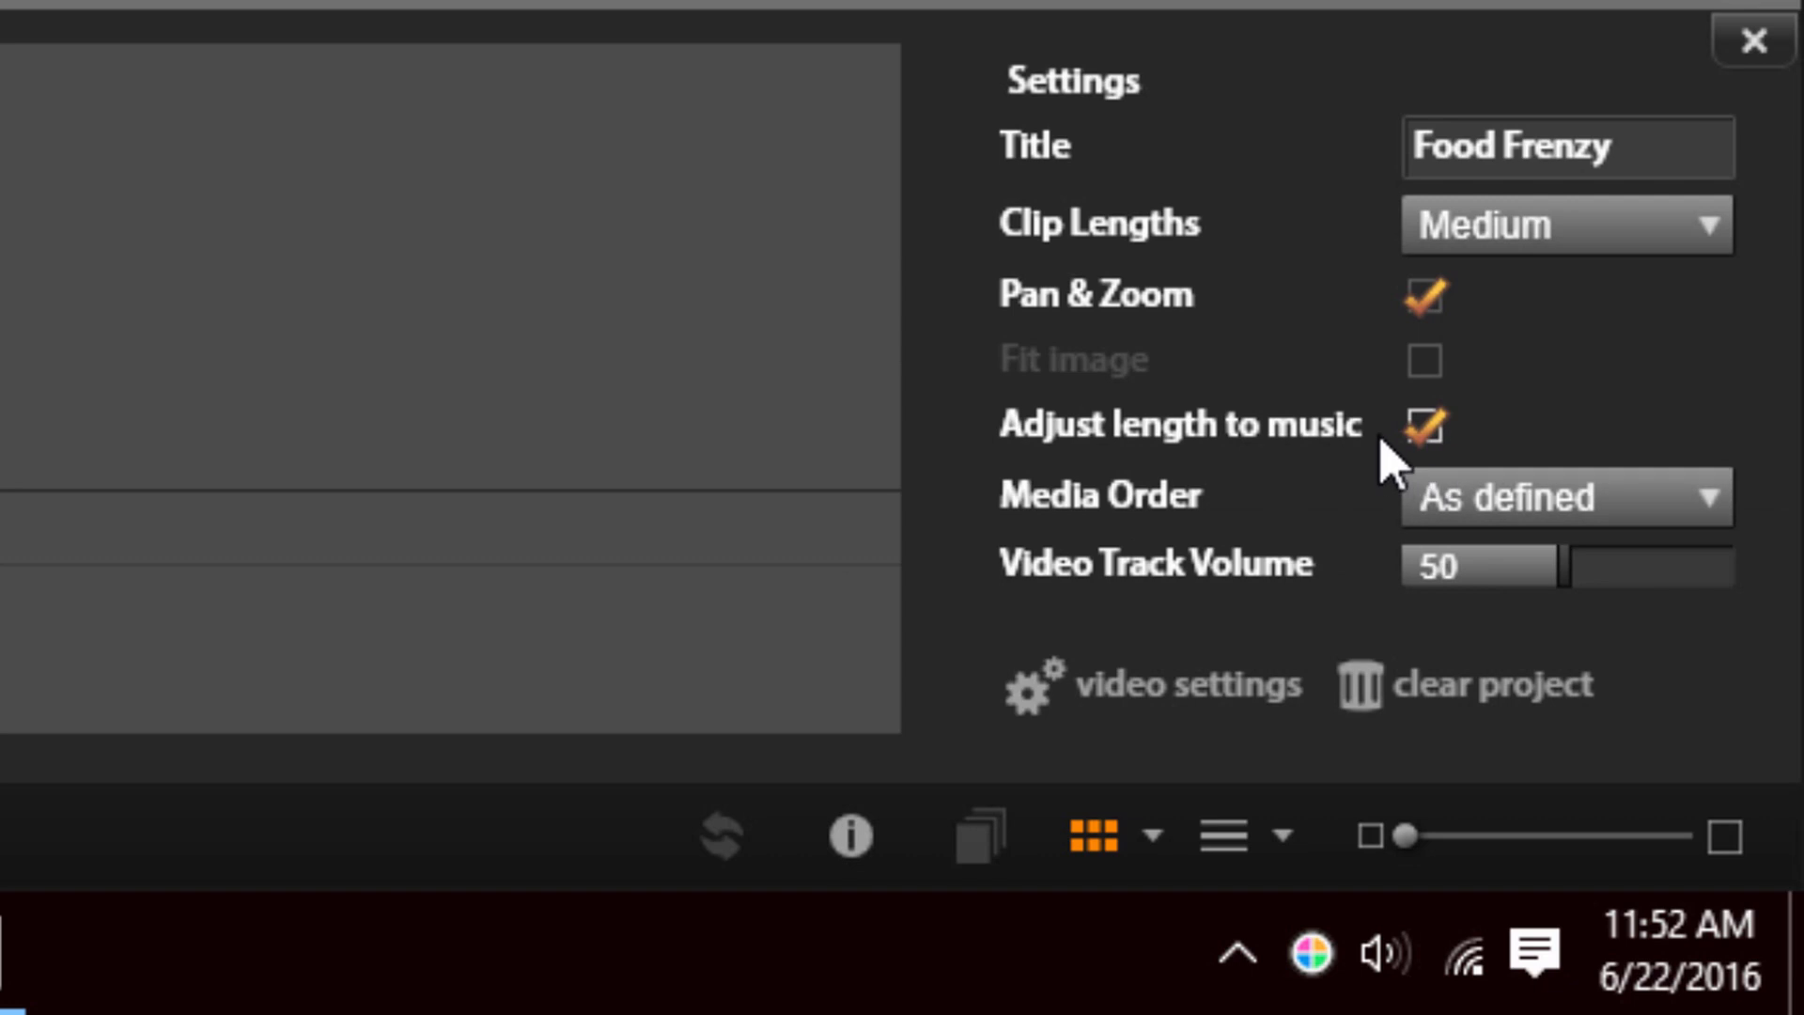
pyautogui.moveTo(1477, 458)
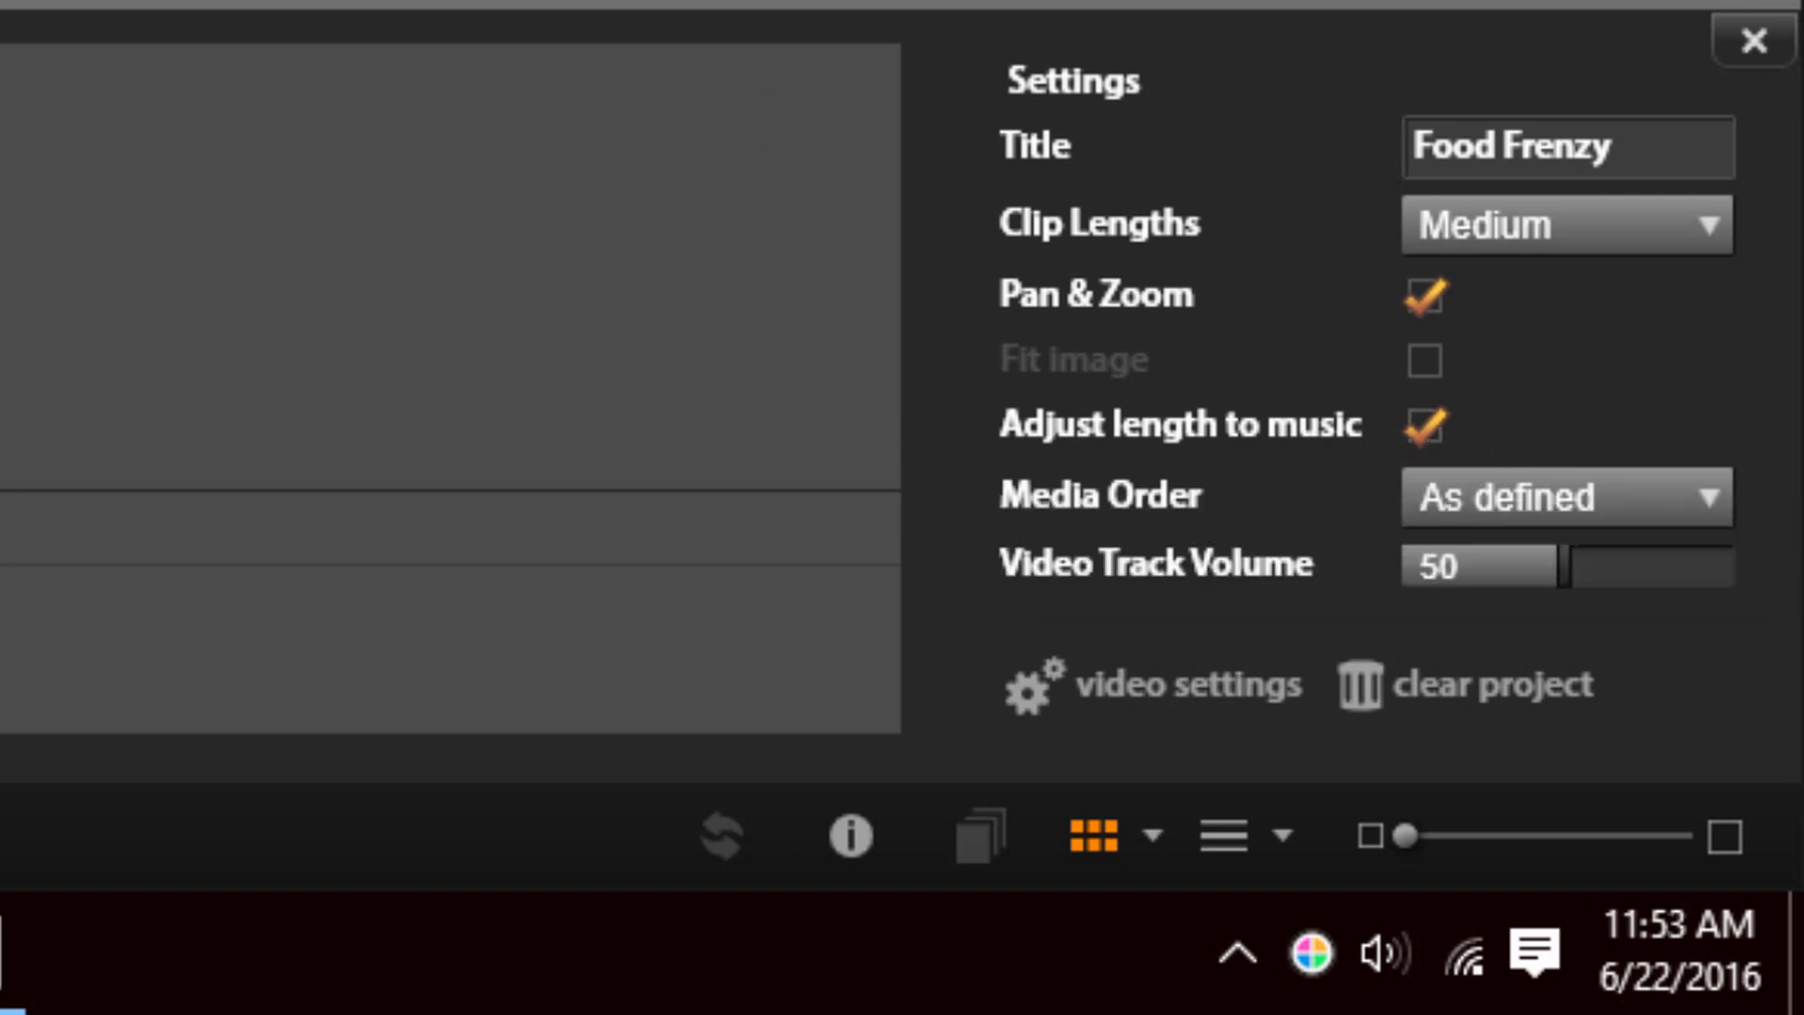
pyautogui.click(1754, 40)
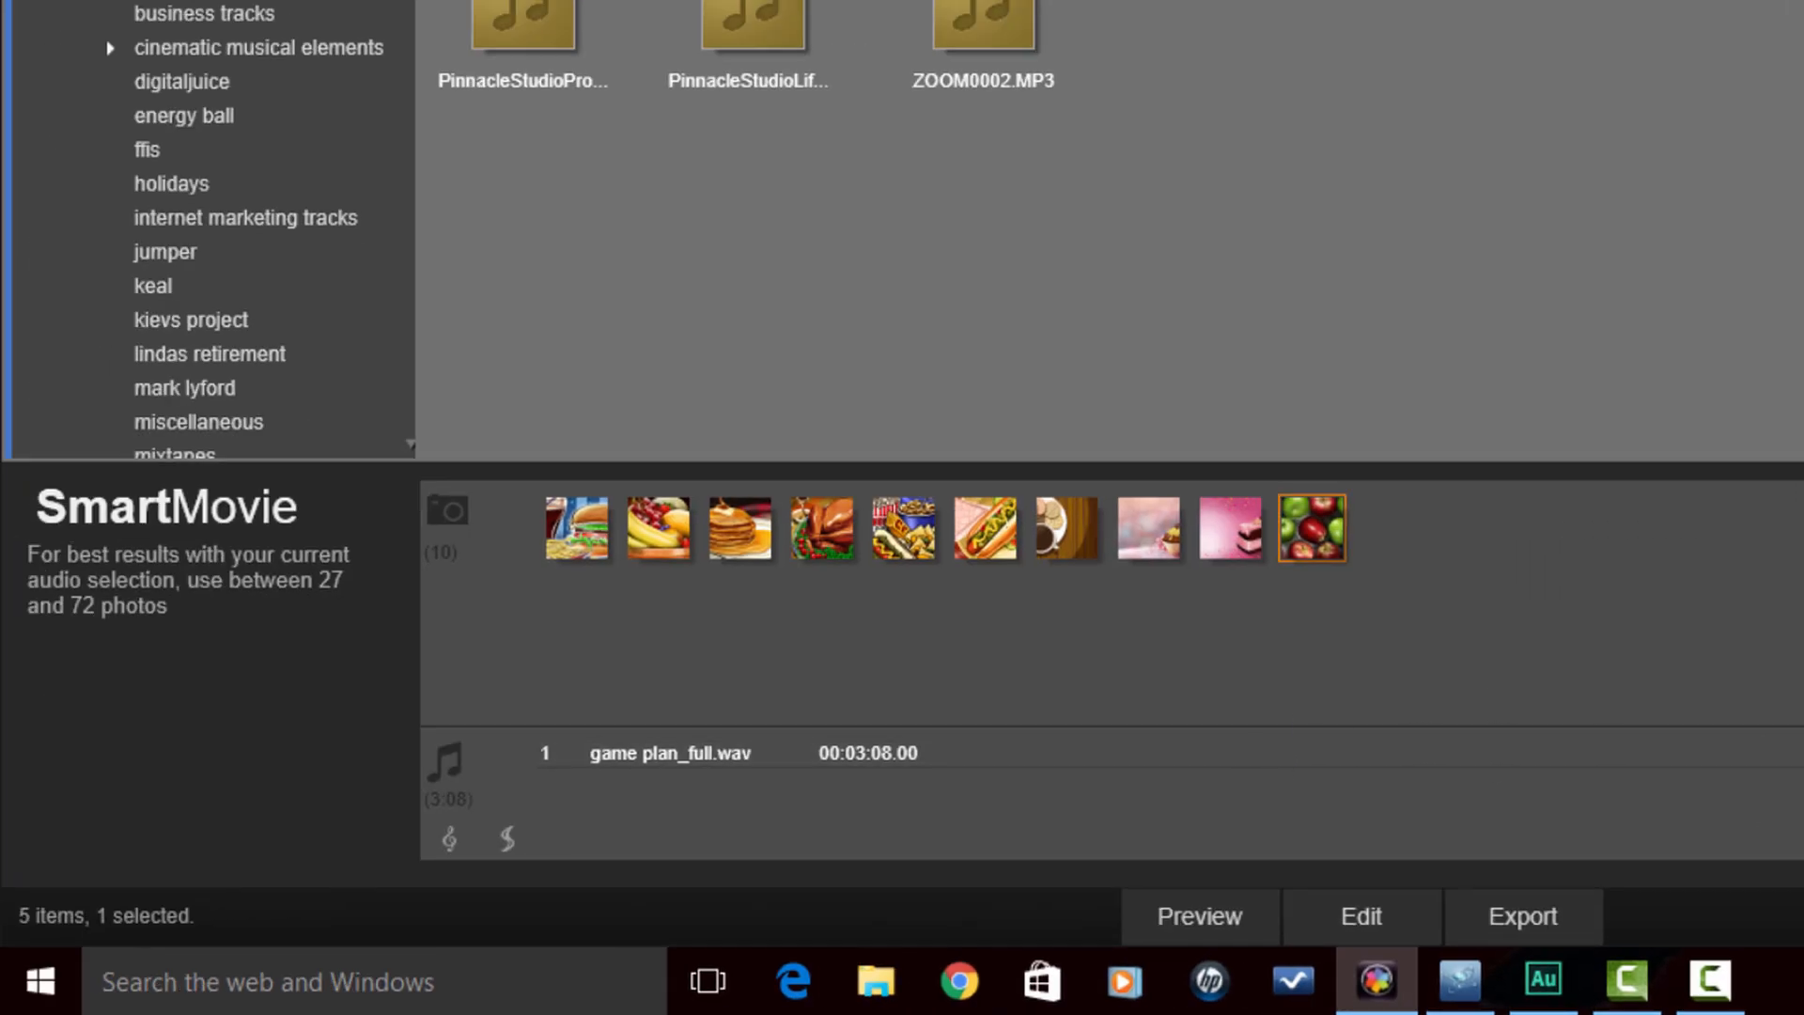
pyautogui.moveTo(1157, 765)
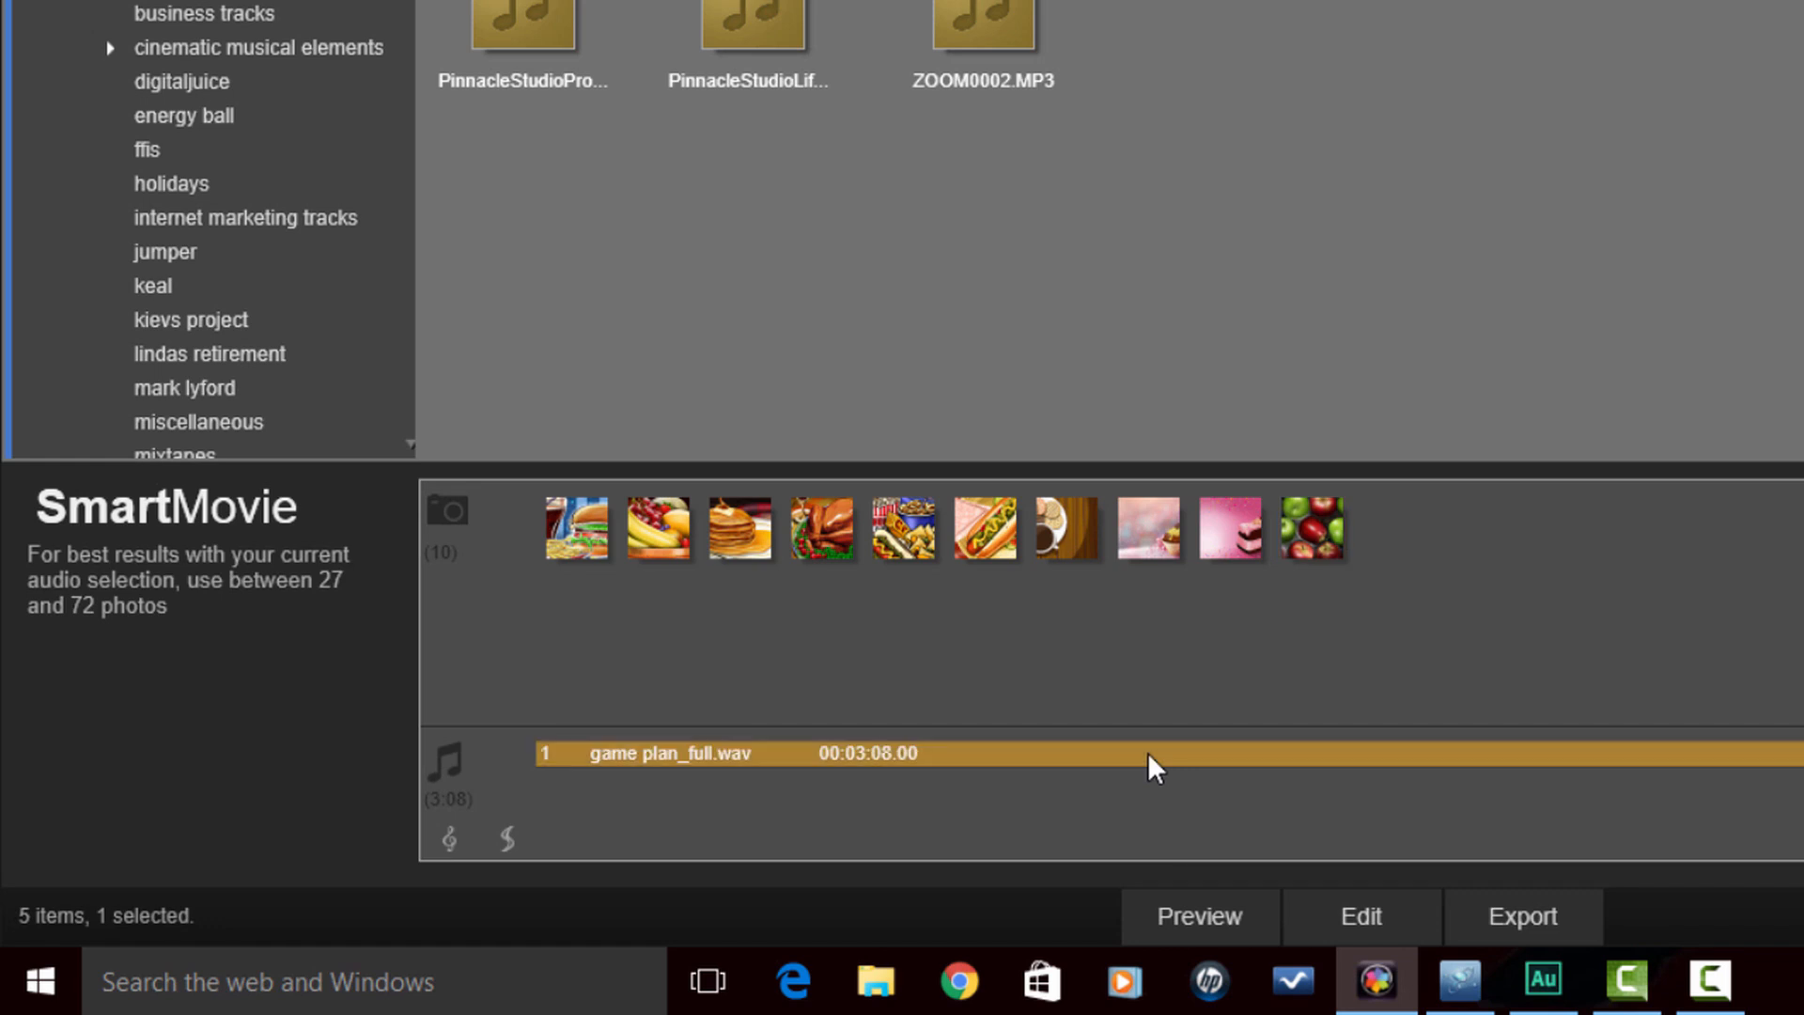
# Open game plan_full.wav from the SmartMovie audio zone in the audio editor
pyautogui.rightClick(1152, 764)
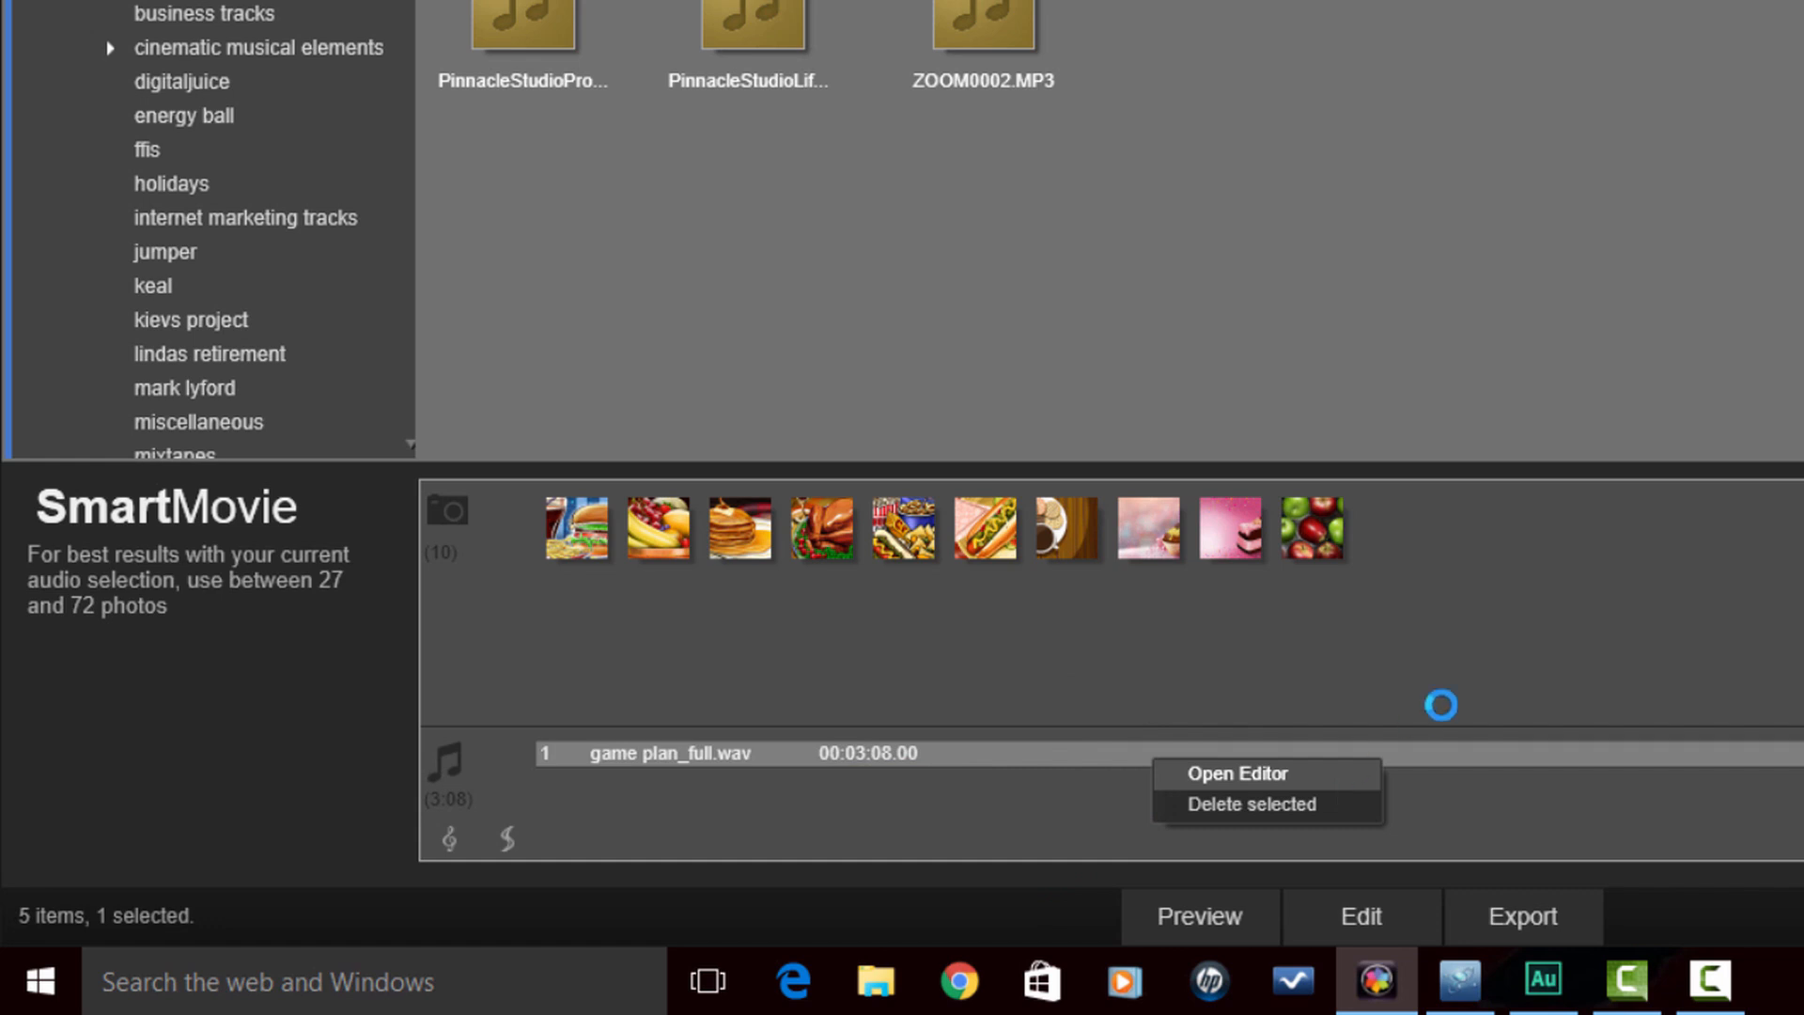
pyautogui.click(1236, 772)
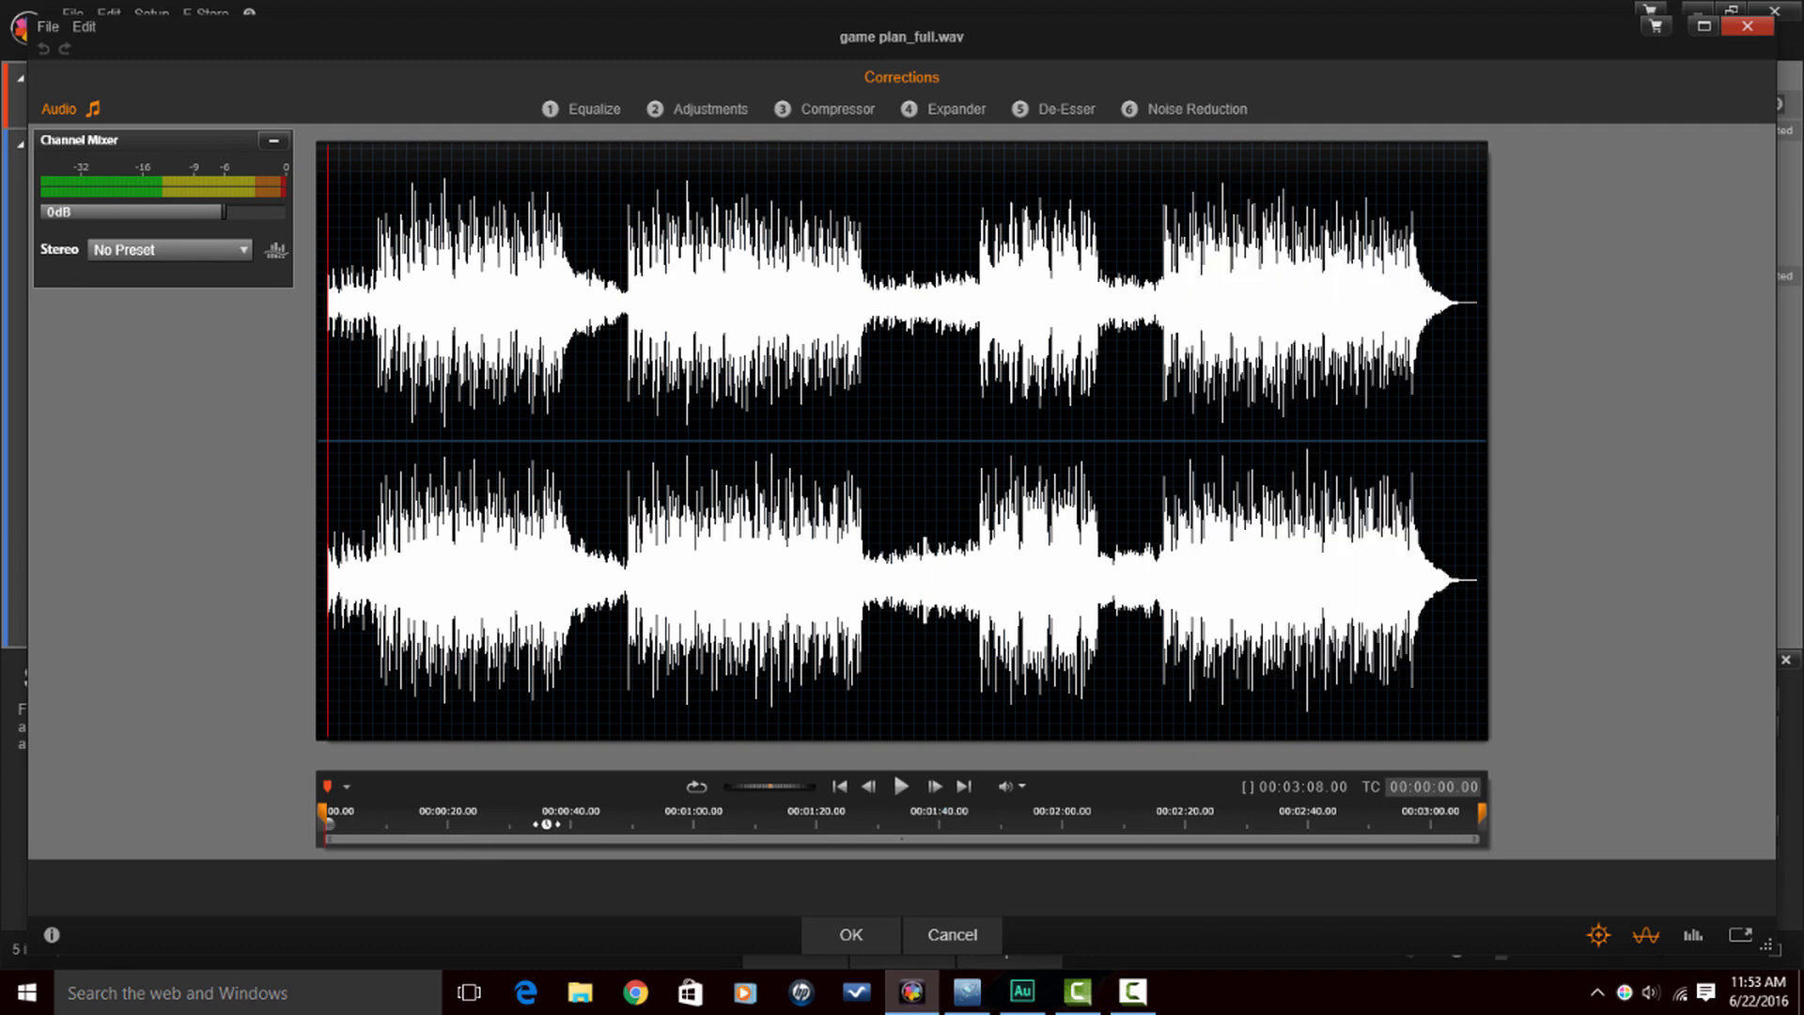
pyautogui.moveTo(1482, 811)
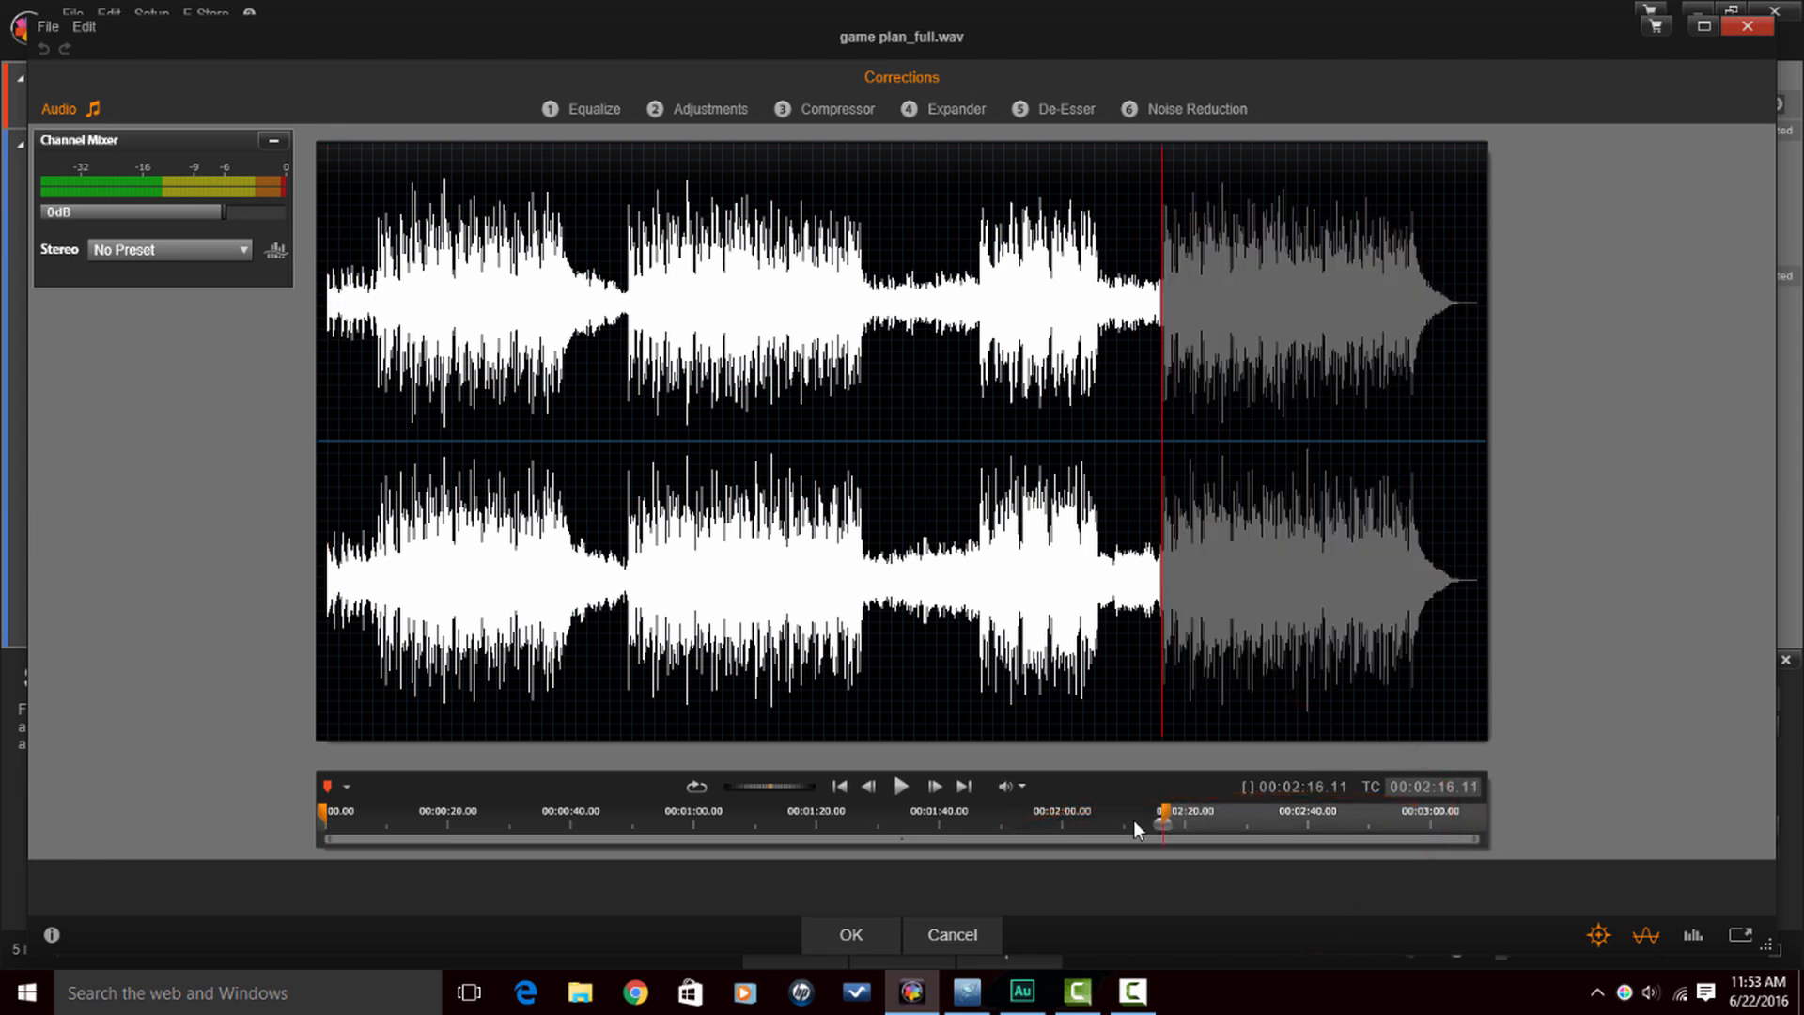
# Set the music's end trim at about 1:00 and apply it
pyautogui.click(901, 817)
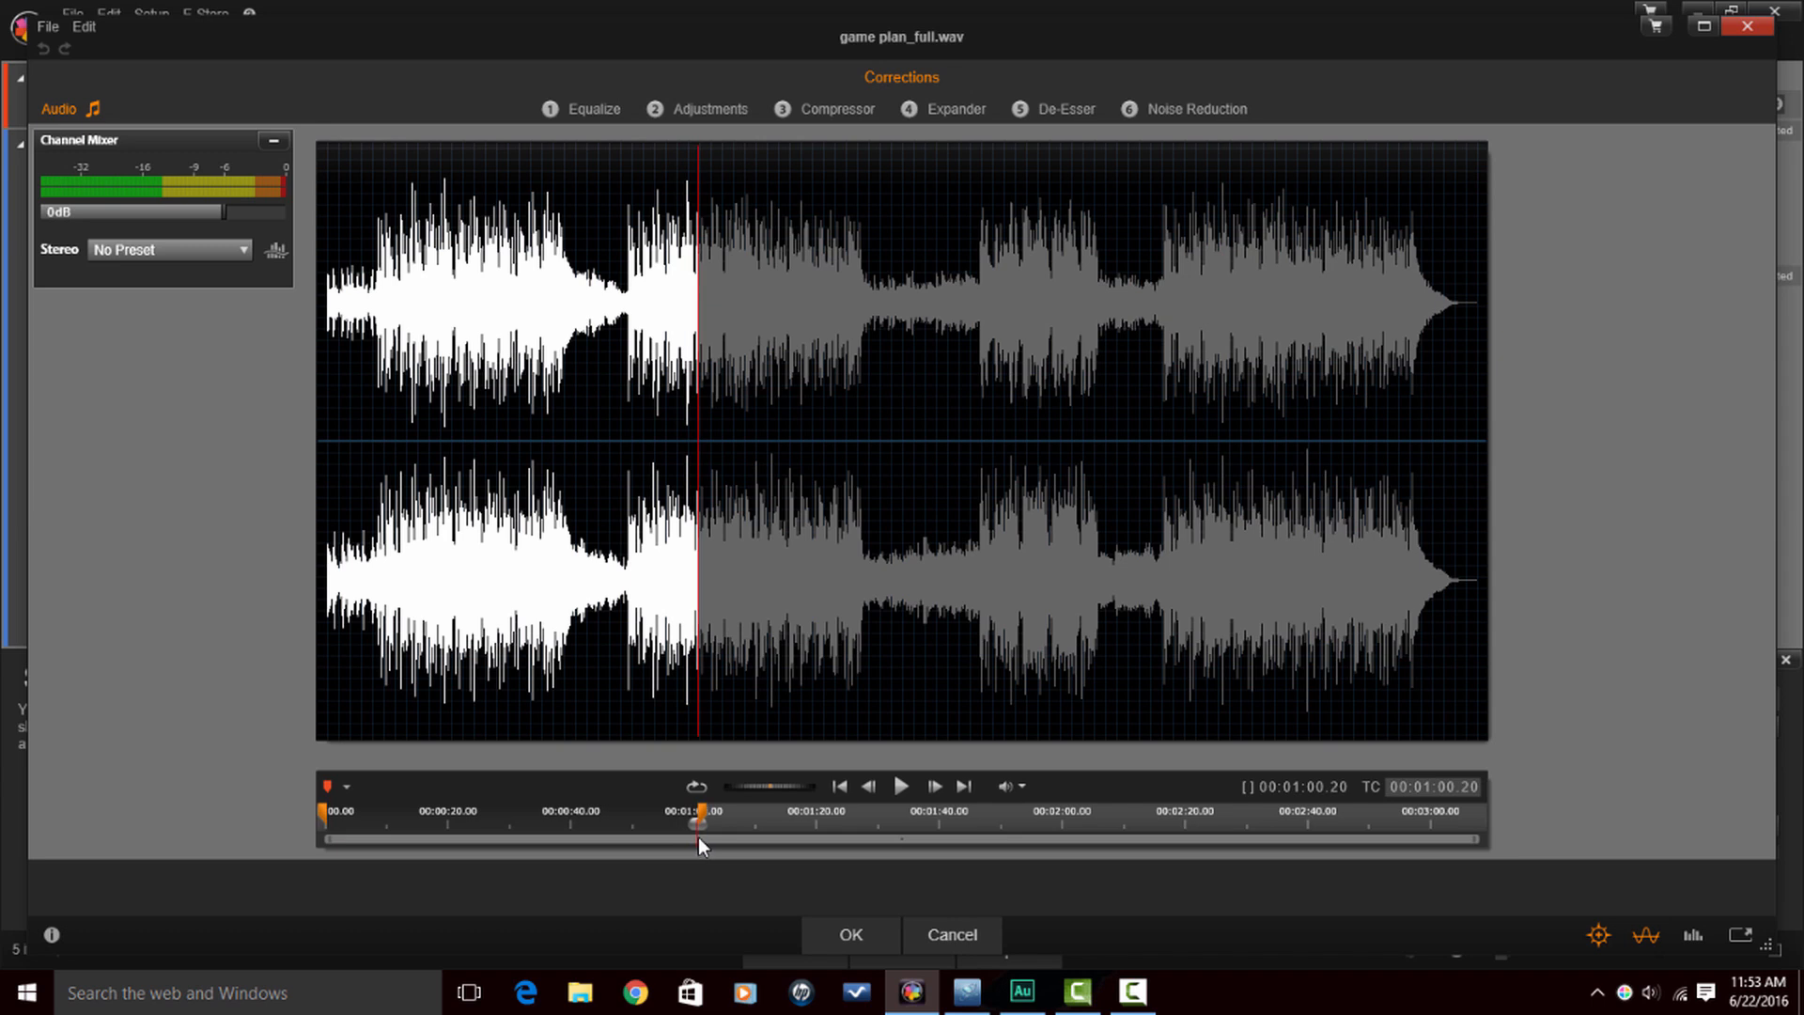
pyautogui.click(694, 824)
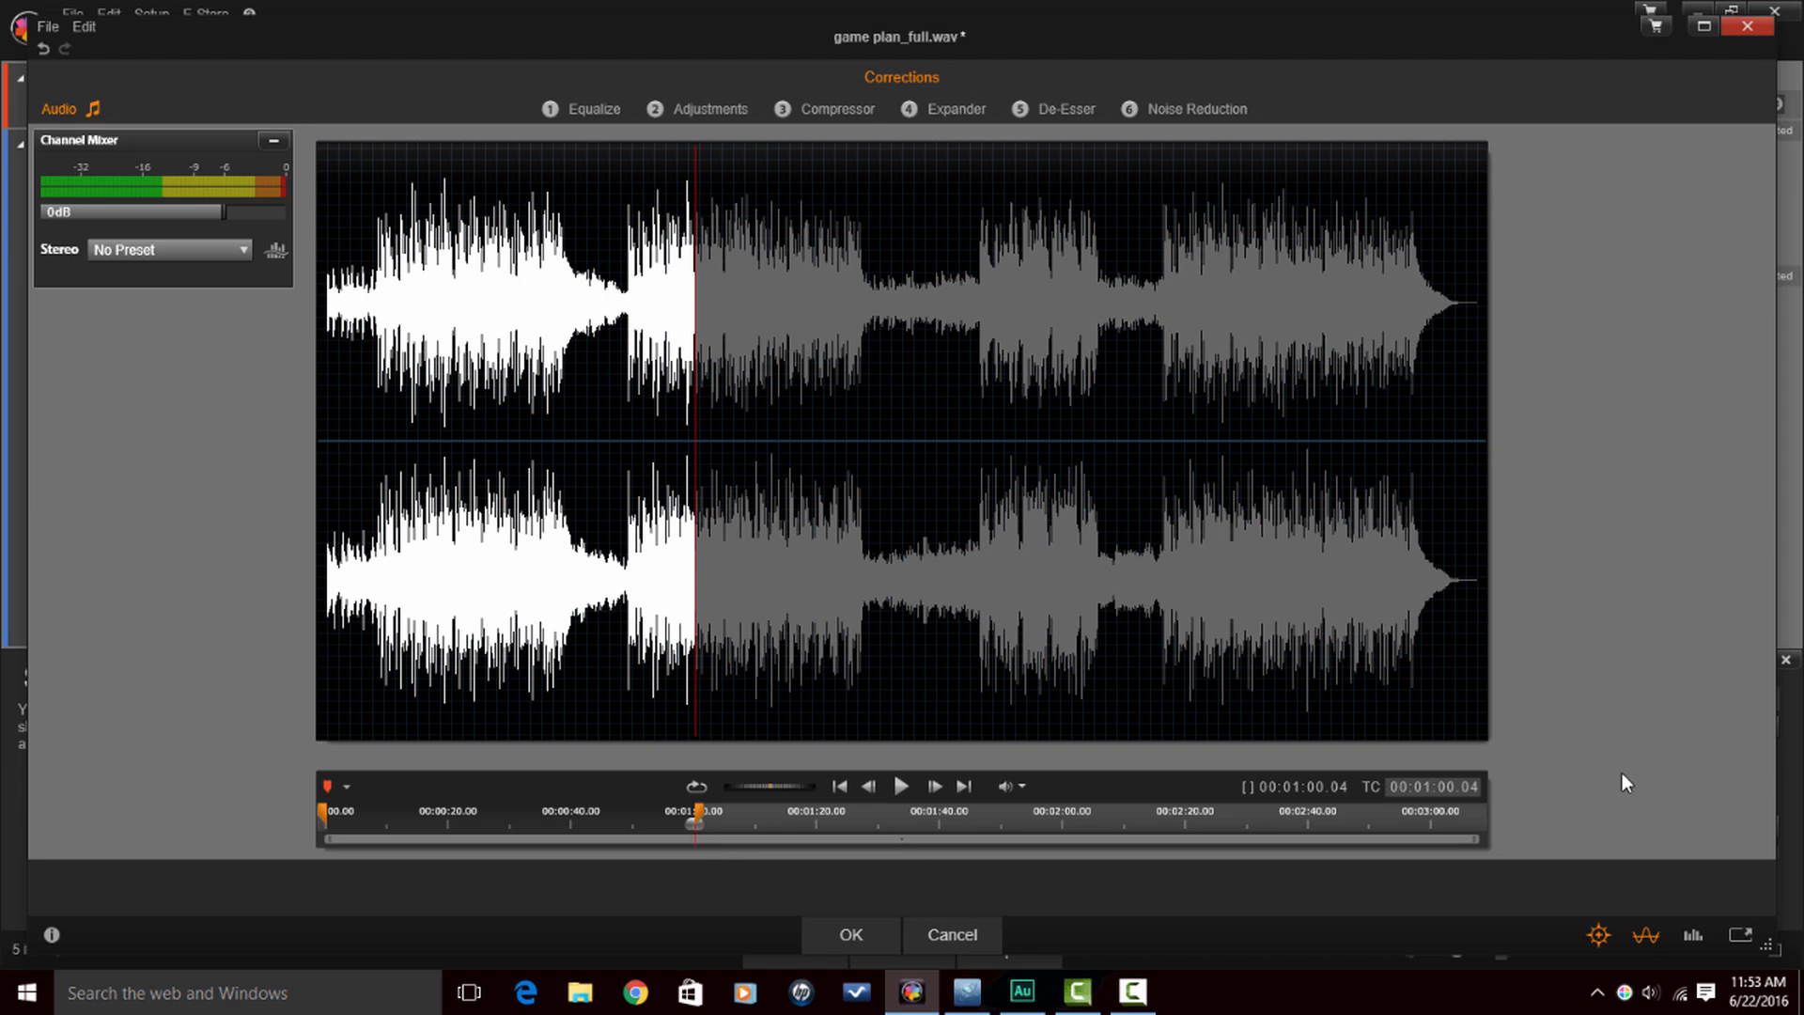
pyautogui.moveTo(332, 801)
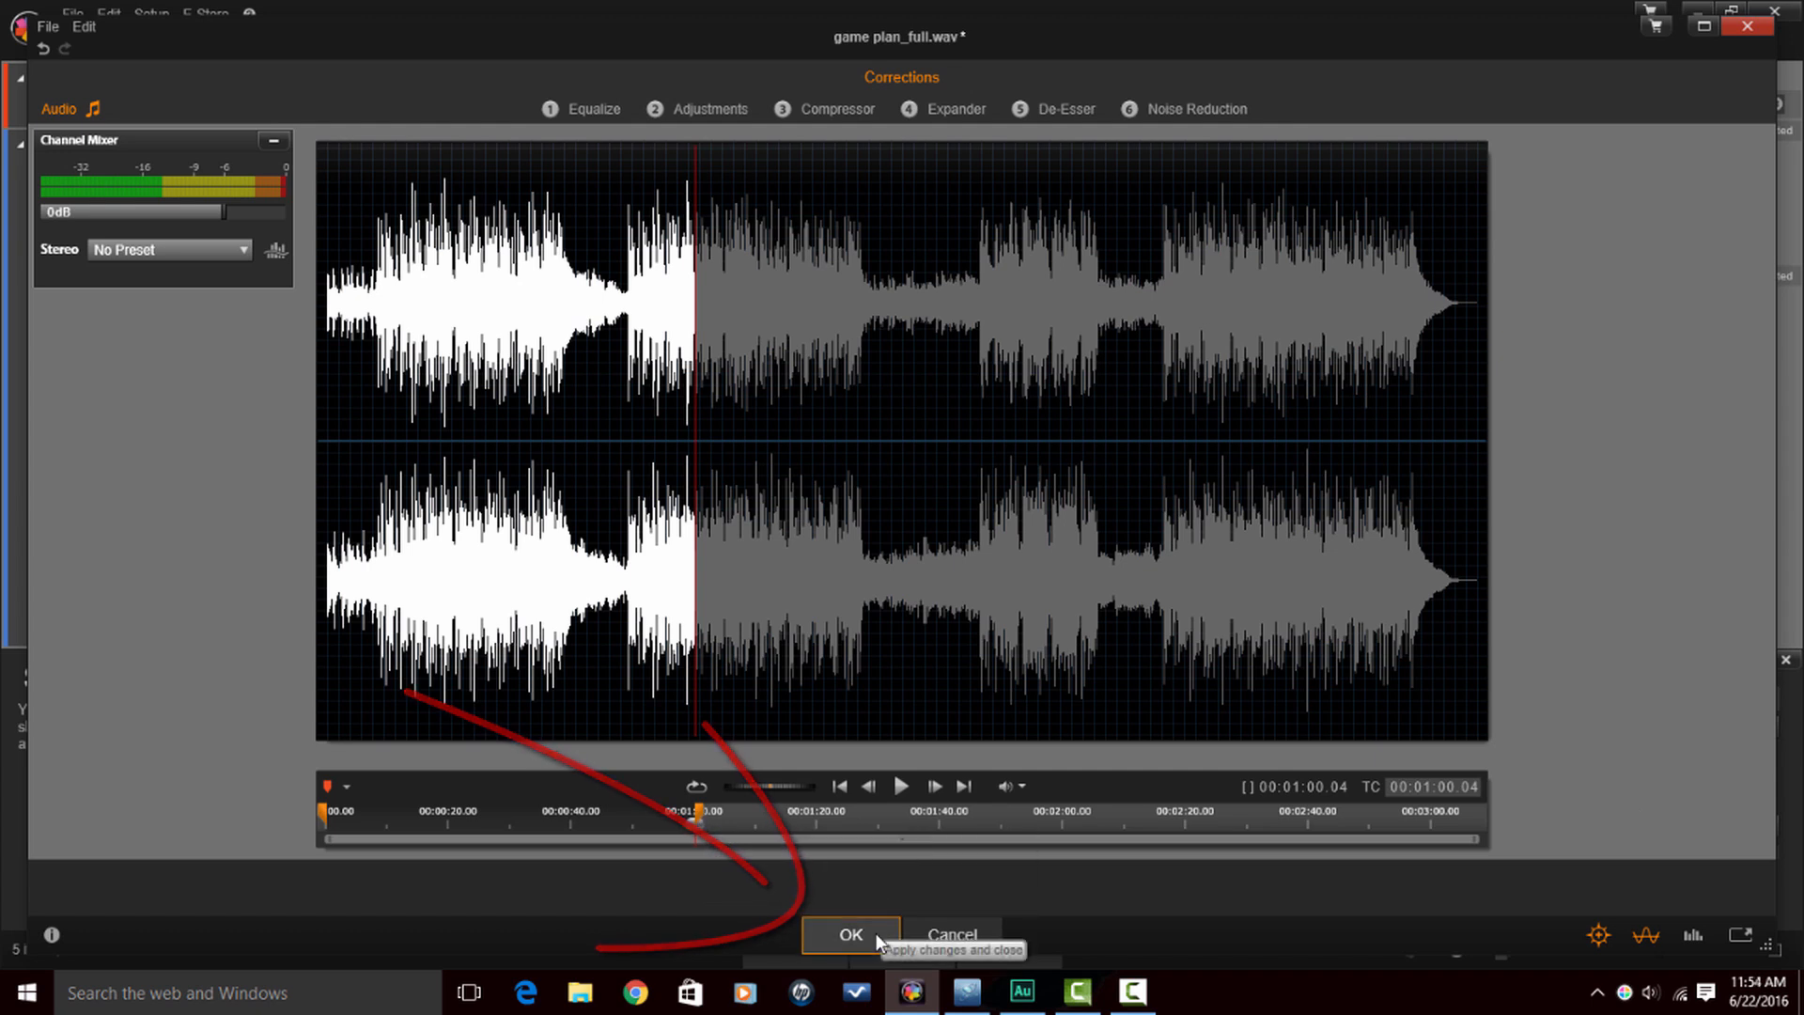
pyautogui.click(851, 934)
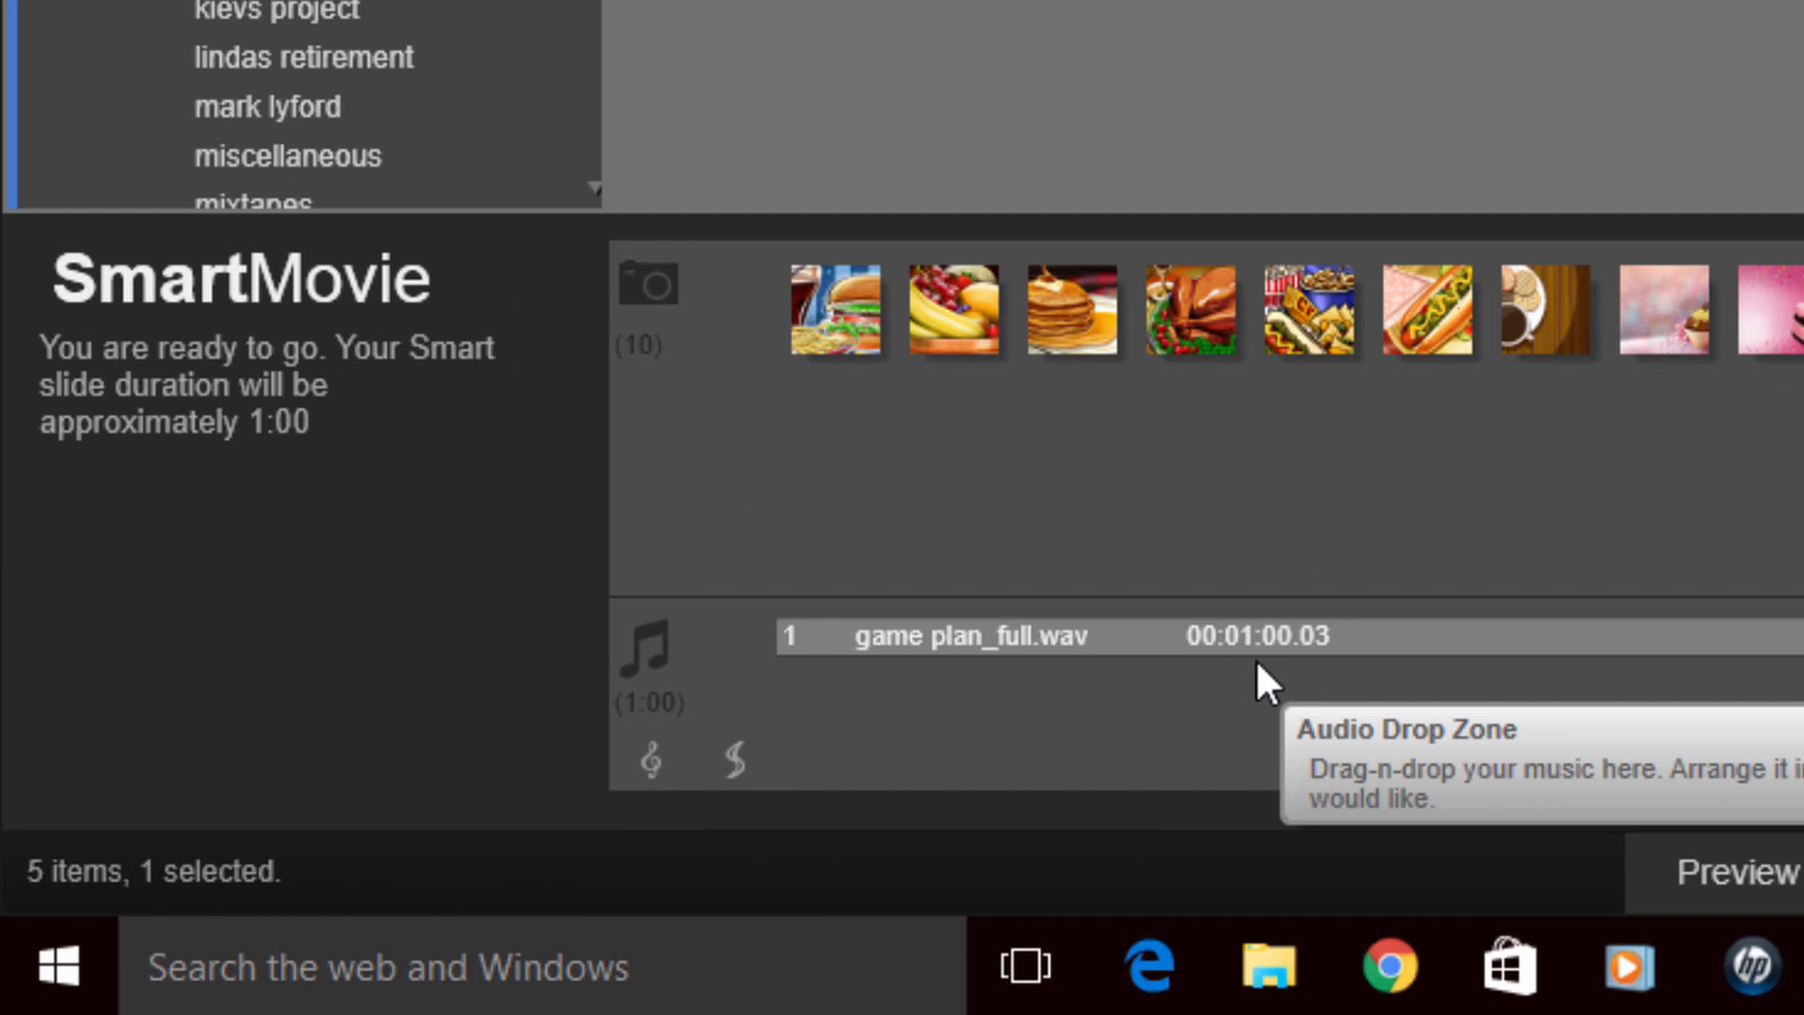
# Reopen game plan_full.wav in the audio editor and move its end trim back to 3:08
pyautogui.rightClick(1254, 671)
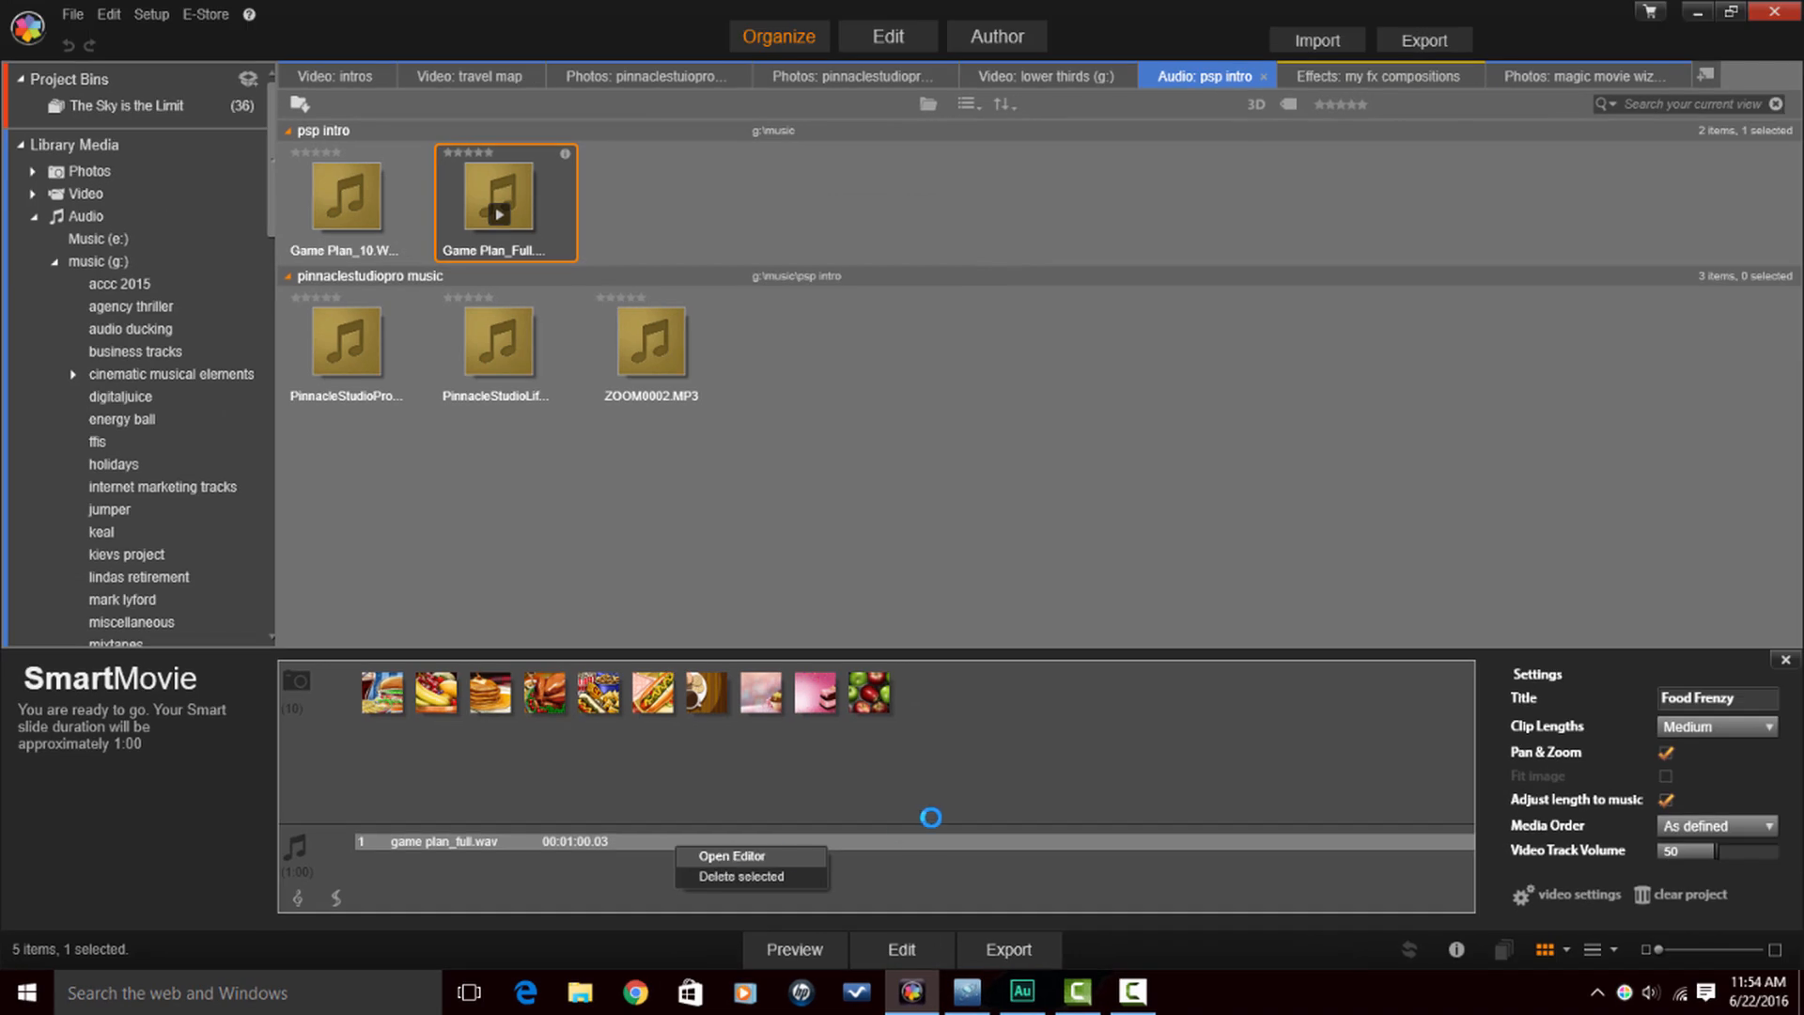
pyautogui.click(726, 856)
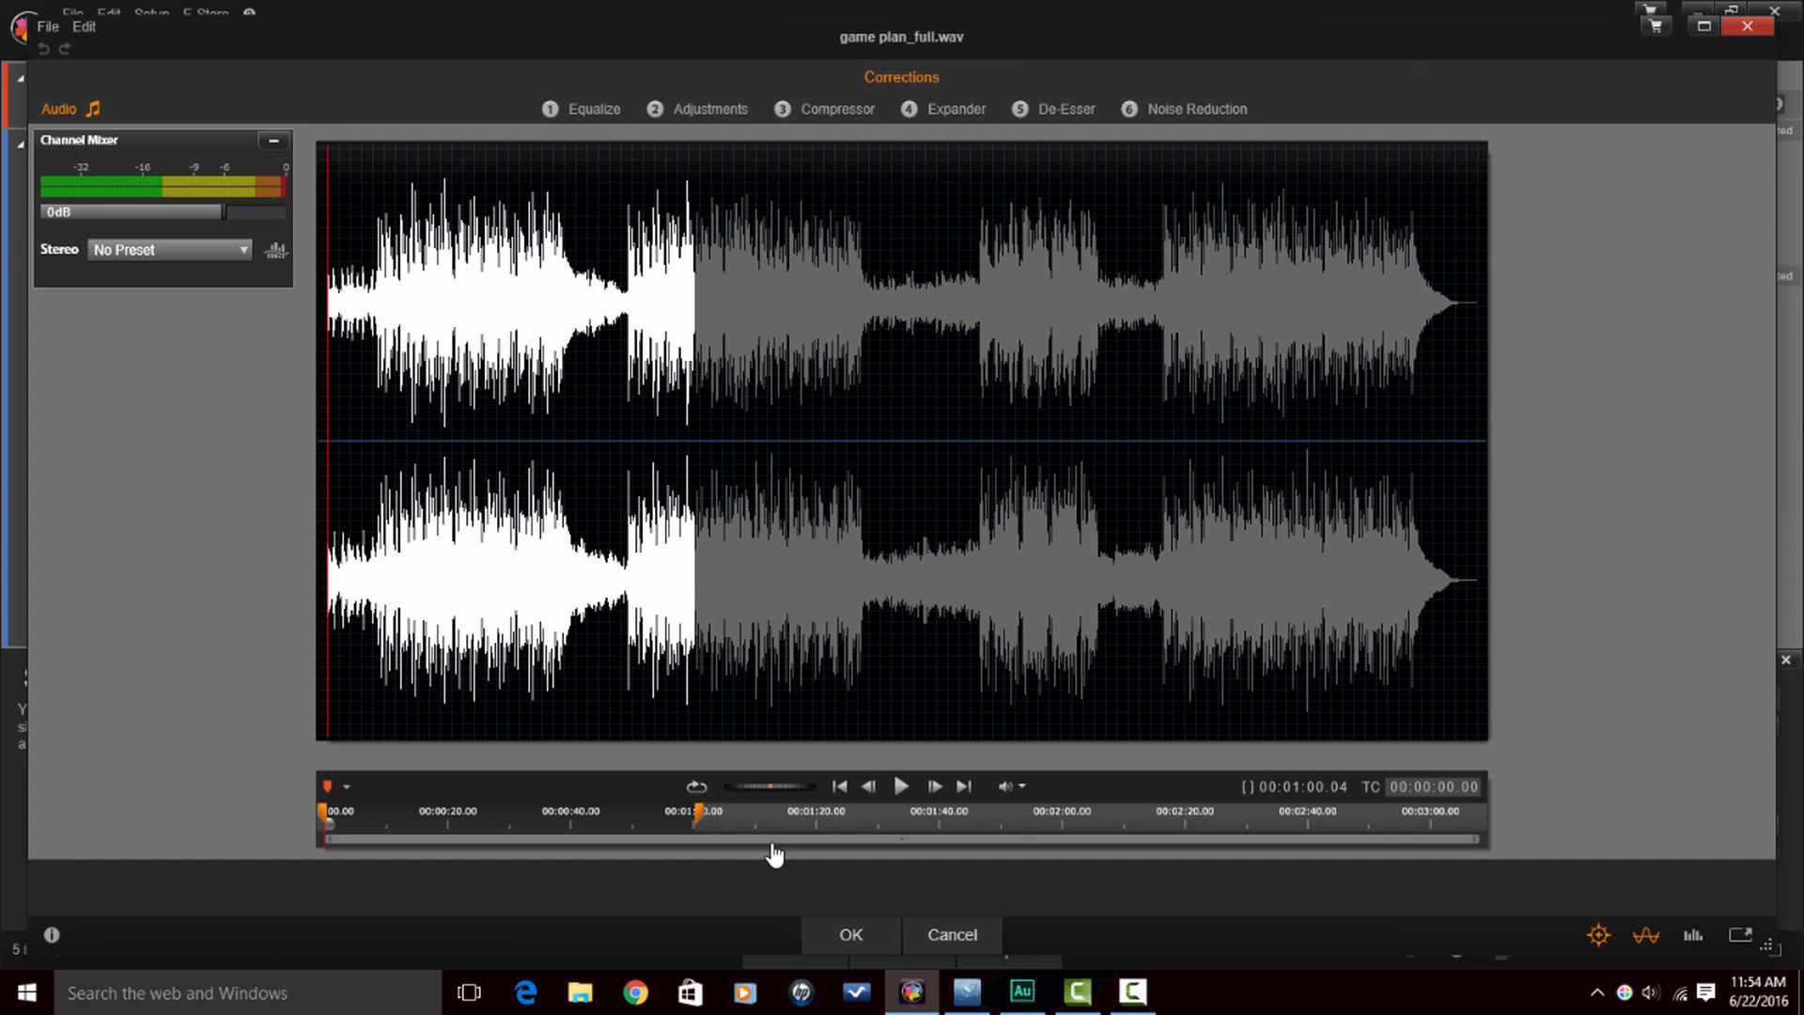
pyautogui.moveTo(698, 815)
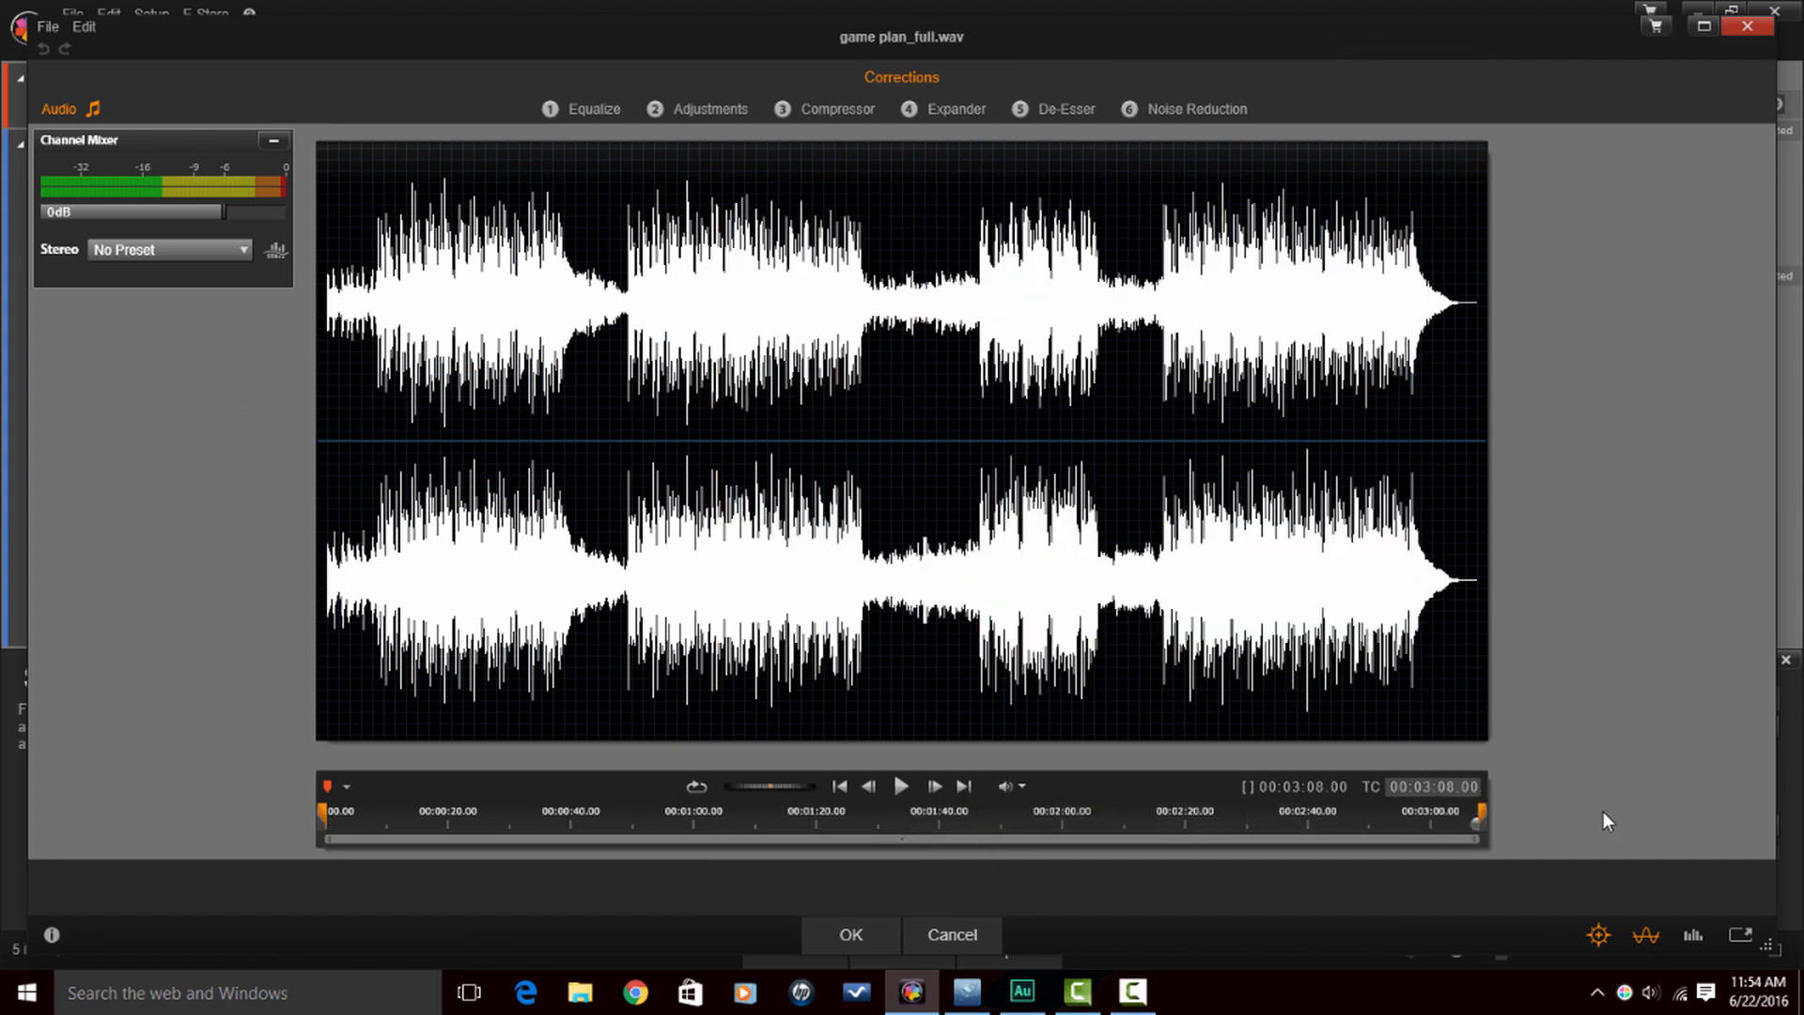
pyautogui.click(850, 933)
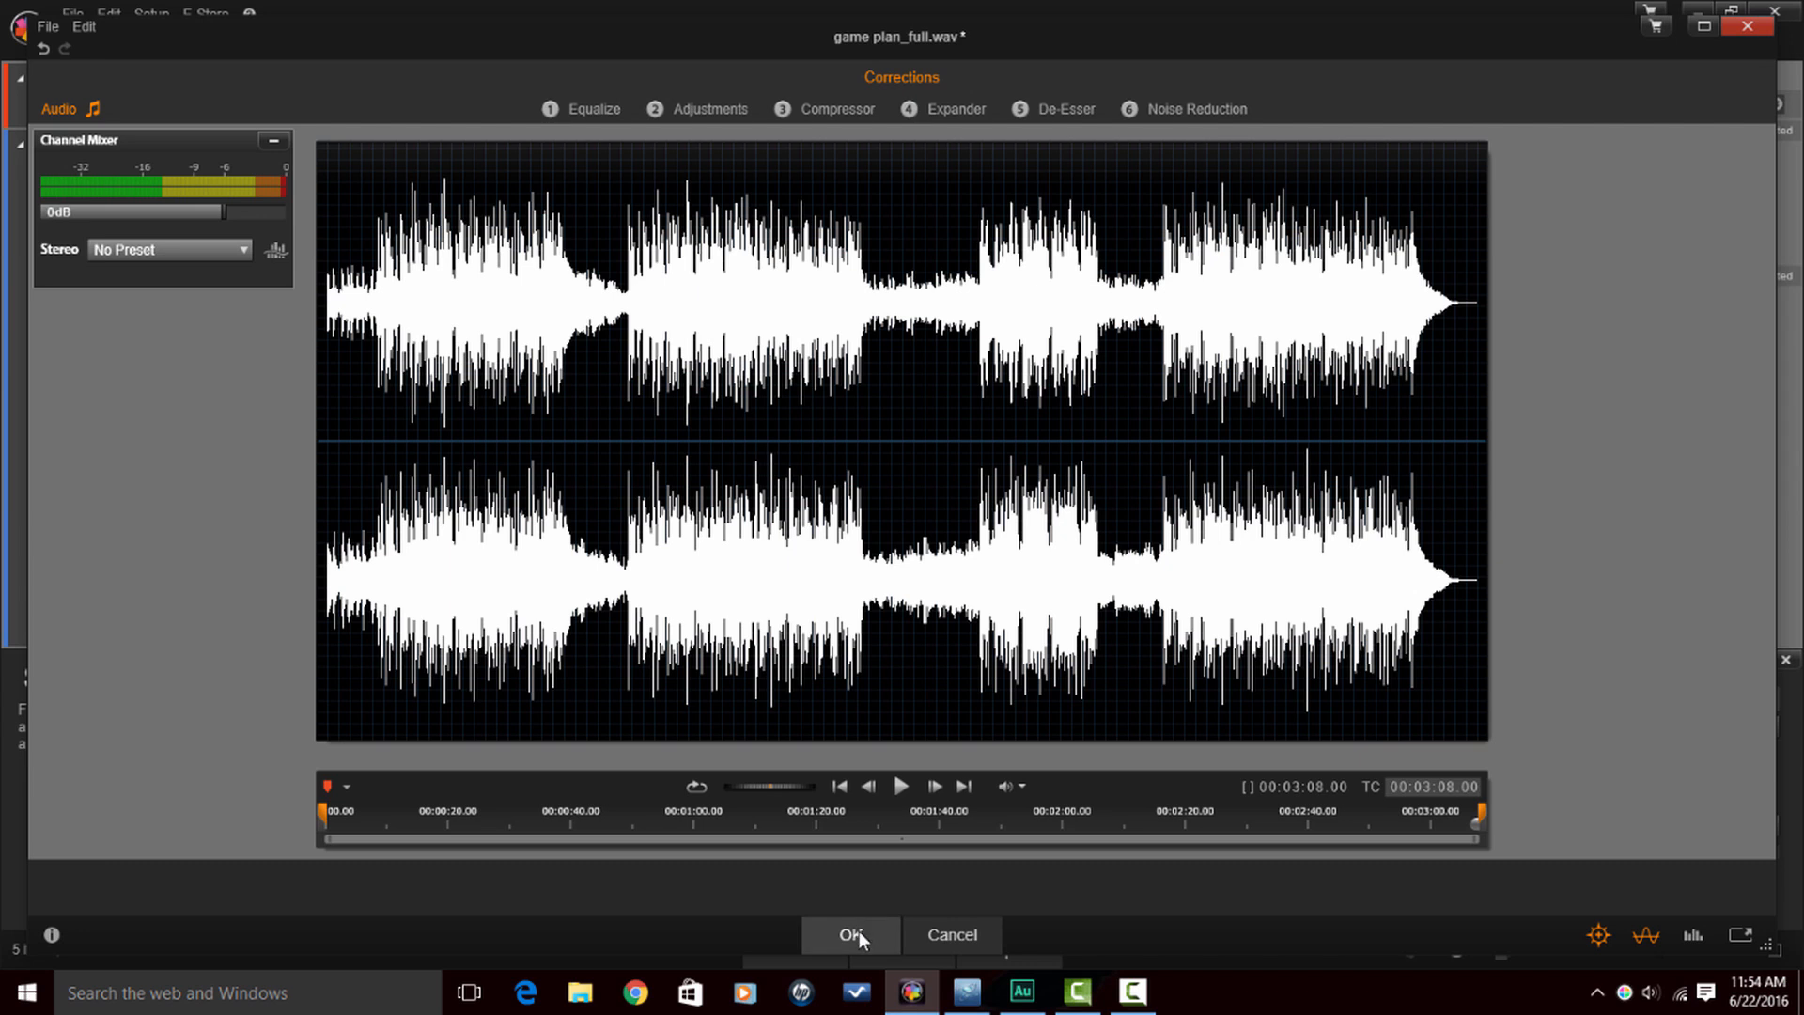
pyautogui.click(850, 934)
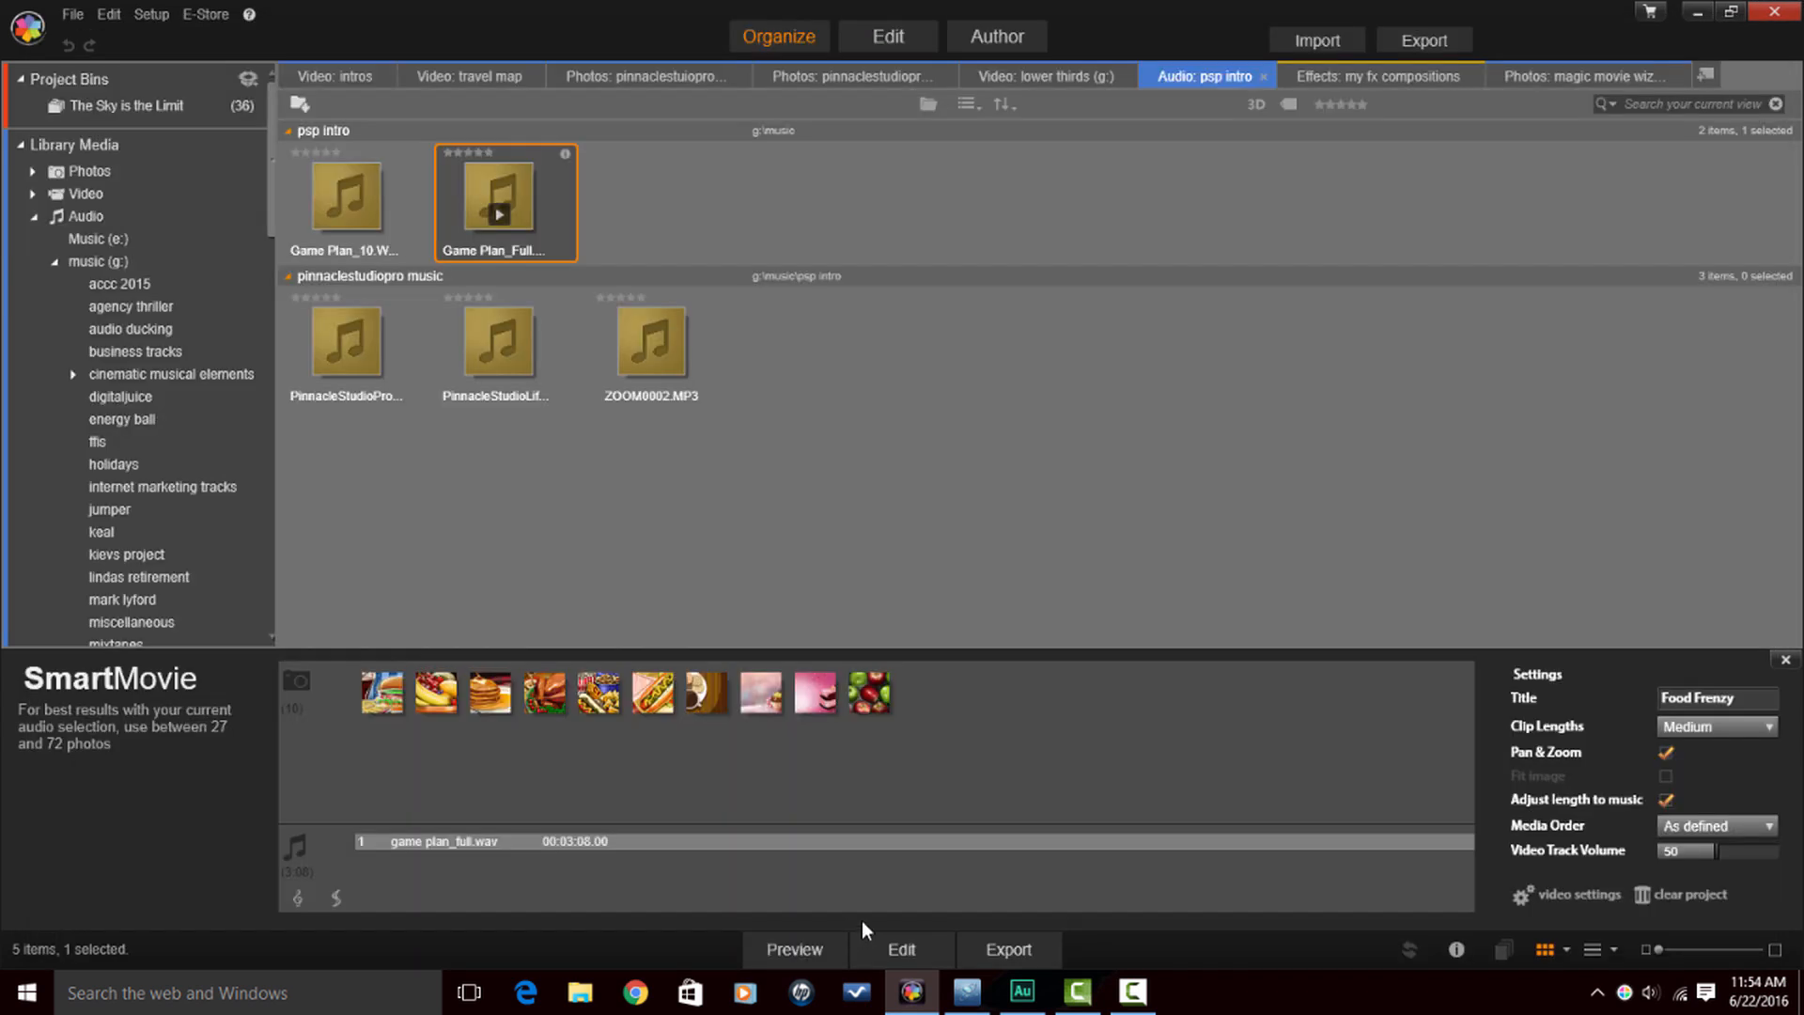
pyautogui.moveTo(996, 819)
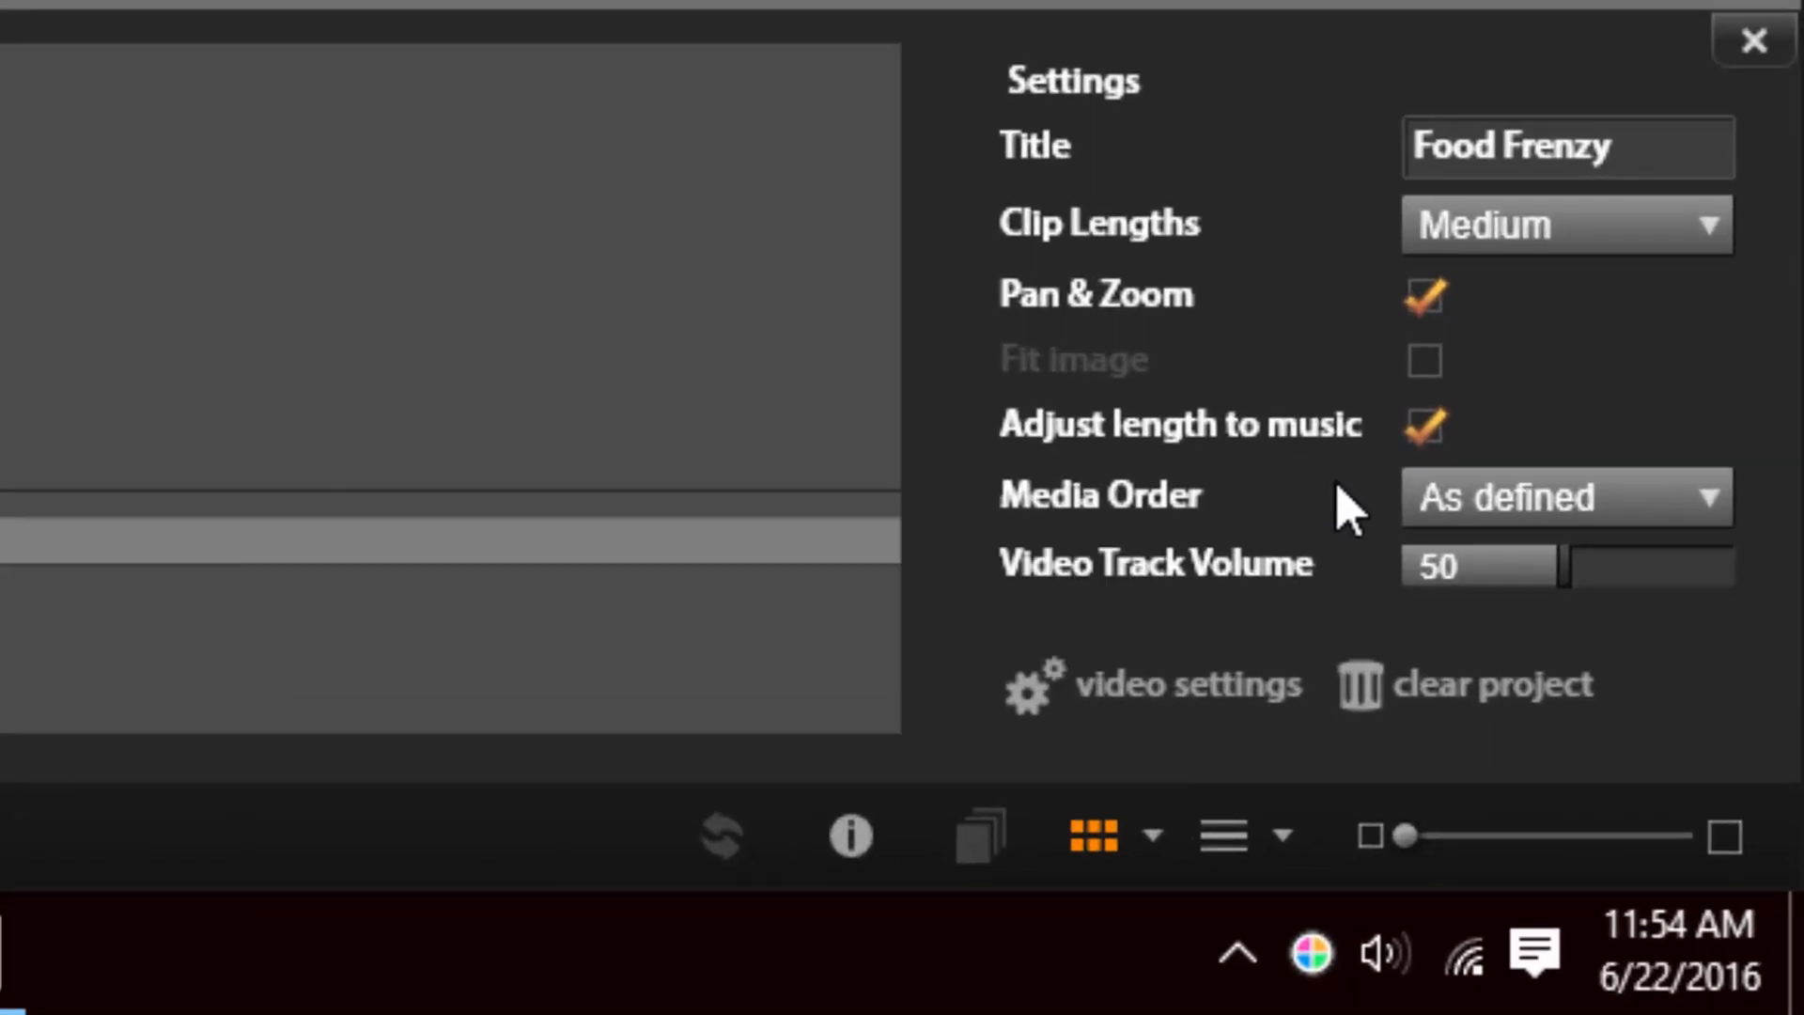
pyautogui.moveTo(1122, 576)
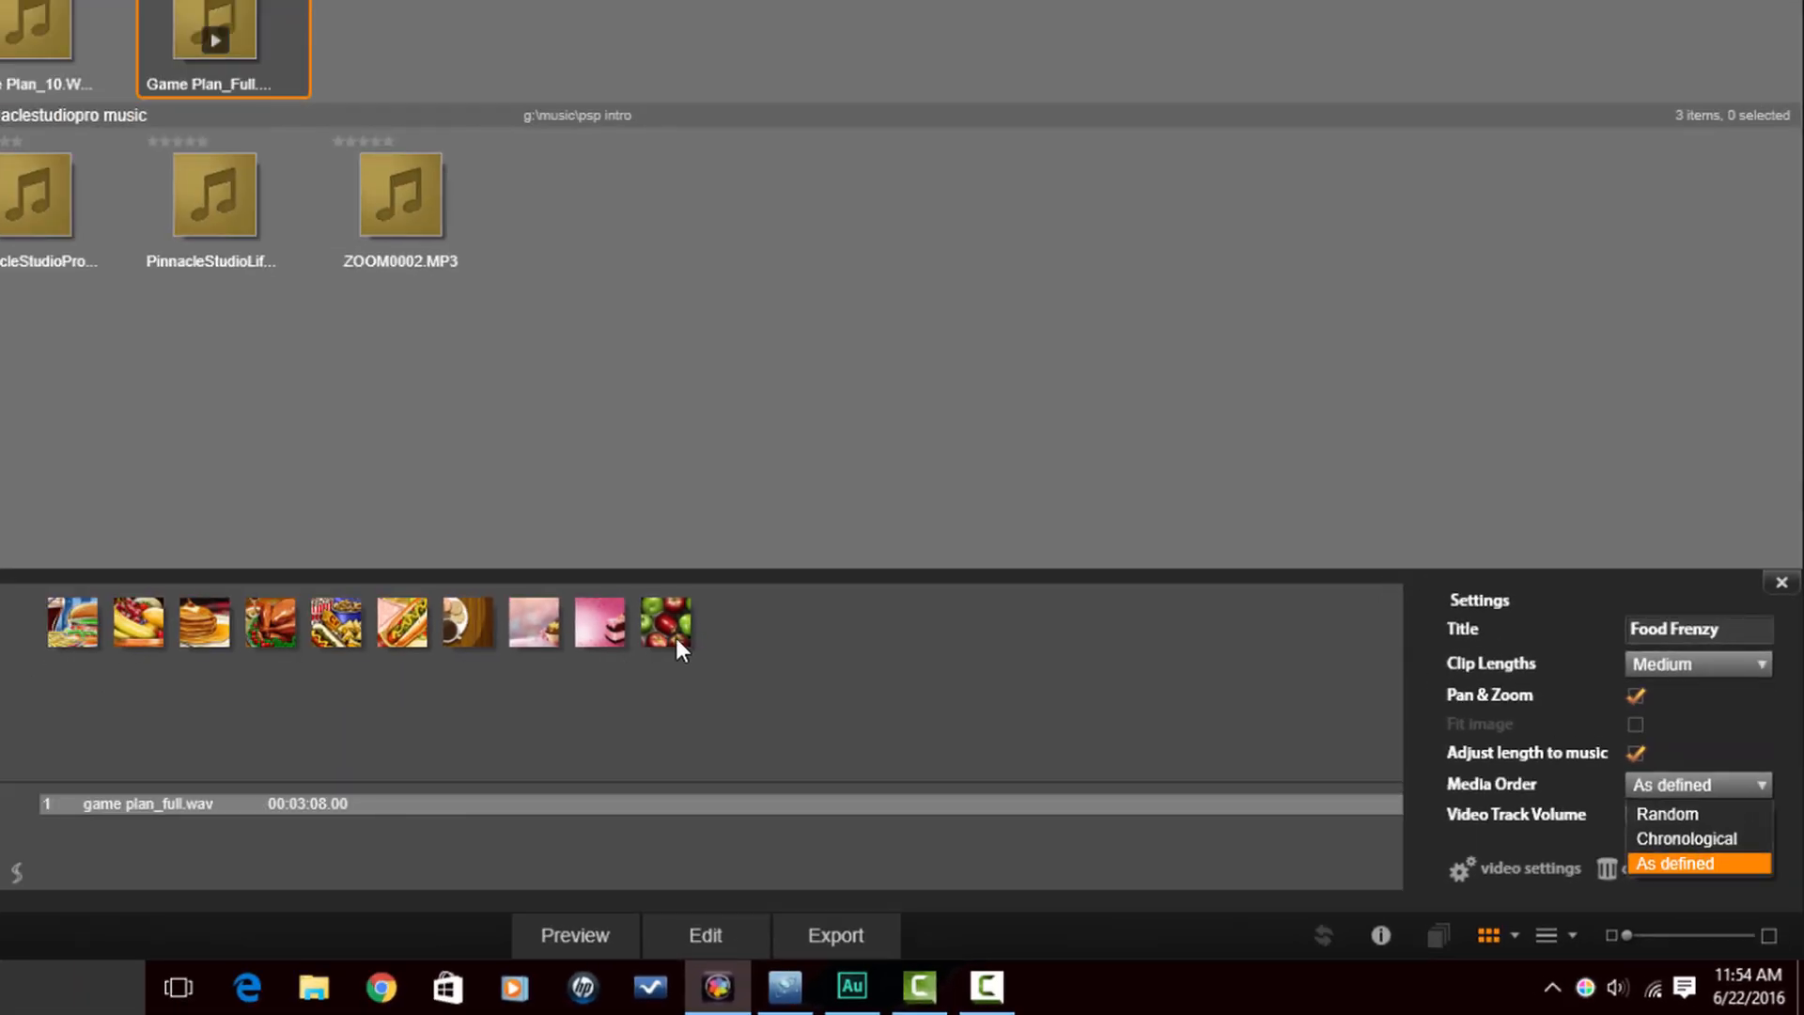
pyautogui.moveTo(543, 677)
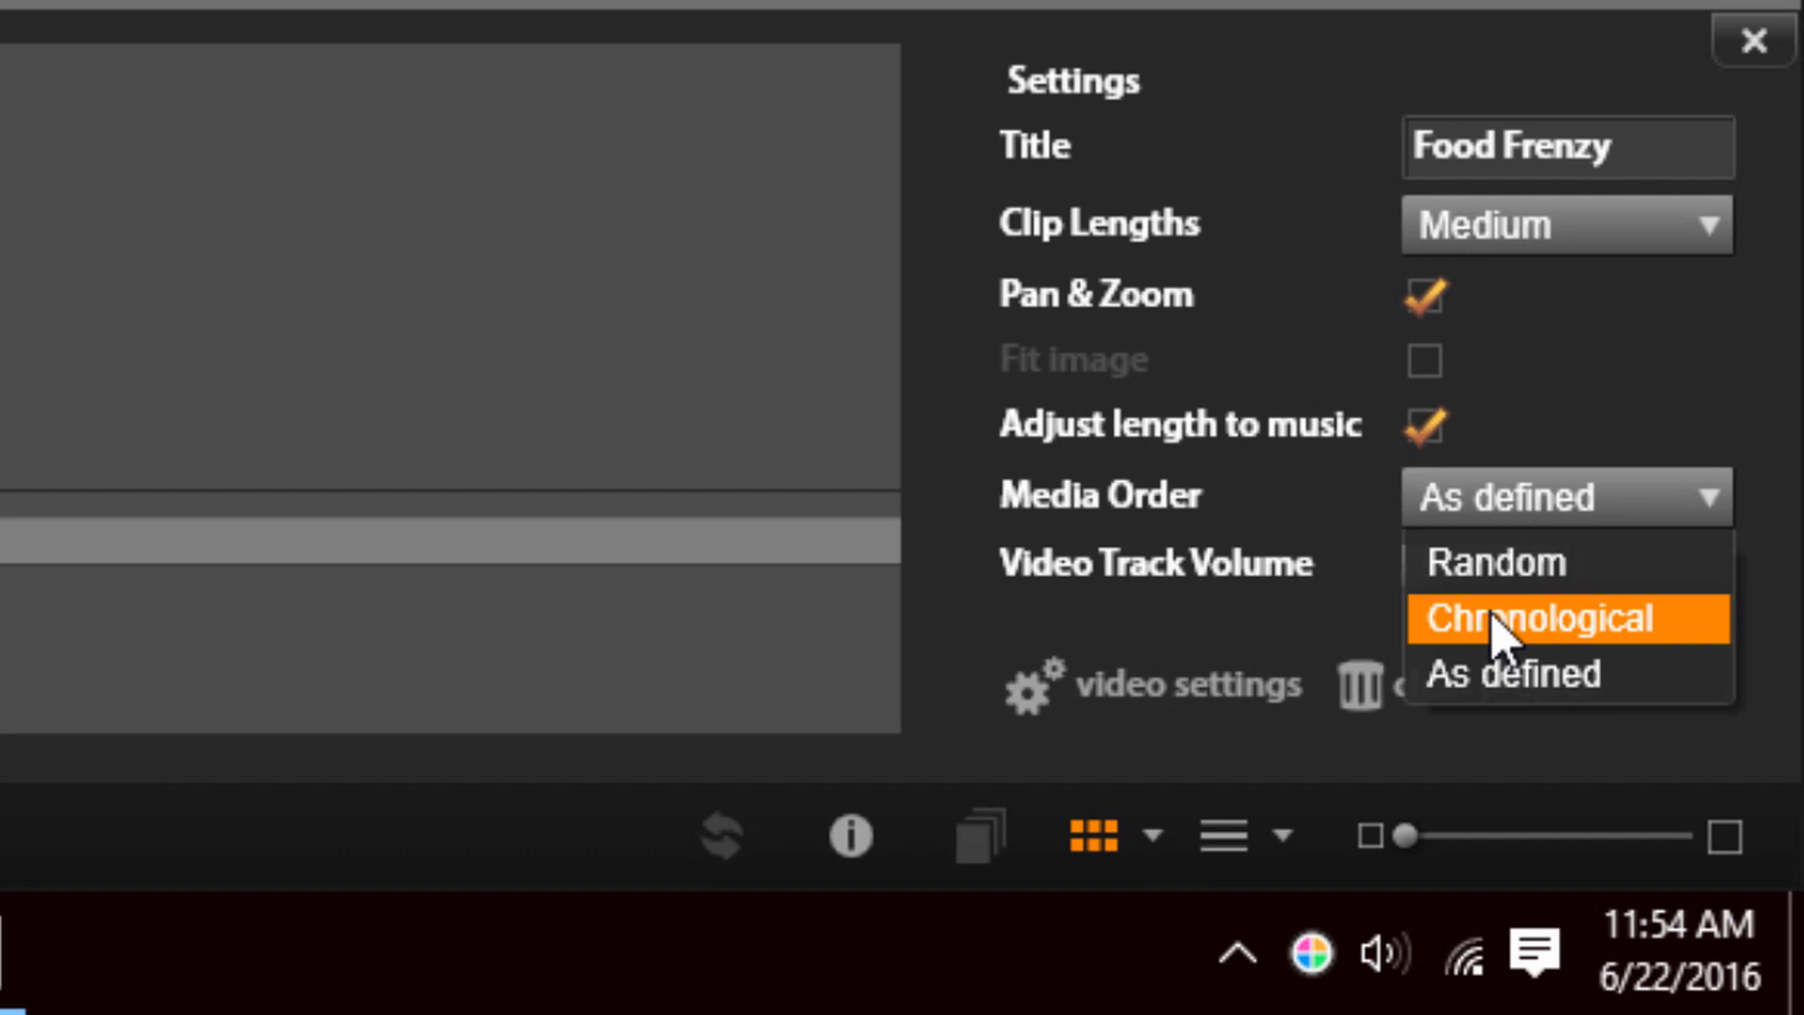
pyautogui.moveTo(1662, 662)
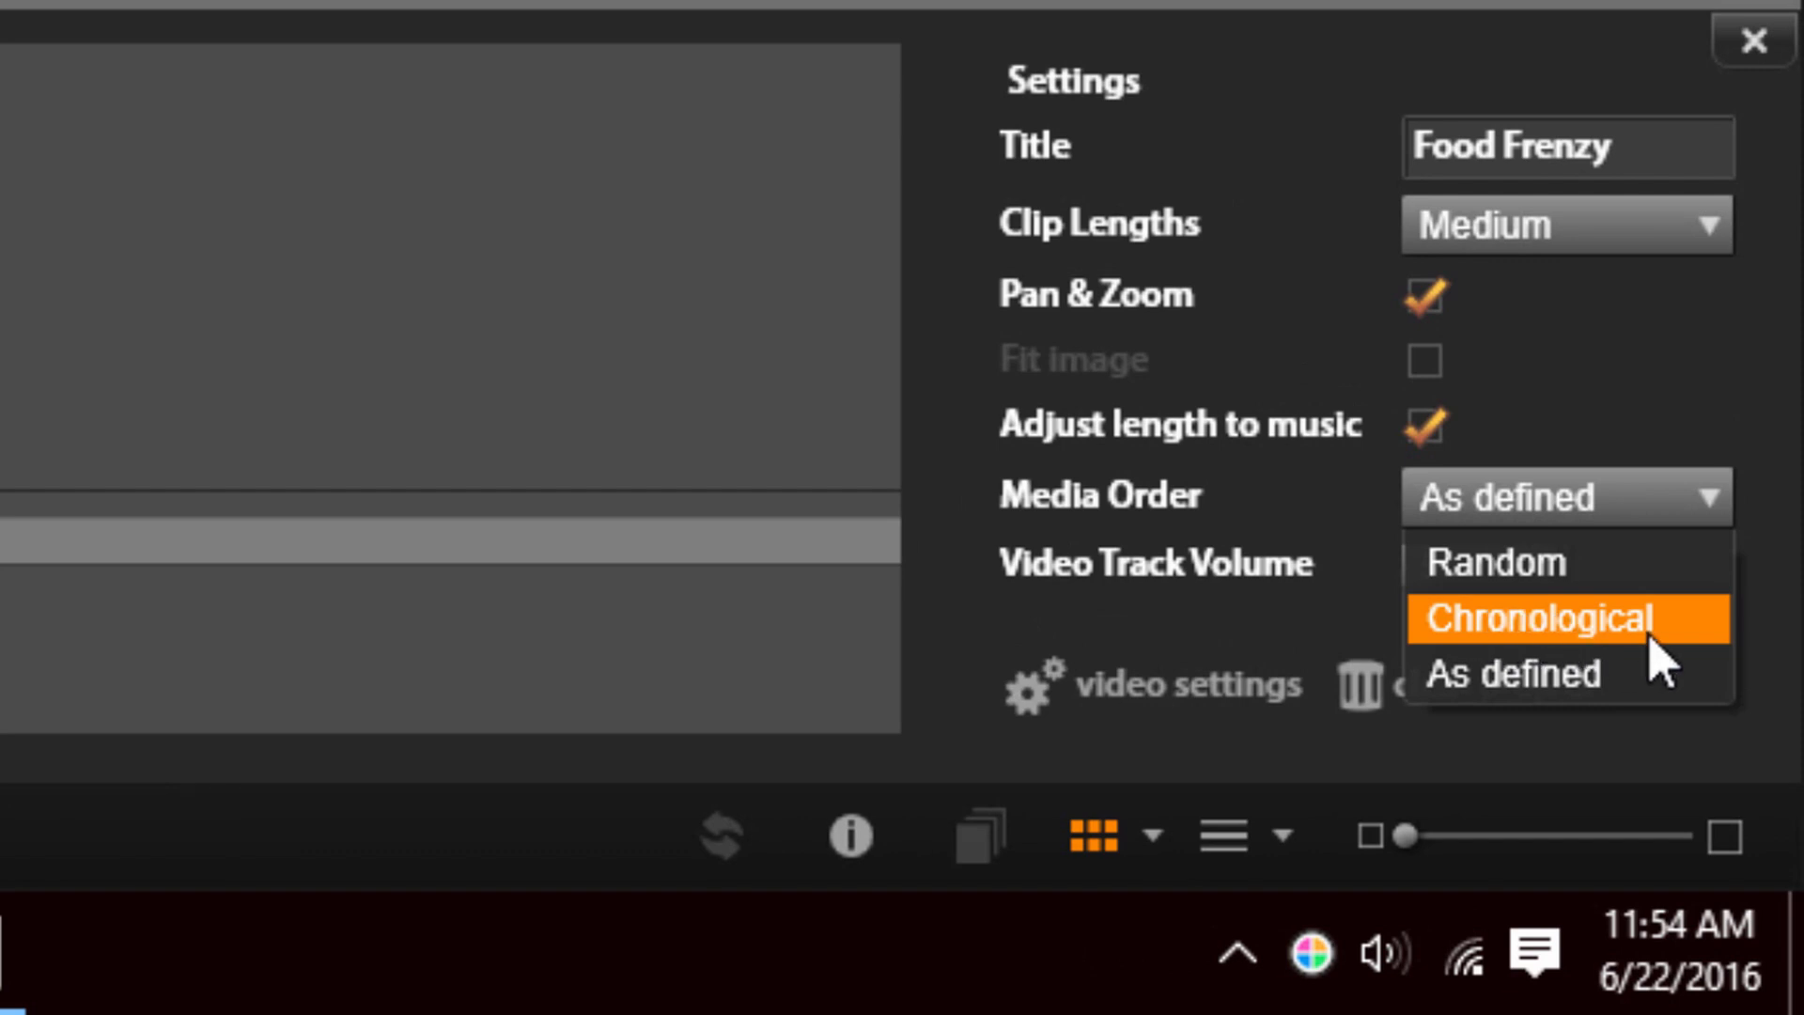
pyautogui.moveTo(1577, 562)
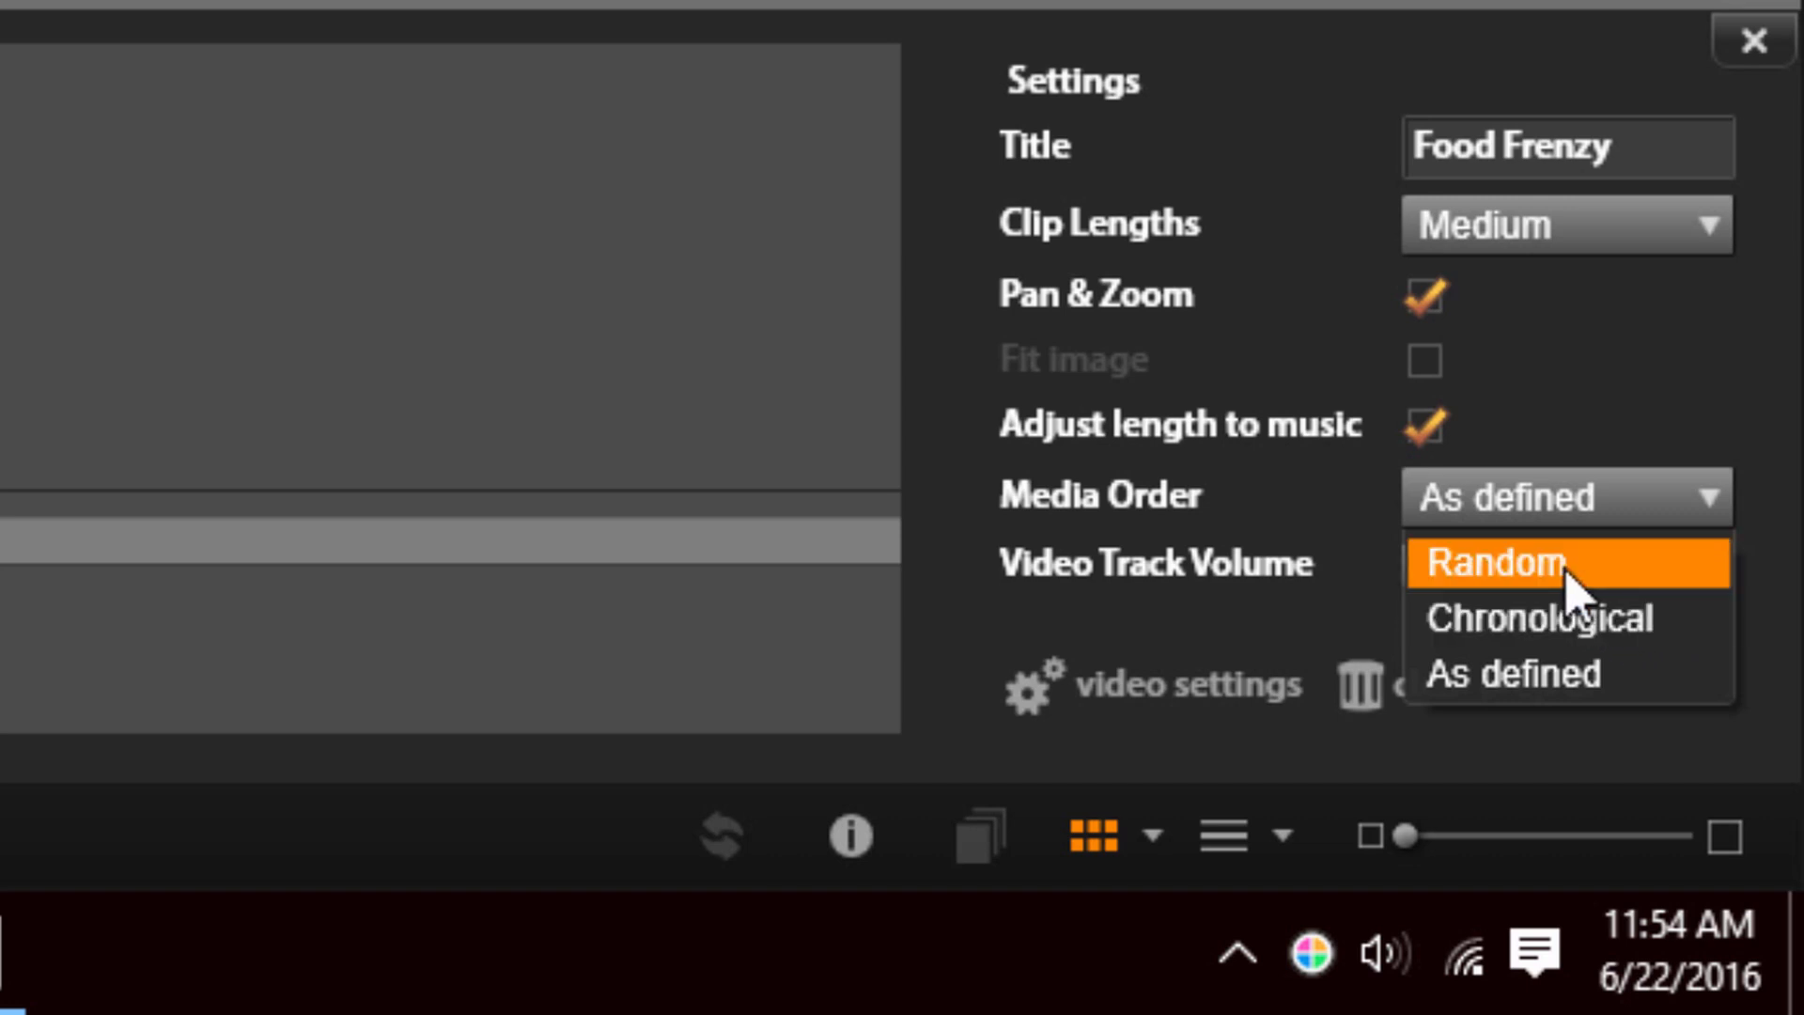
pyautogui.moveTo(1647, 621)
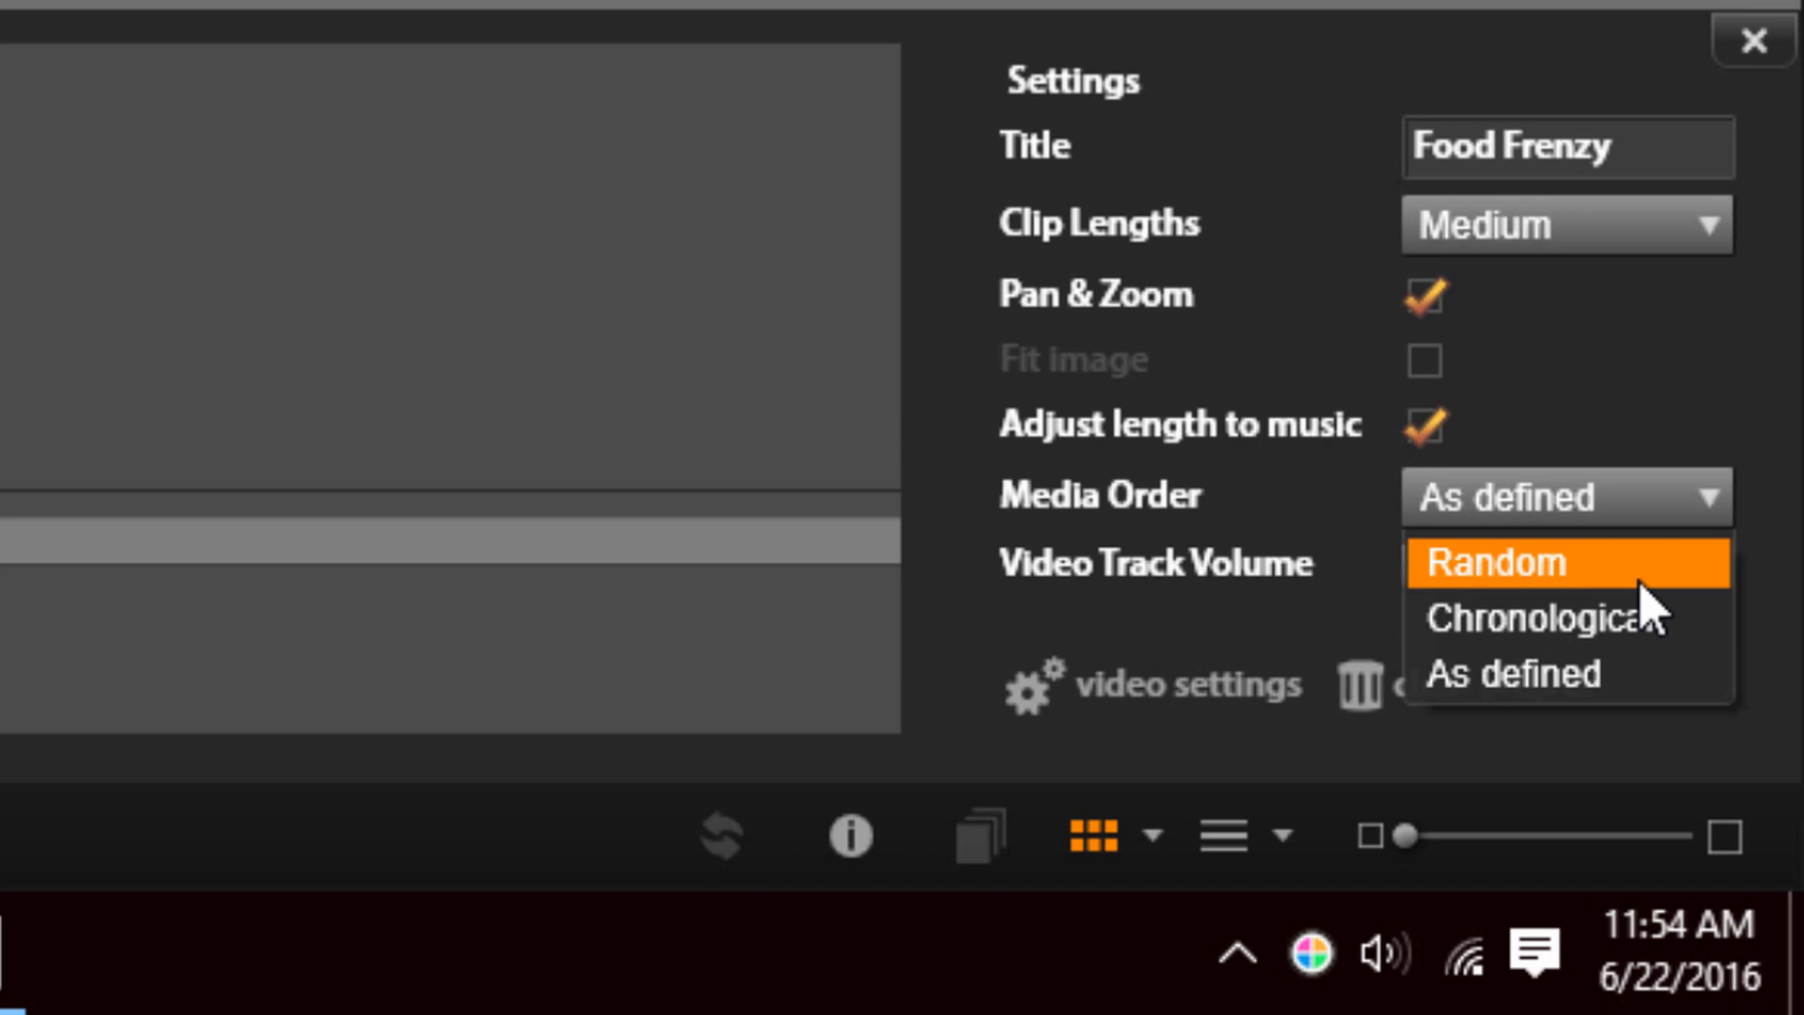
# Keep the SmartMovie Media Order at As defined
pyautogui.click(1514, 673)
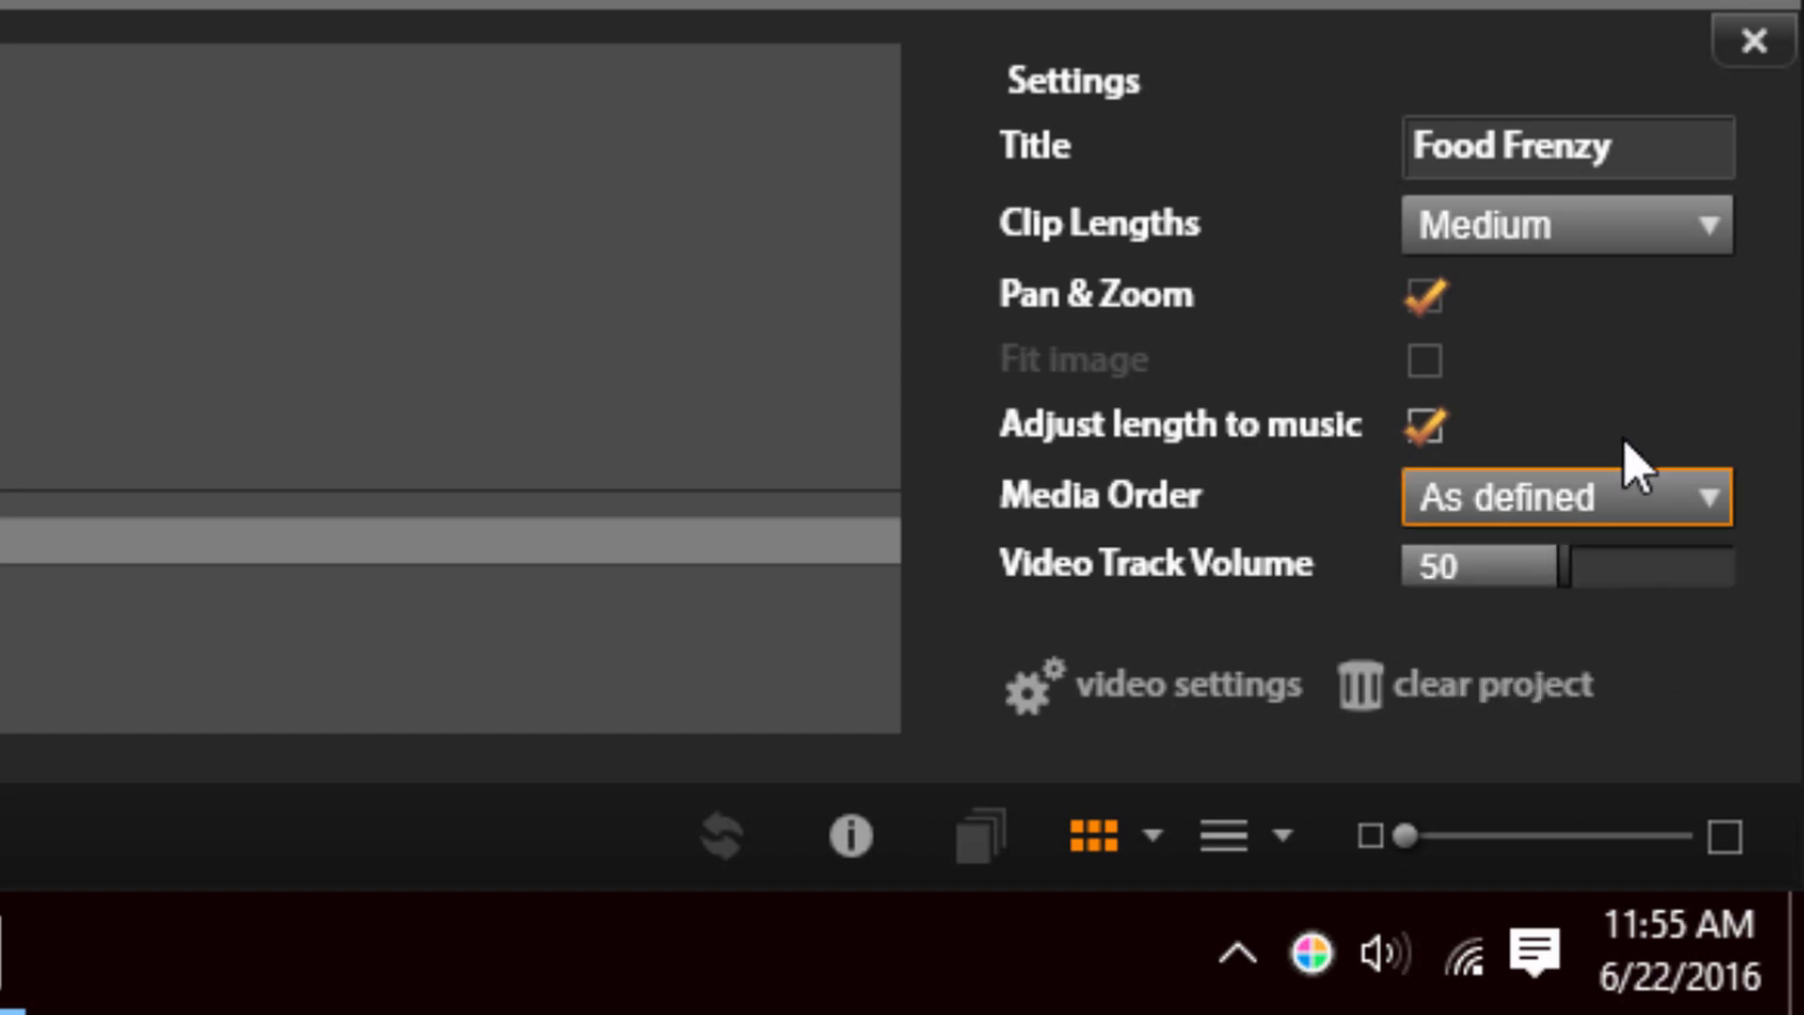
pyautogui.moveTo(1329, 587)
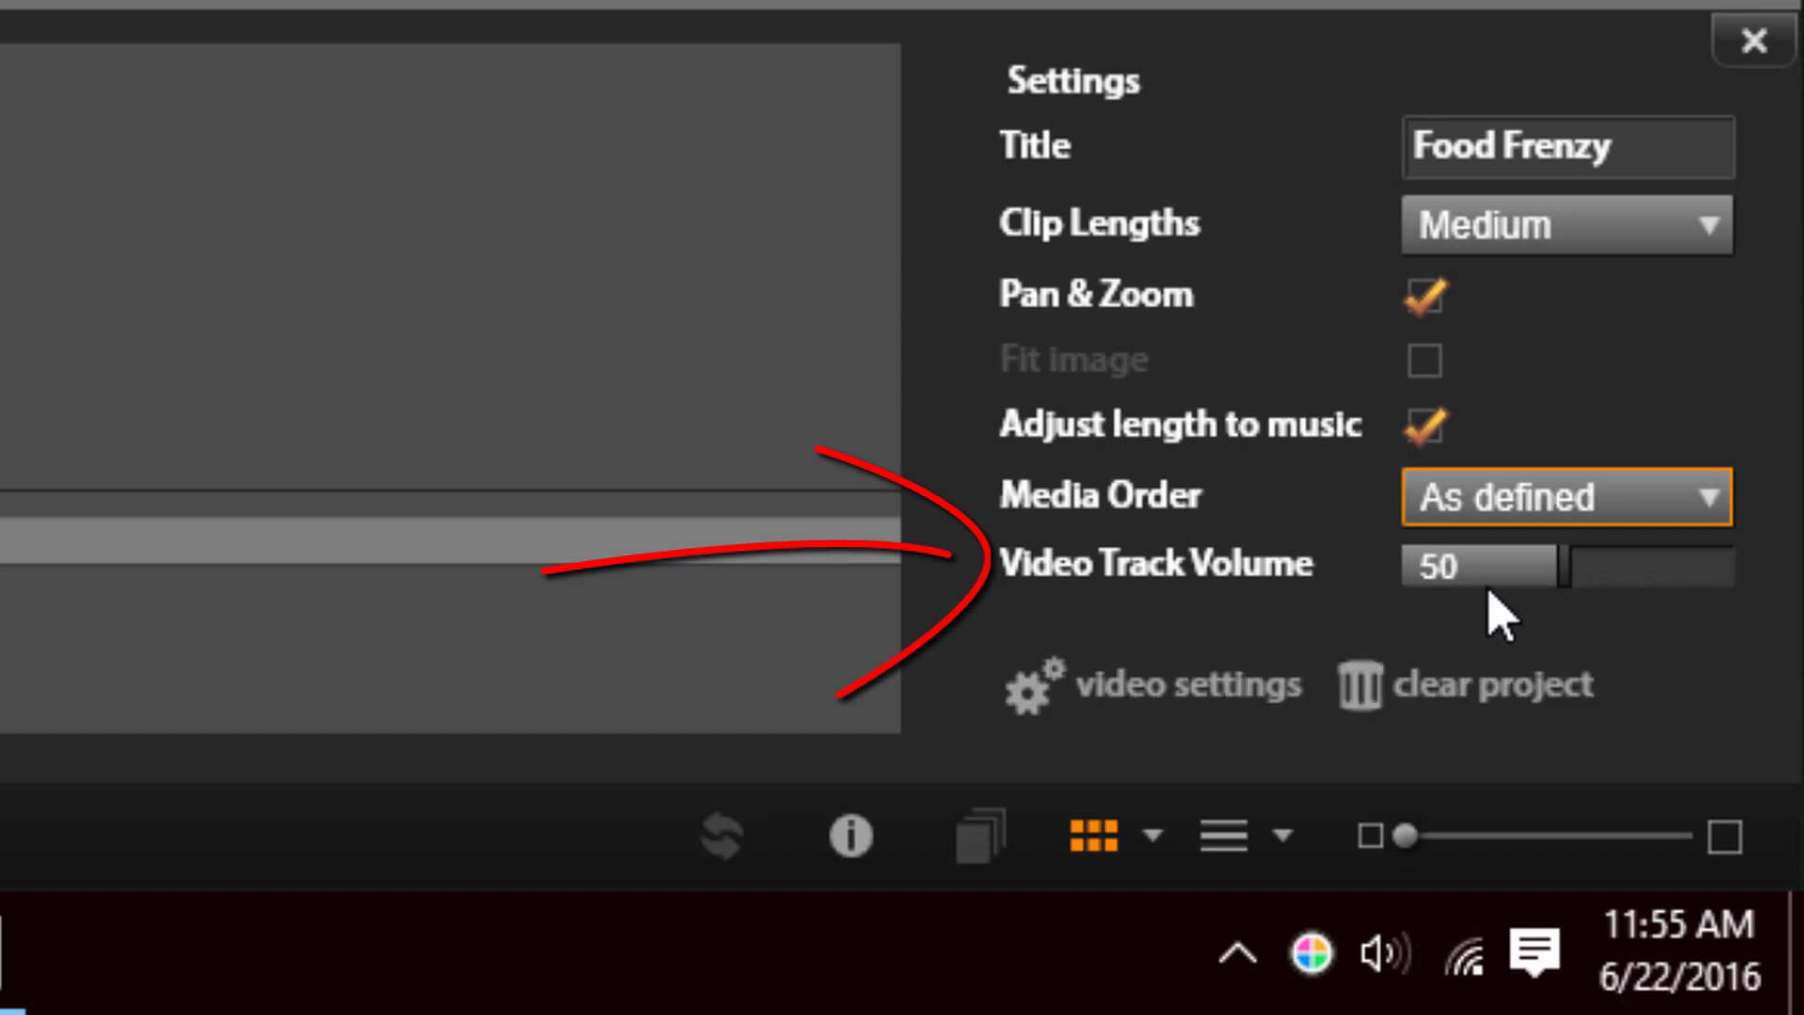
pyautogui.moveTo(1473, 587)
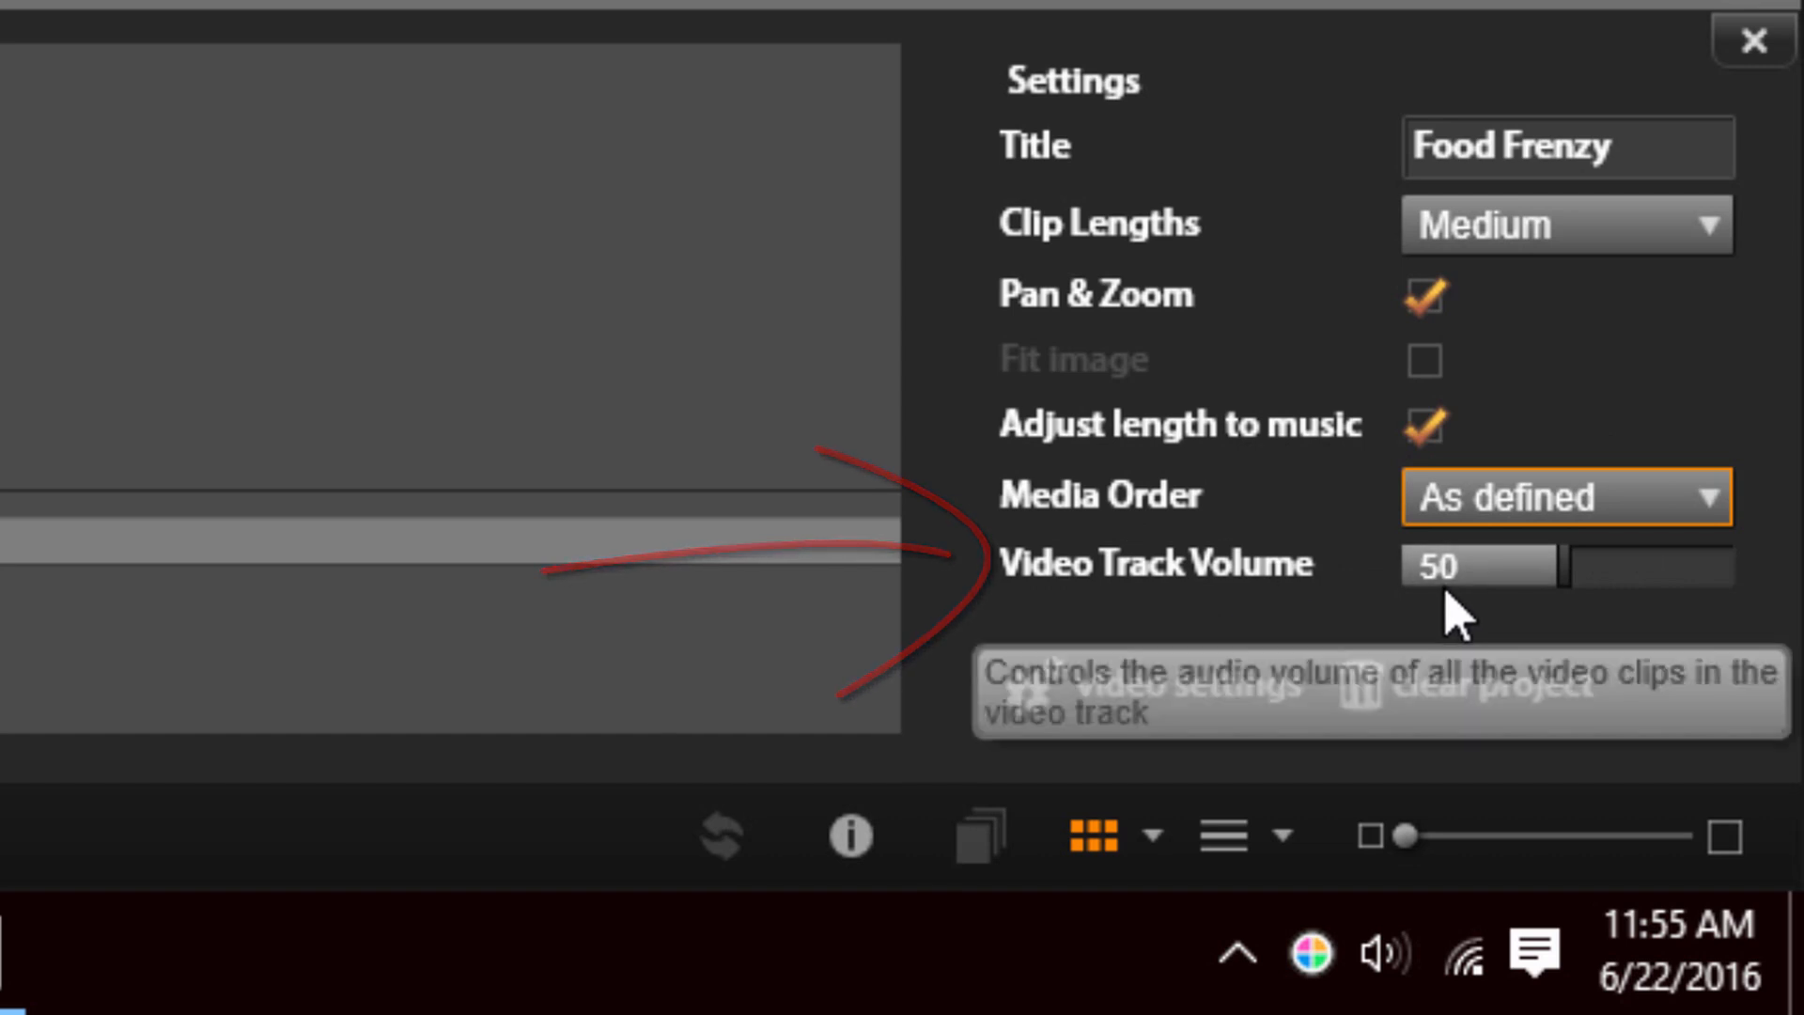
pyautogui.moveTo(1289, 626)
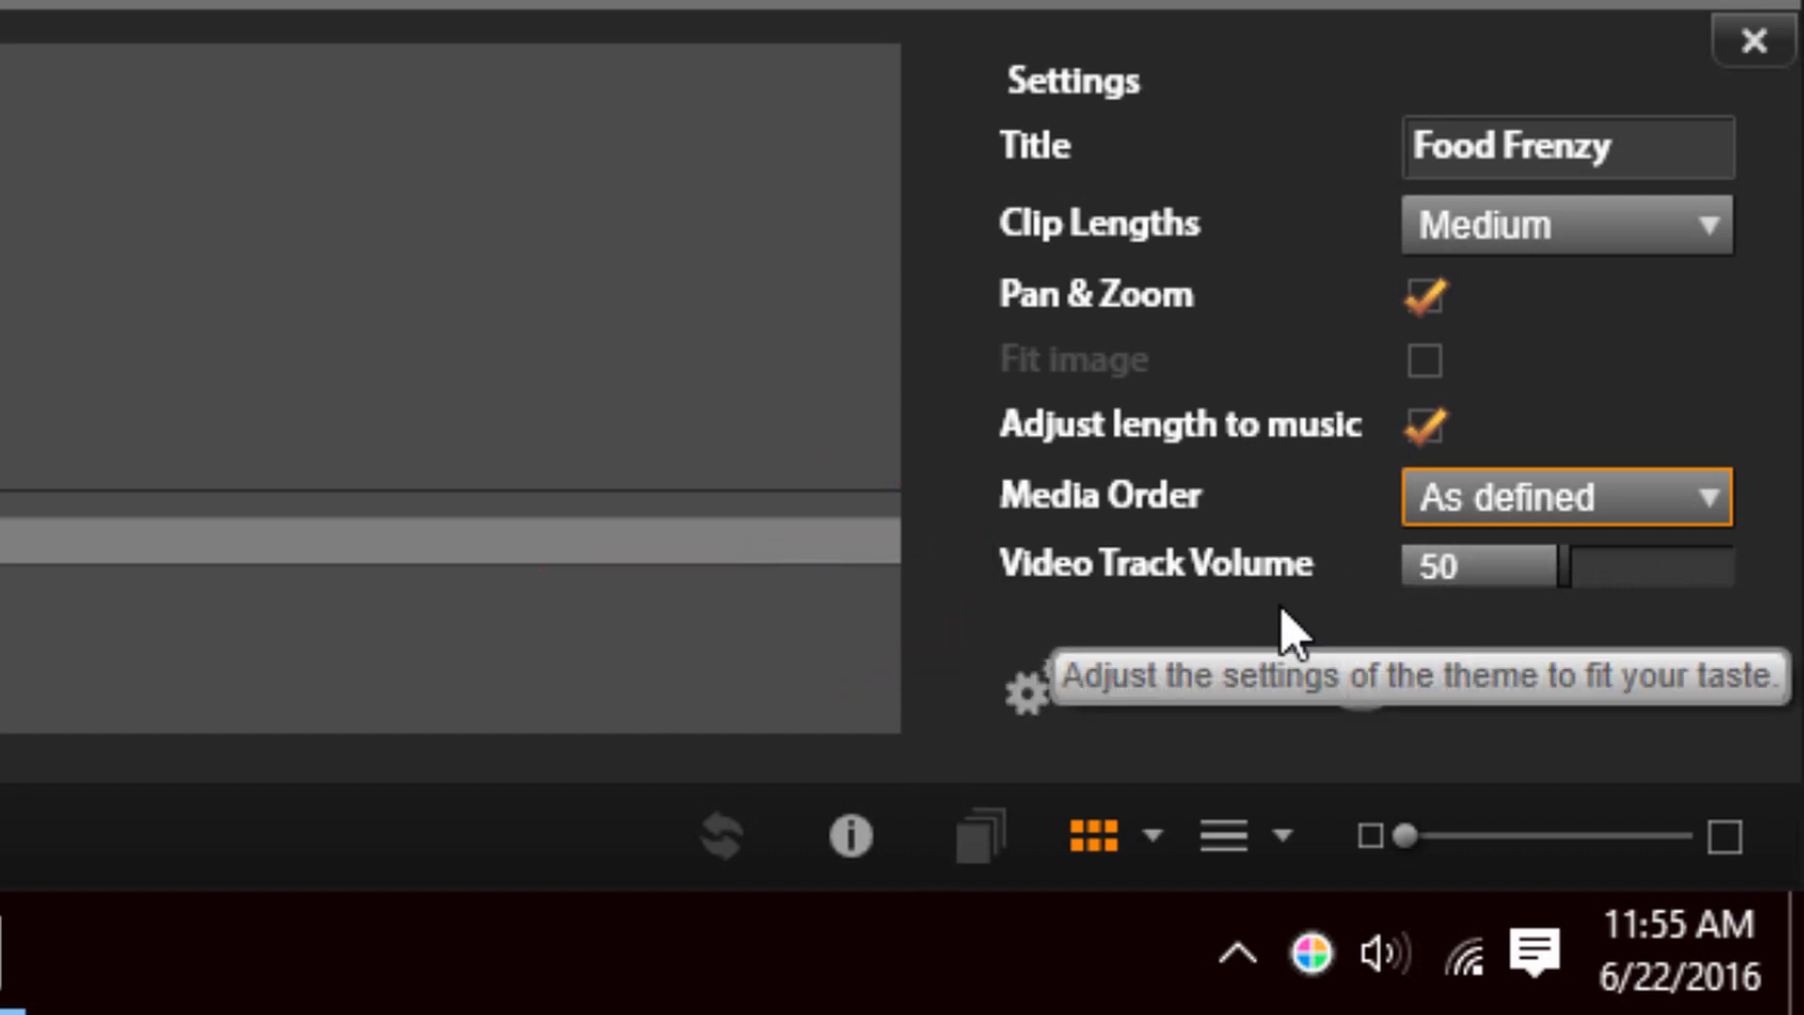
pyautogui.moveTo(1358, 616)
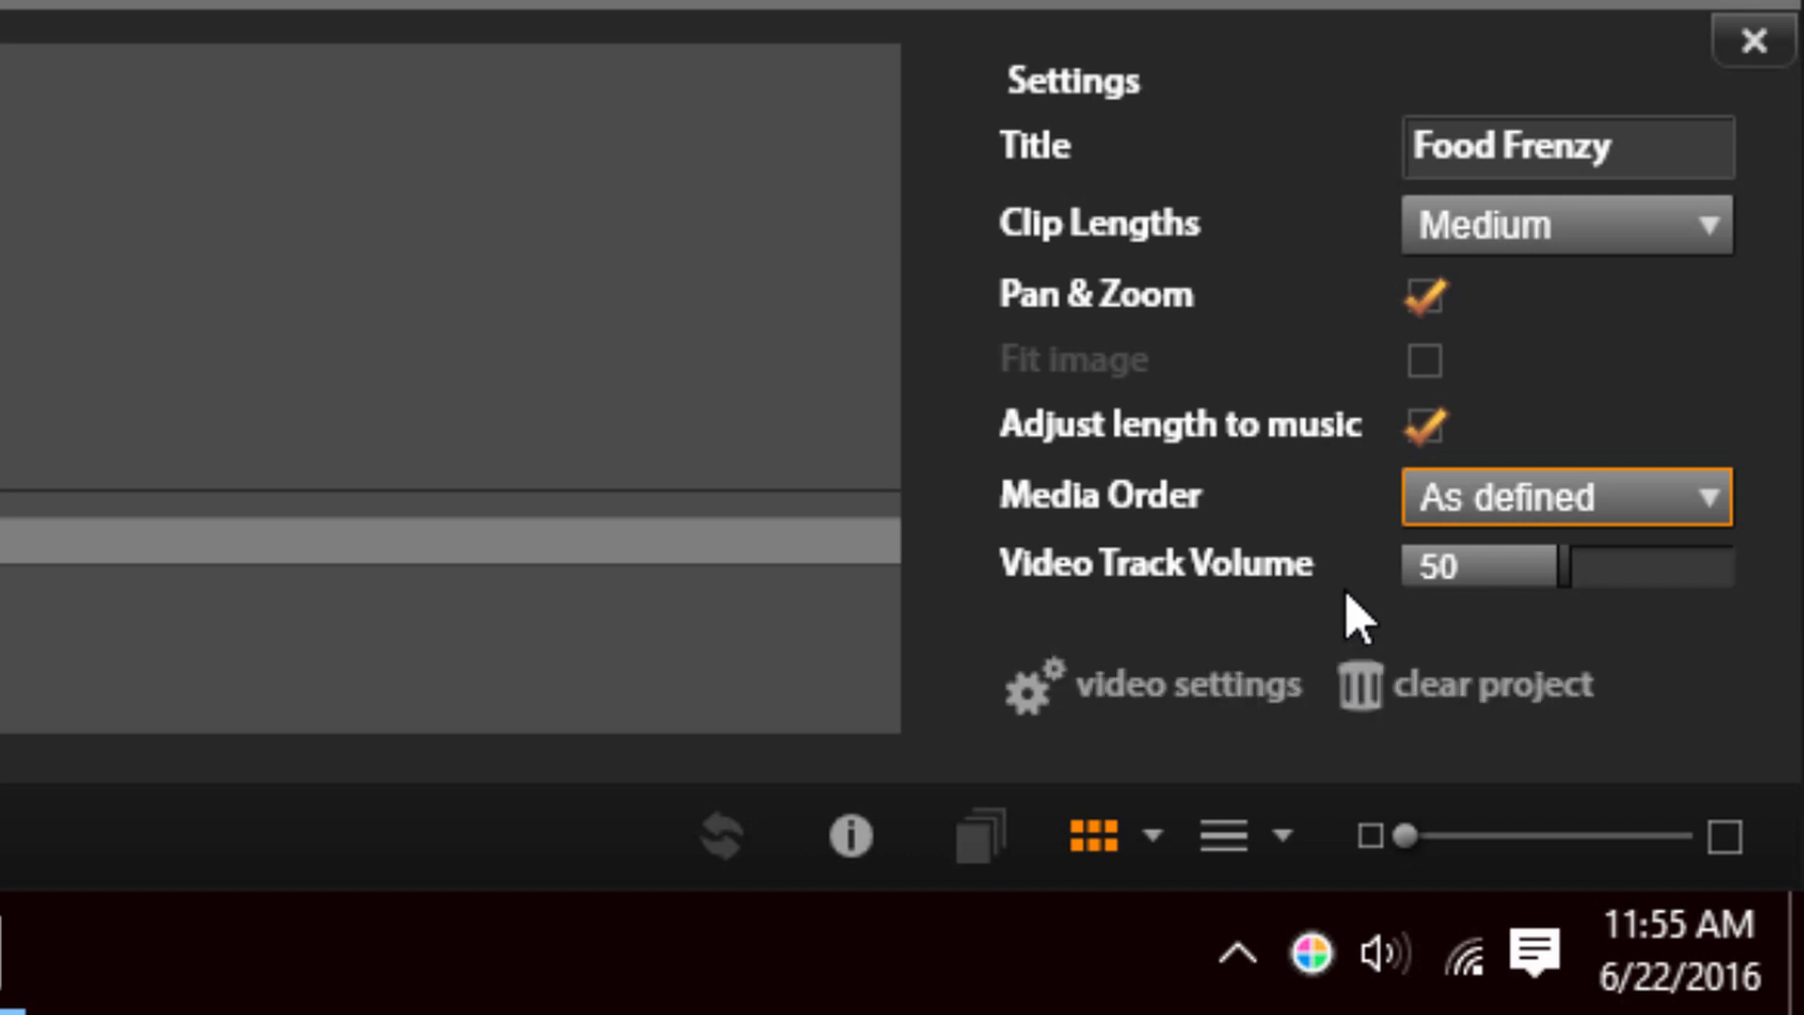
pyautogui.moveTo(1358, 609)
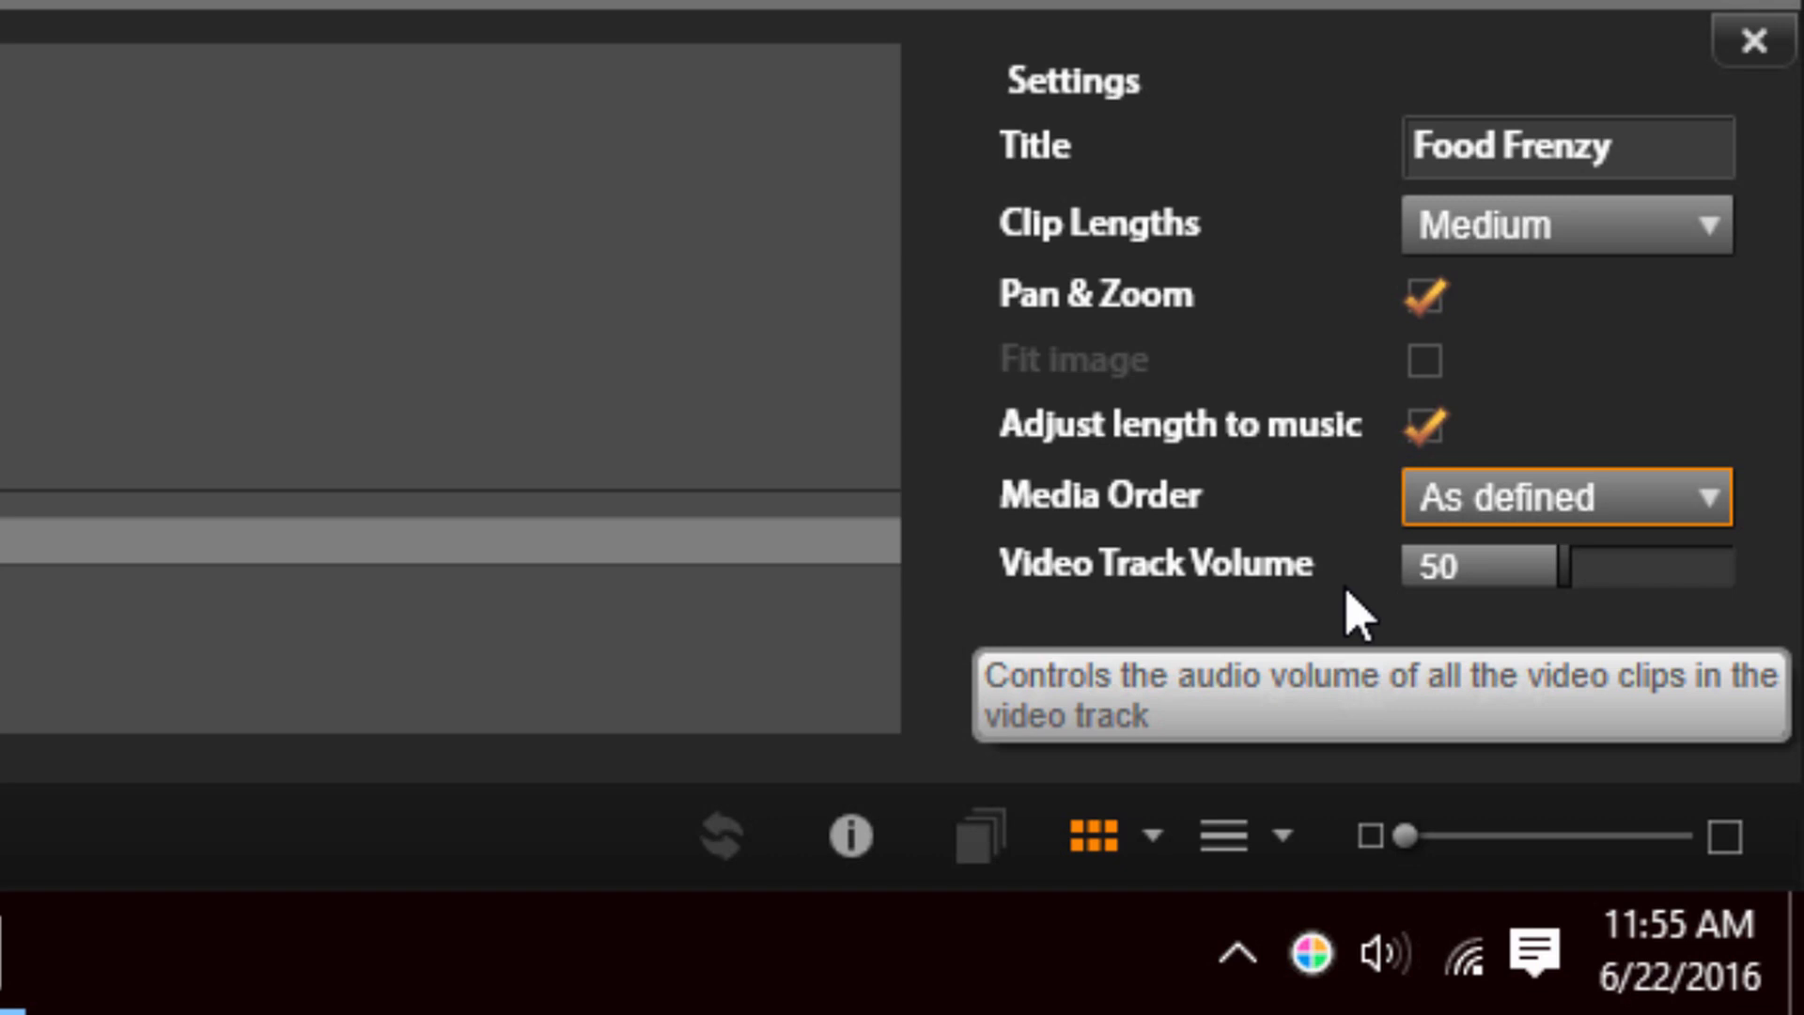
pyautogui.moveTo(1381, 610)
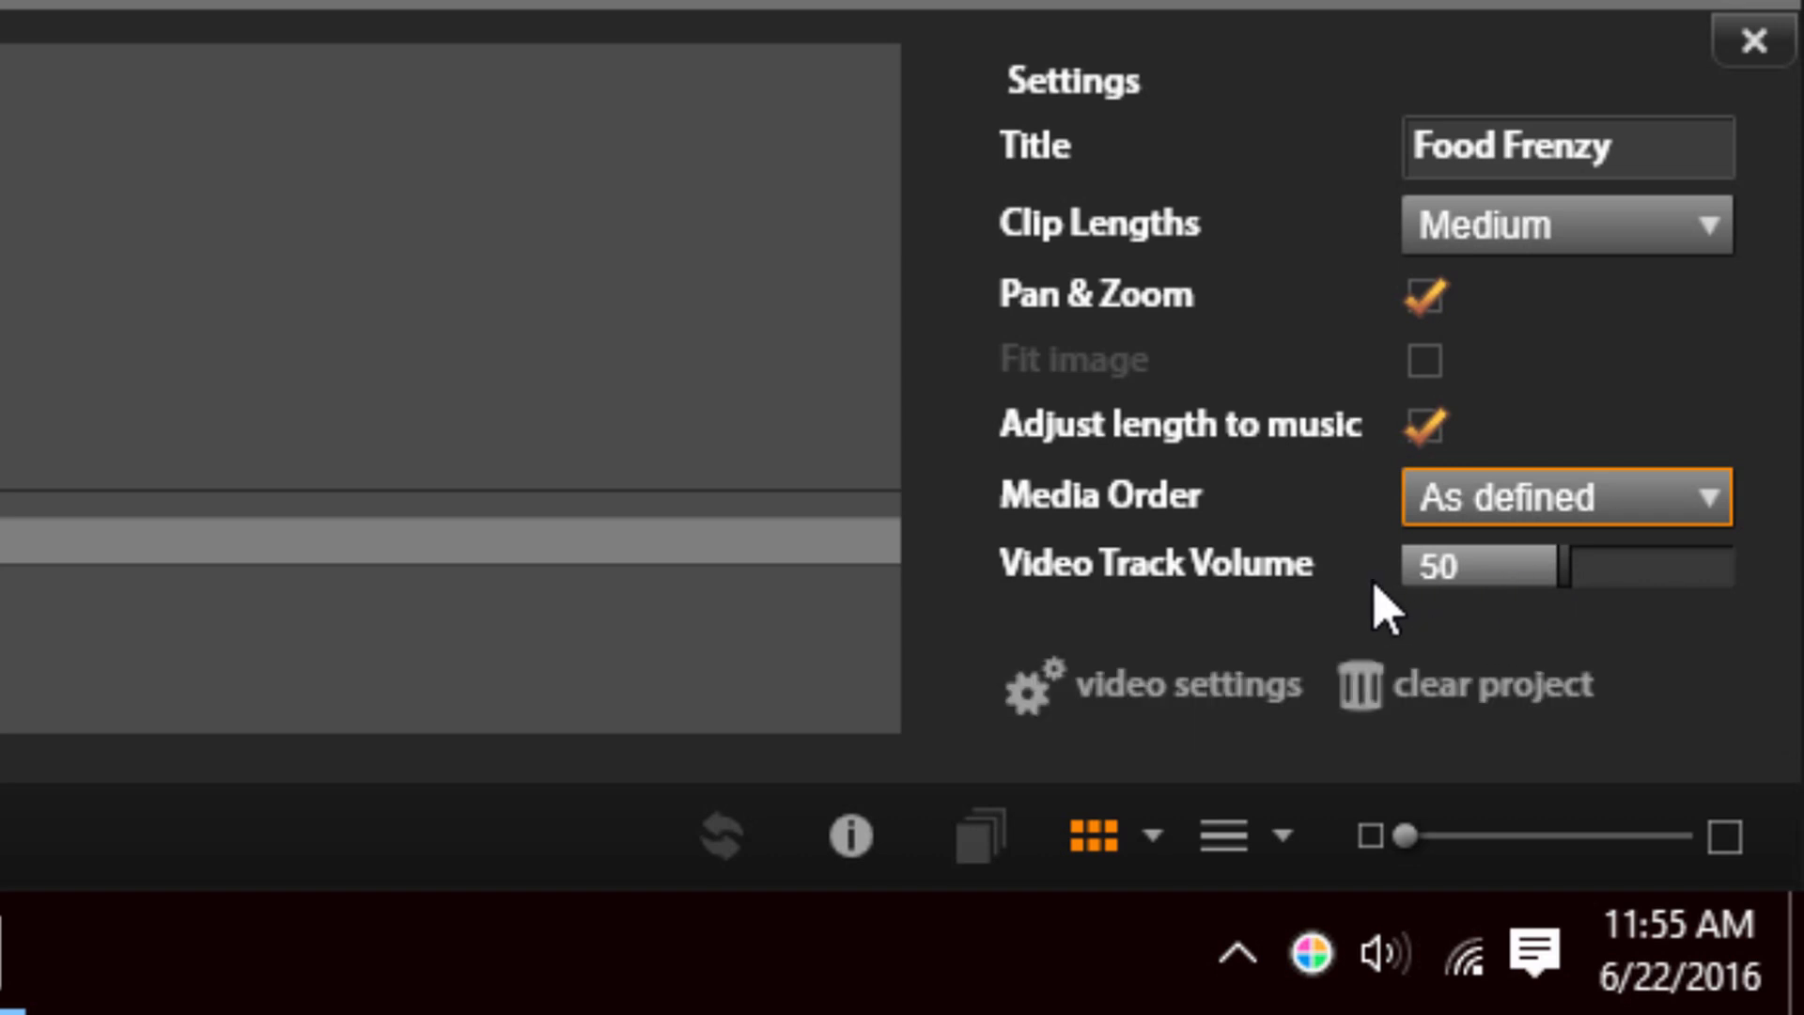
pyautogui.moveTo(1773, 604)
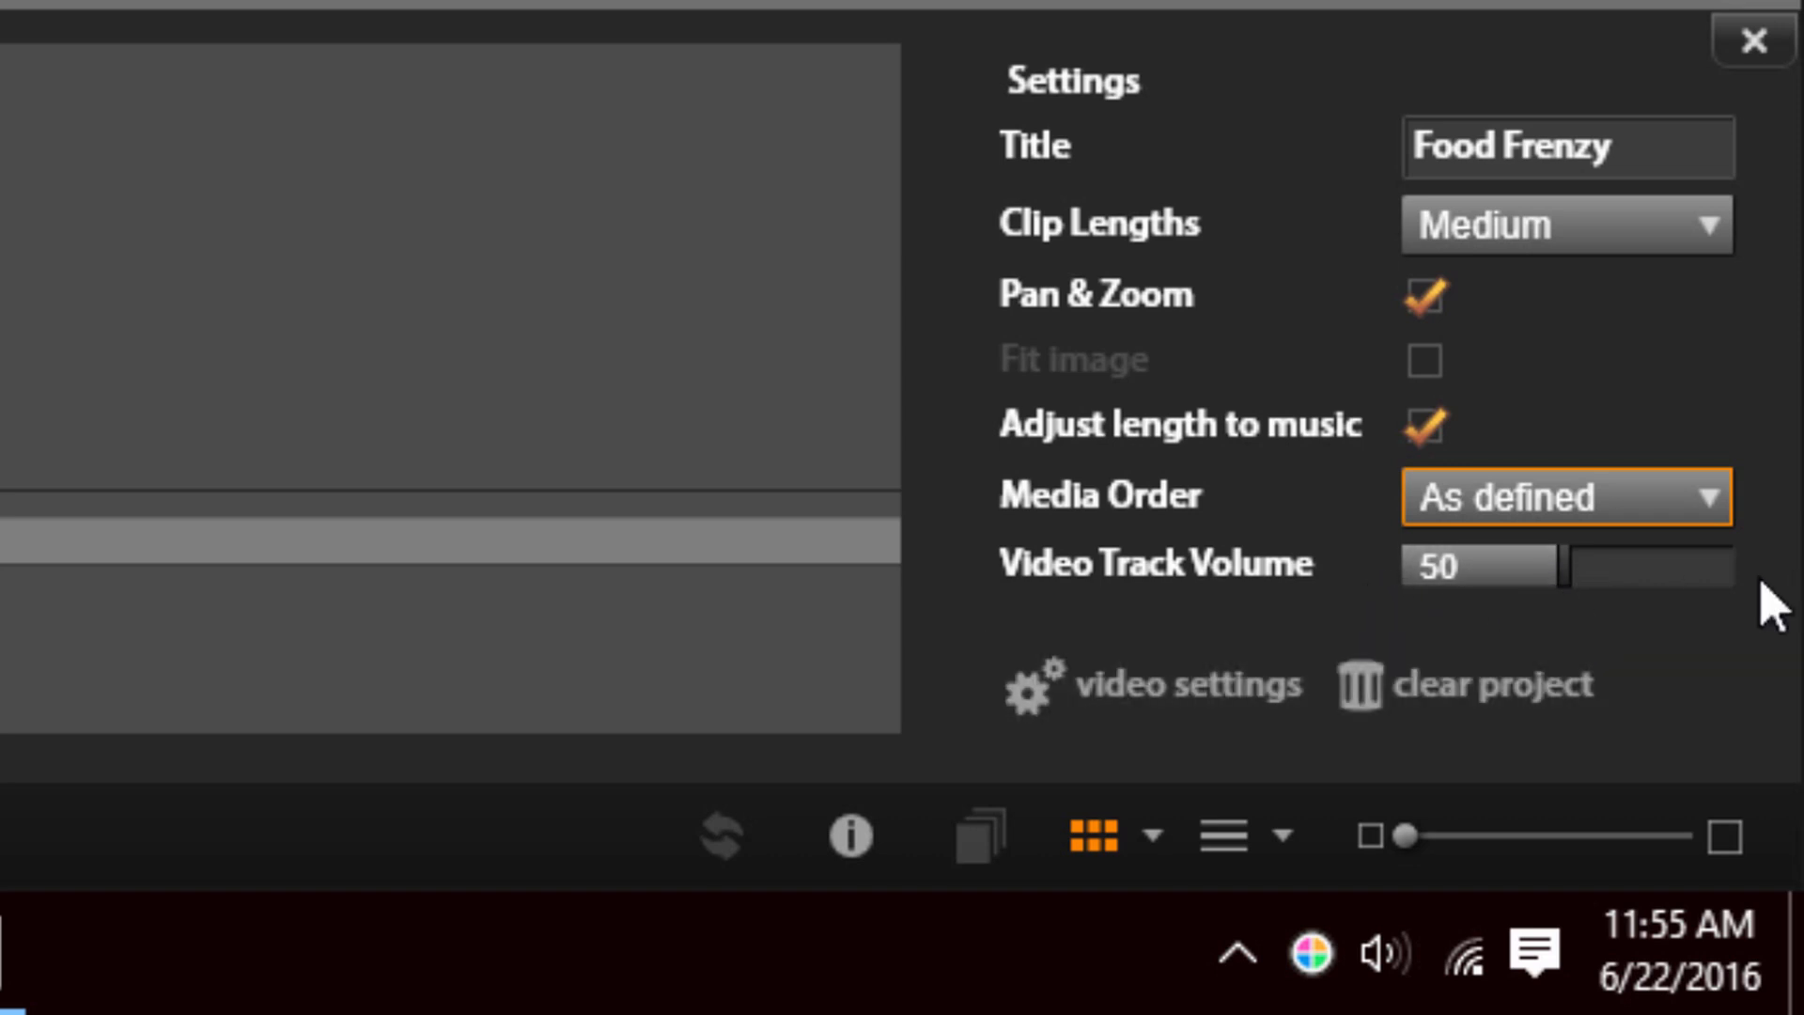
pyautogui.moveTo(1341, 616)
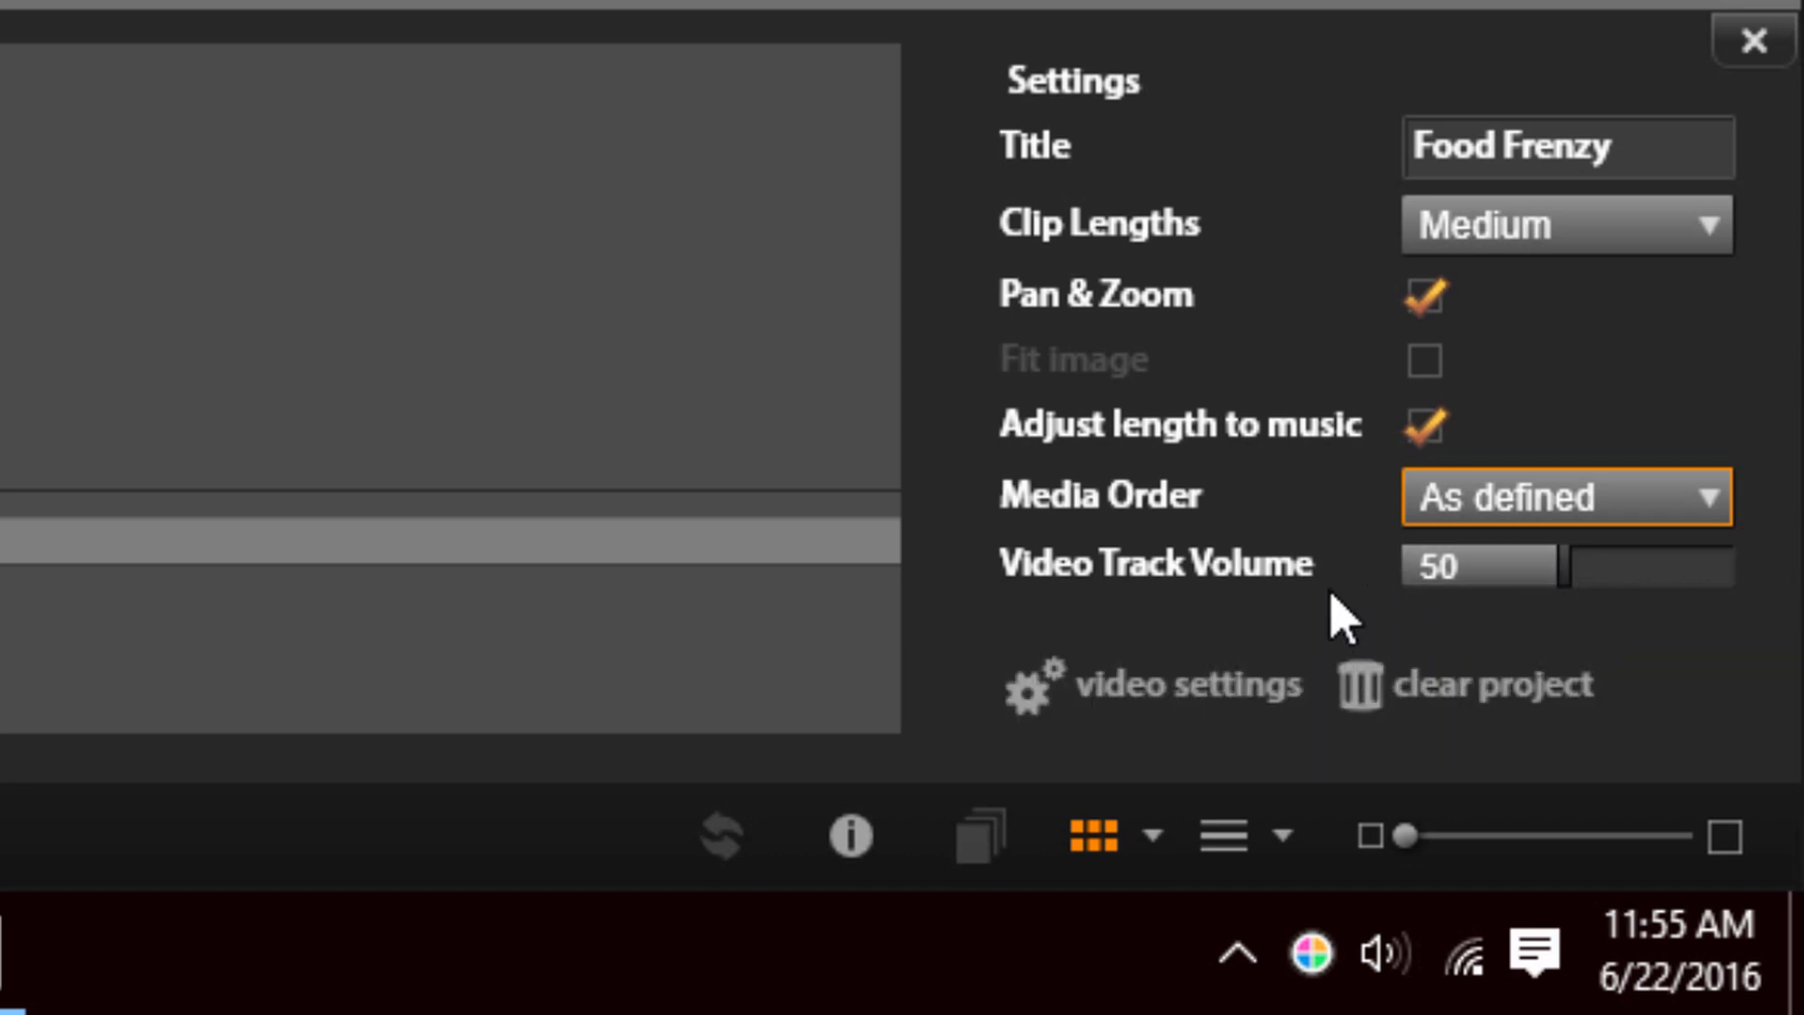
pyautogui.moveTo(1508, 713)
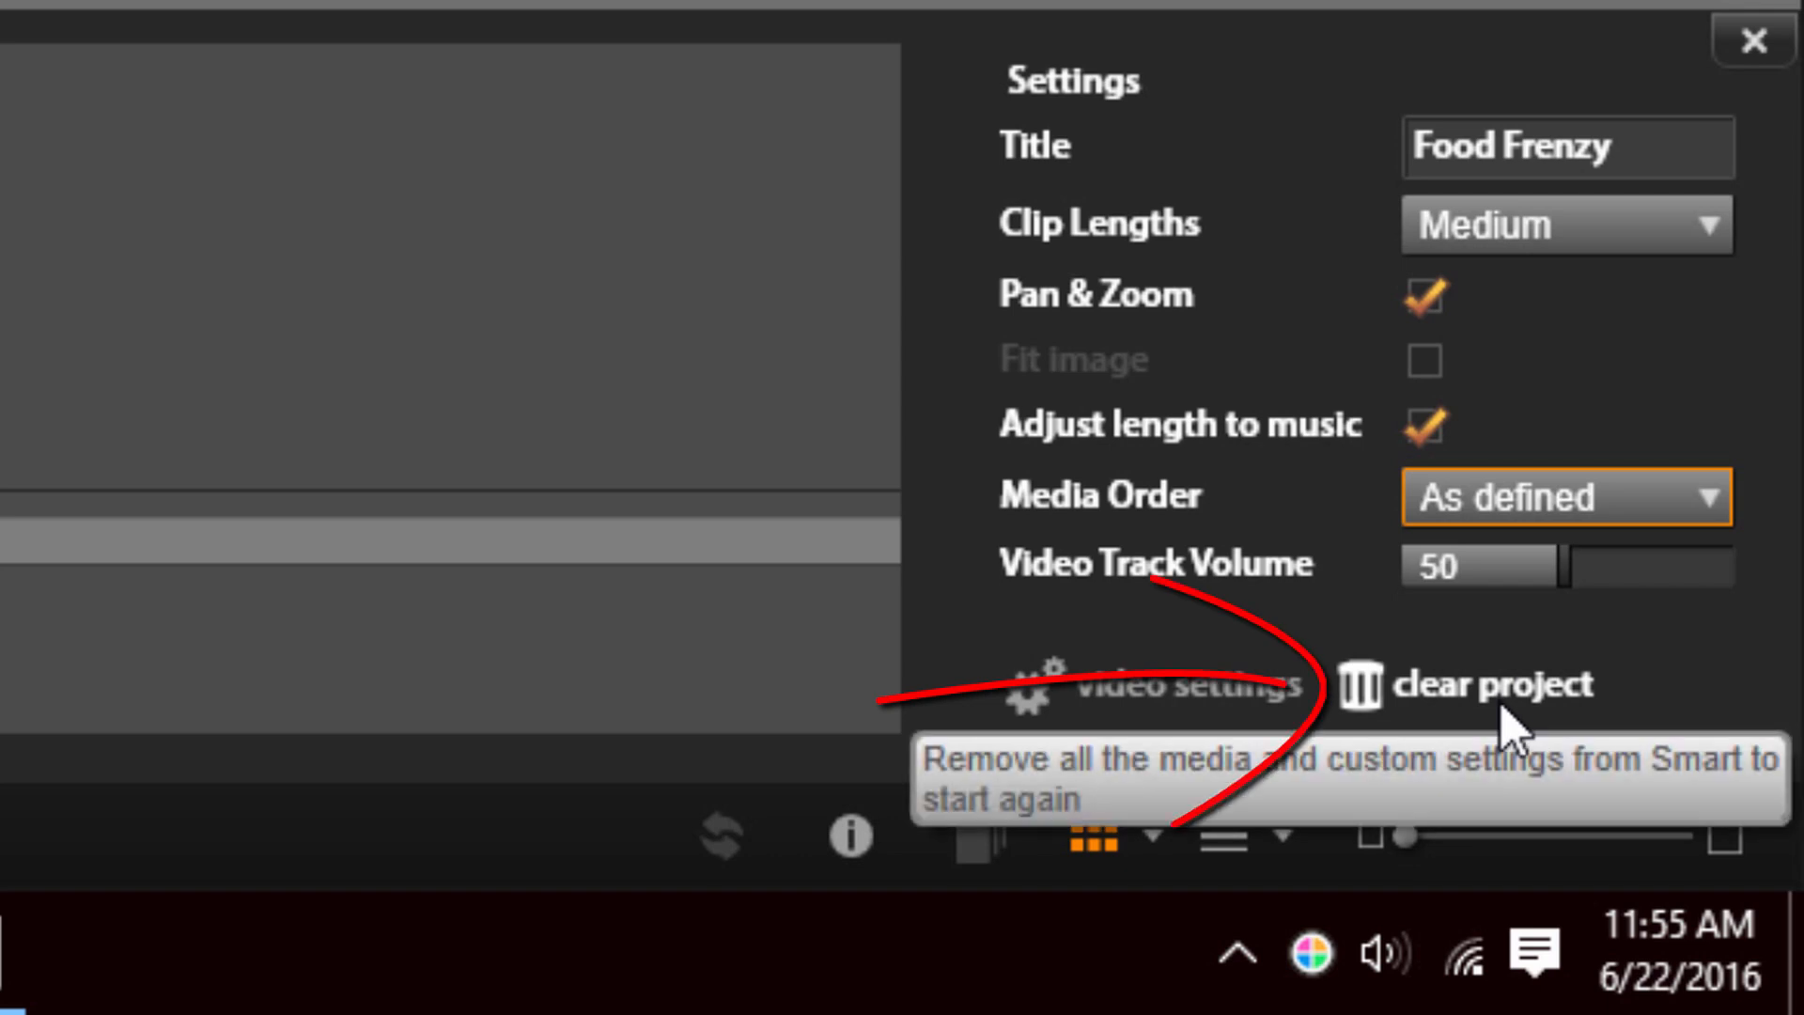
pyautogui.moveTo(1513, 725)
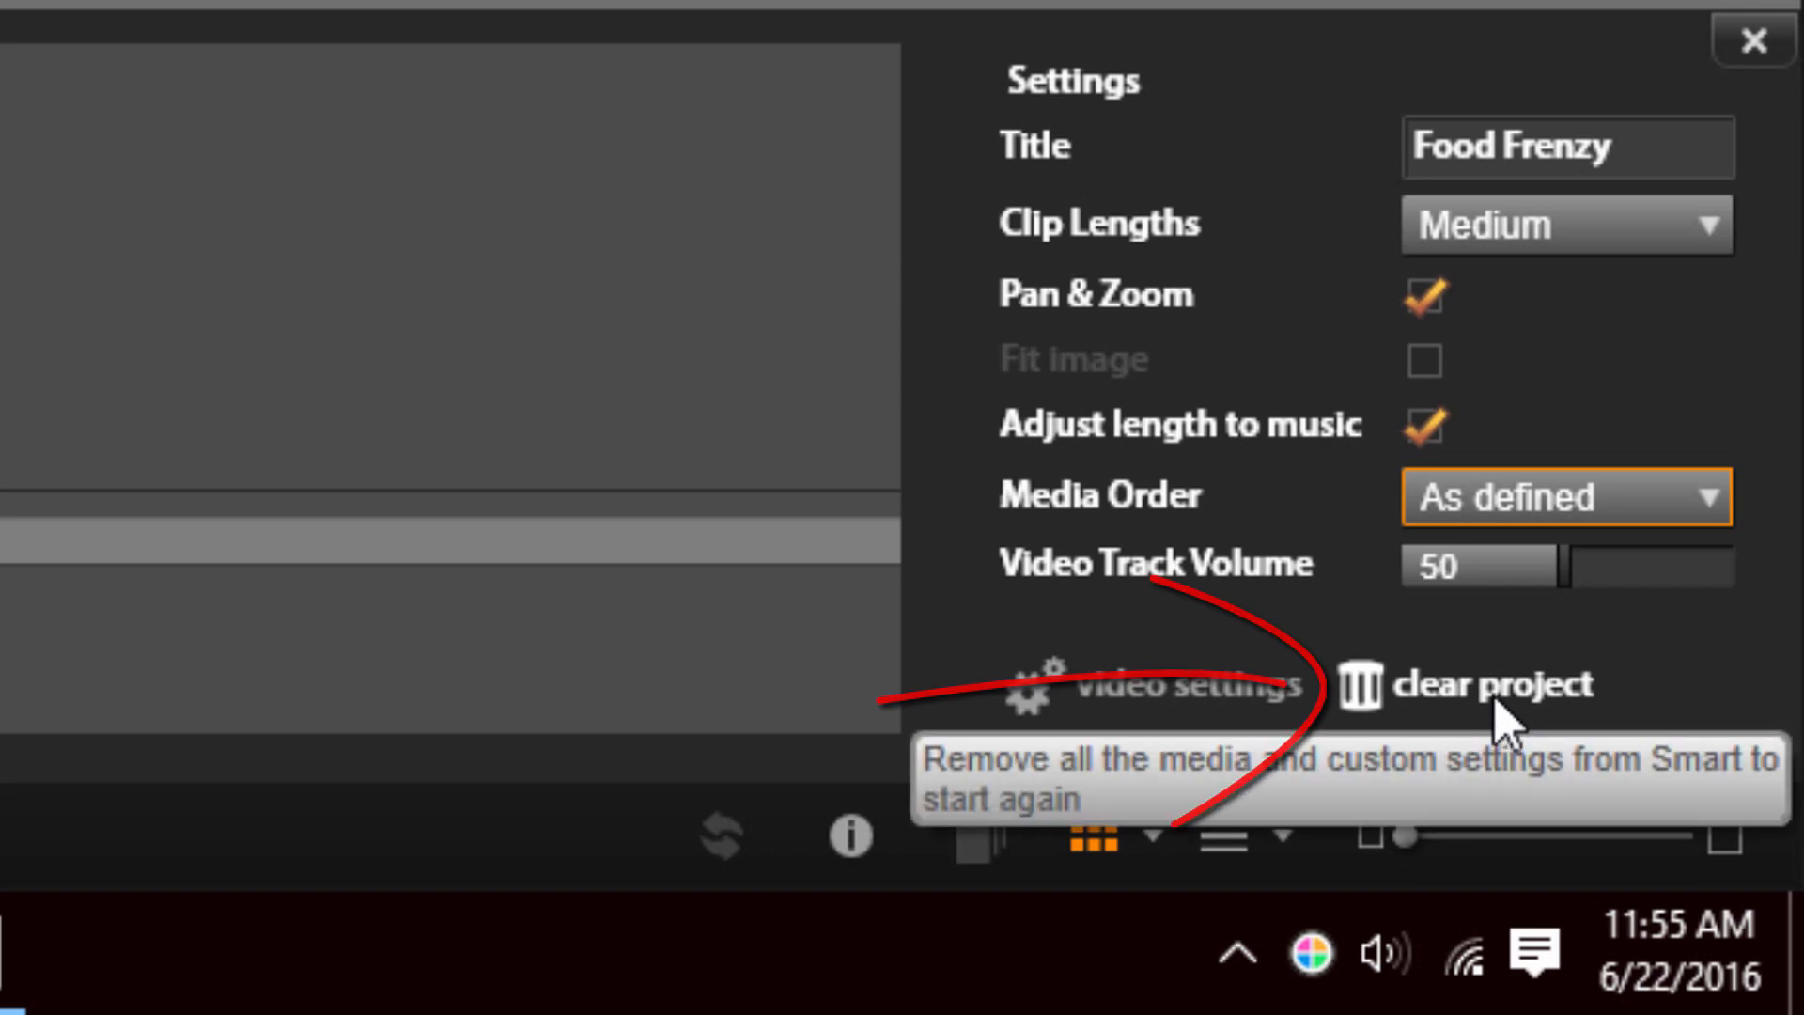
pyautogui.moveTo(238, 575)
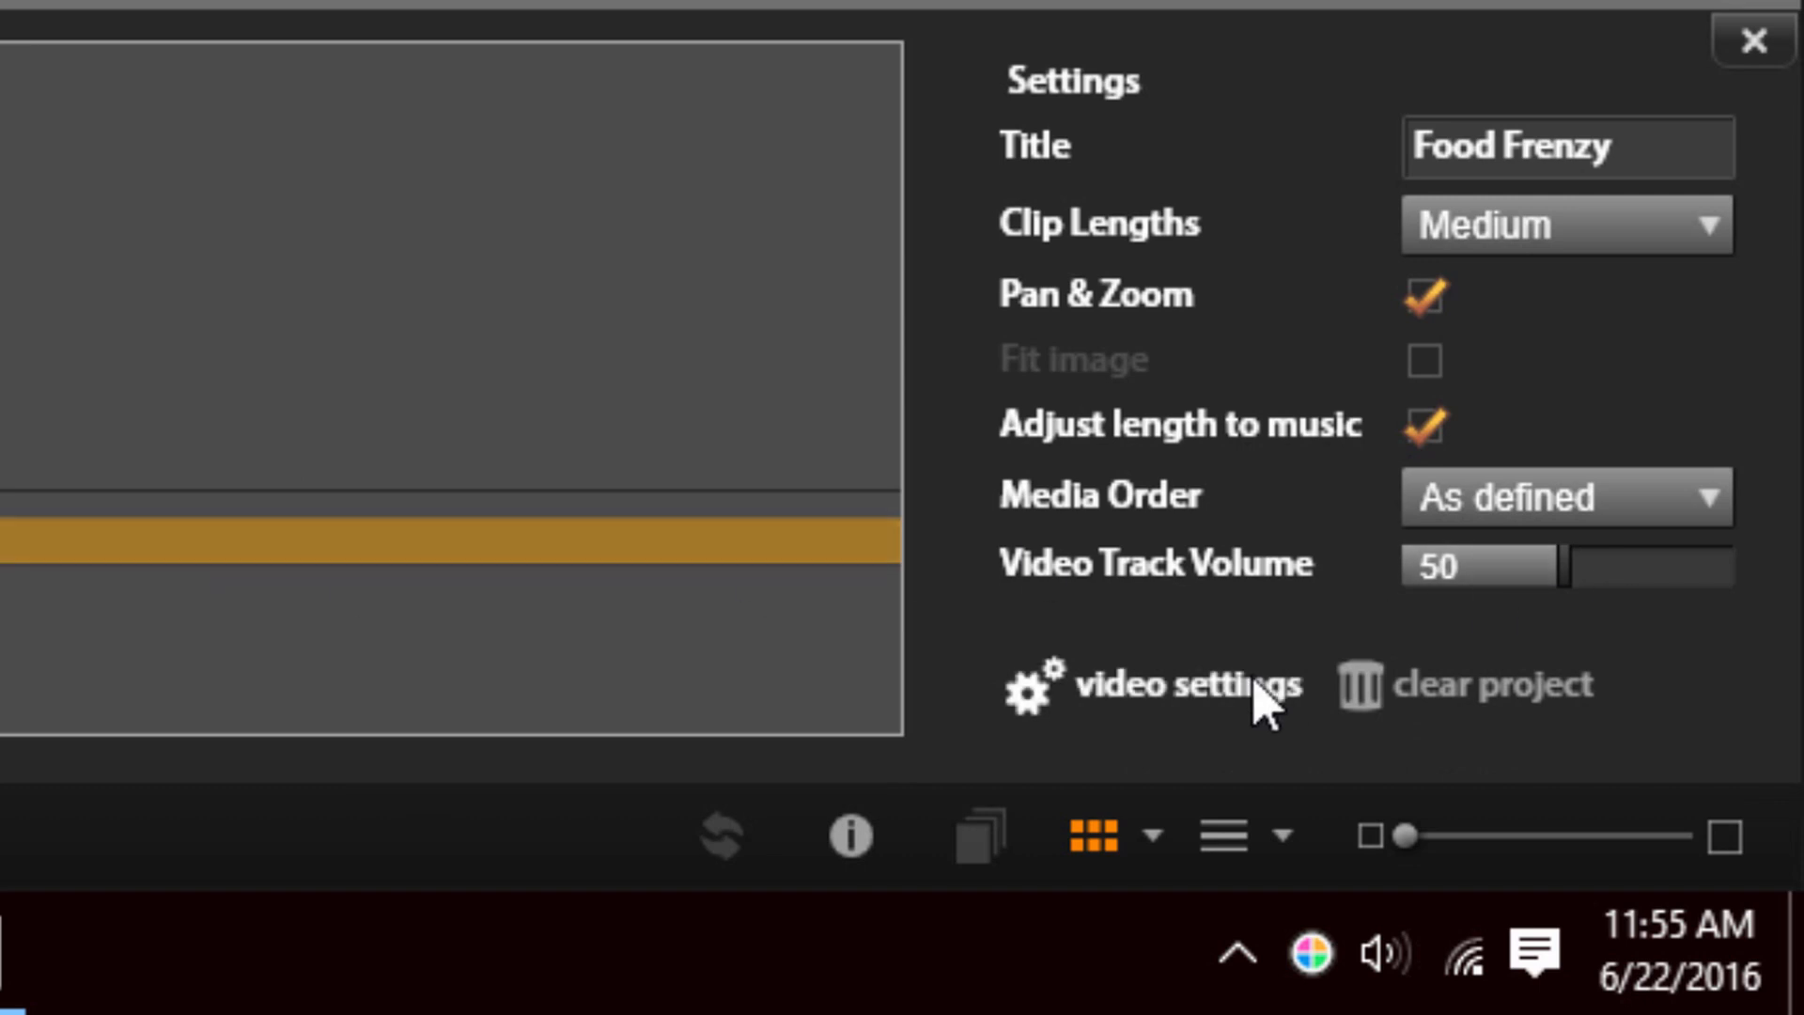
pyautogui.moveTo(1497, 728)
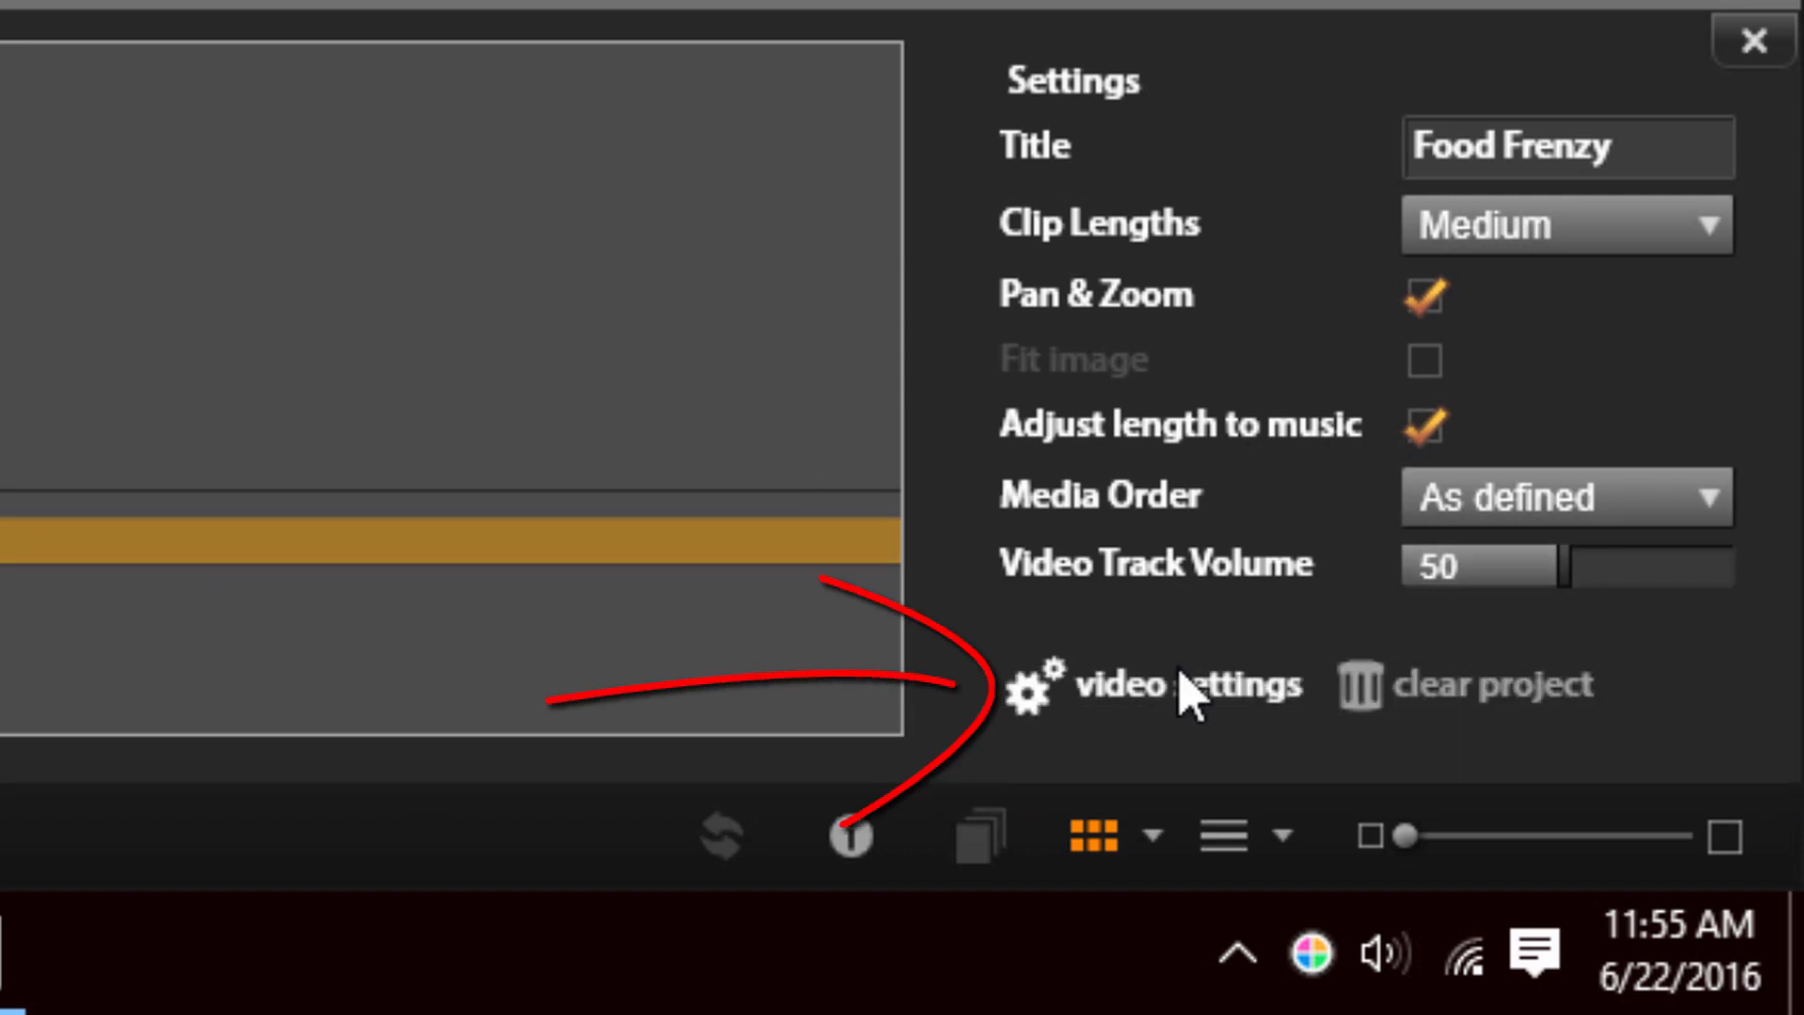
pyautogui.moveTo(1185, 690)
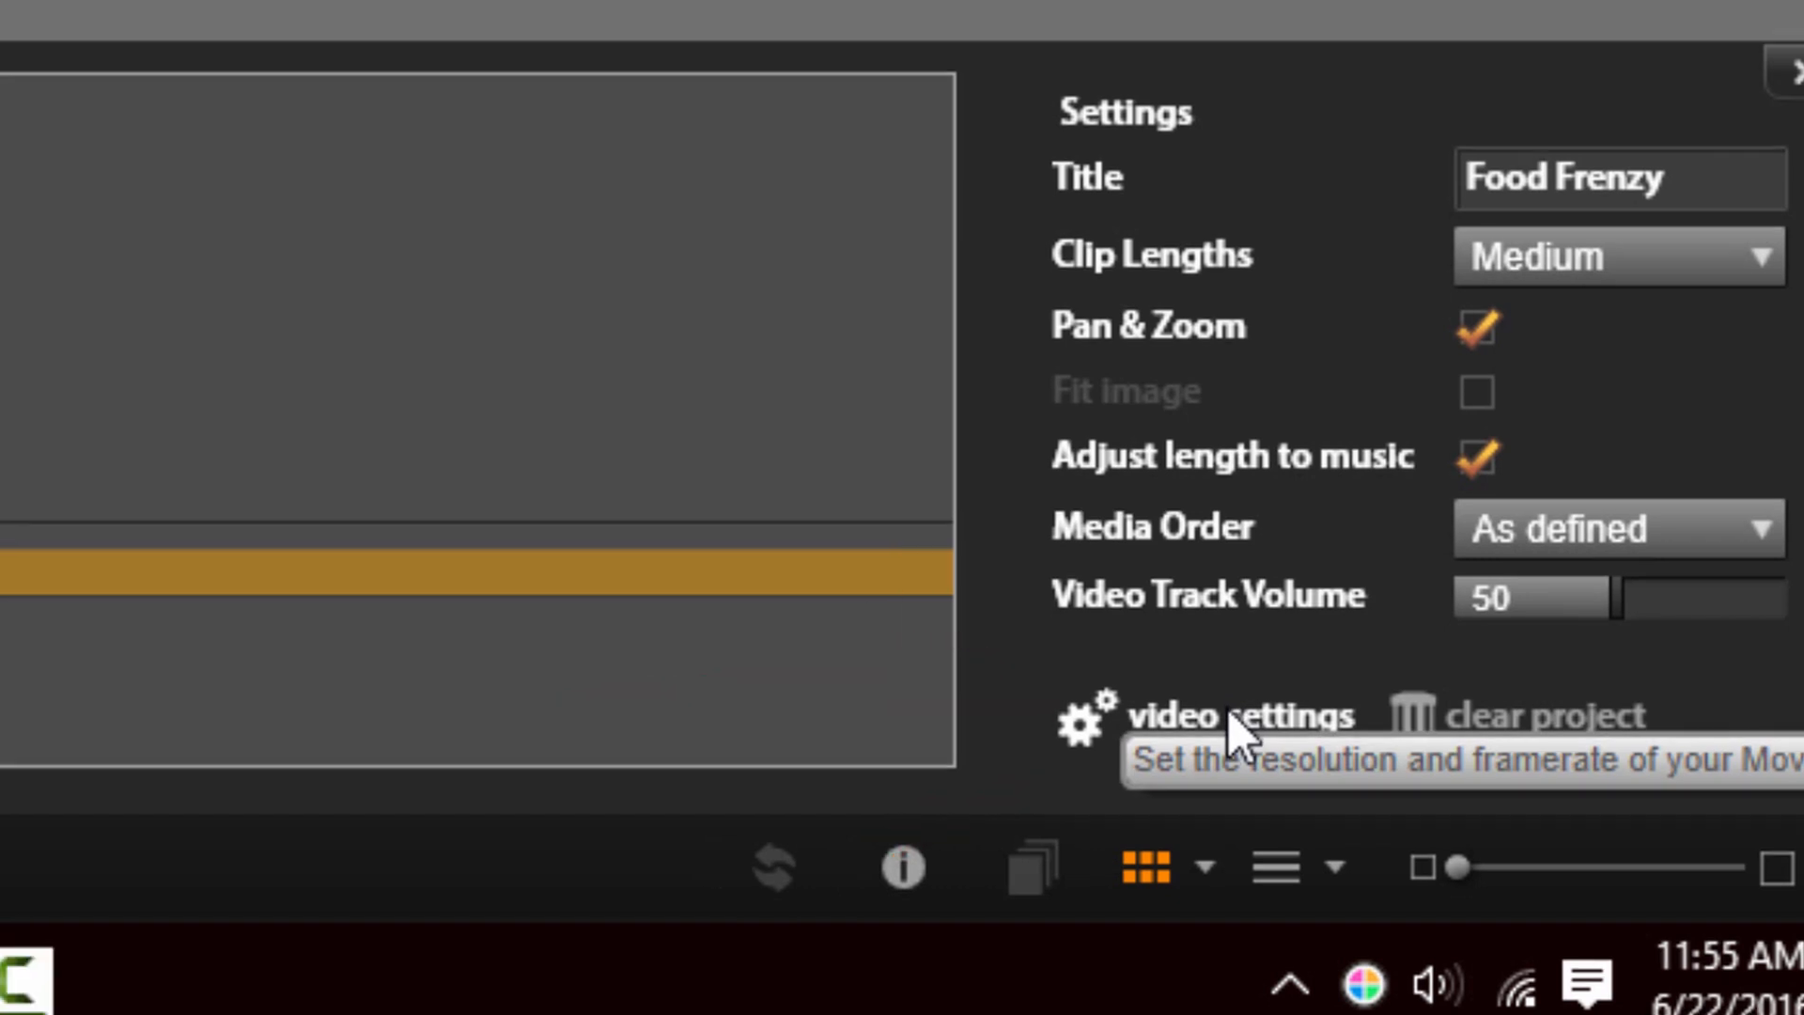
# Open the SmartMovie video settings showing 16:9, HD 1920x1080 and 24p
pyautogui.click(1232, 713)
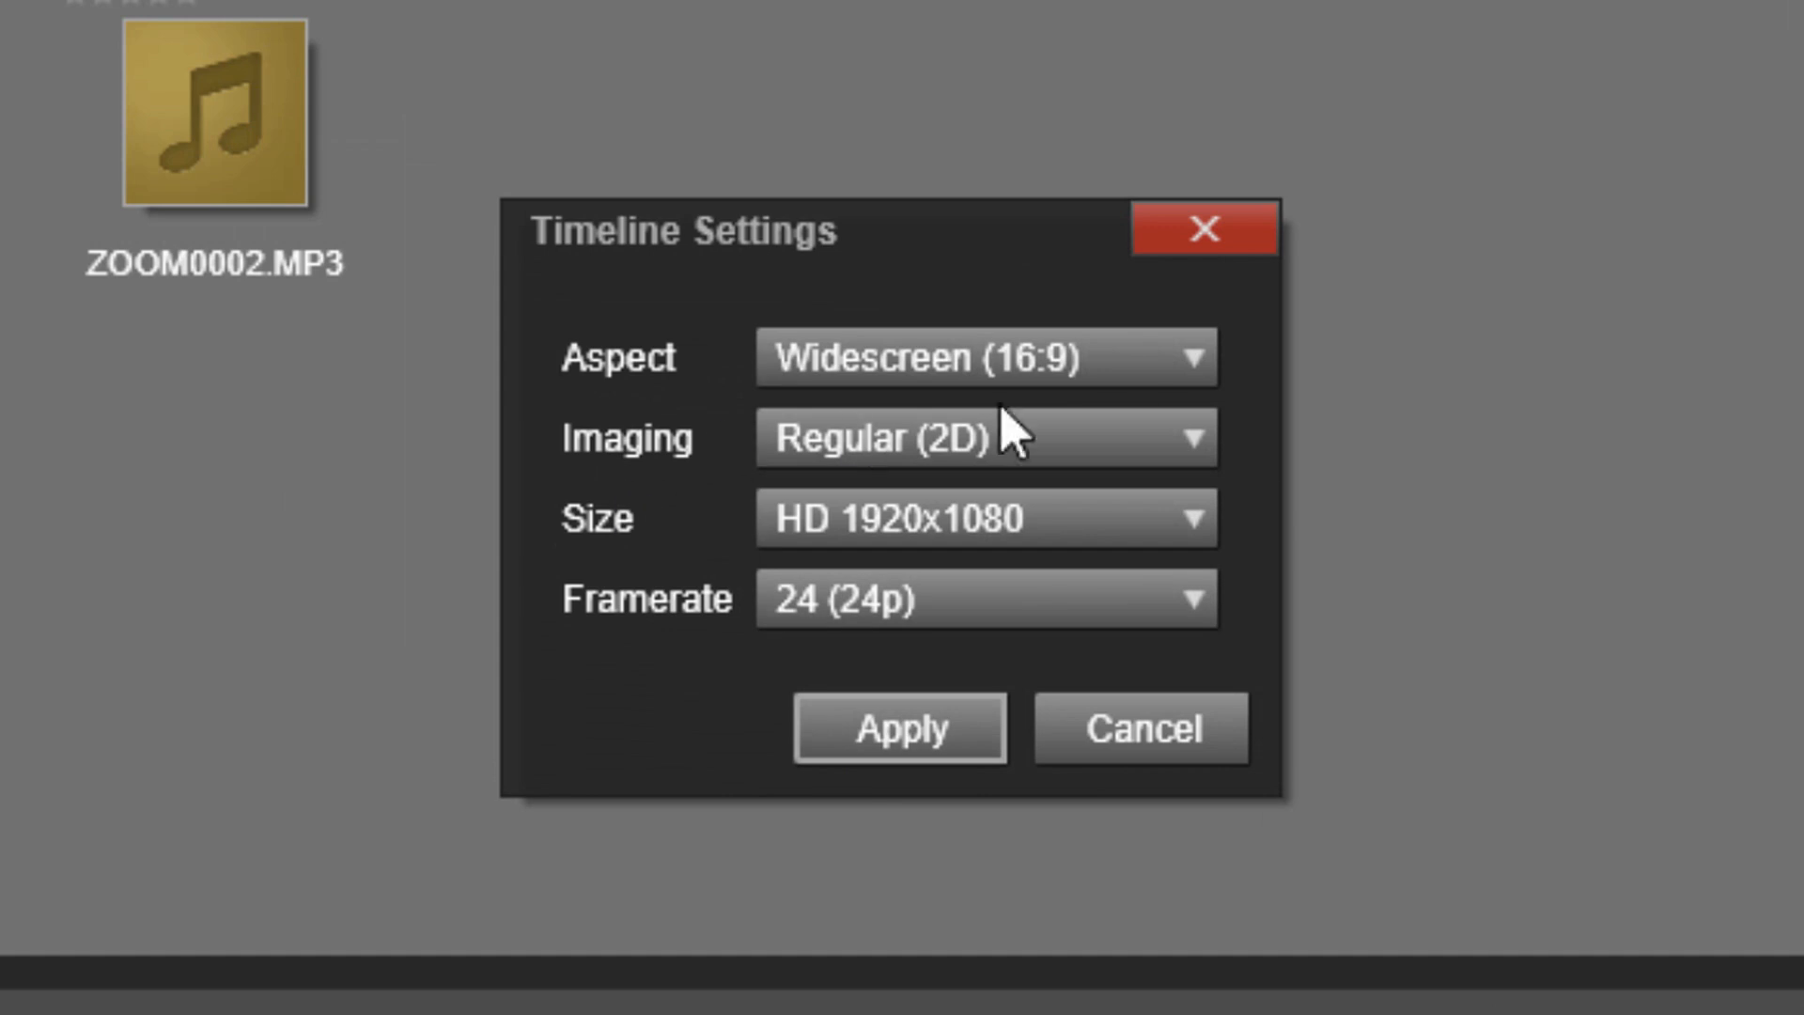
pyautogui.moveTo(1168, 466)
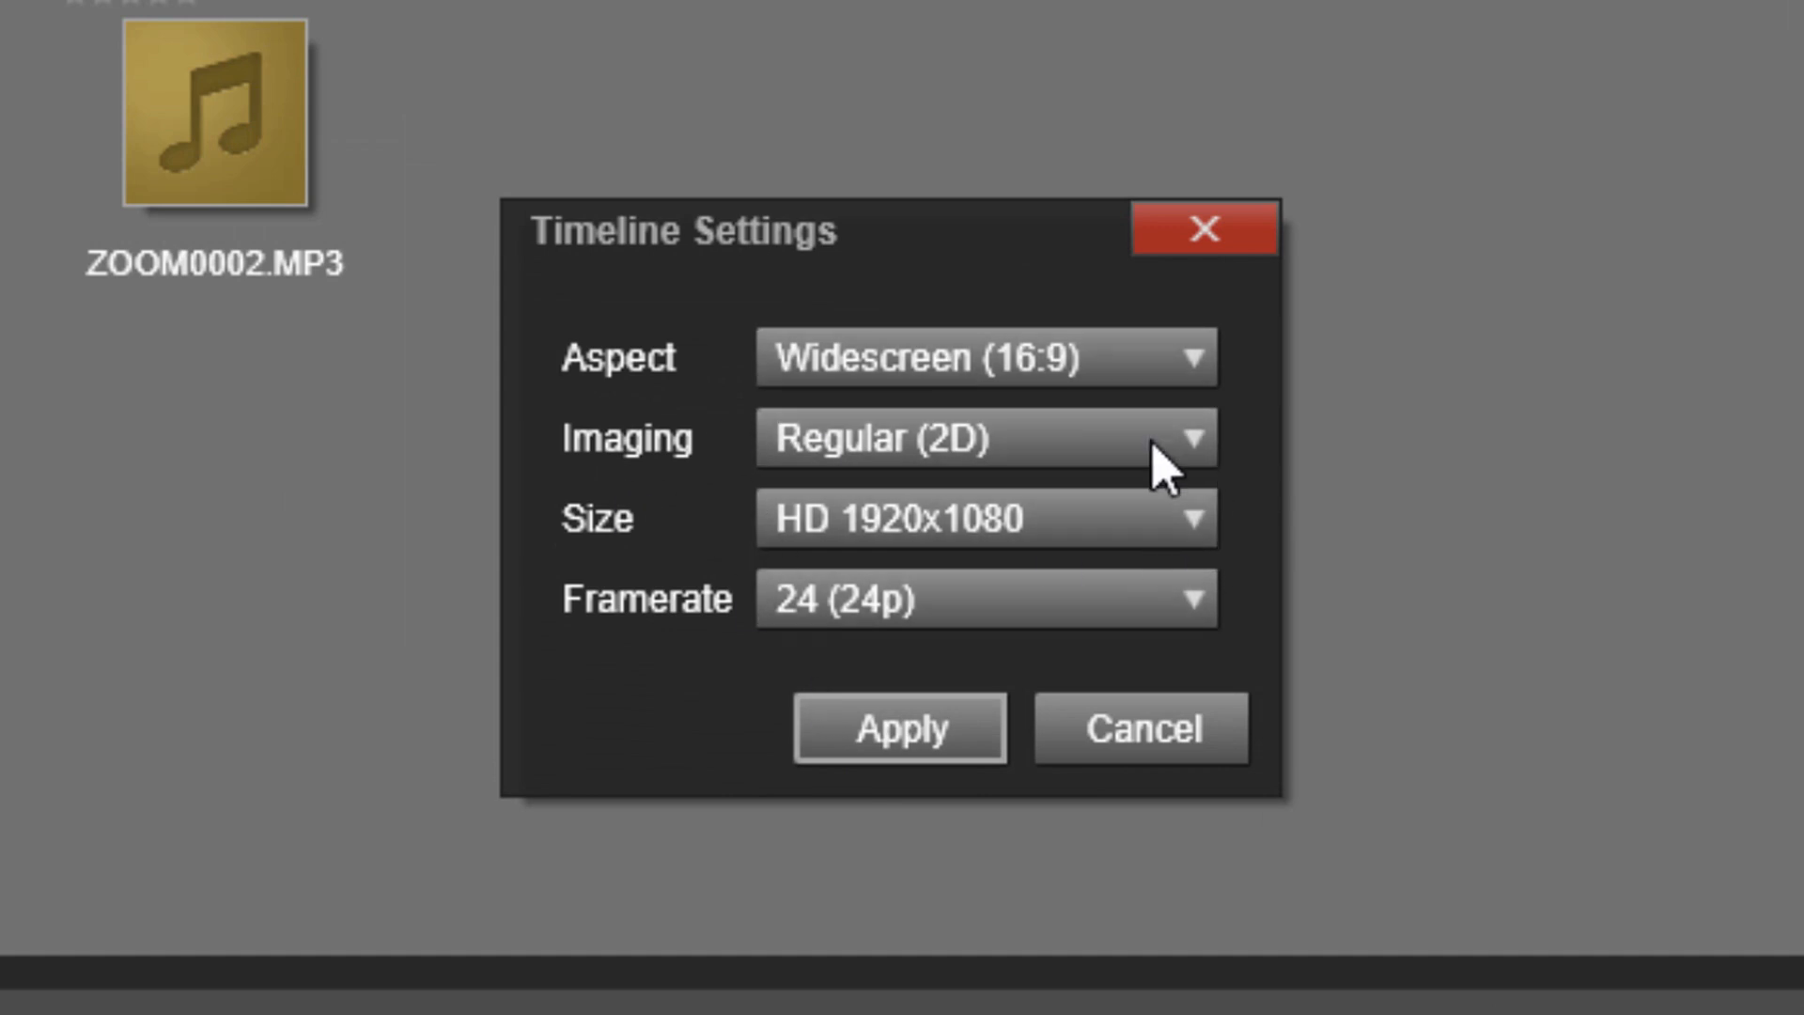
pyautogui.moveTo(1309, 541)
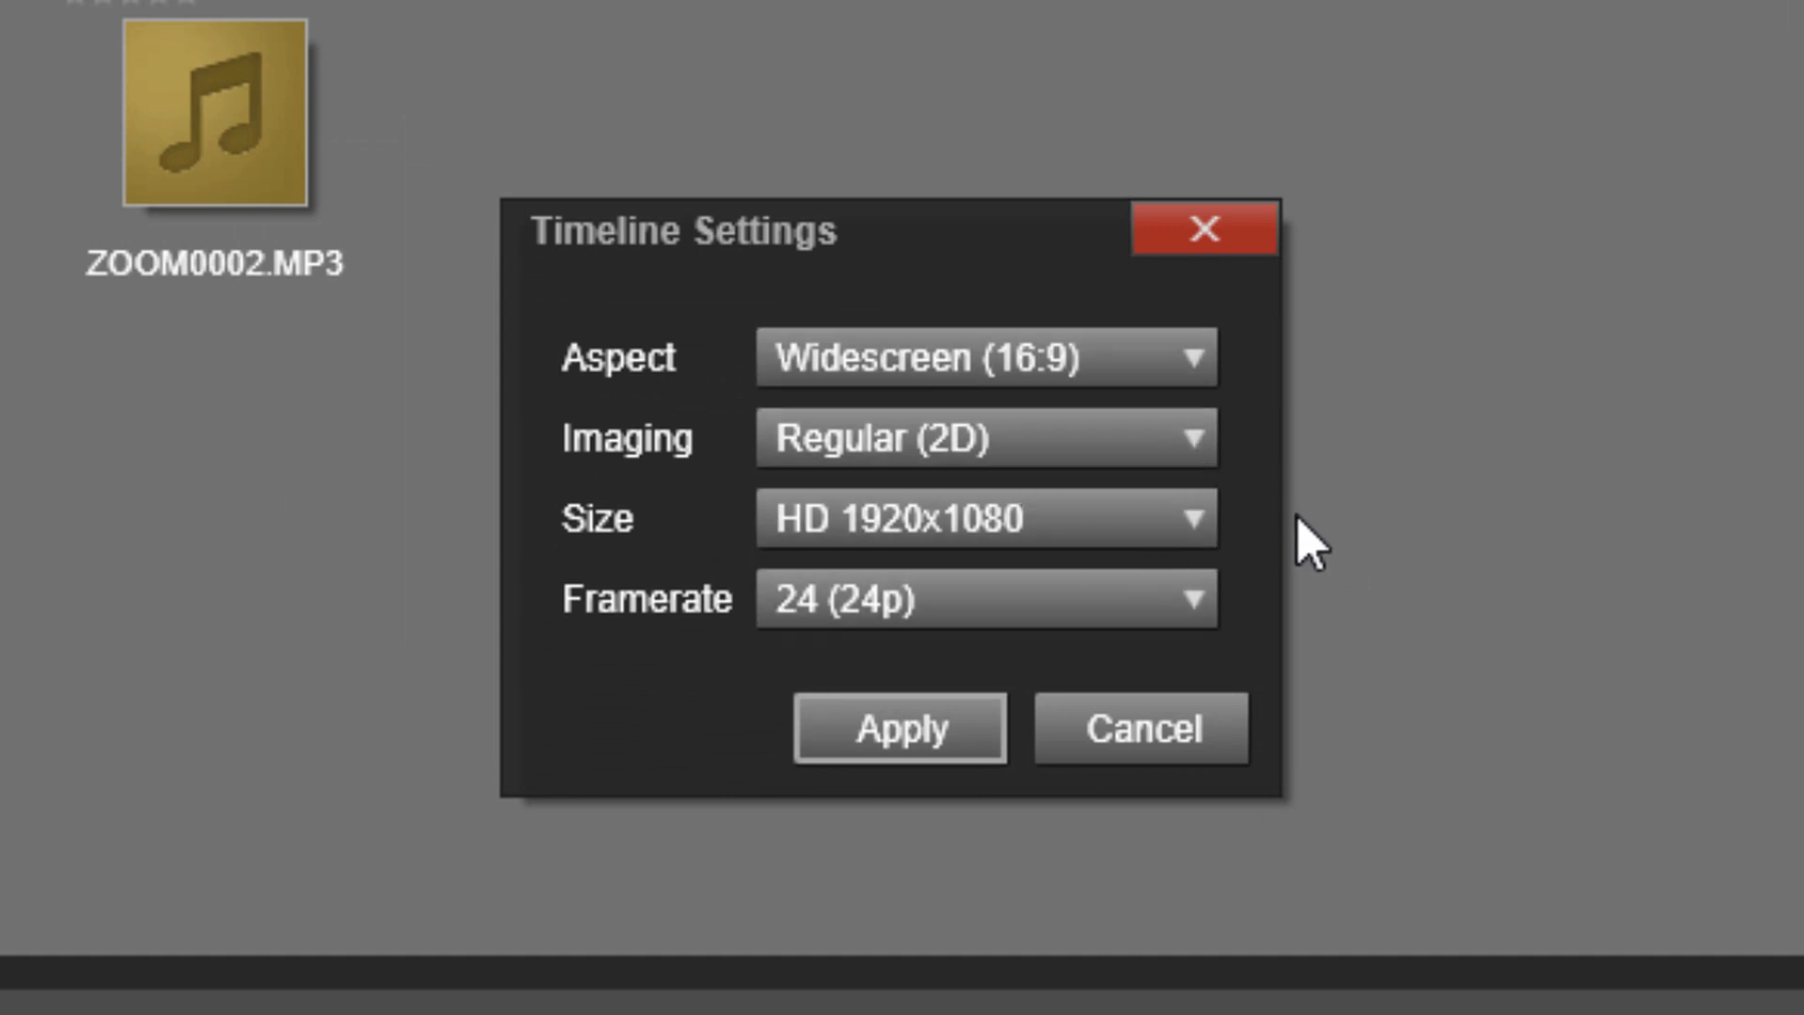
pyautogui.moveTo(1185, 535)
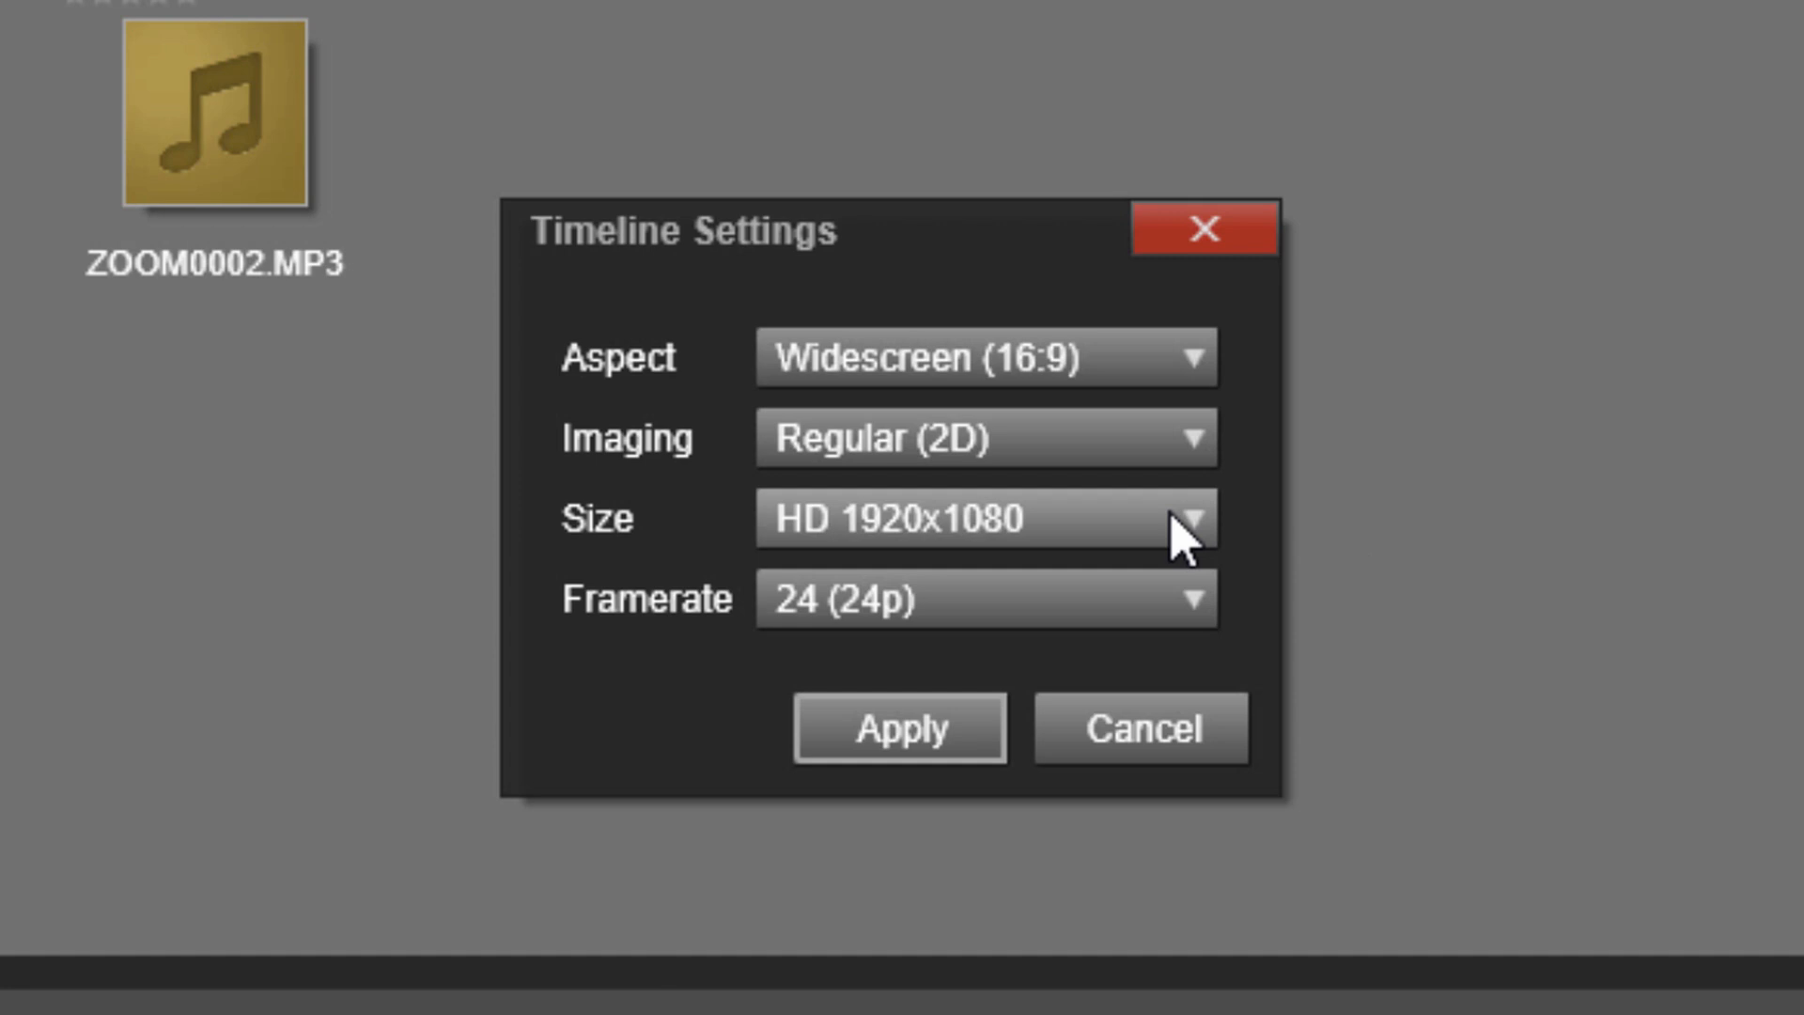
pyautogui.moveTo(881, 558)
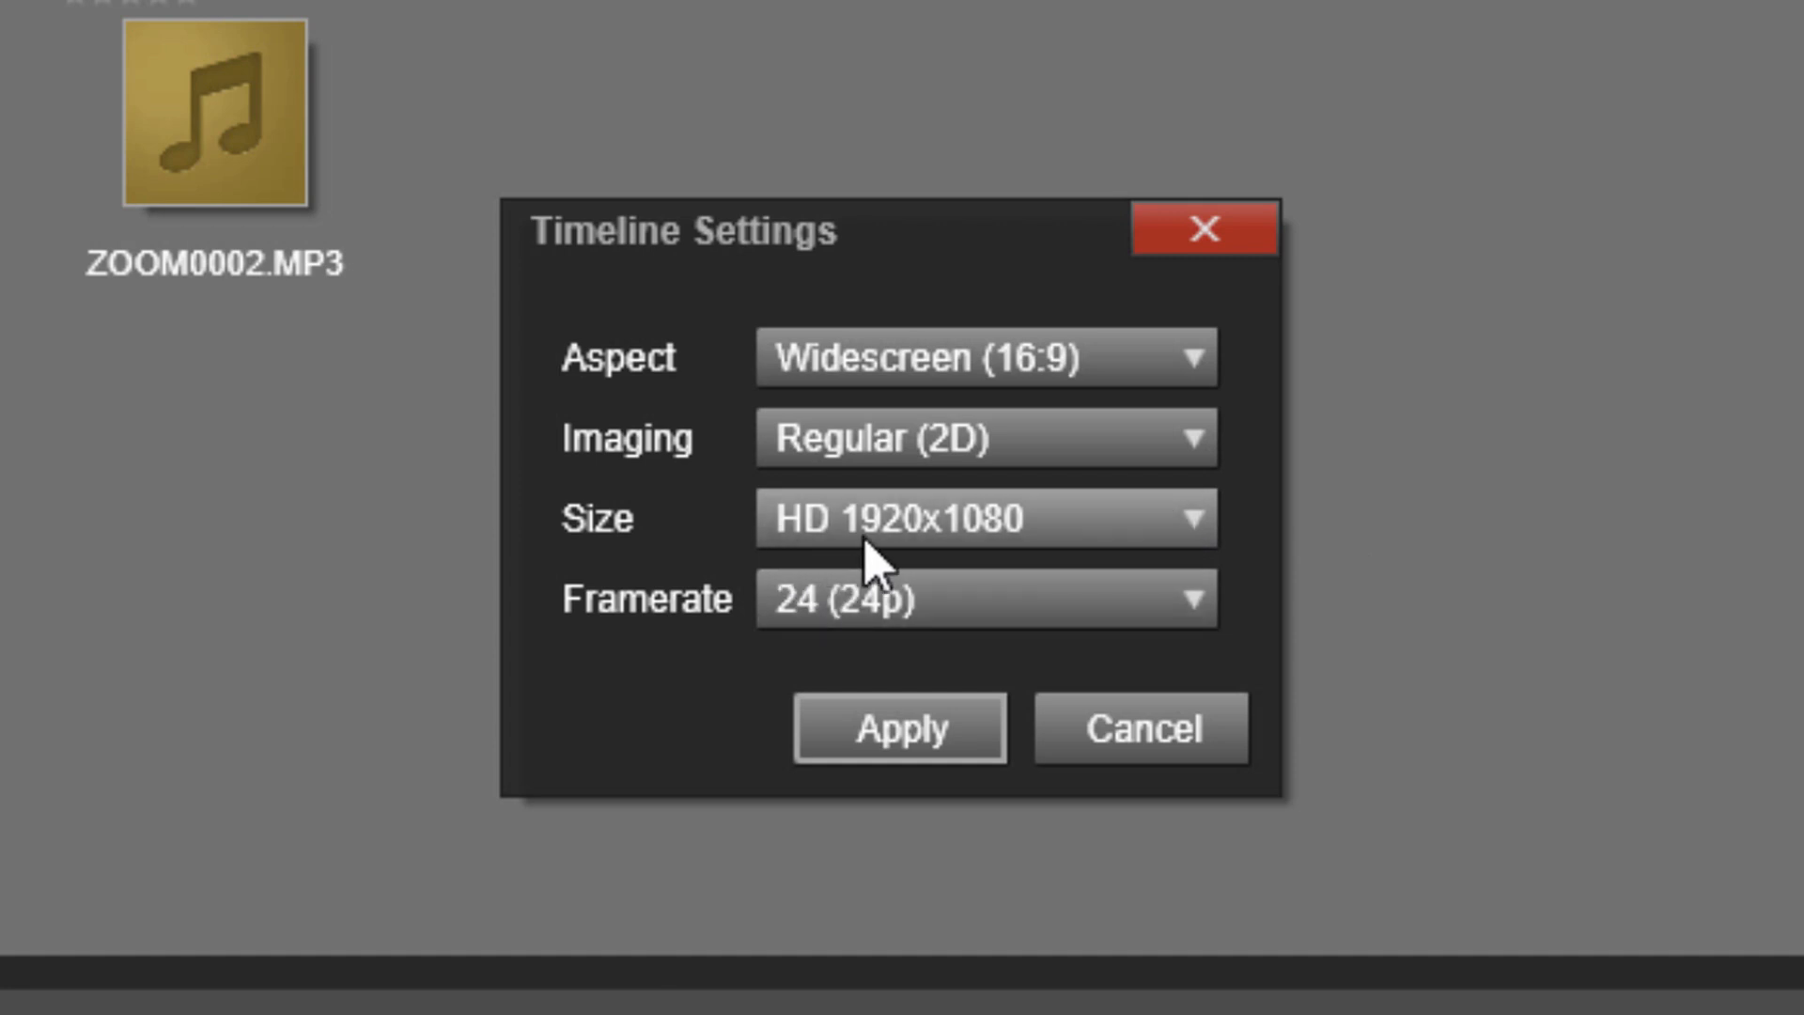
pyautogui.moveTo(811, 708)
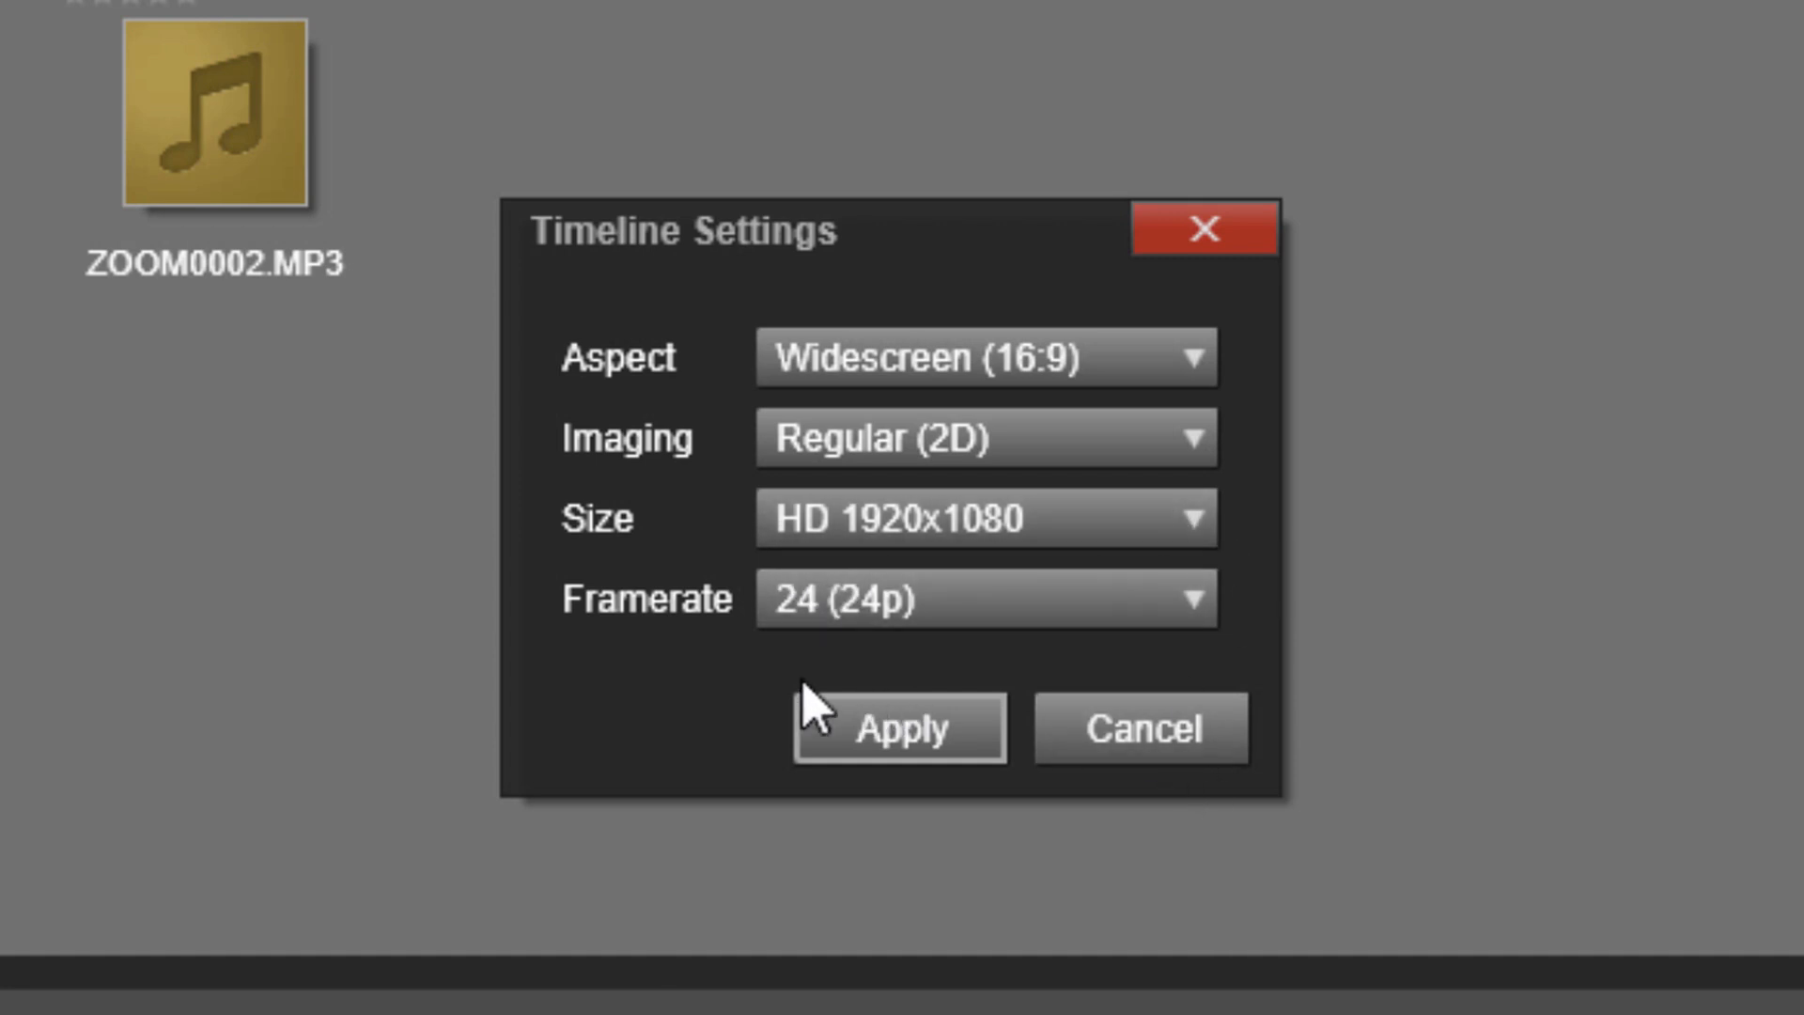
pyautogui.moveTo(1151, 662)
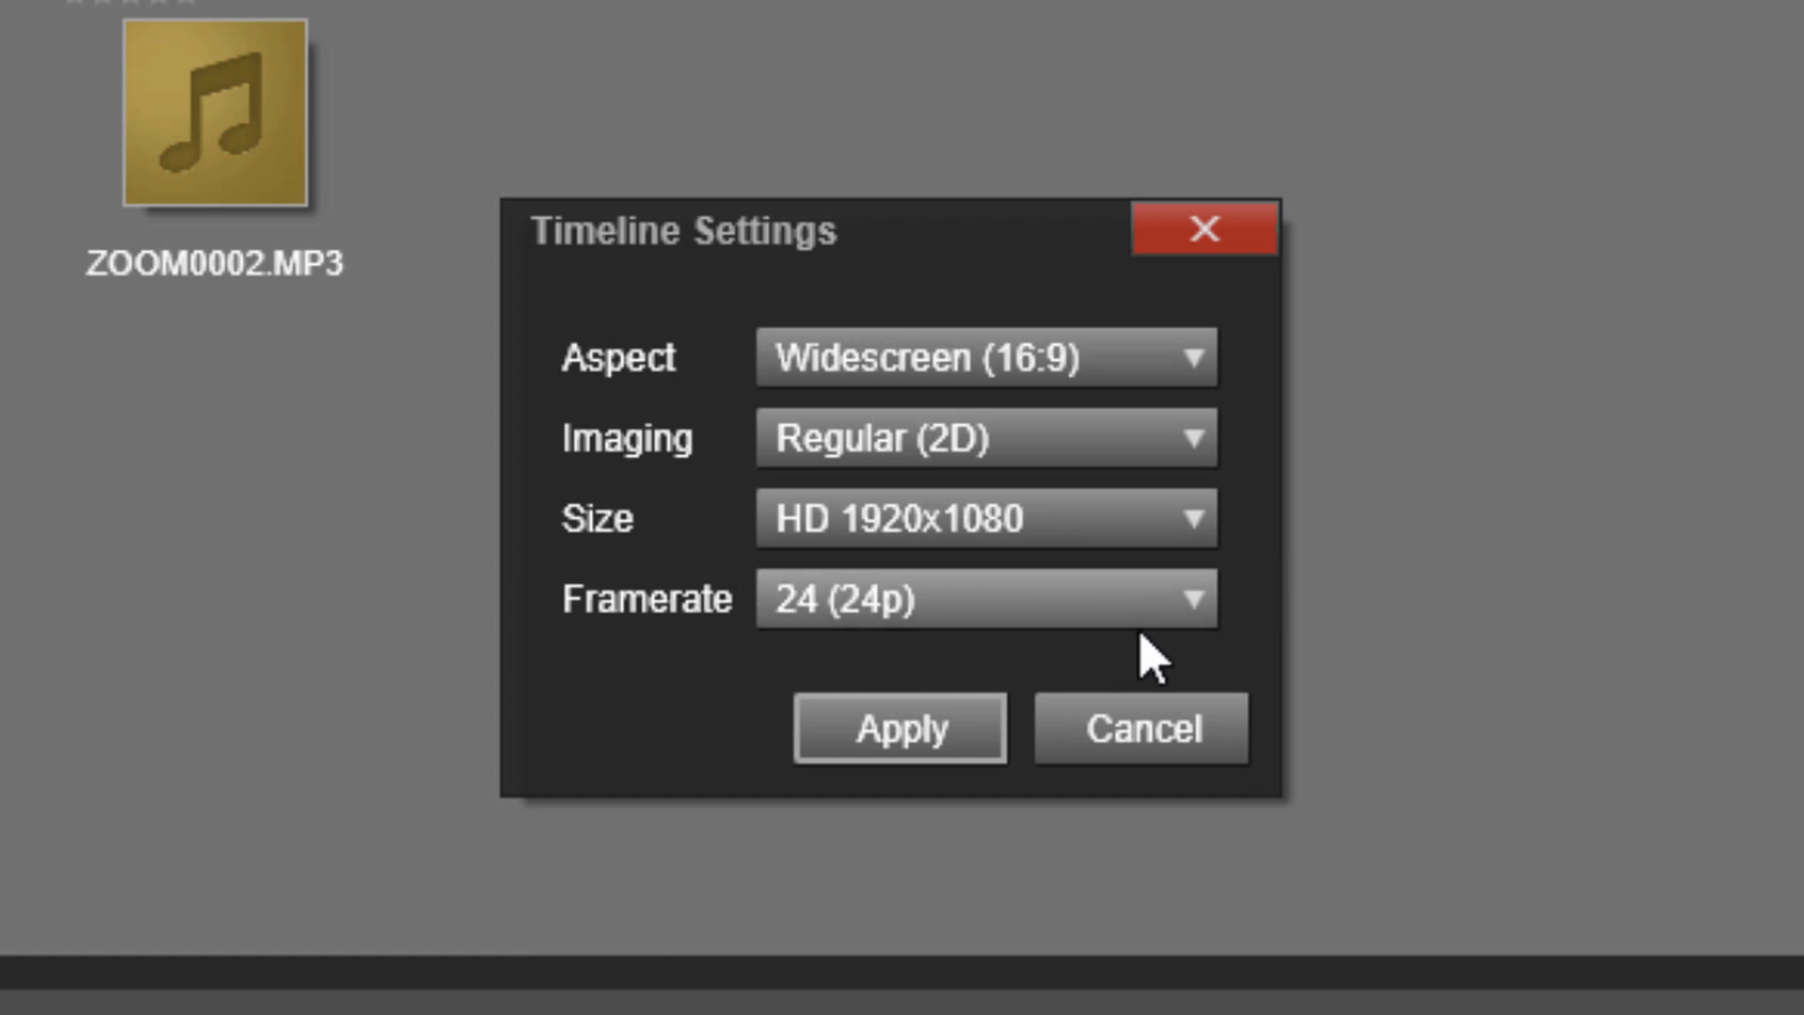
# Cancel the Timeline Settings dialog, leaving widescreen HD 1920x1080 at 24p unchanged
pyautogui.click(984, 598)
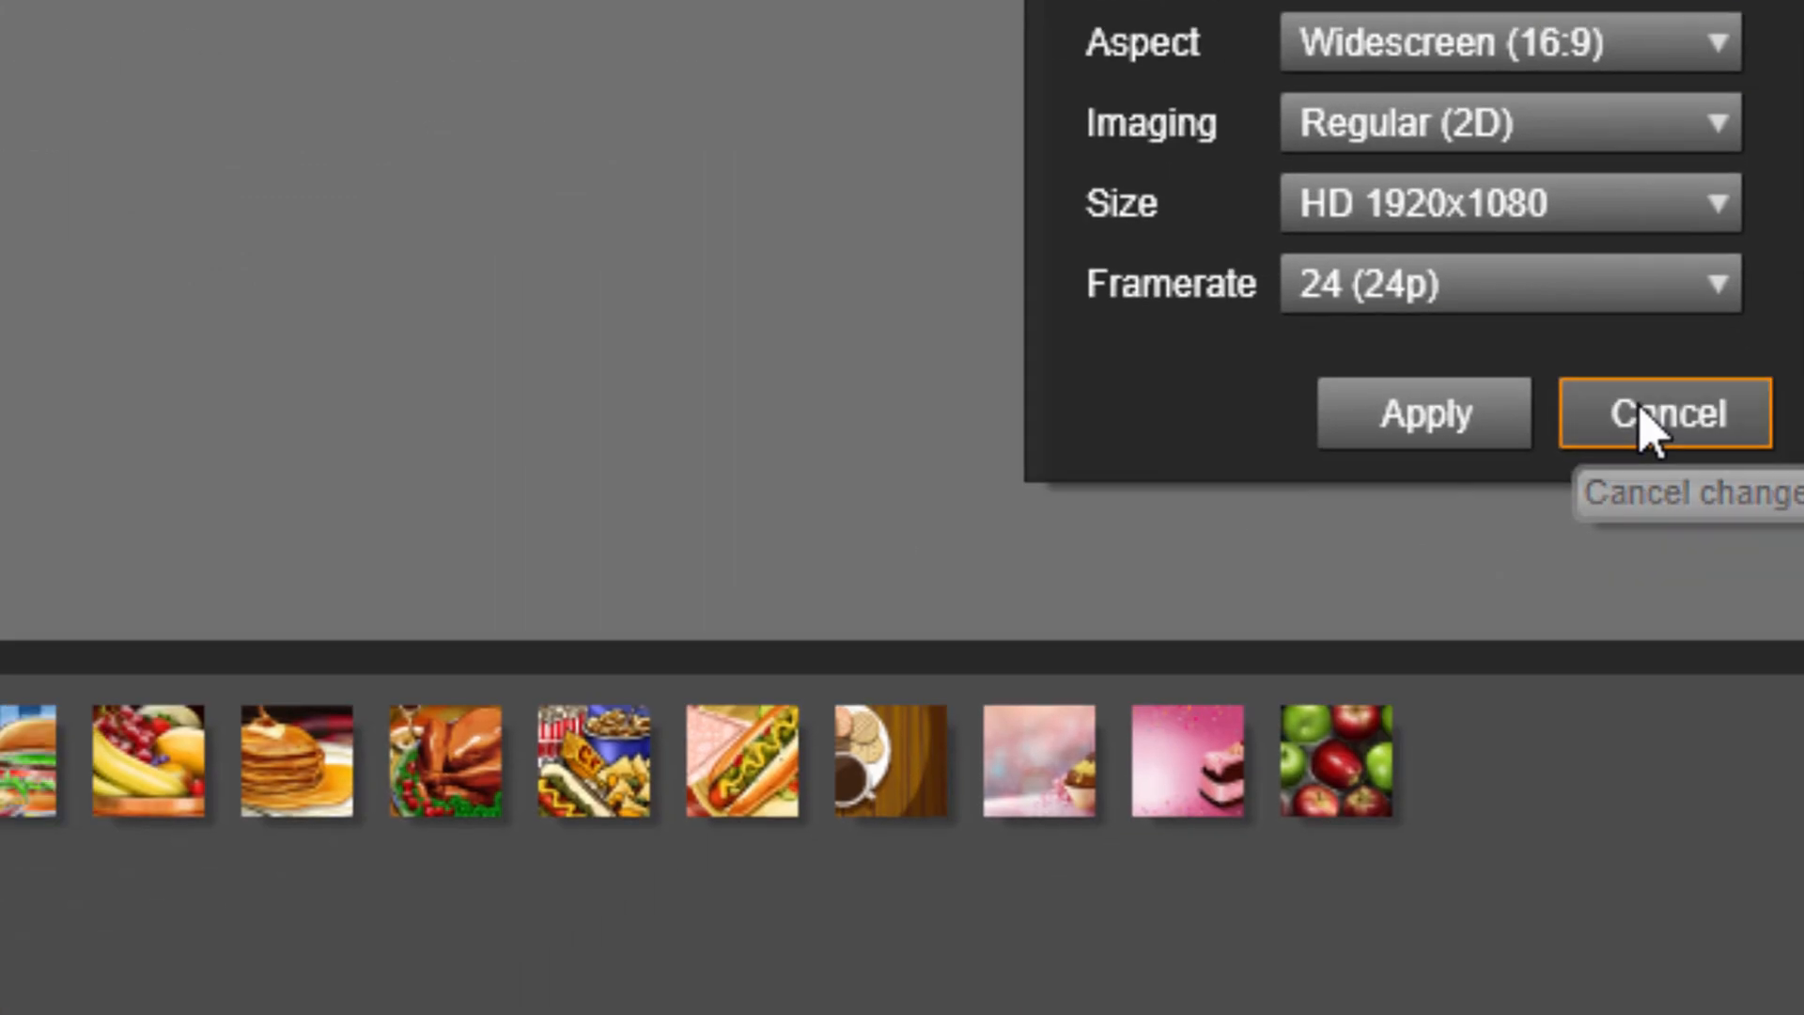
pyautogui.click(1664, 414)
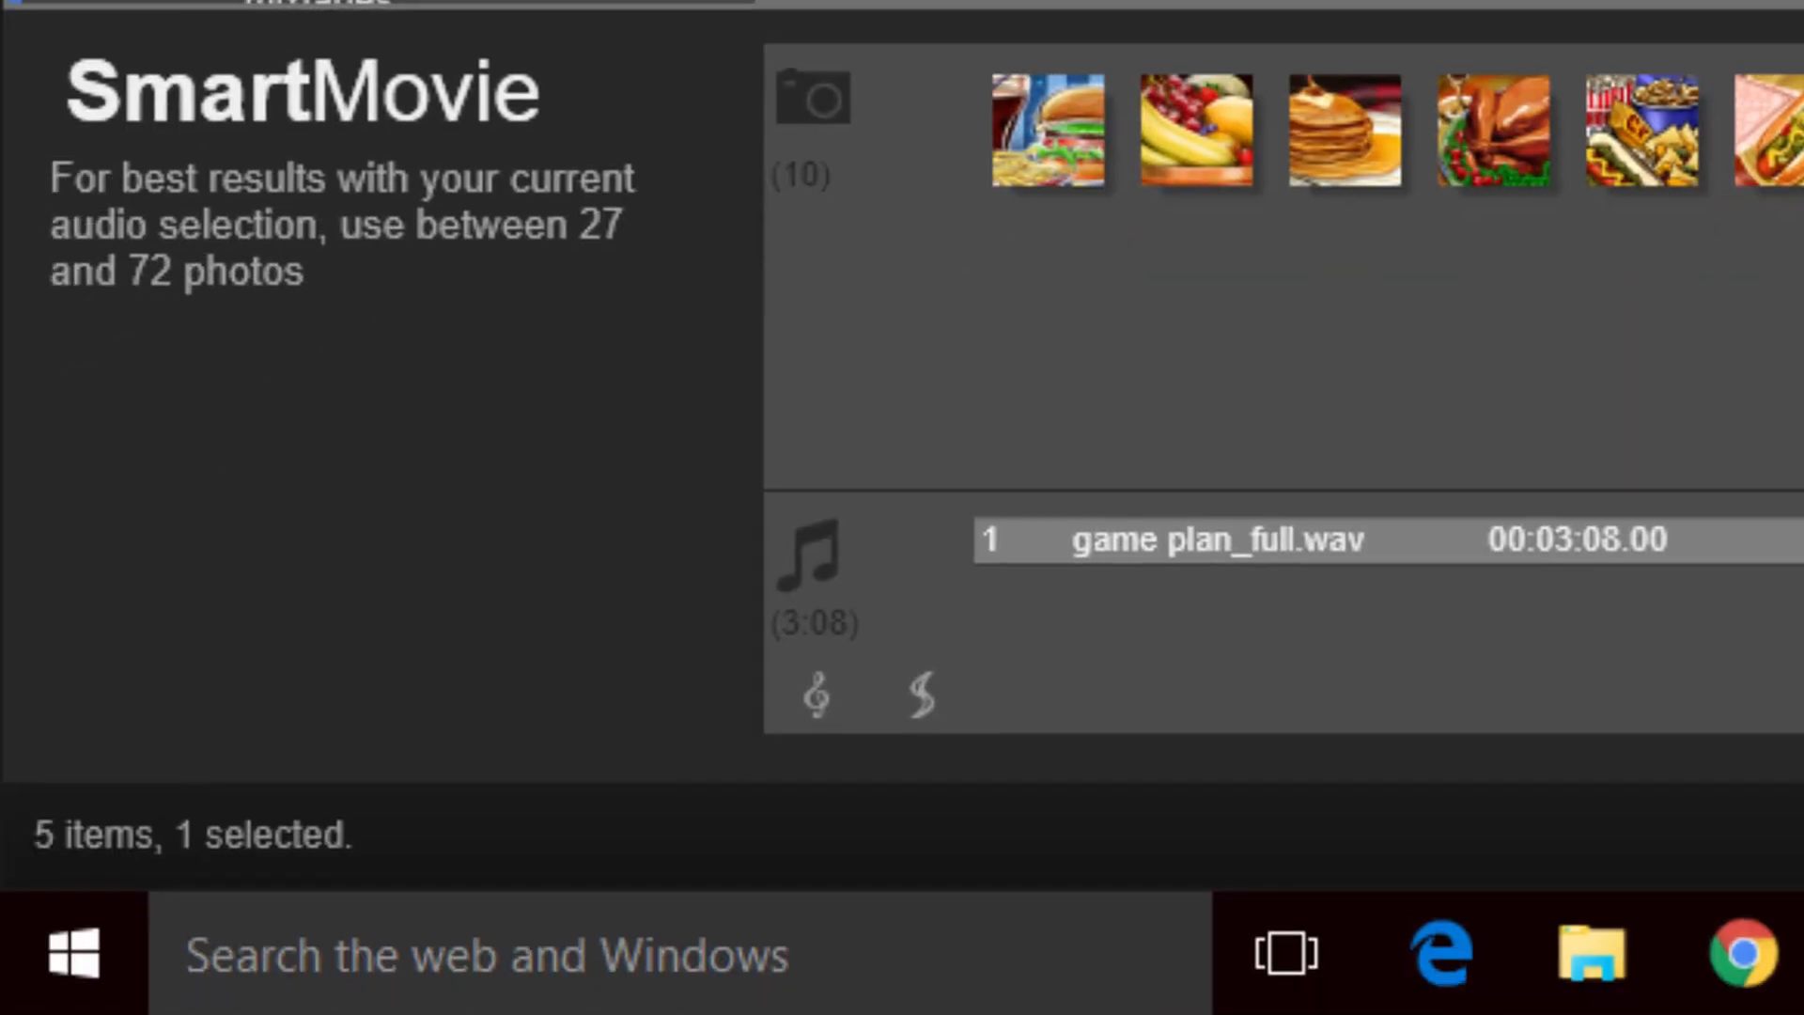
pyautogui.moveTo(1030, 639)
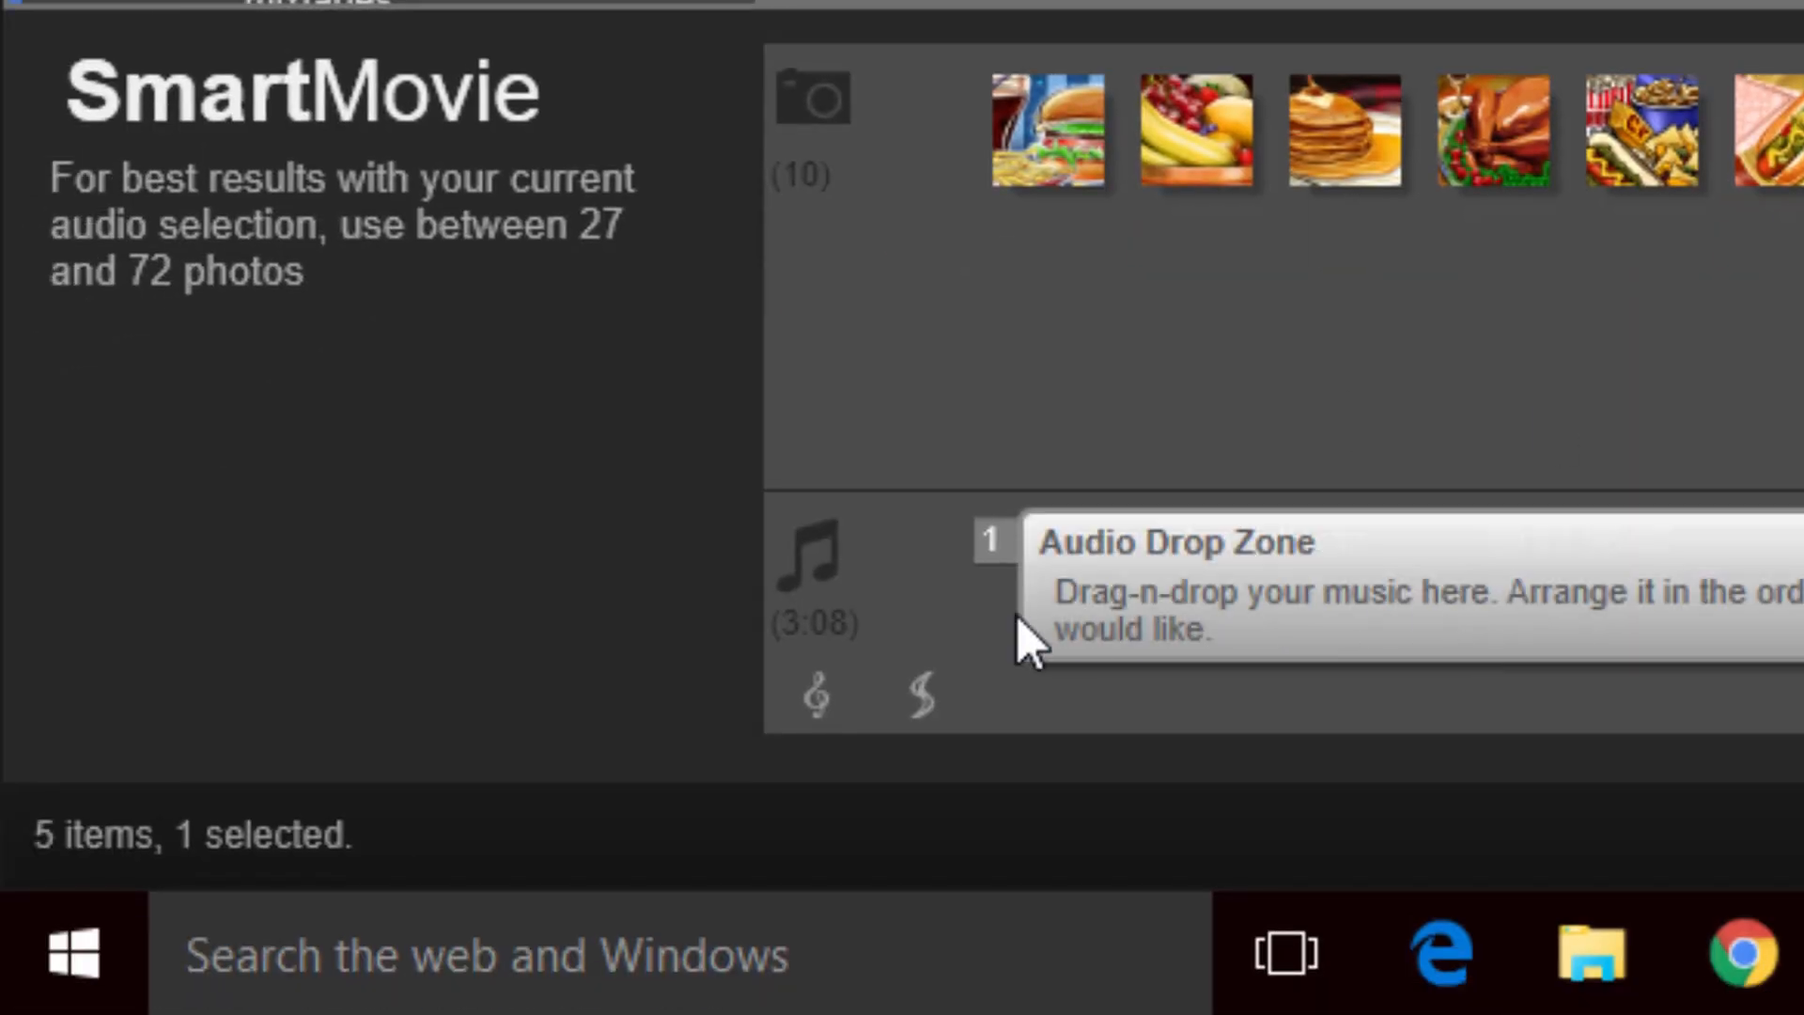
pyautogui.moveTo(814, 698)
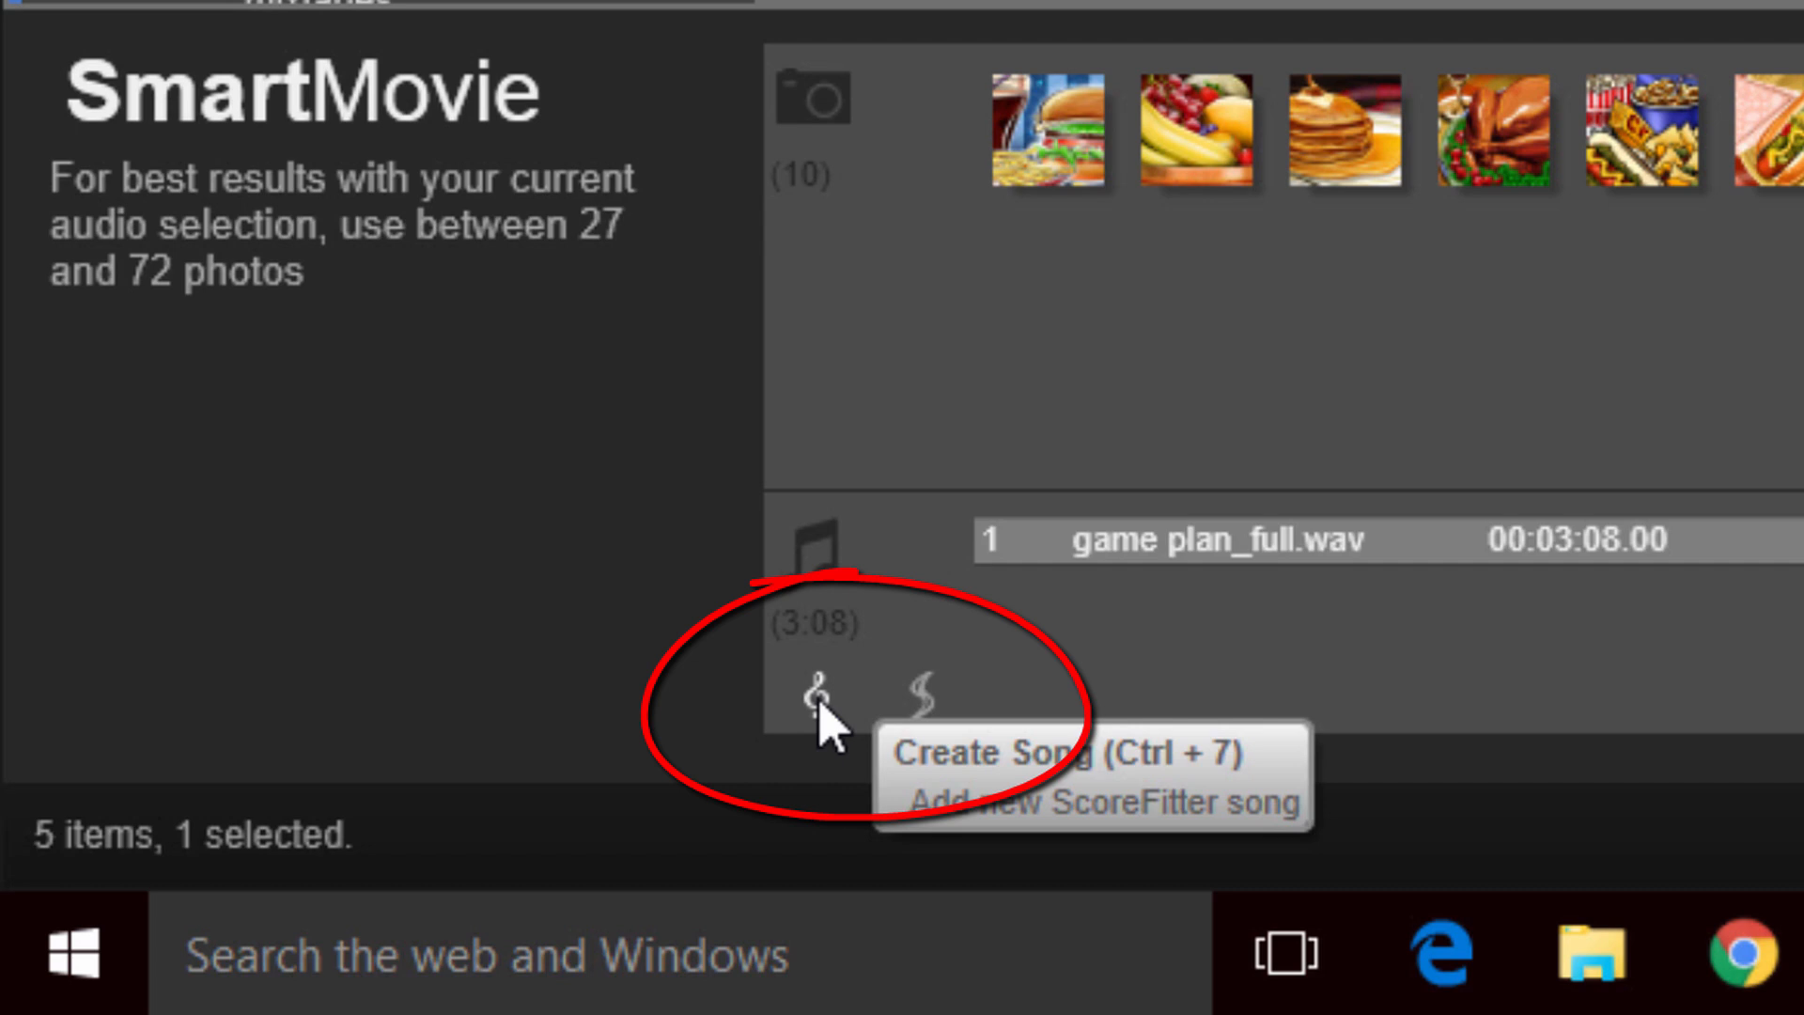
pyautogui.moveTo(1001, 633)
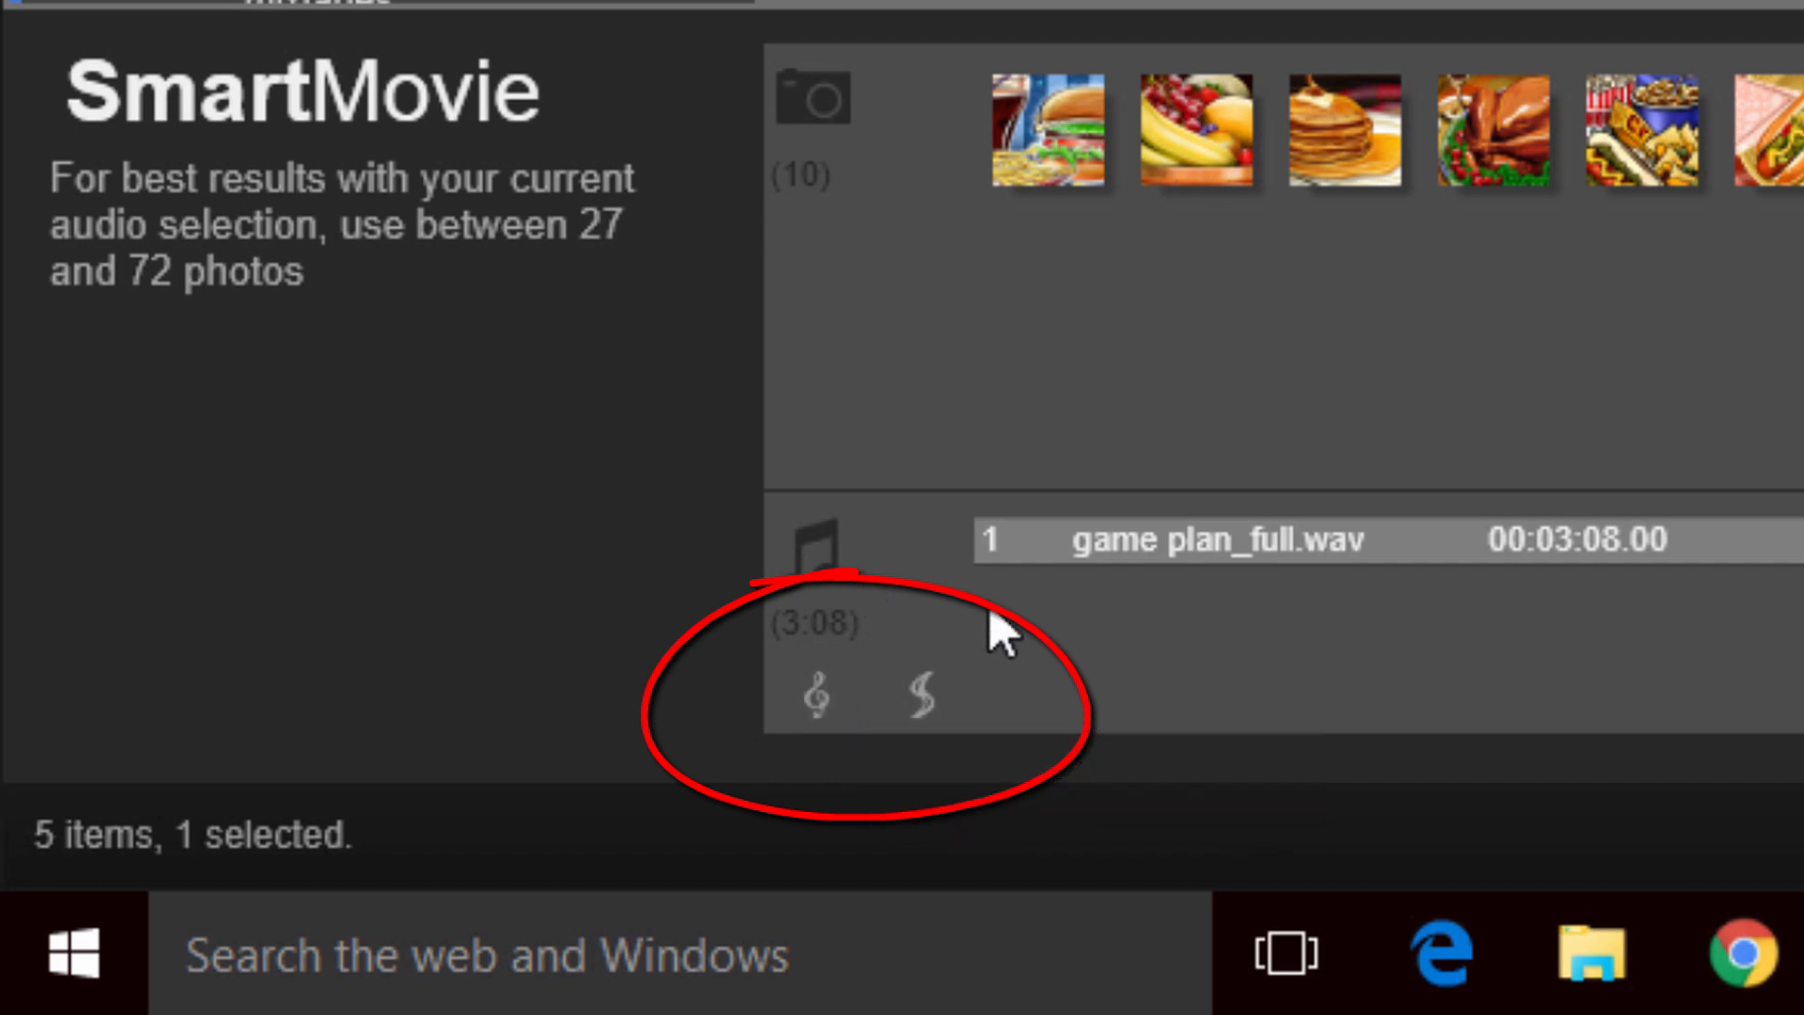
pyautogui.moveTo(1013, 713)
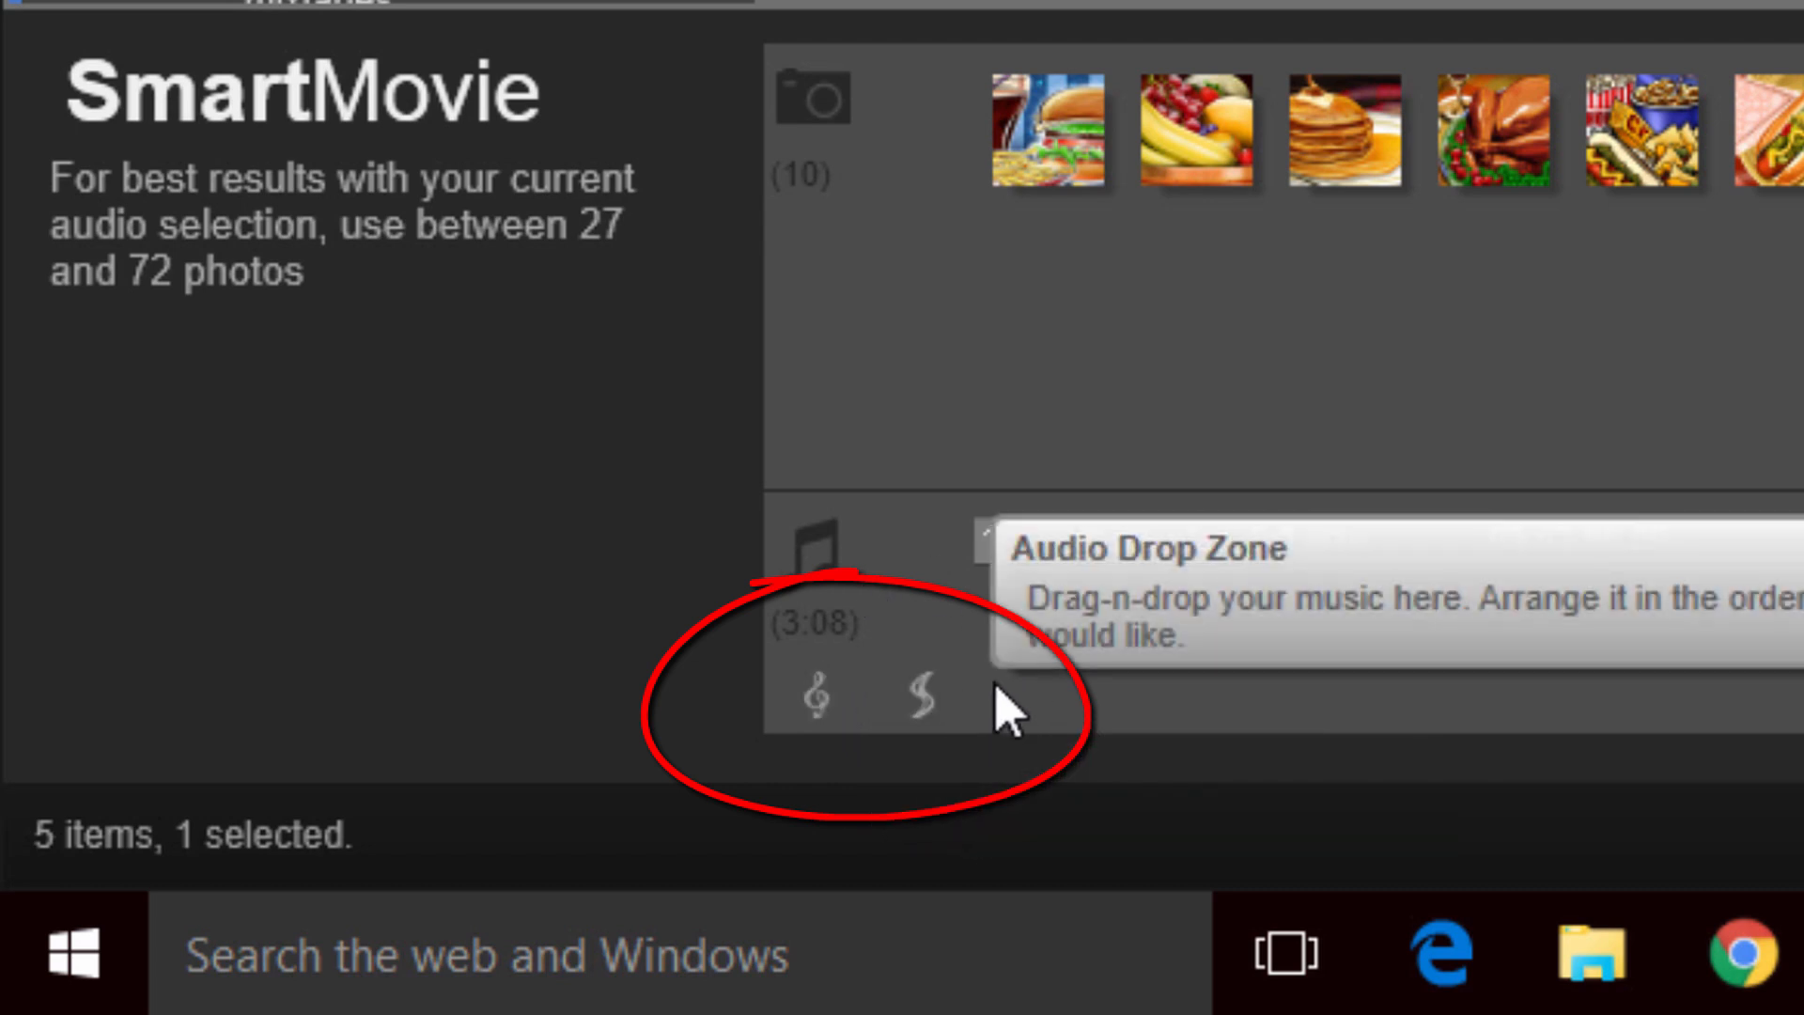
pyautogui.moveTo(993, 696)
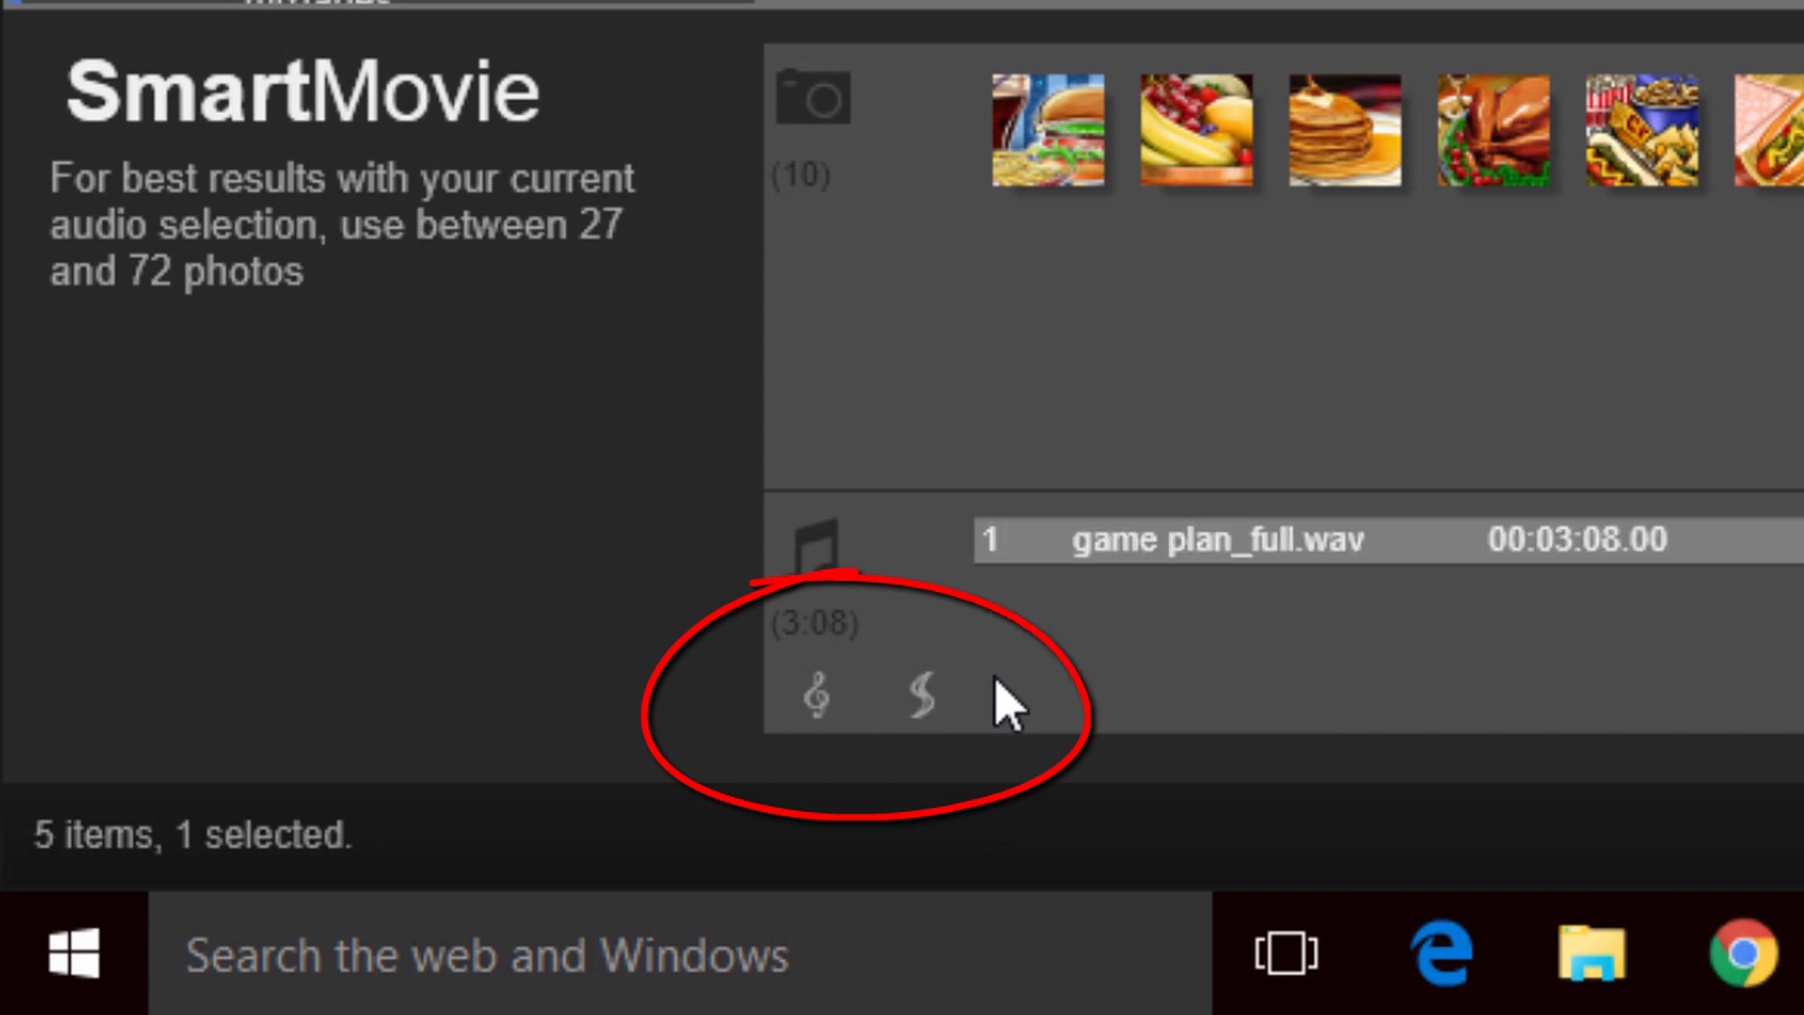
pyautogui.moveTo(1010, 712)
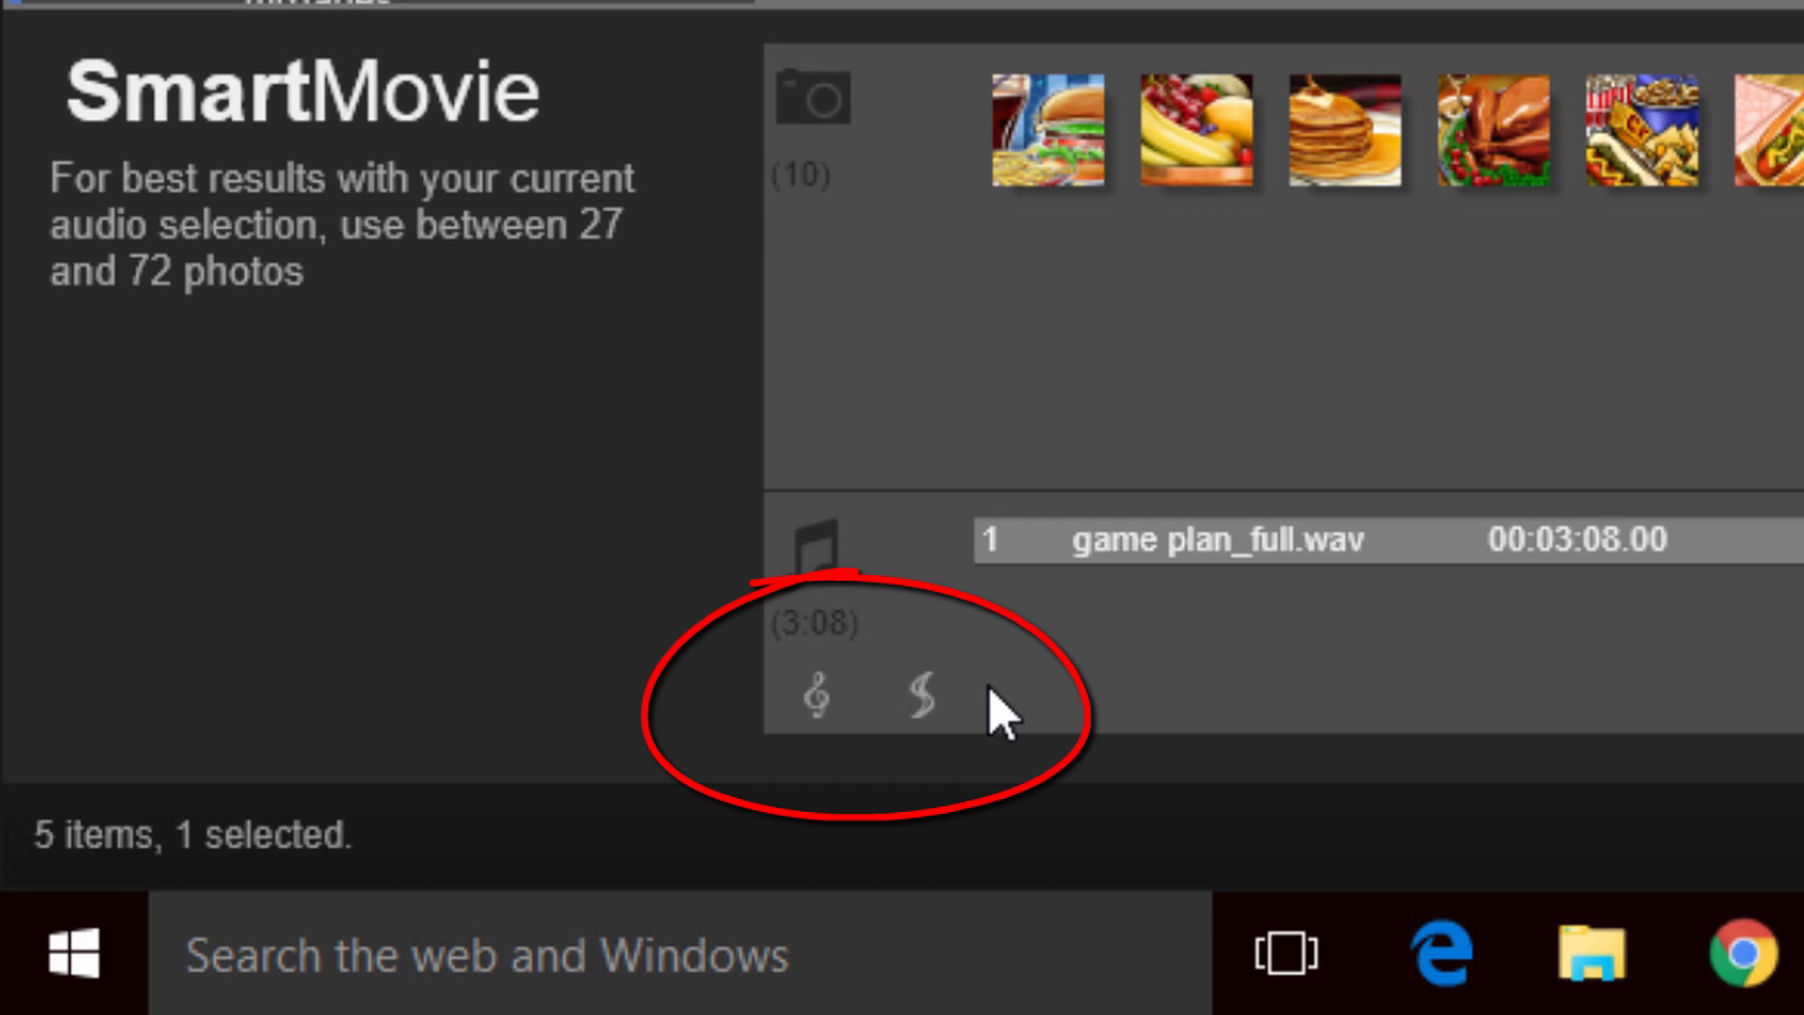
pyautogui.moveTo(921, 696)
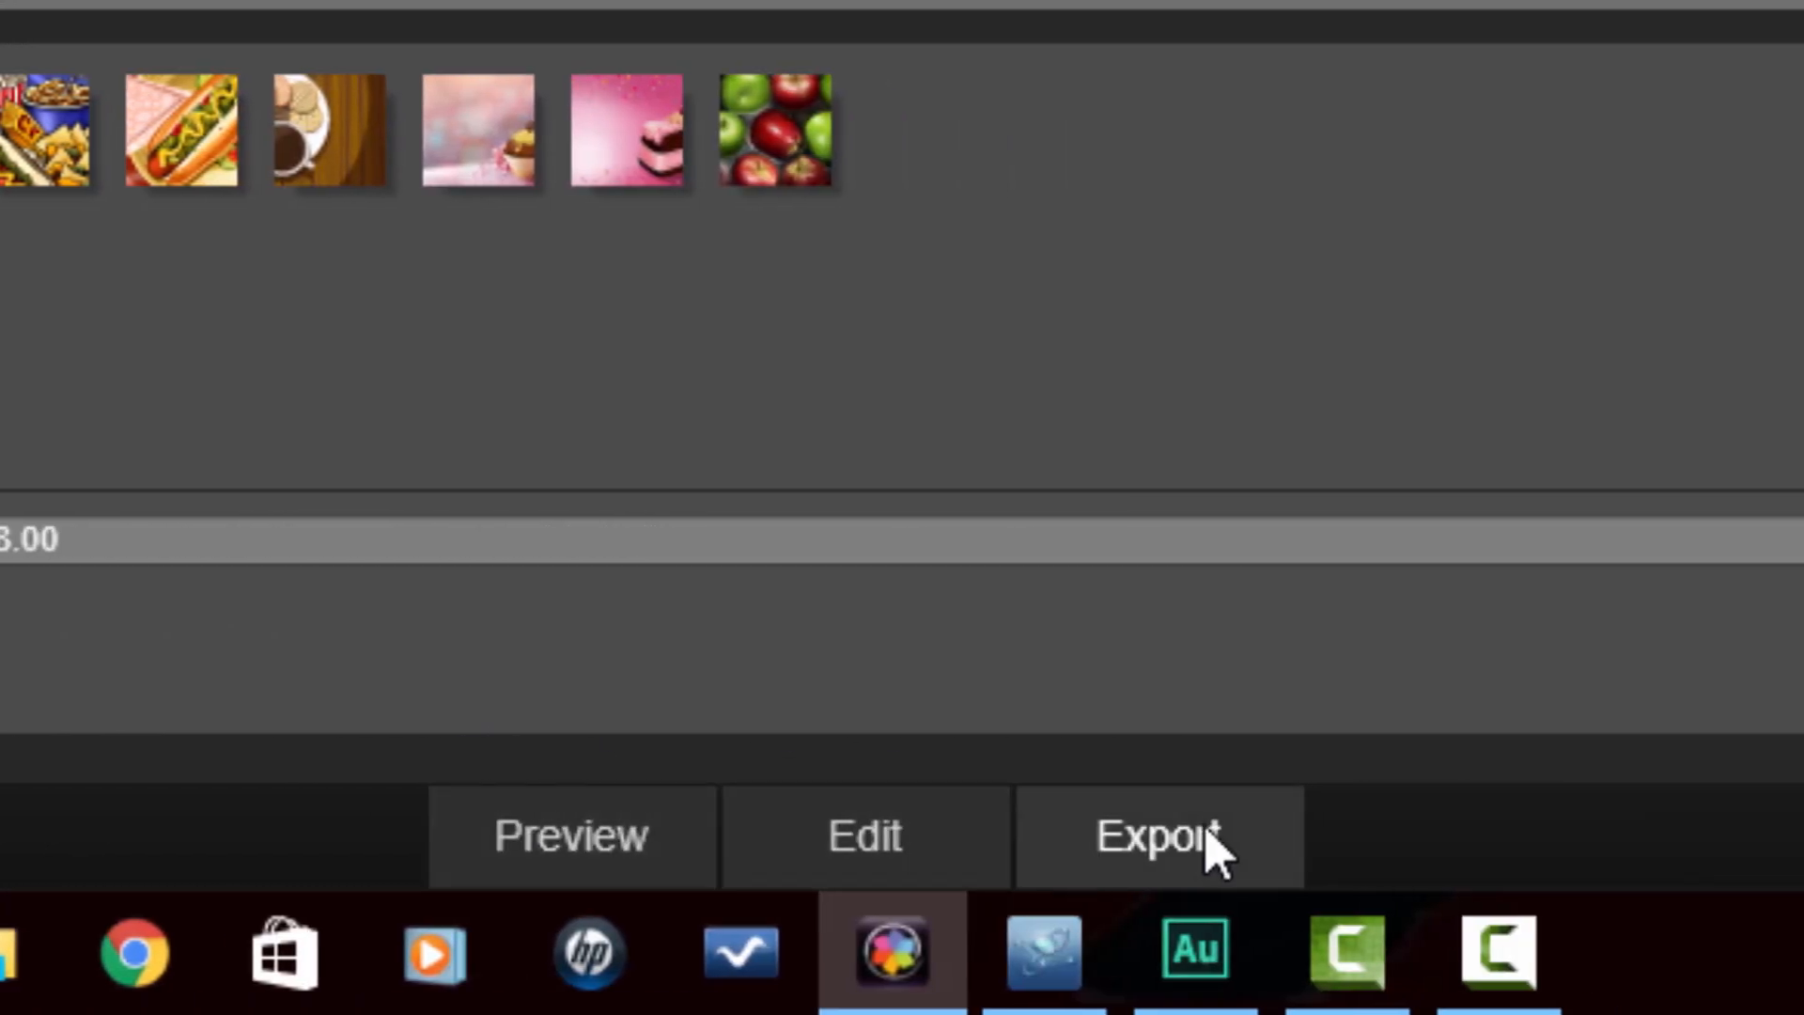
pyautogui.moveTo(863, 835)
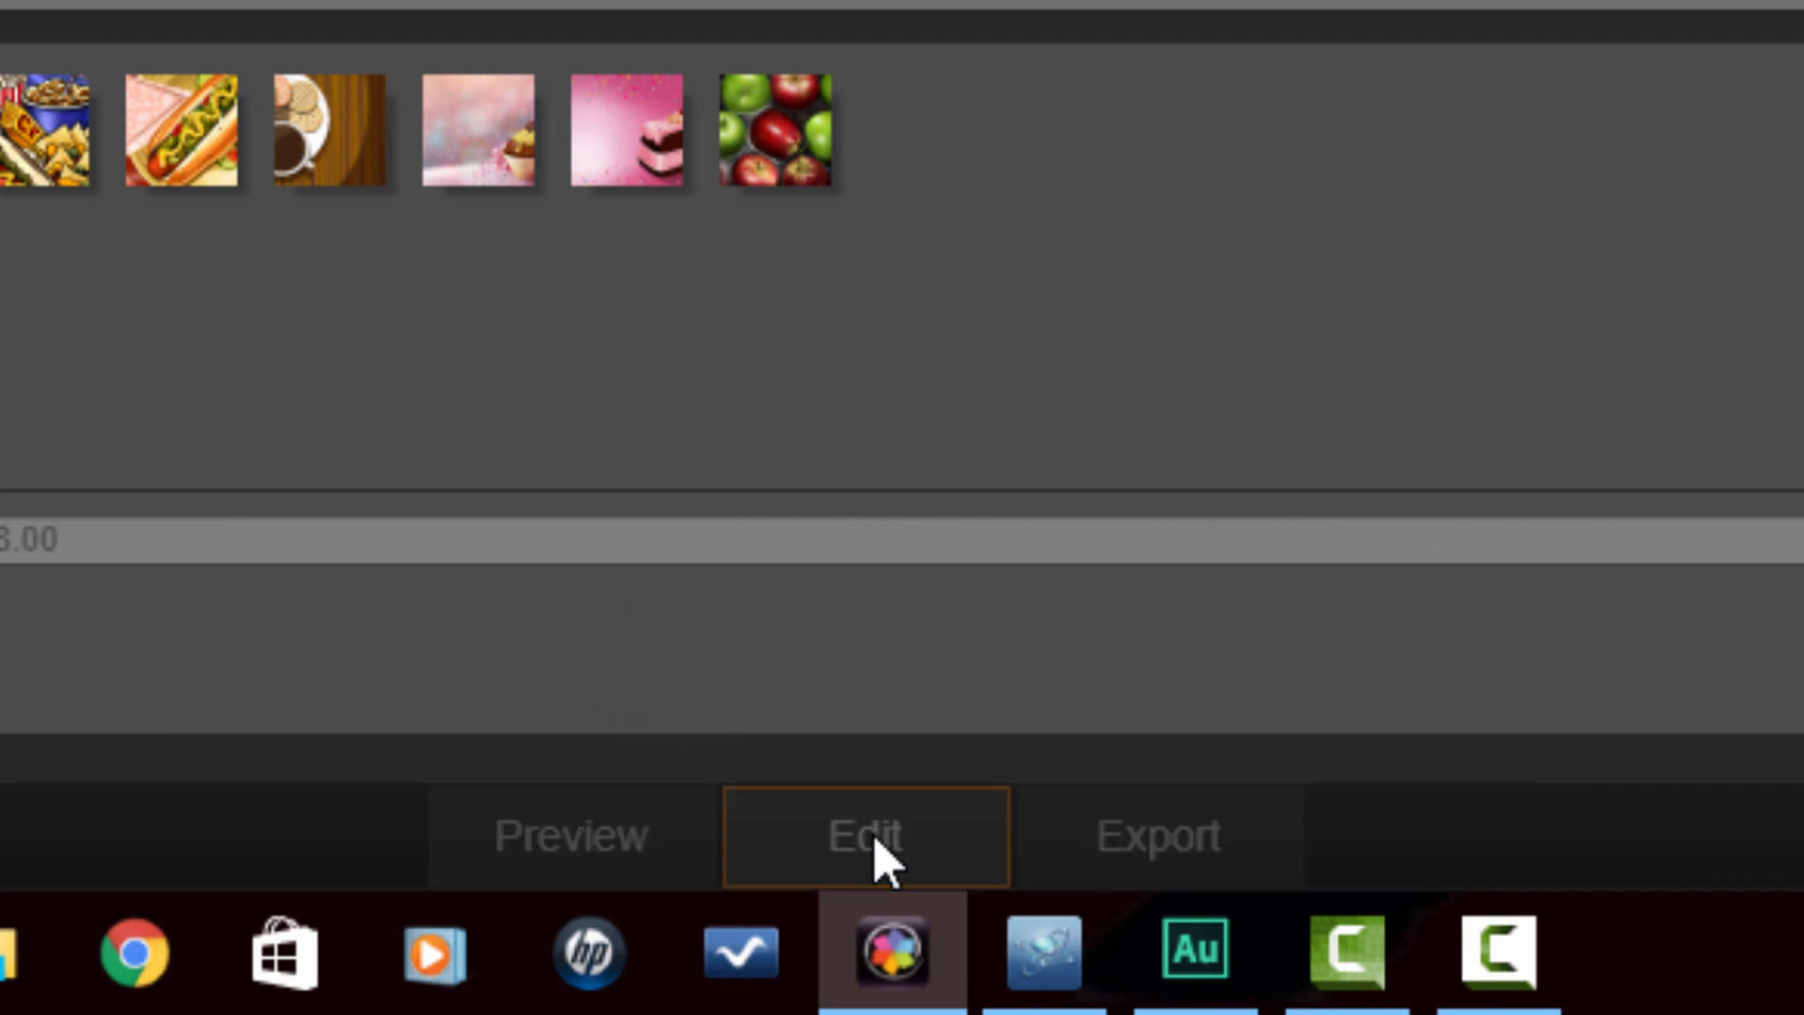
pyautogui.moveTo(932, 837)
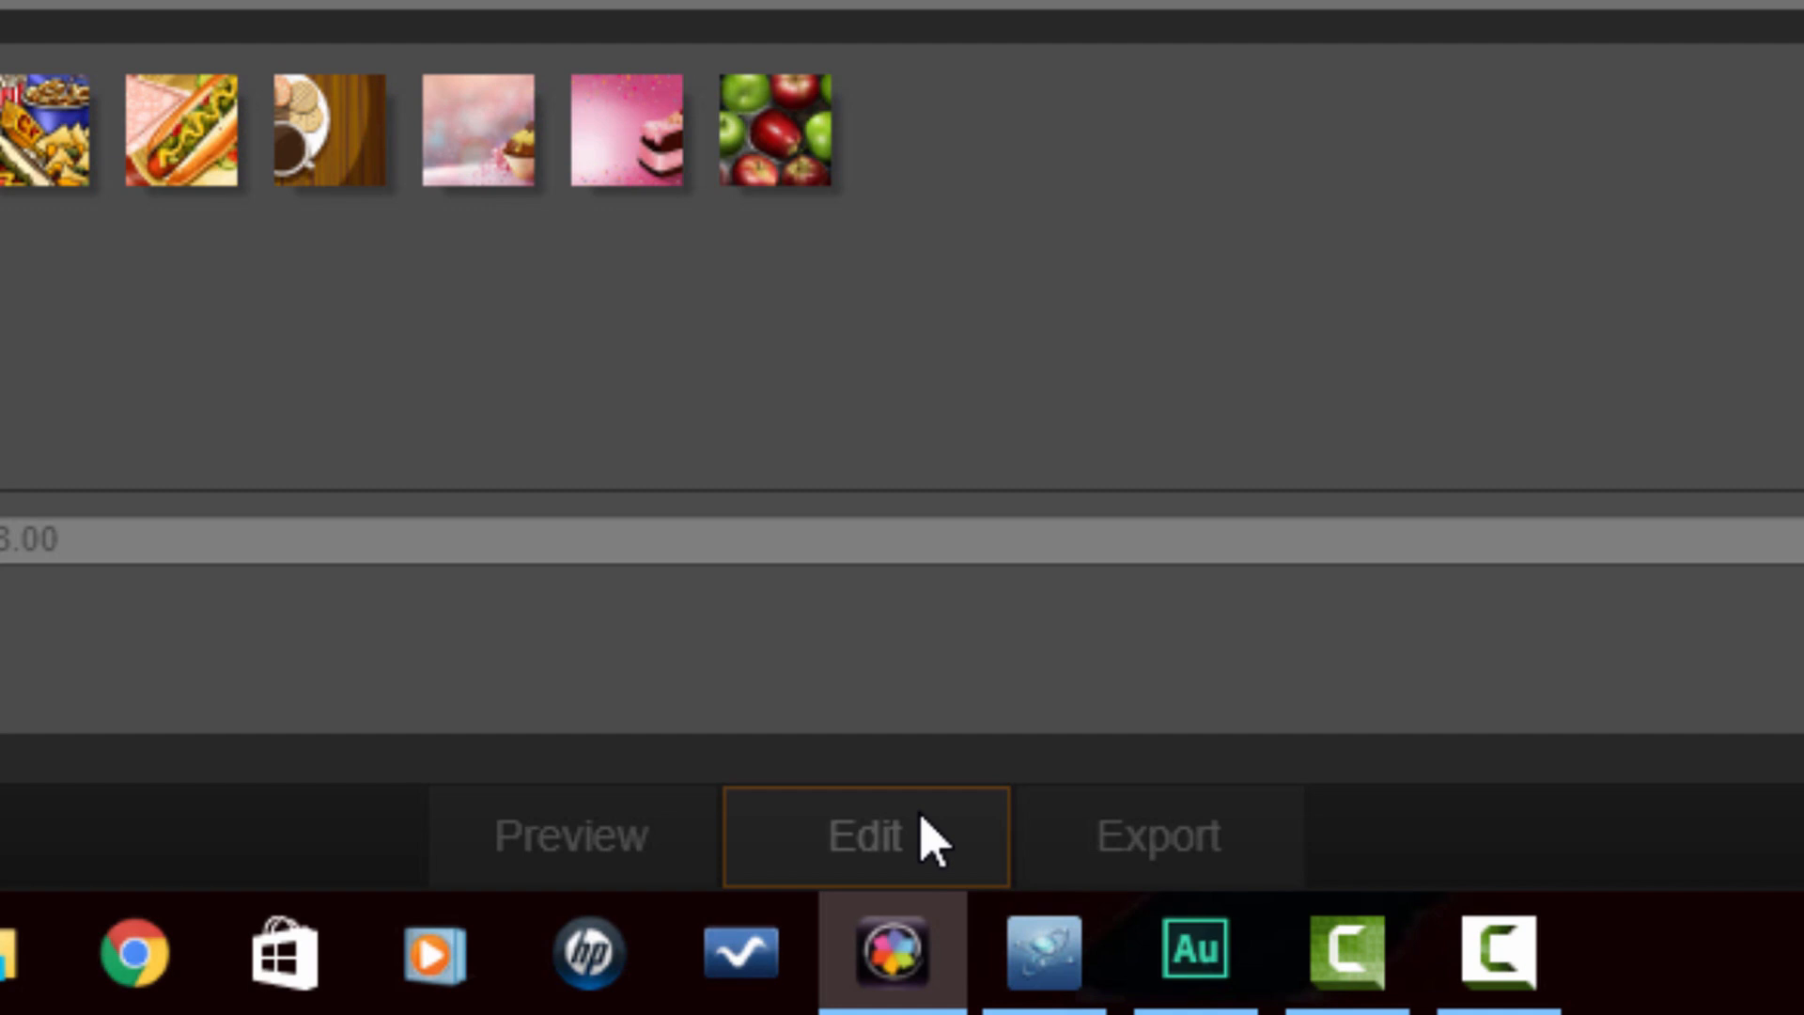
pyautogui.click(865, 836)
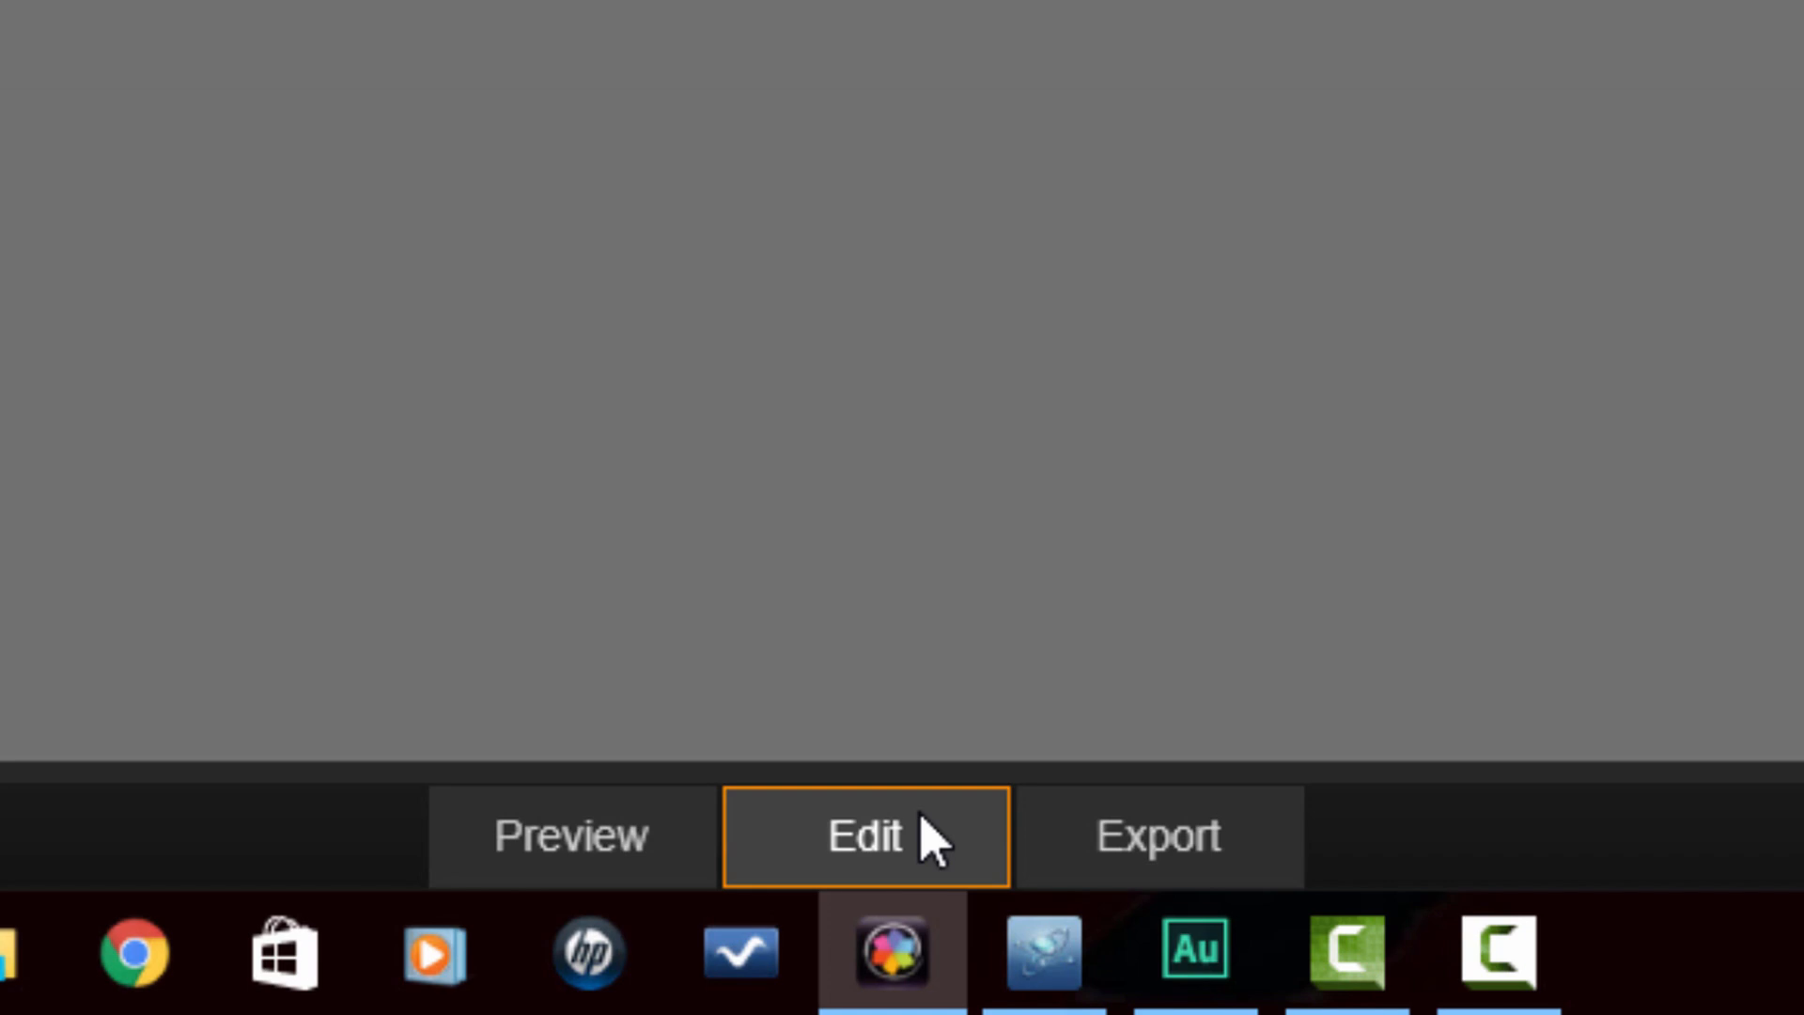
# Send the SmartMovie to the editor, scrub to the pancake photo, then rewind
pyautogui.click(866, 835)
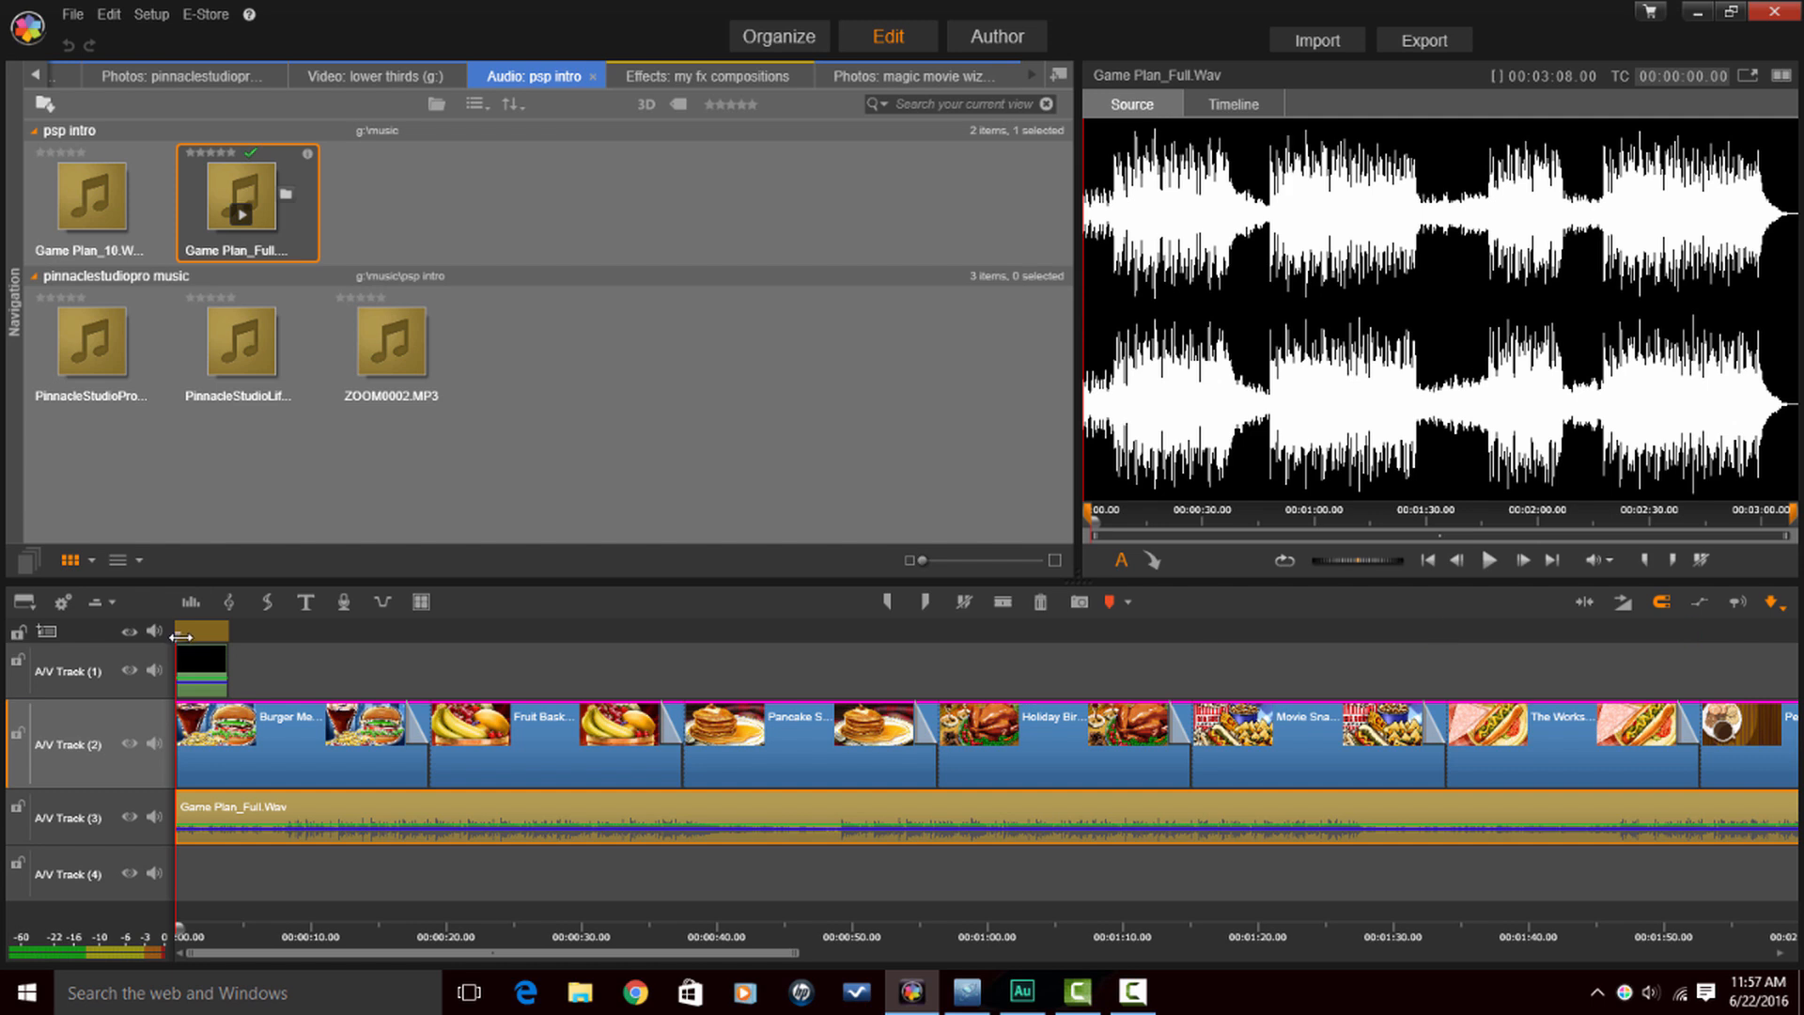
pyautogui.click(1230, 104)
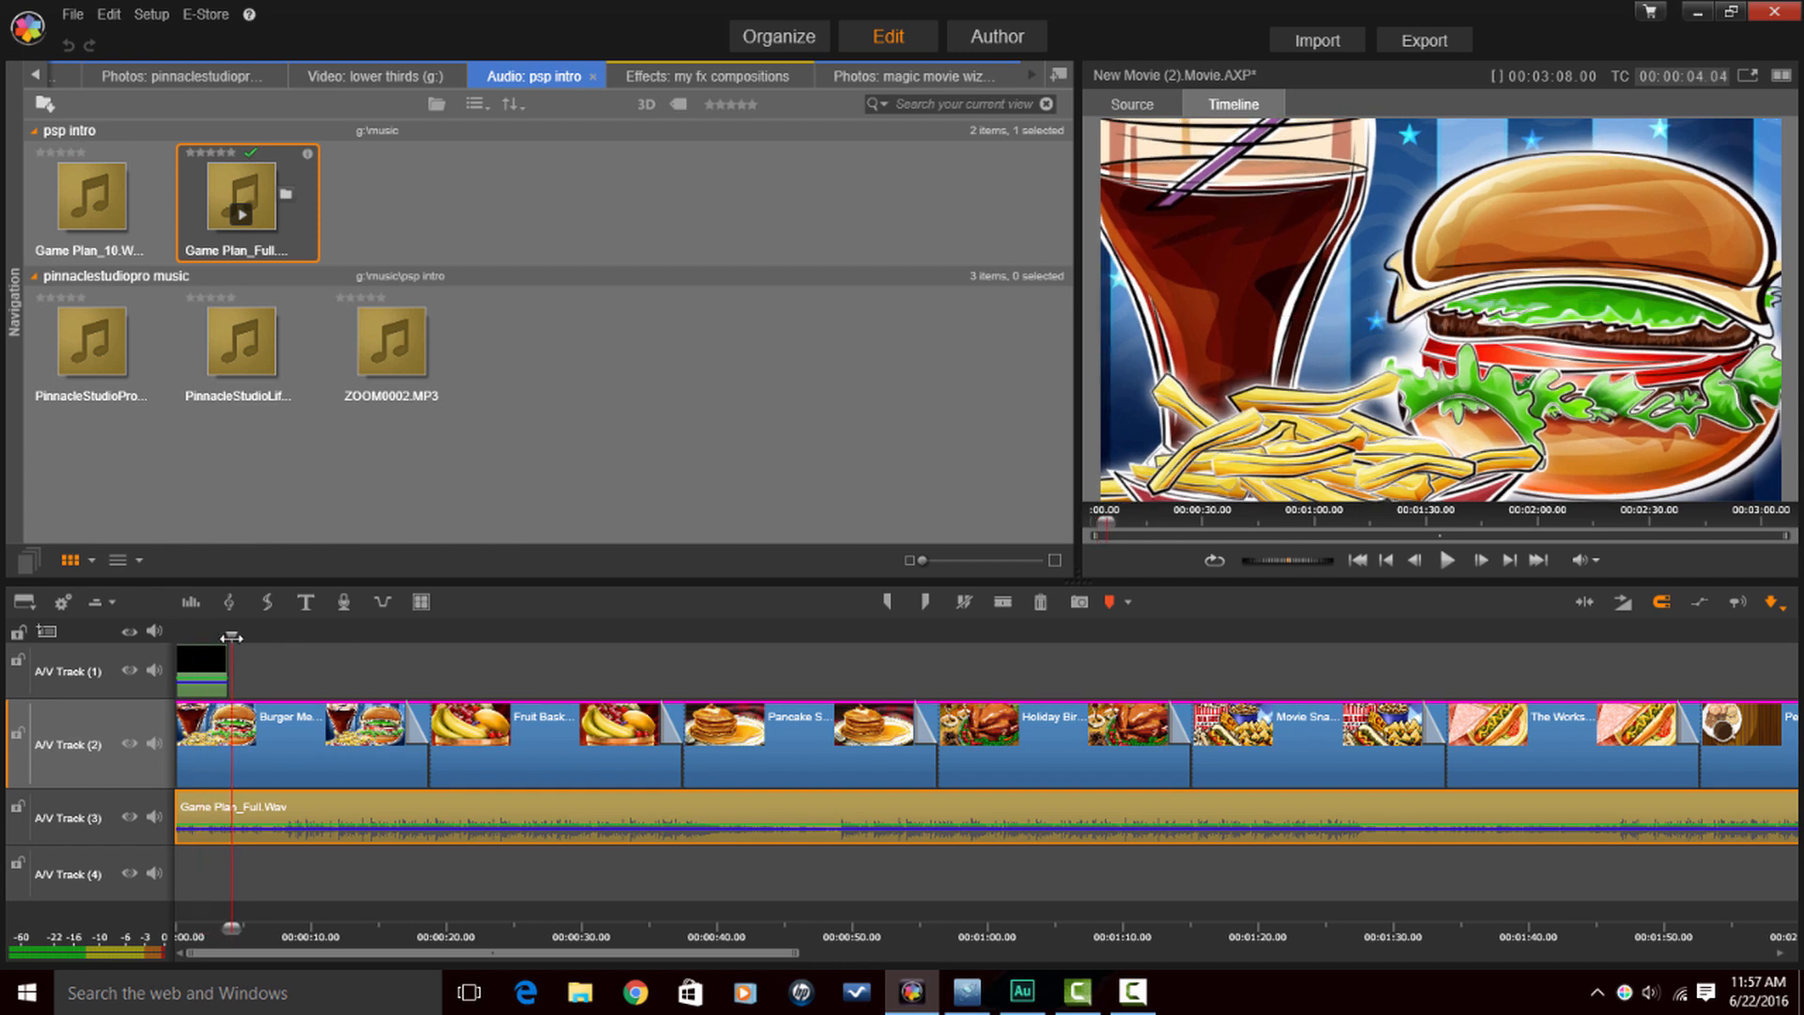
pyautogui.moveTo(231, 637); pyautogui.dragTo(461, 636)
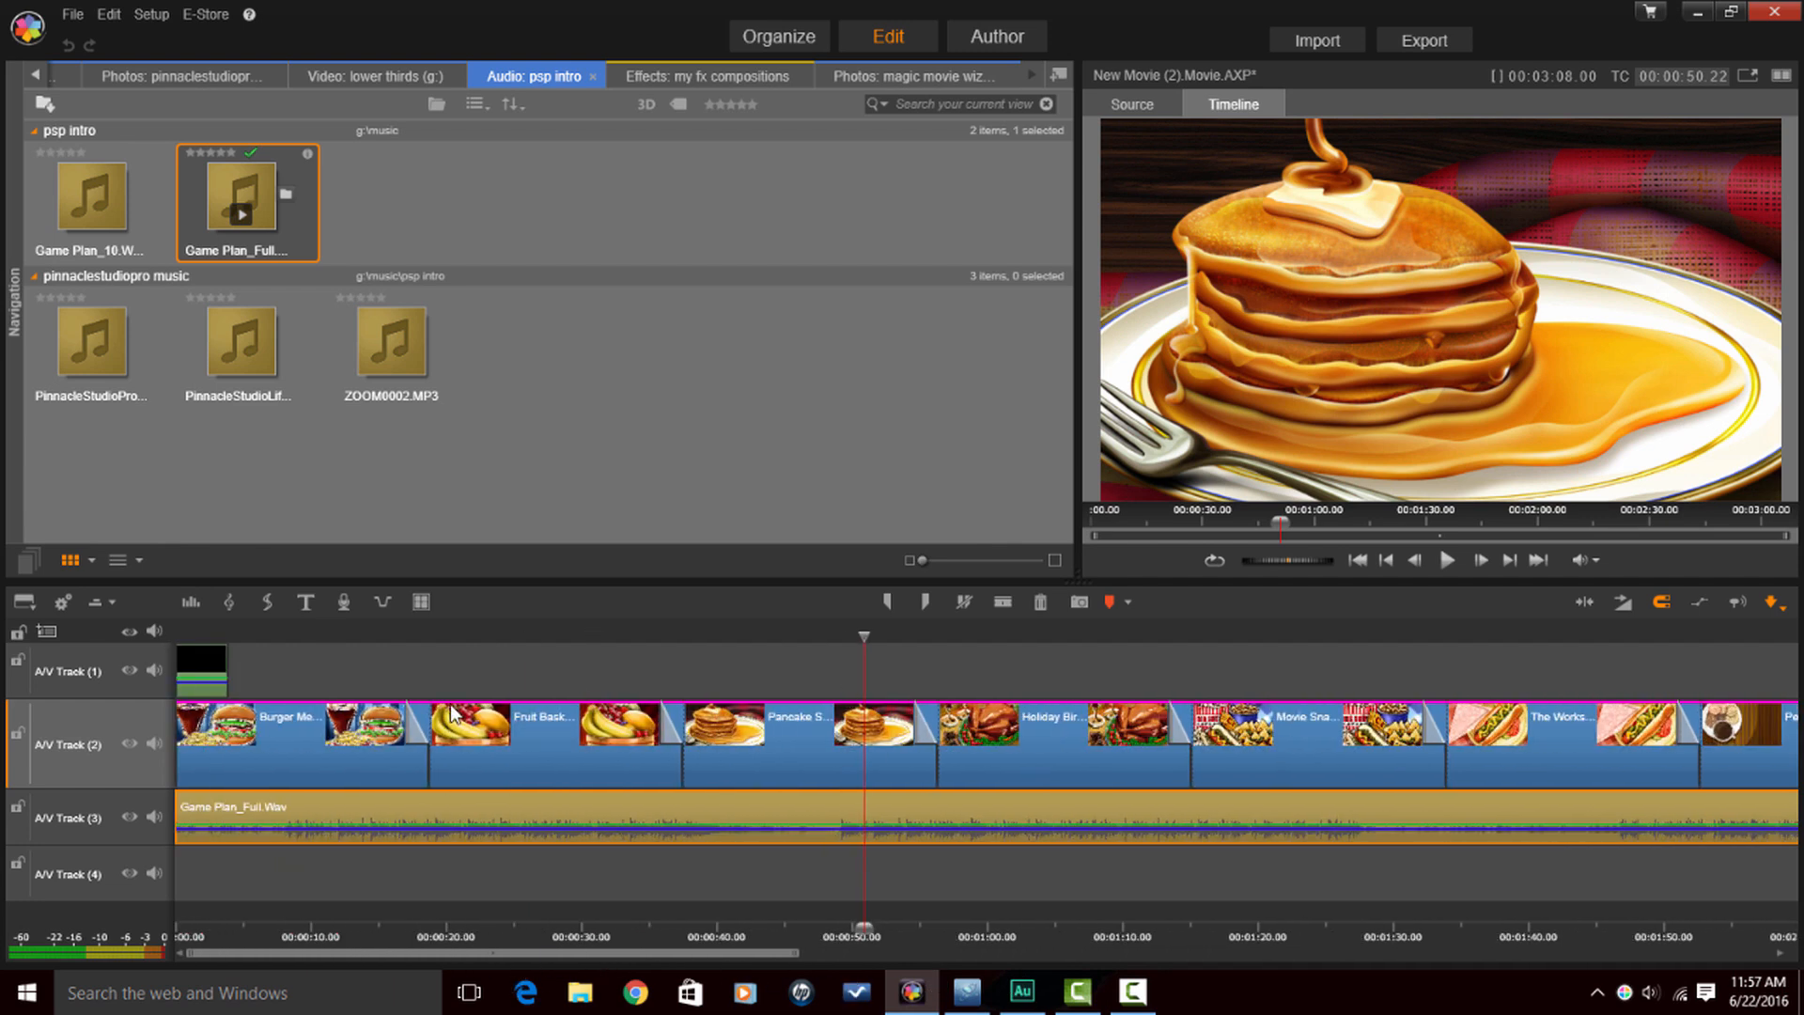
pyautogui.moveTo(943, 619)
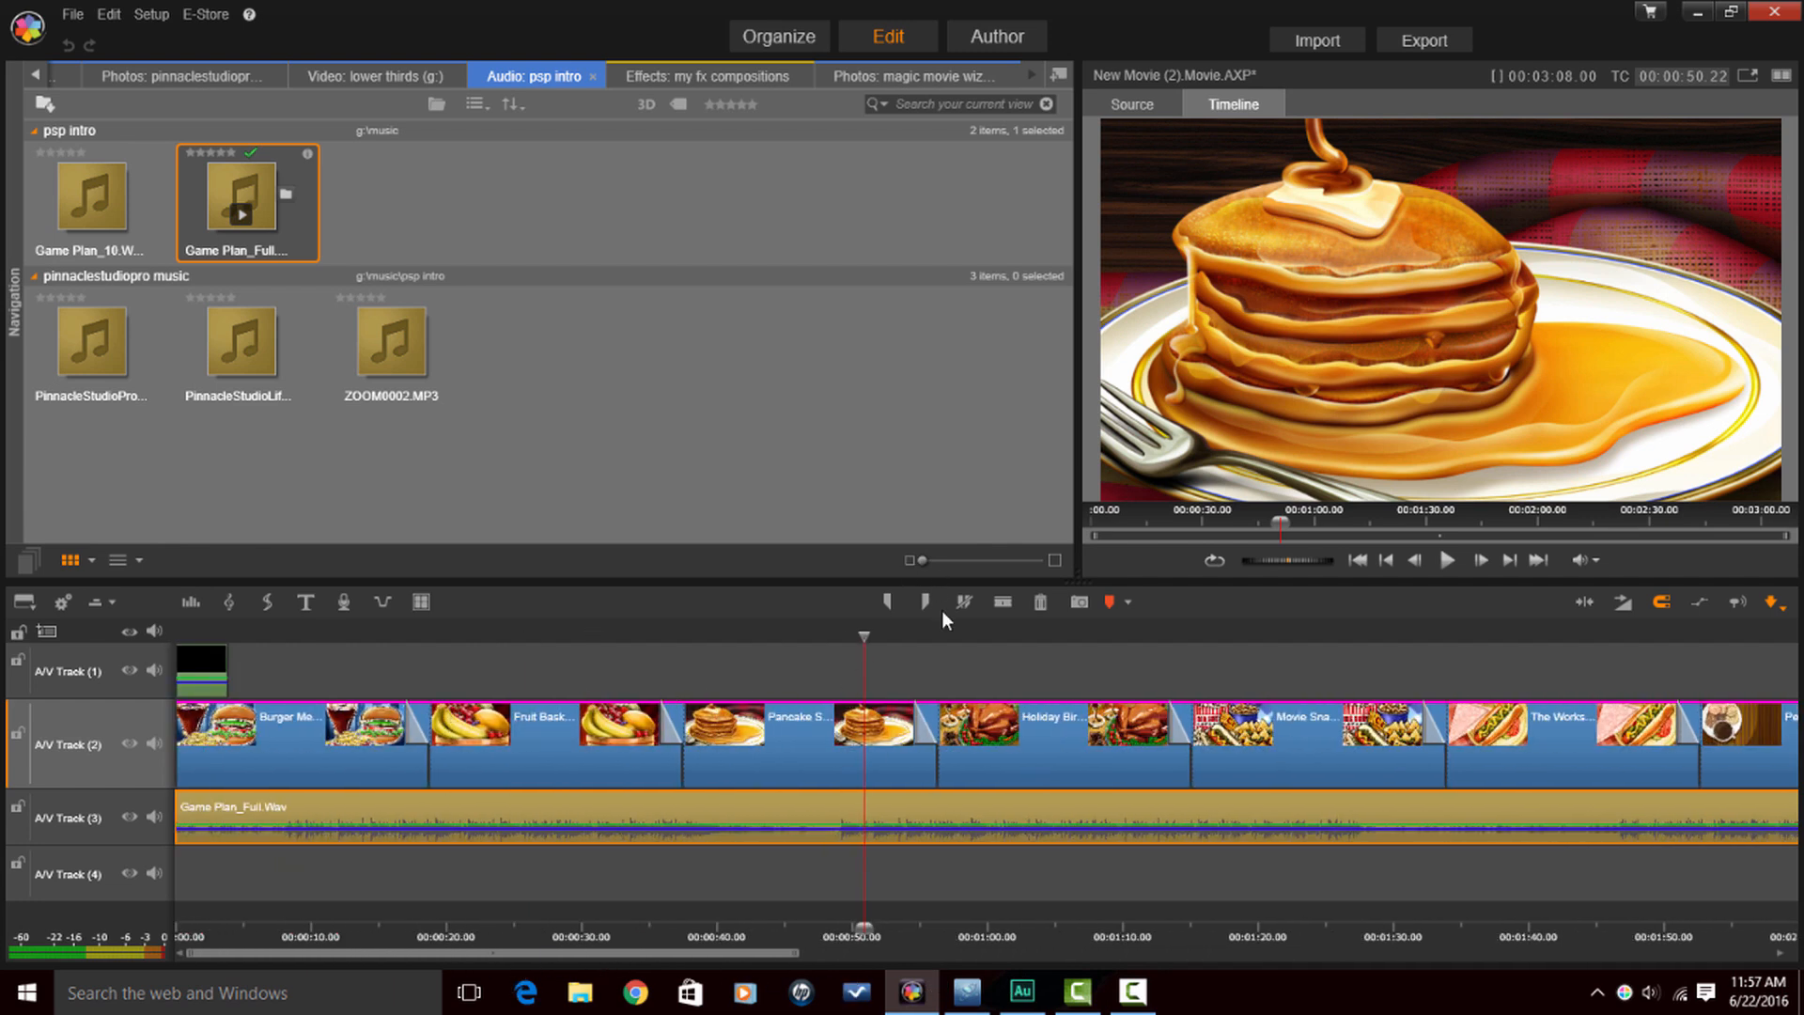
pyautogui.click(1384, 559)
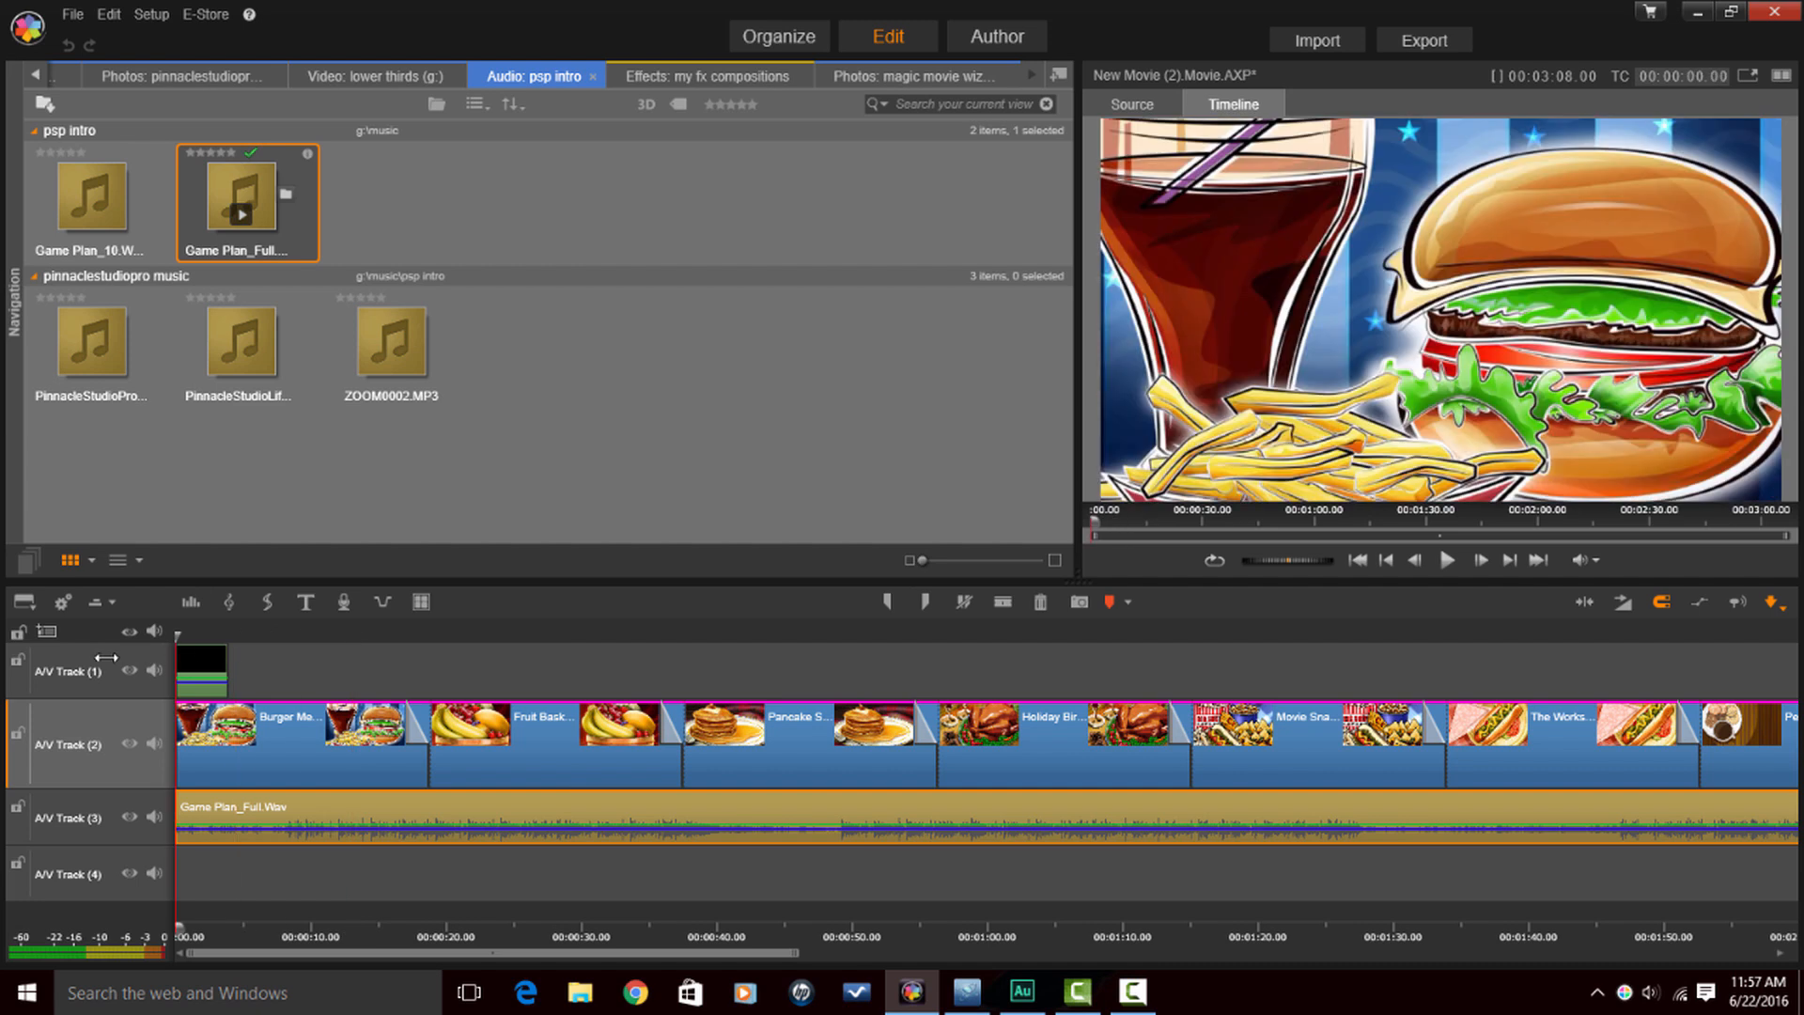
pyautogui.moveTo(778, 35)
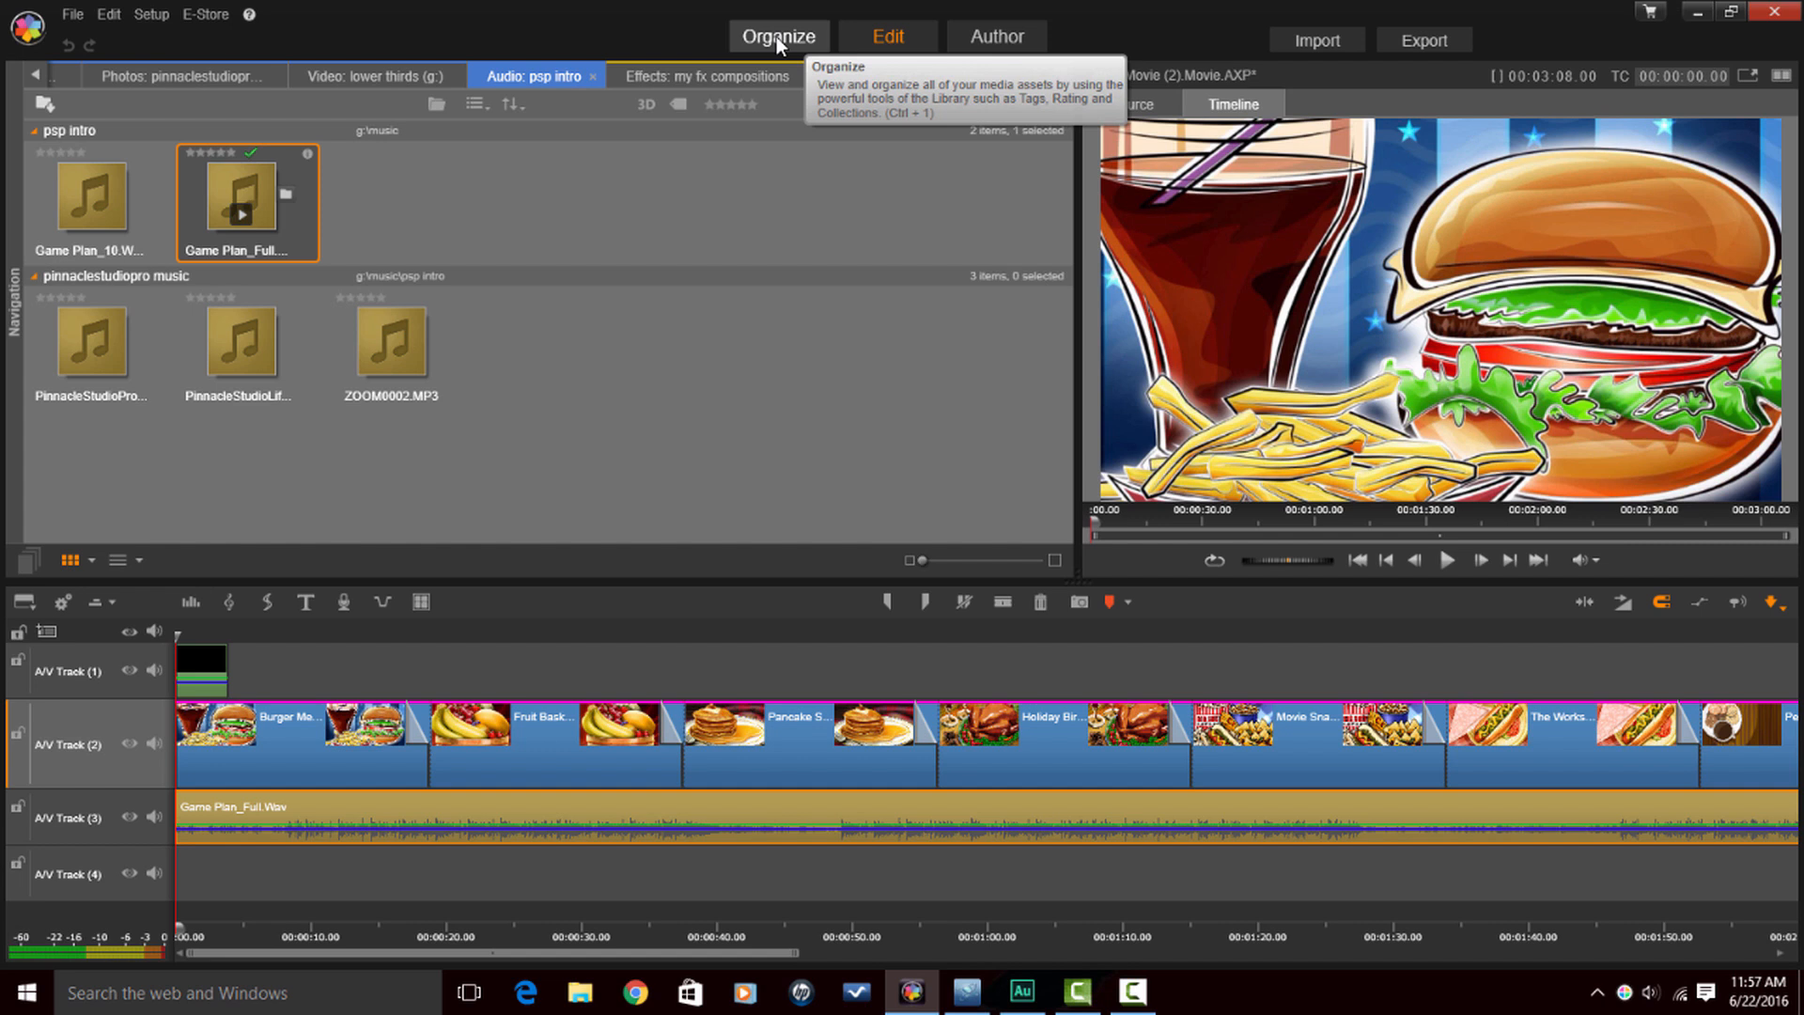
# Switch to the Organize library and reopen the SmartMovie composer
pyautogui.click(778, 36)
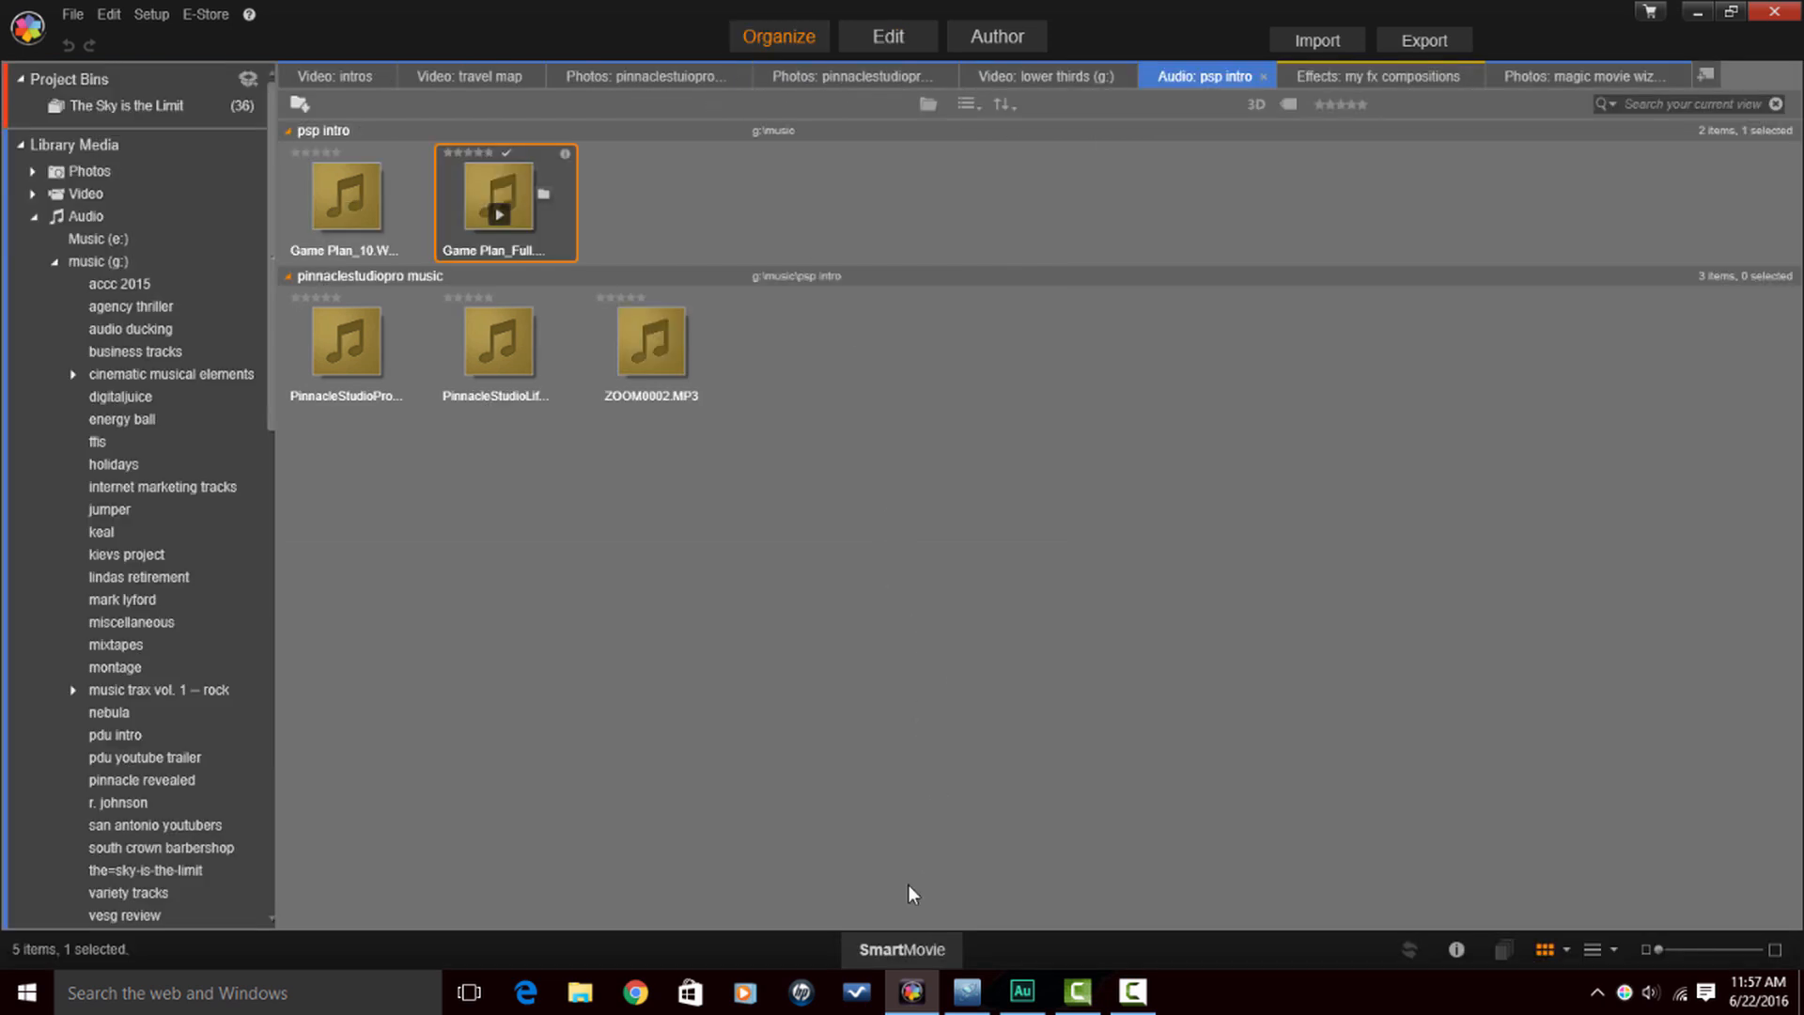
pyautogui.moveTo(901, 949)
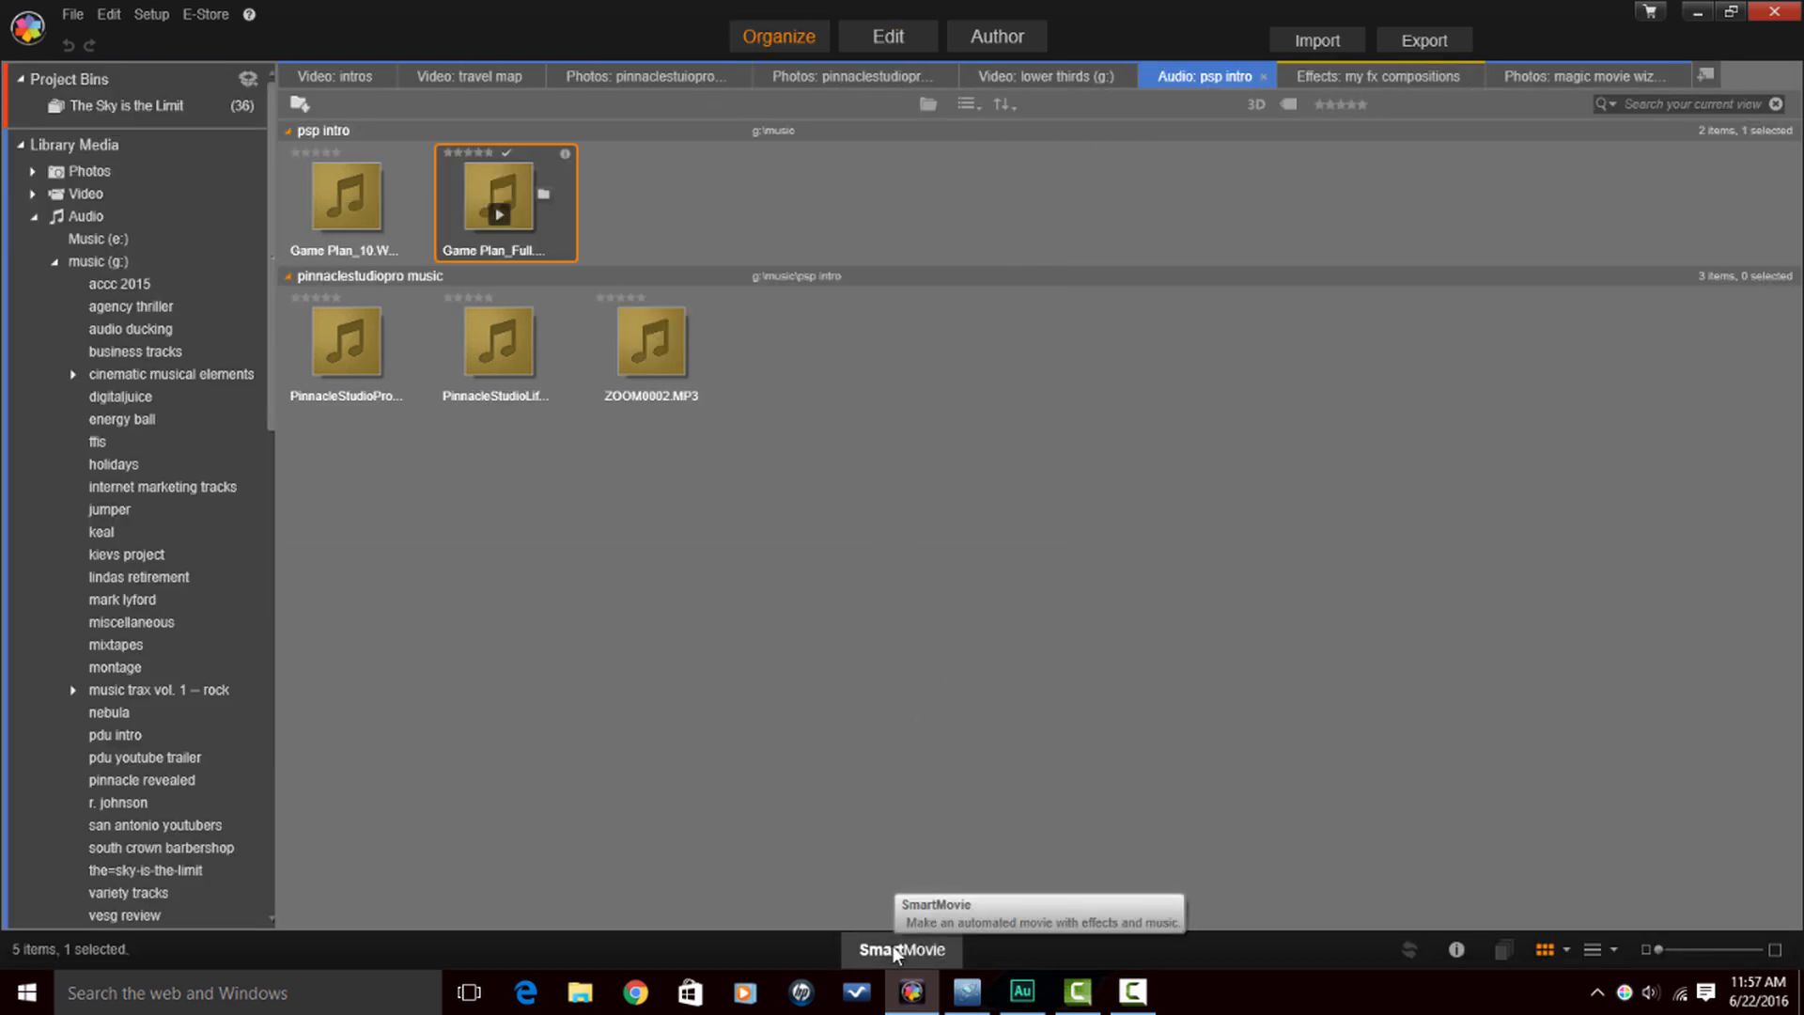
pyautogui.click(902, 950)
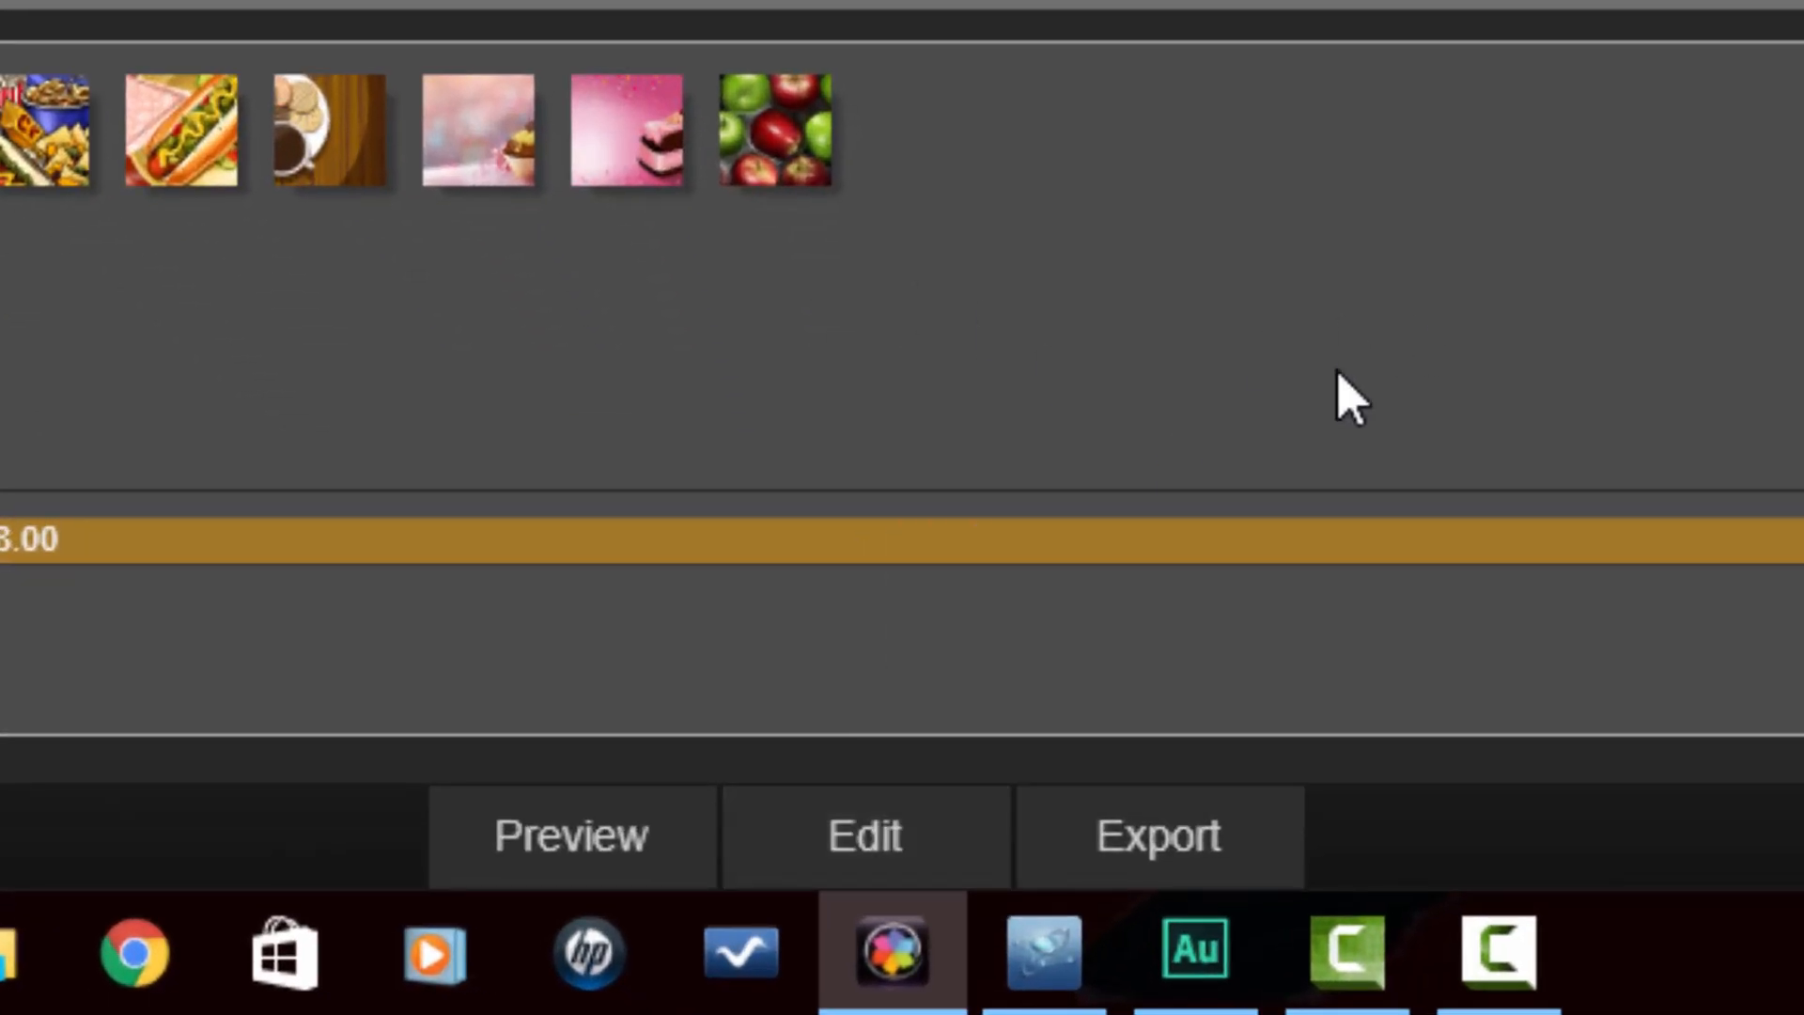
pyautogui.moveTo(573, 837)
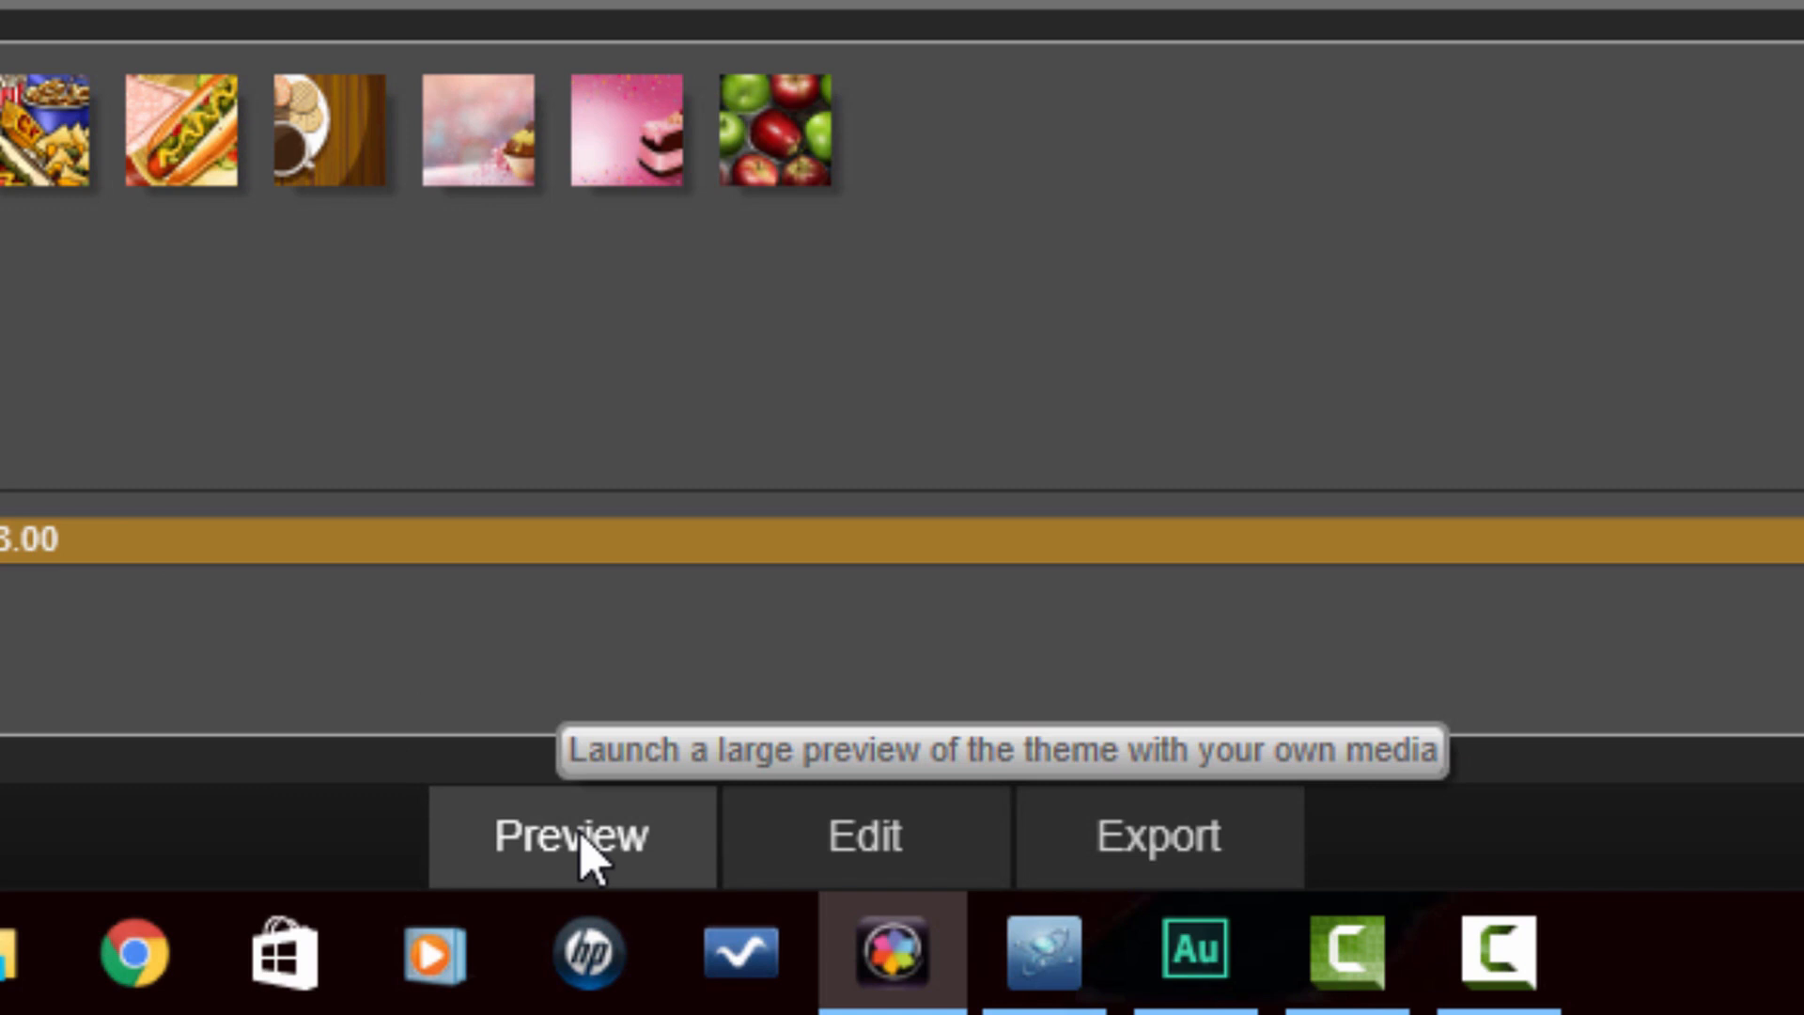
pyautogui.click(570, 836)
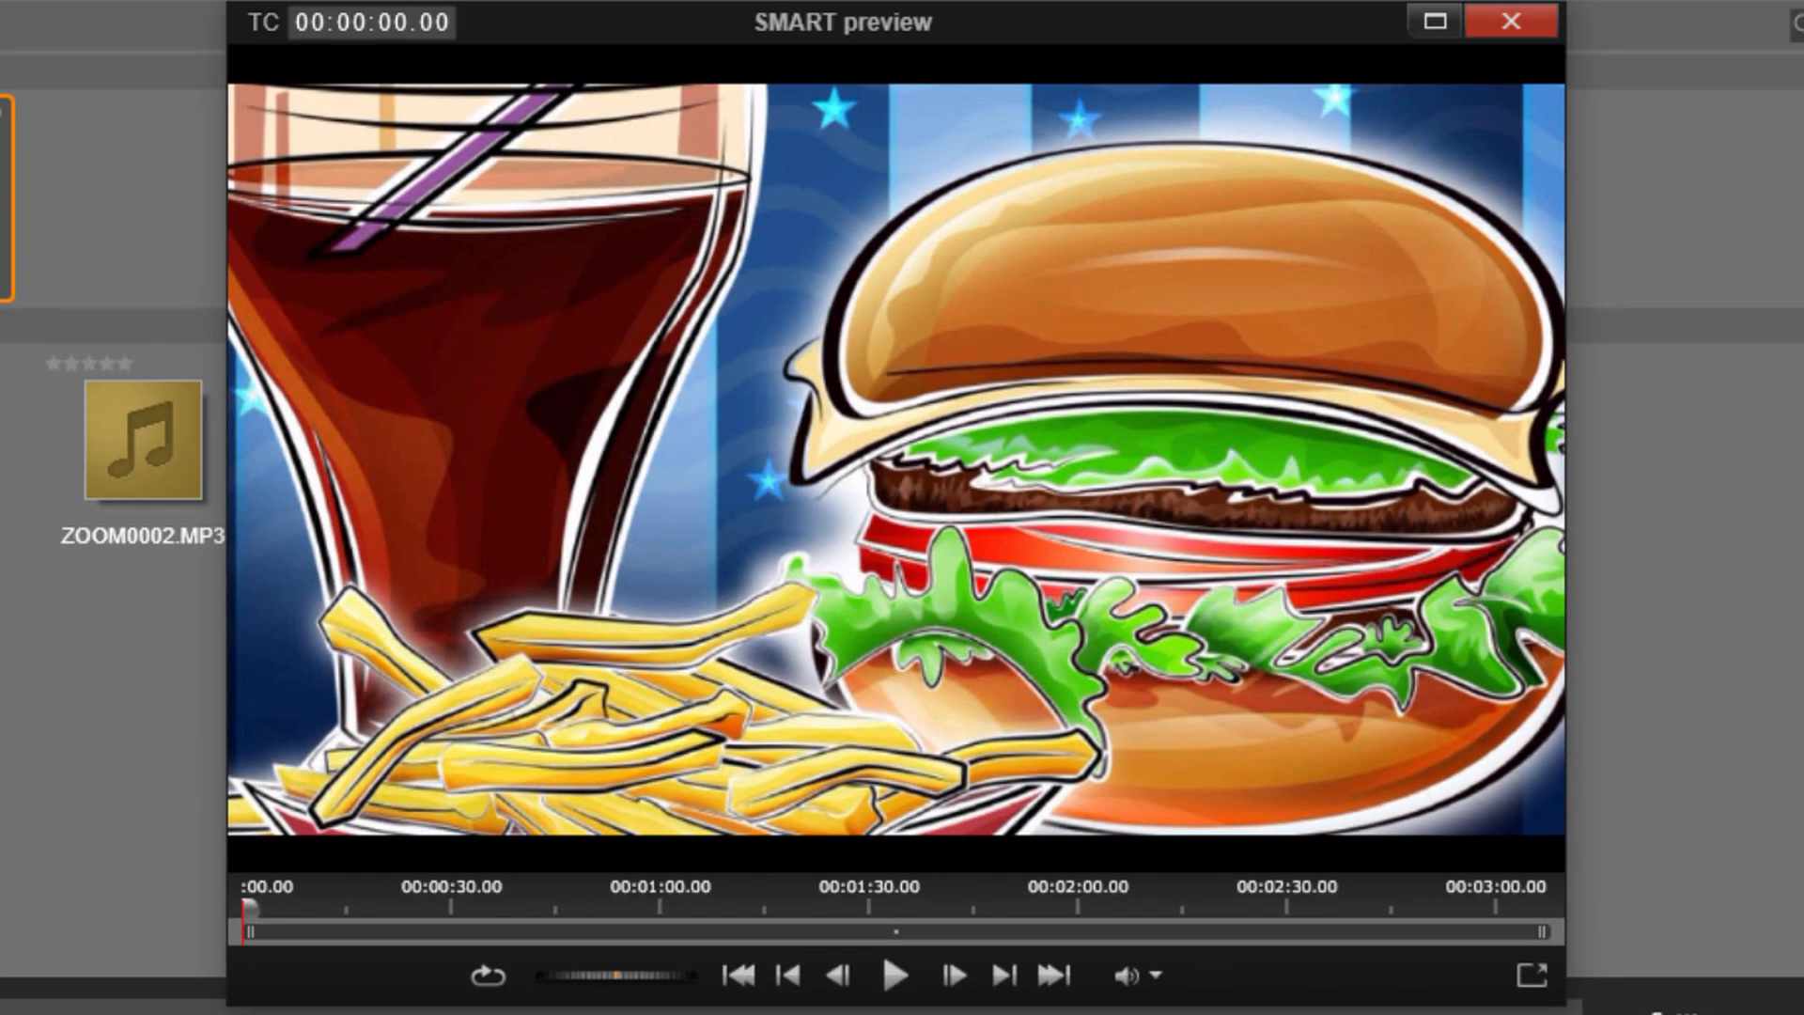
pyautogui.moveTo(896, 987)
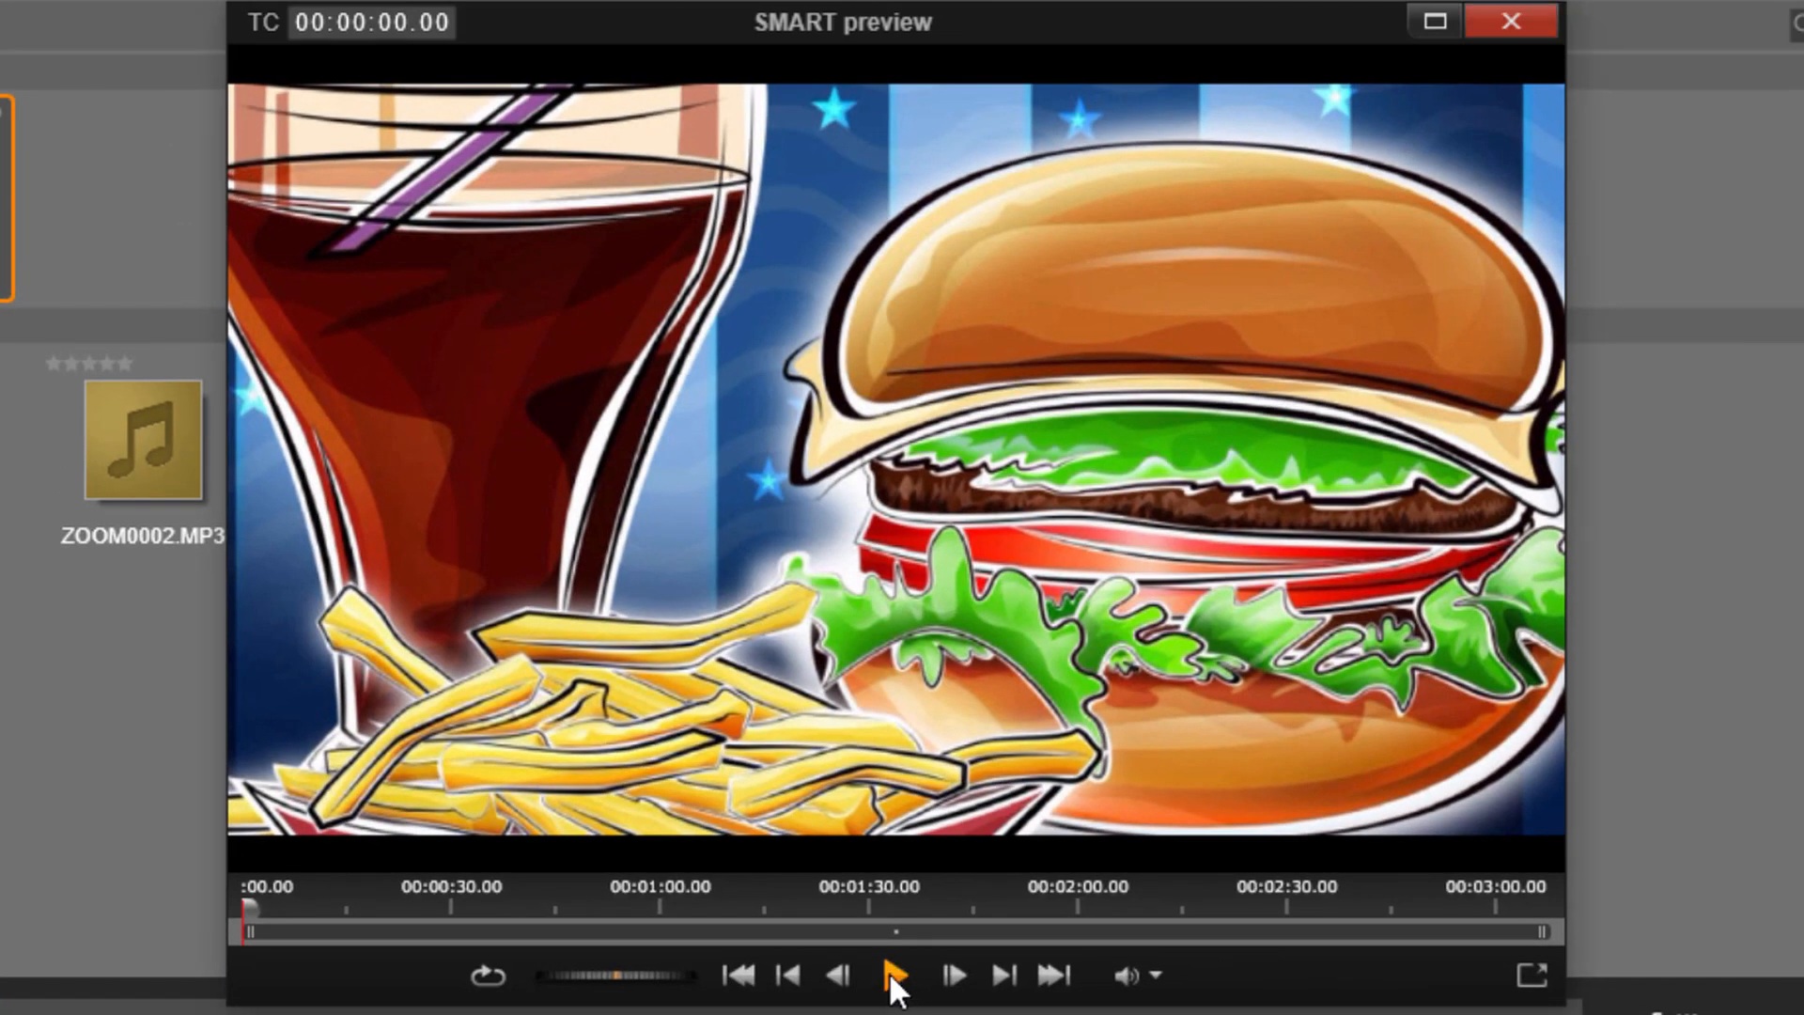
pyautogui.click(893, 974)
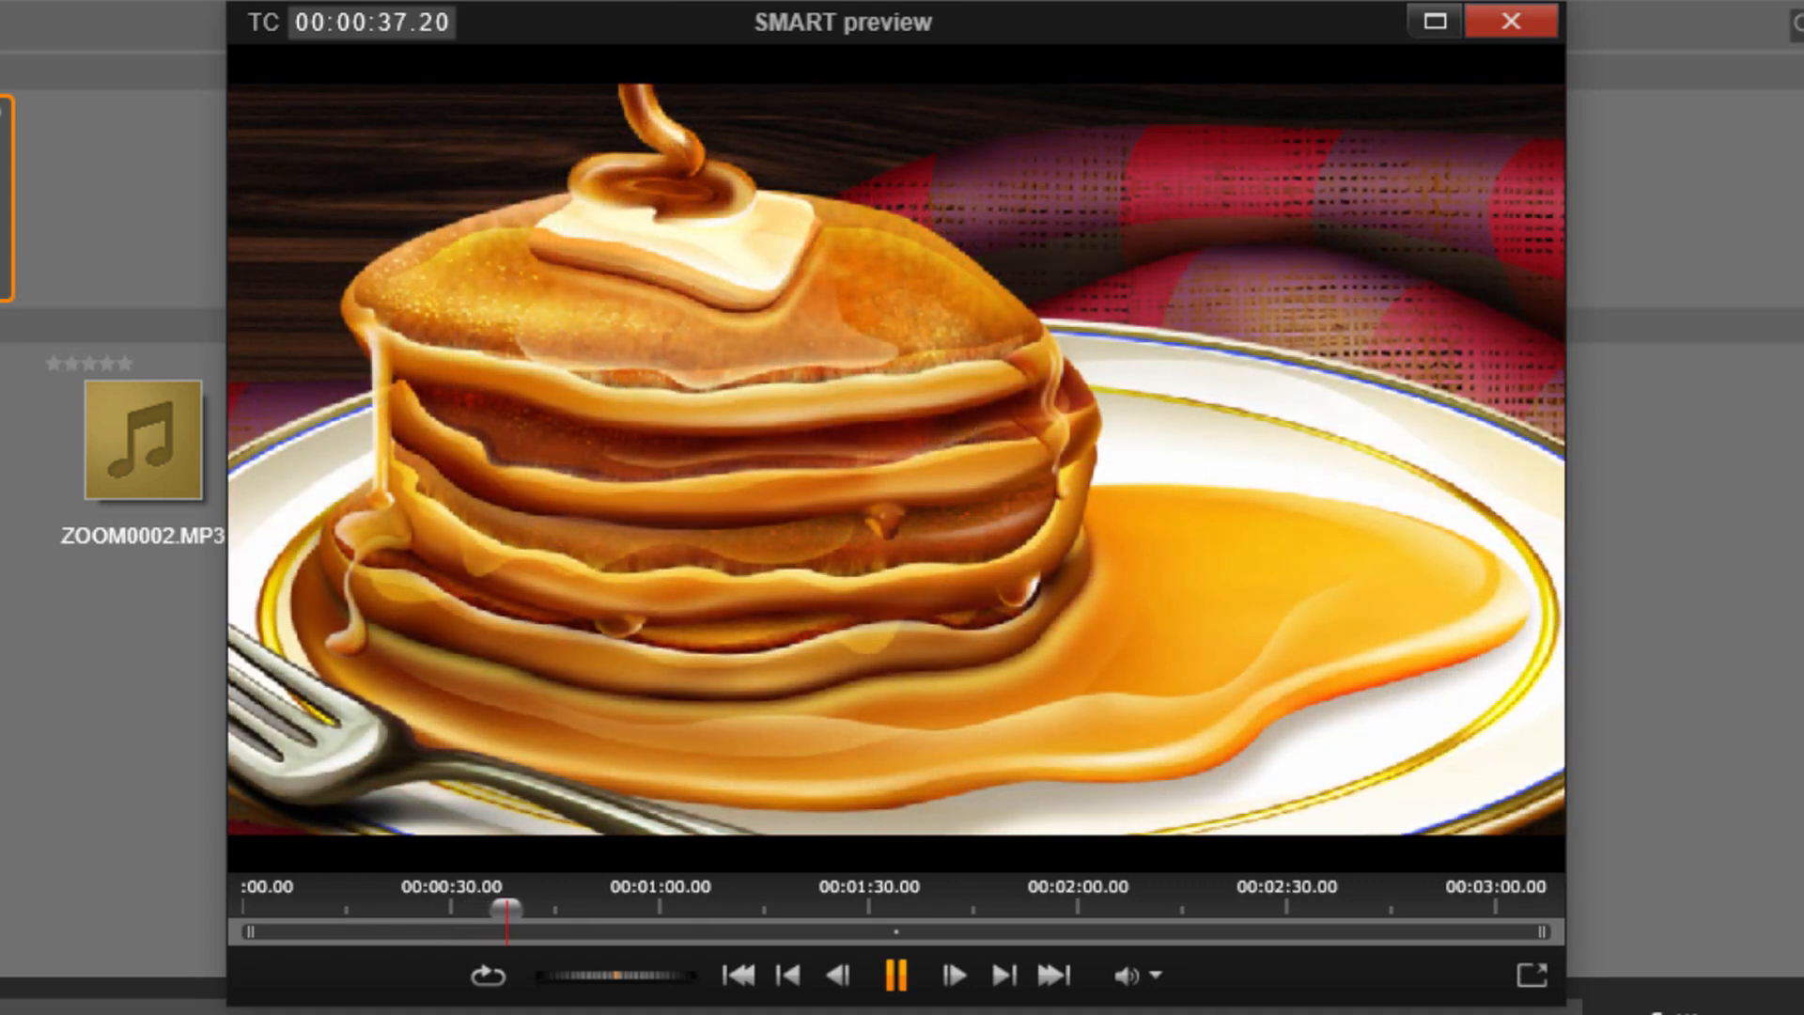
pyautogui.click(895, 975)
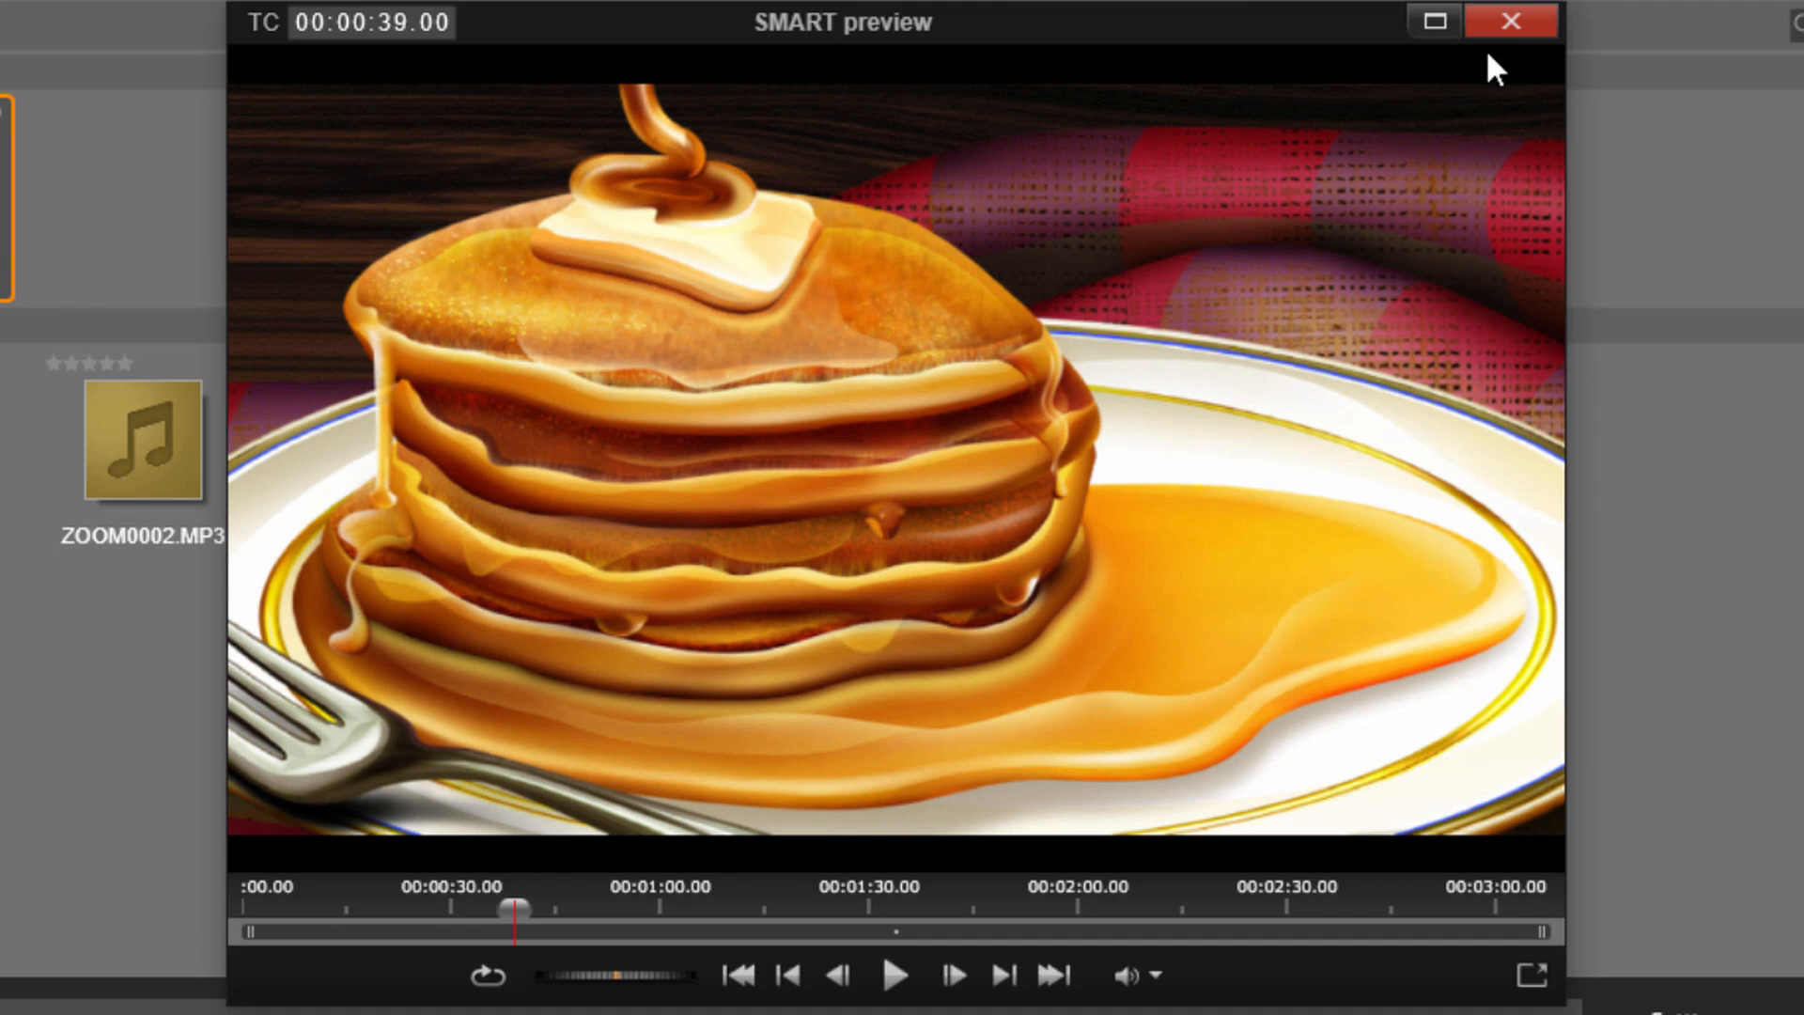
pyautogui.click(1511, 21)
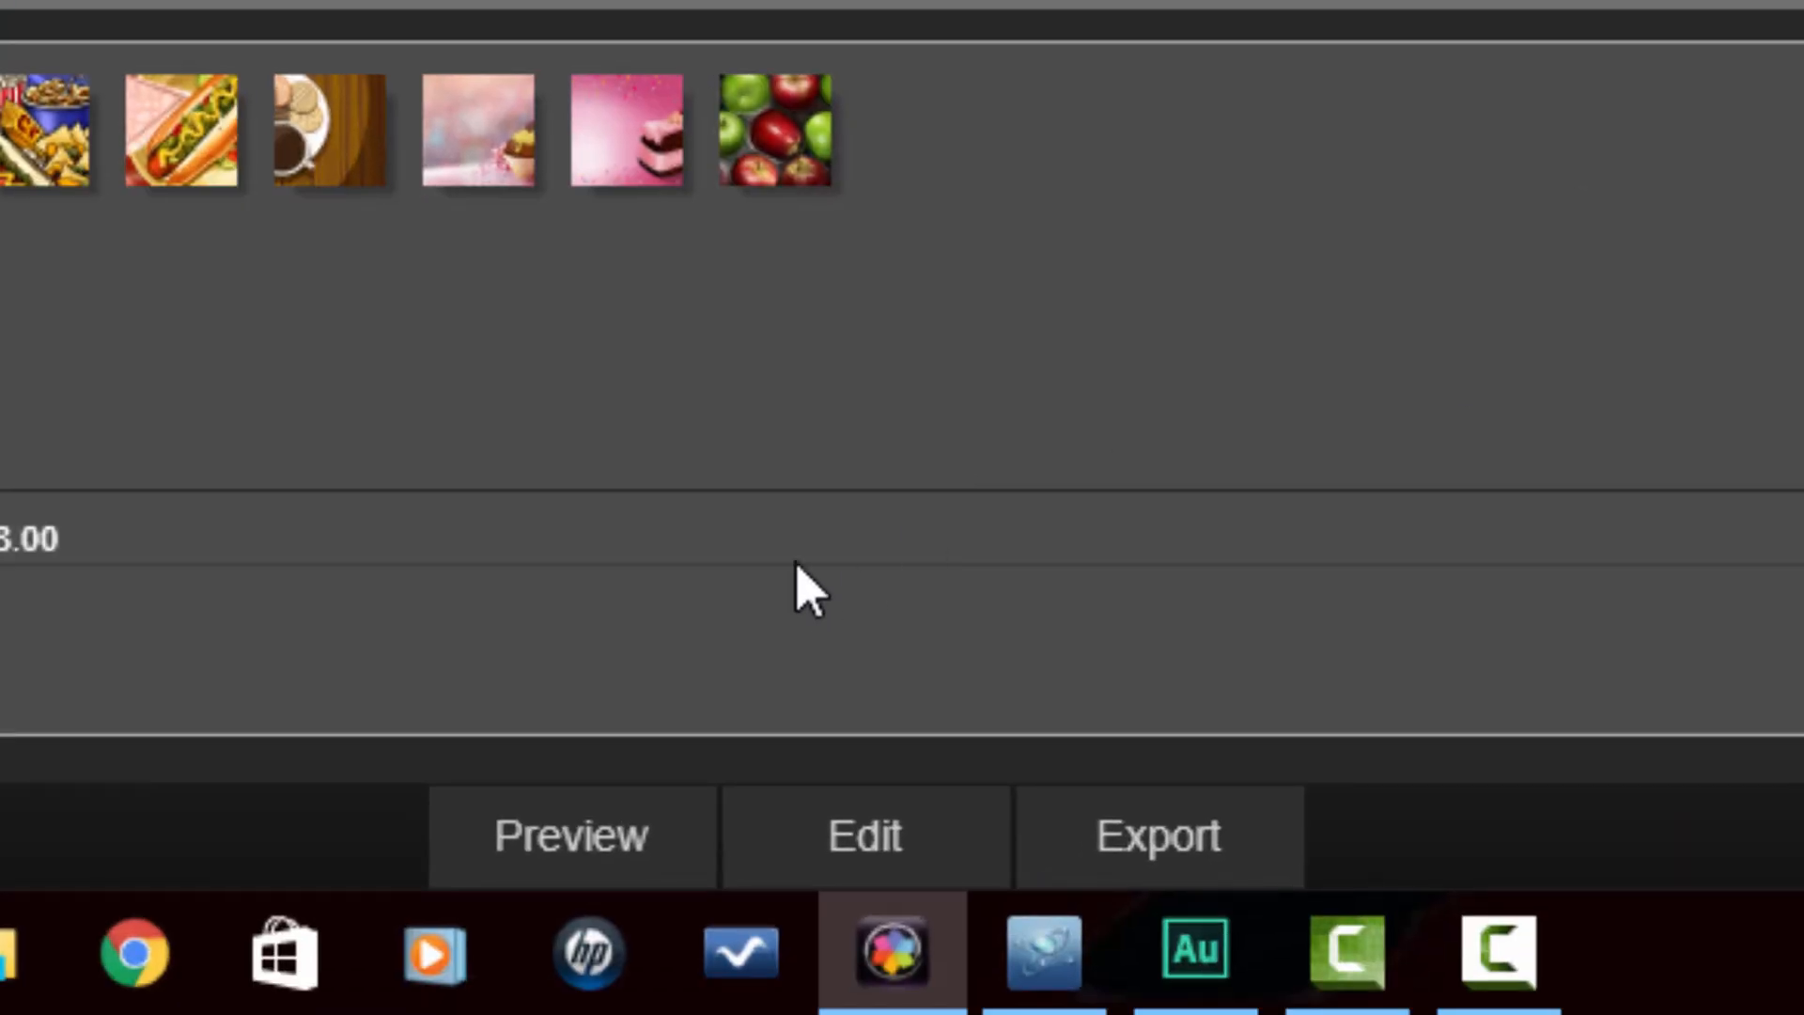
pyautogui.moveTo(1180, 370)
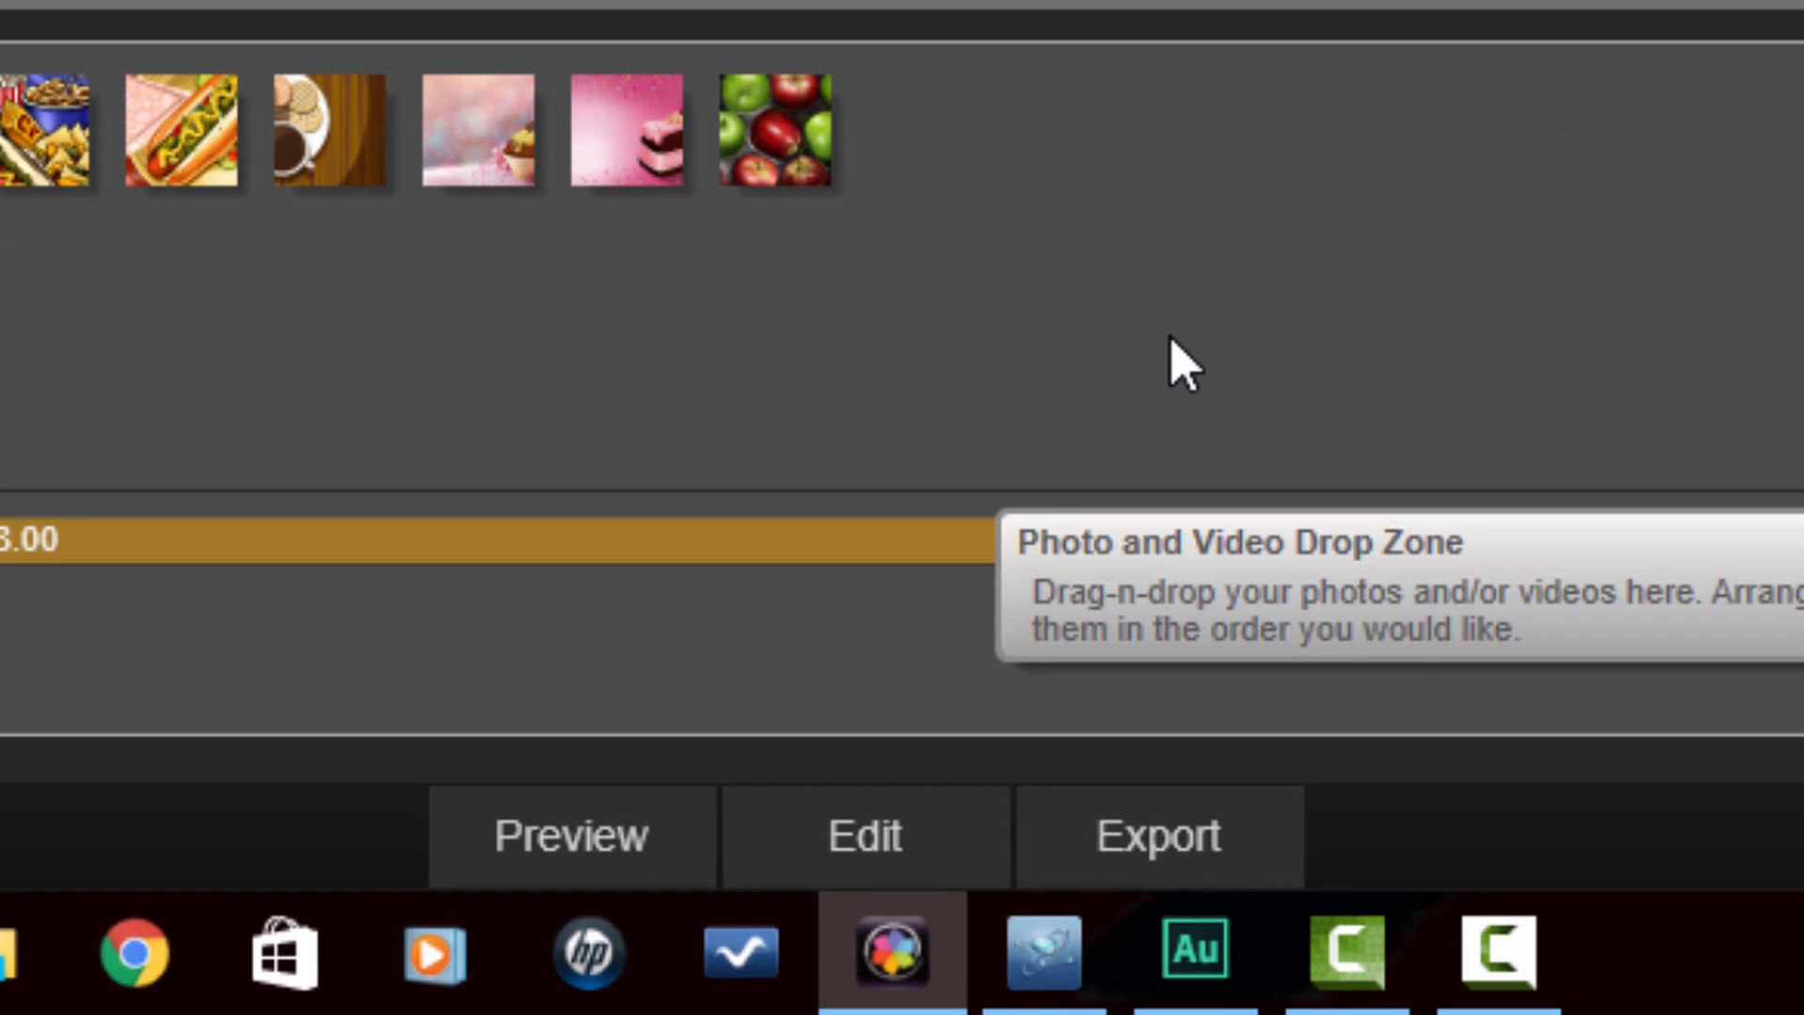
pyautogui.moveTo(1159, 837)
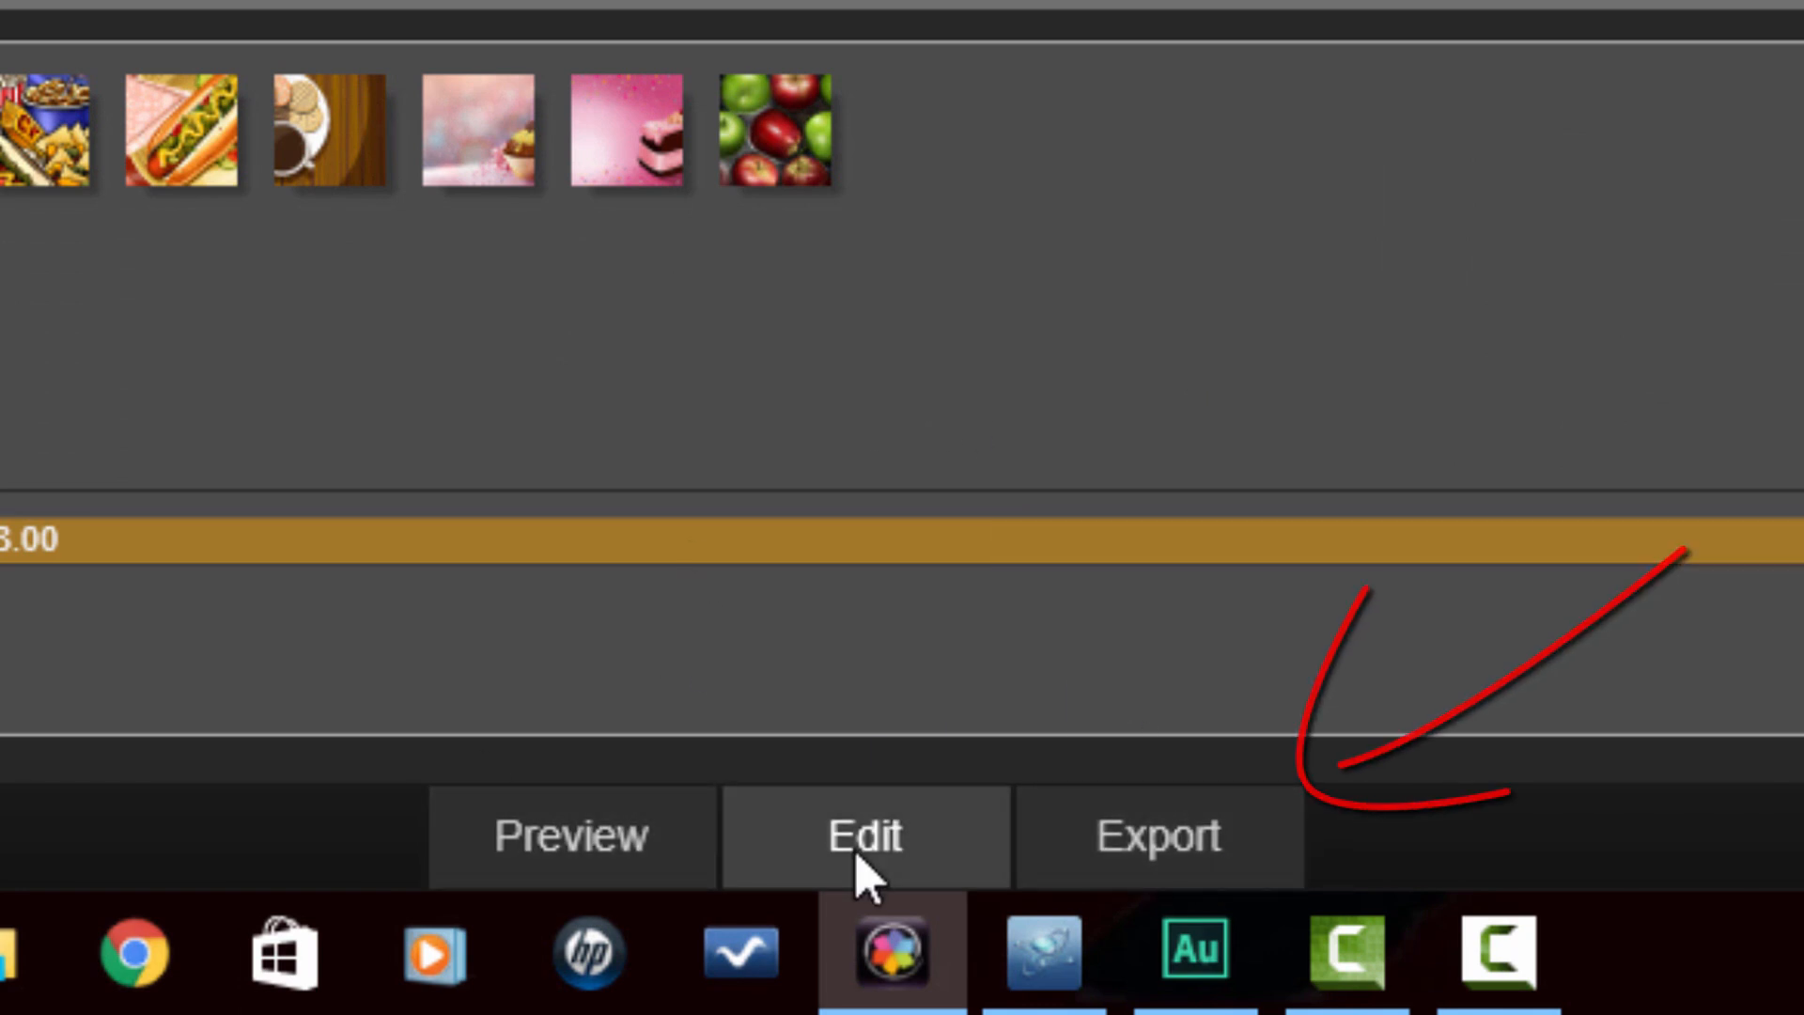
pyautogui.moveTo(1174, 691)
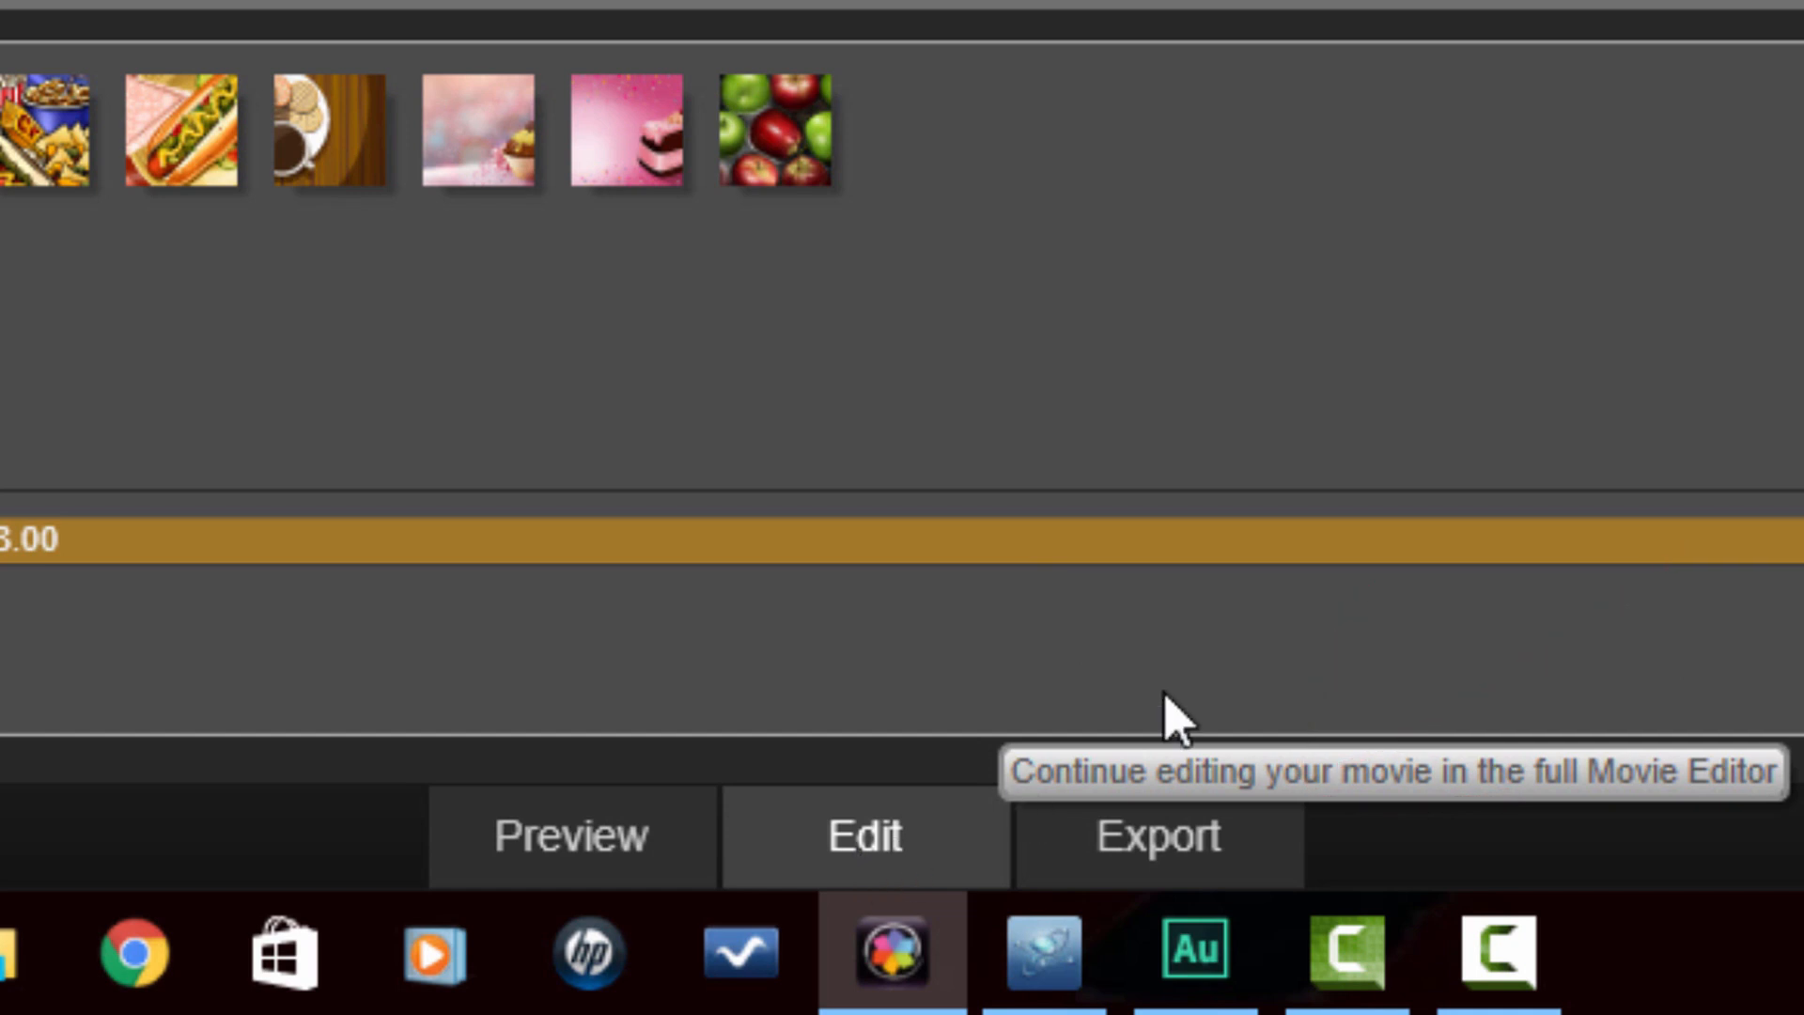
pyautogui.moveTo(1159, 837)
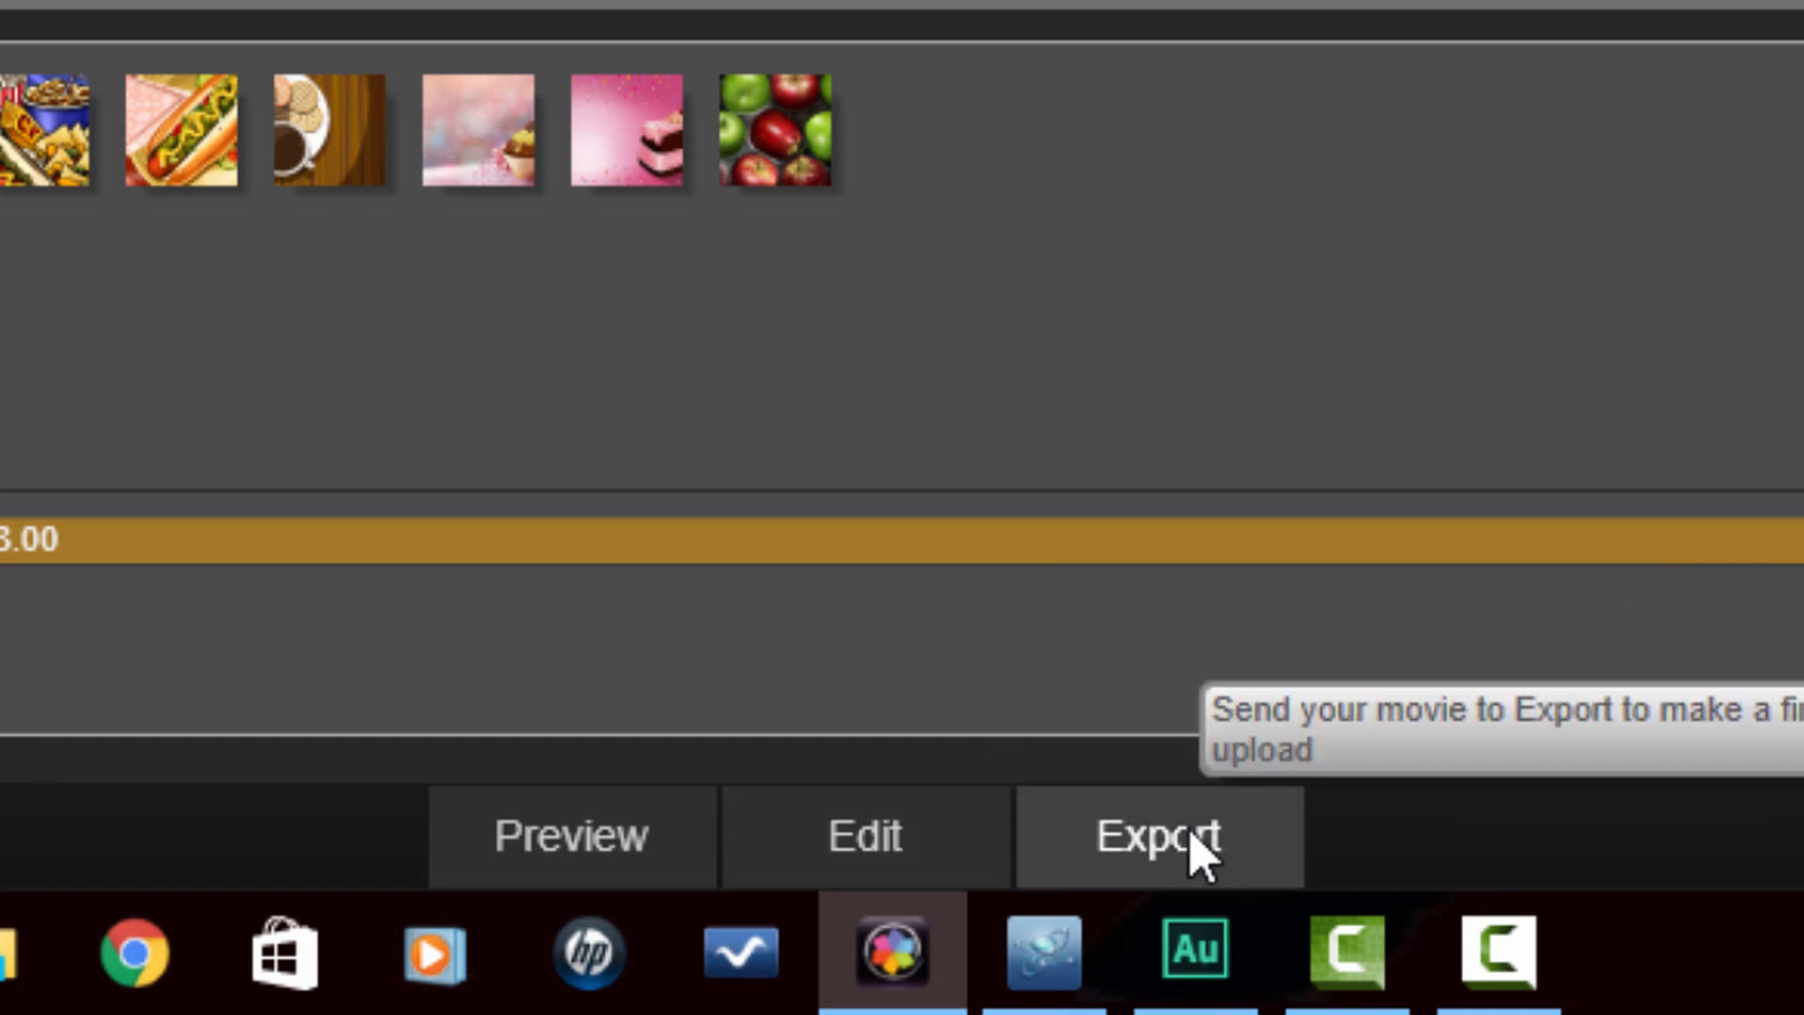
# Export the SmartMovie, showing the MPEG-4 1920x1080 preset and G:\Videos\Patreon destination
pyautogui.click(1158, 835)
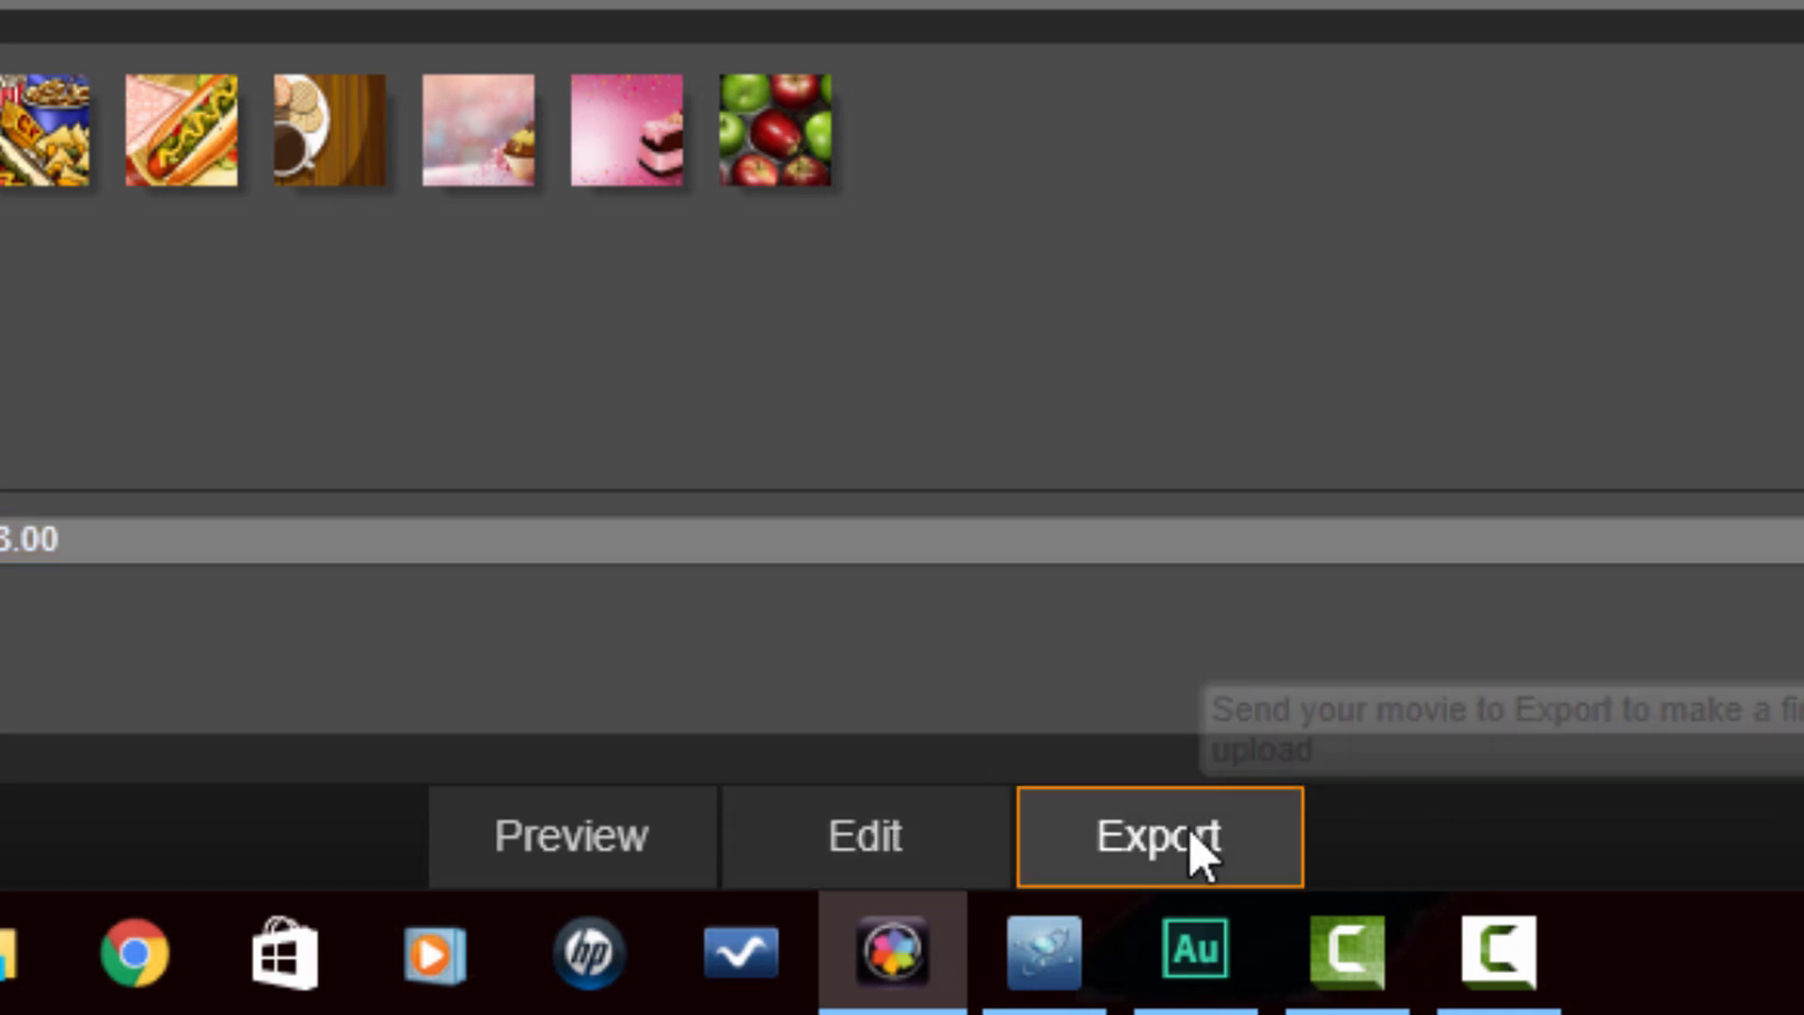
pyautogui.click(1158, 836)
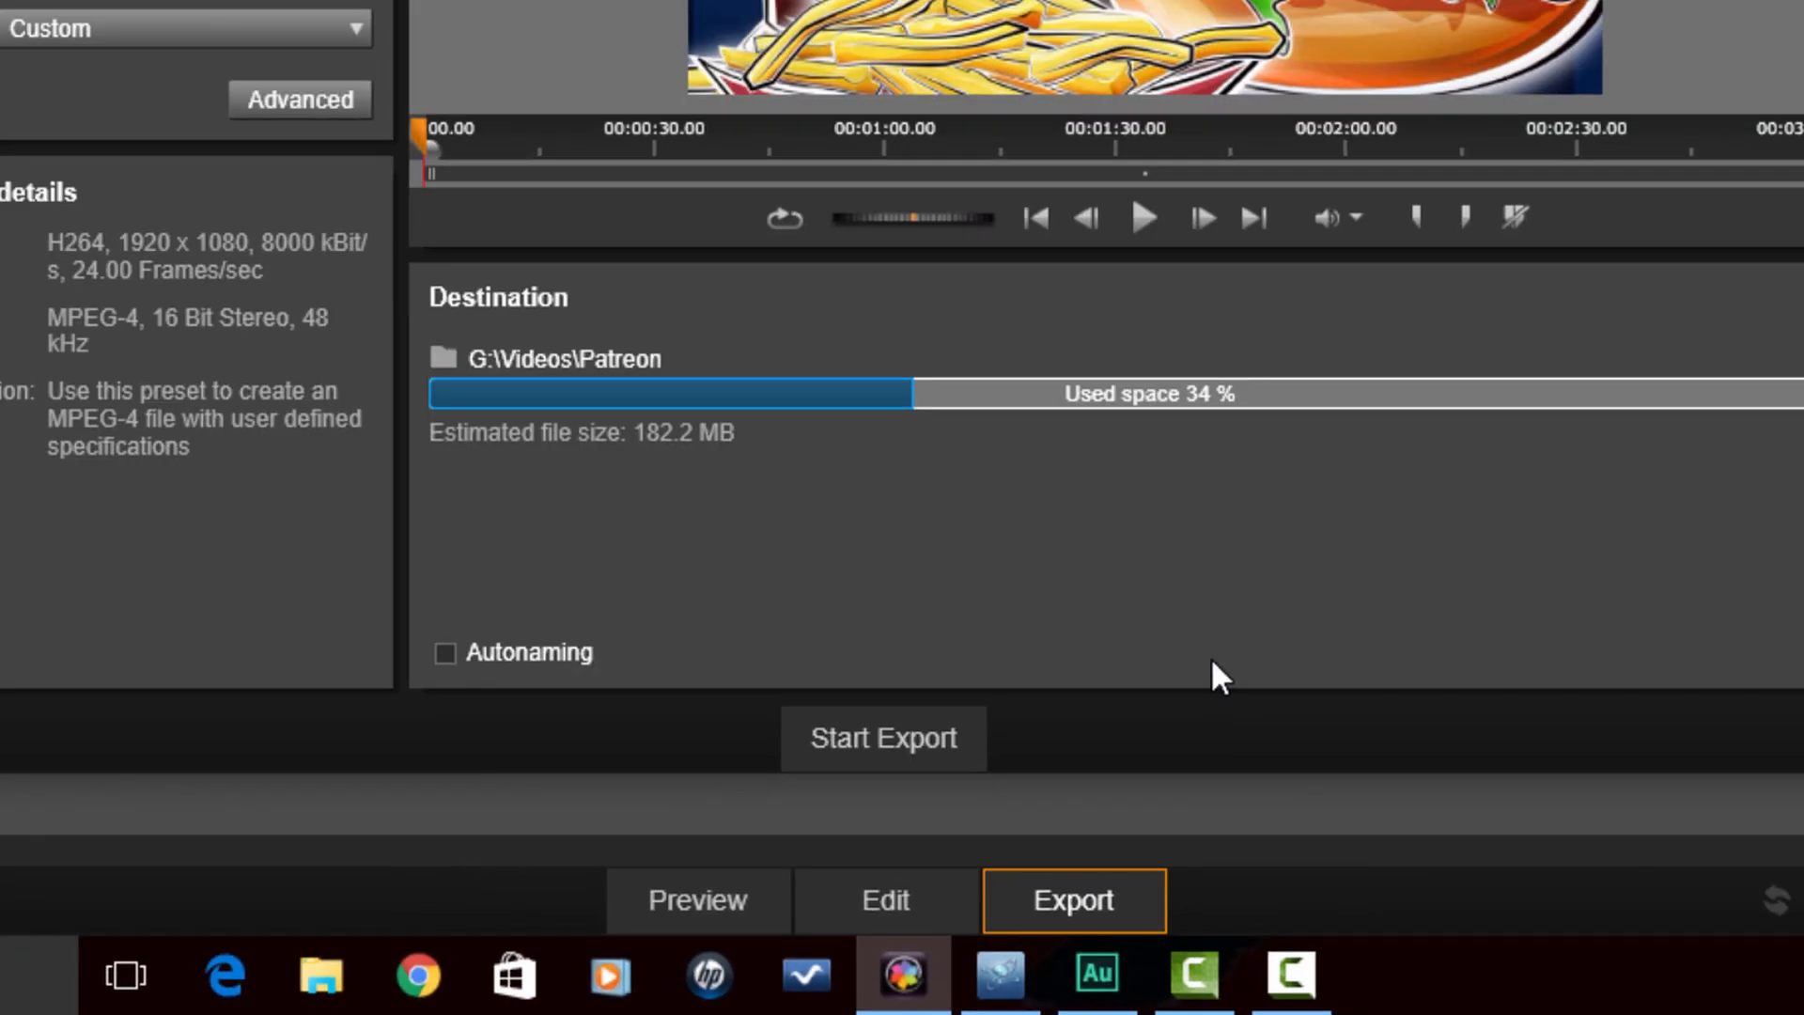